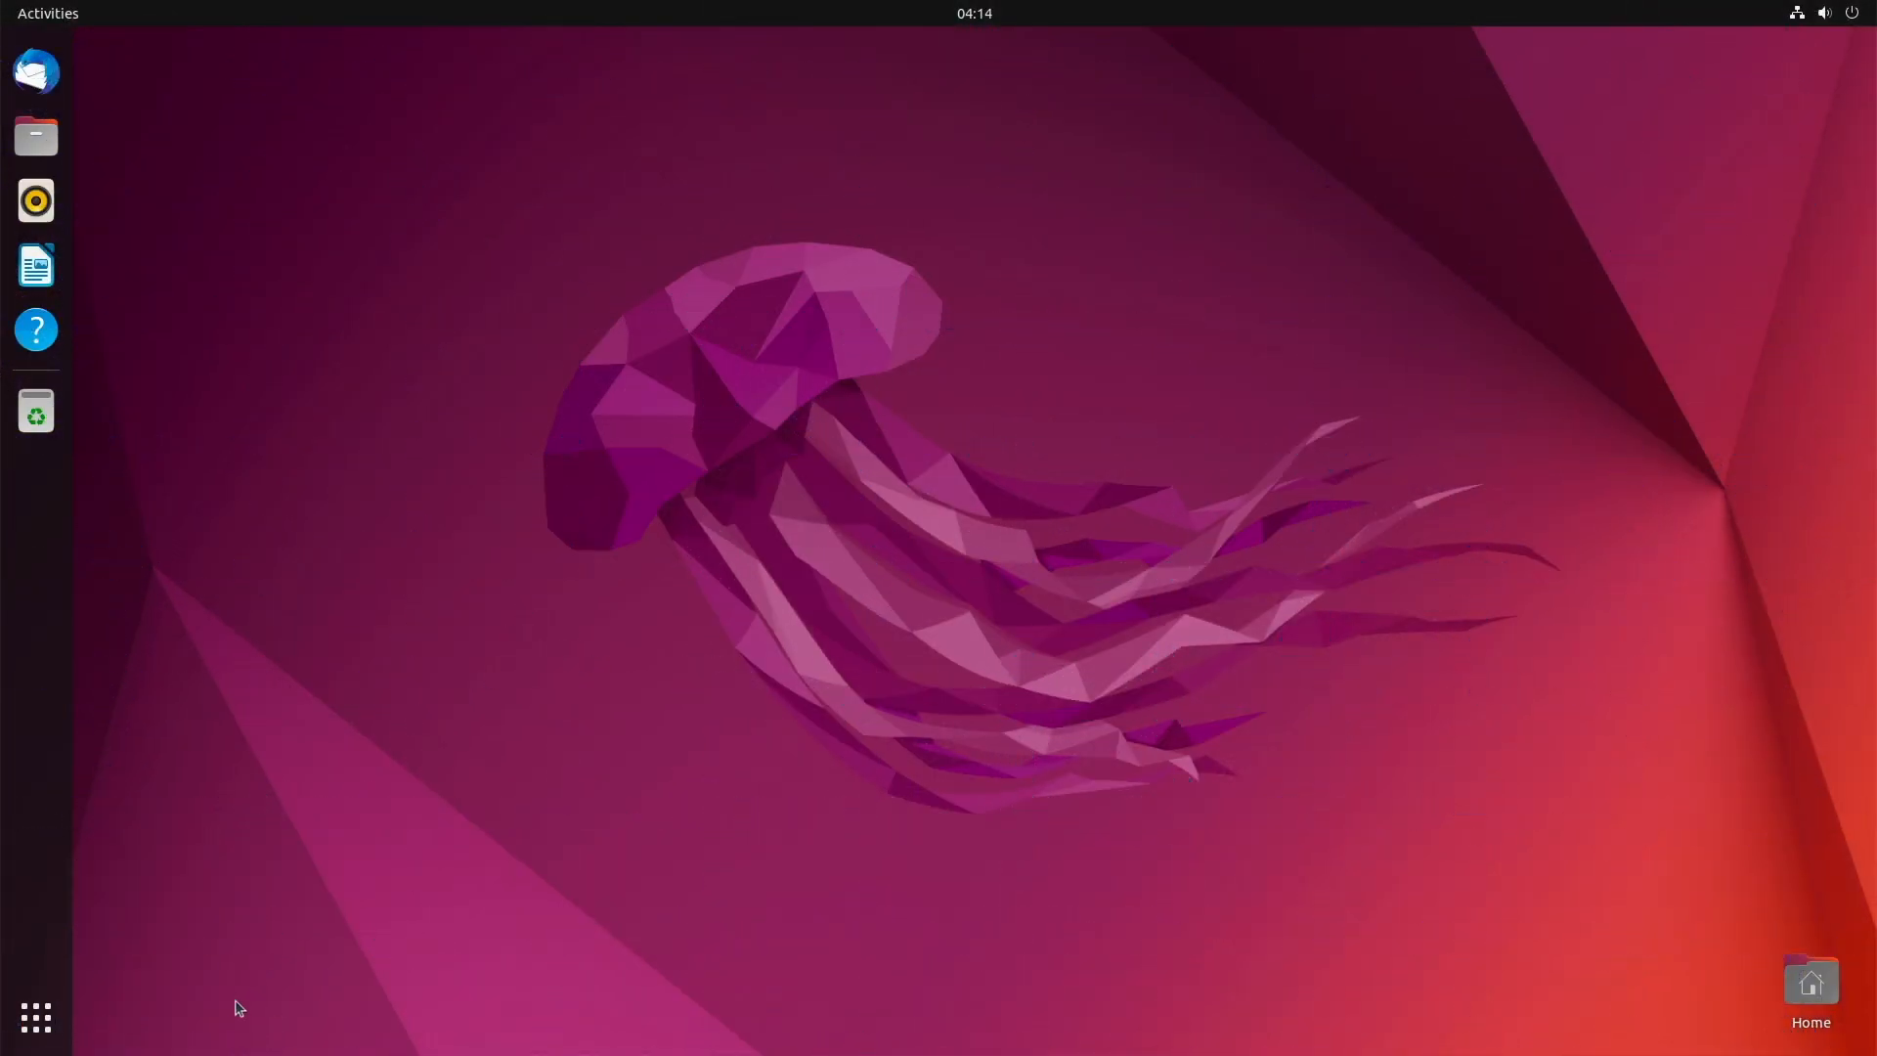
Open GNOME Settings' About page showing Ubuntu 22.04.1 LTS and hardware details.
click(35, 1018)
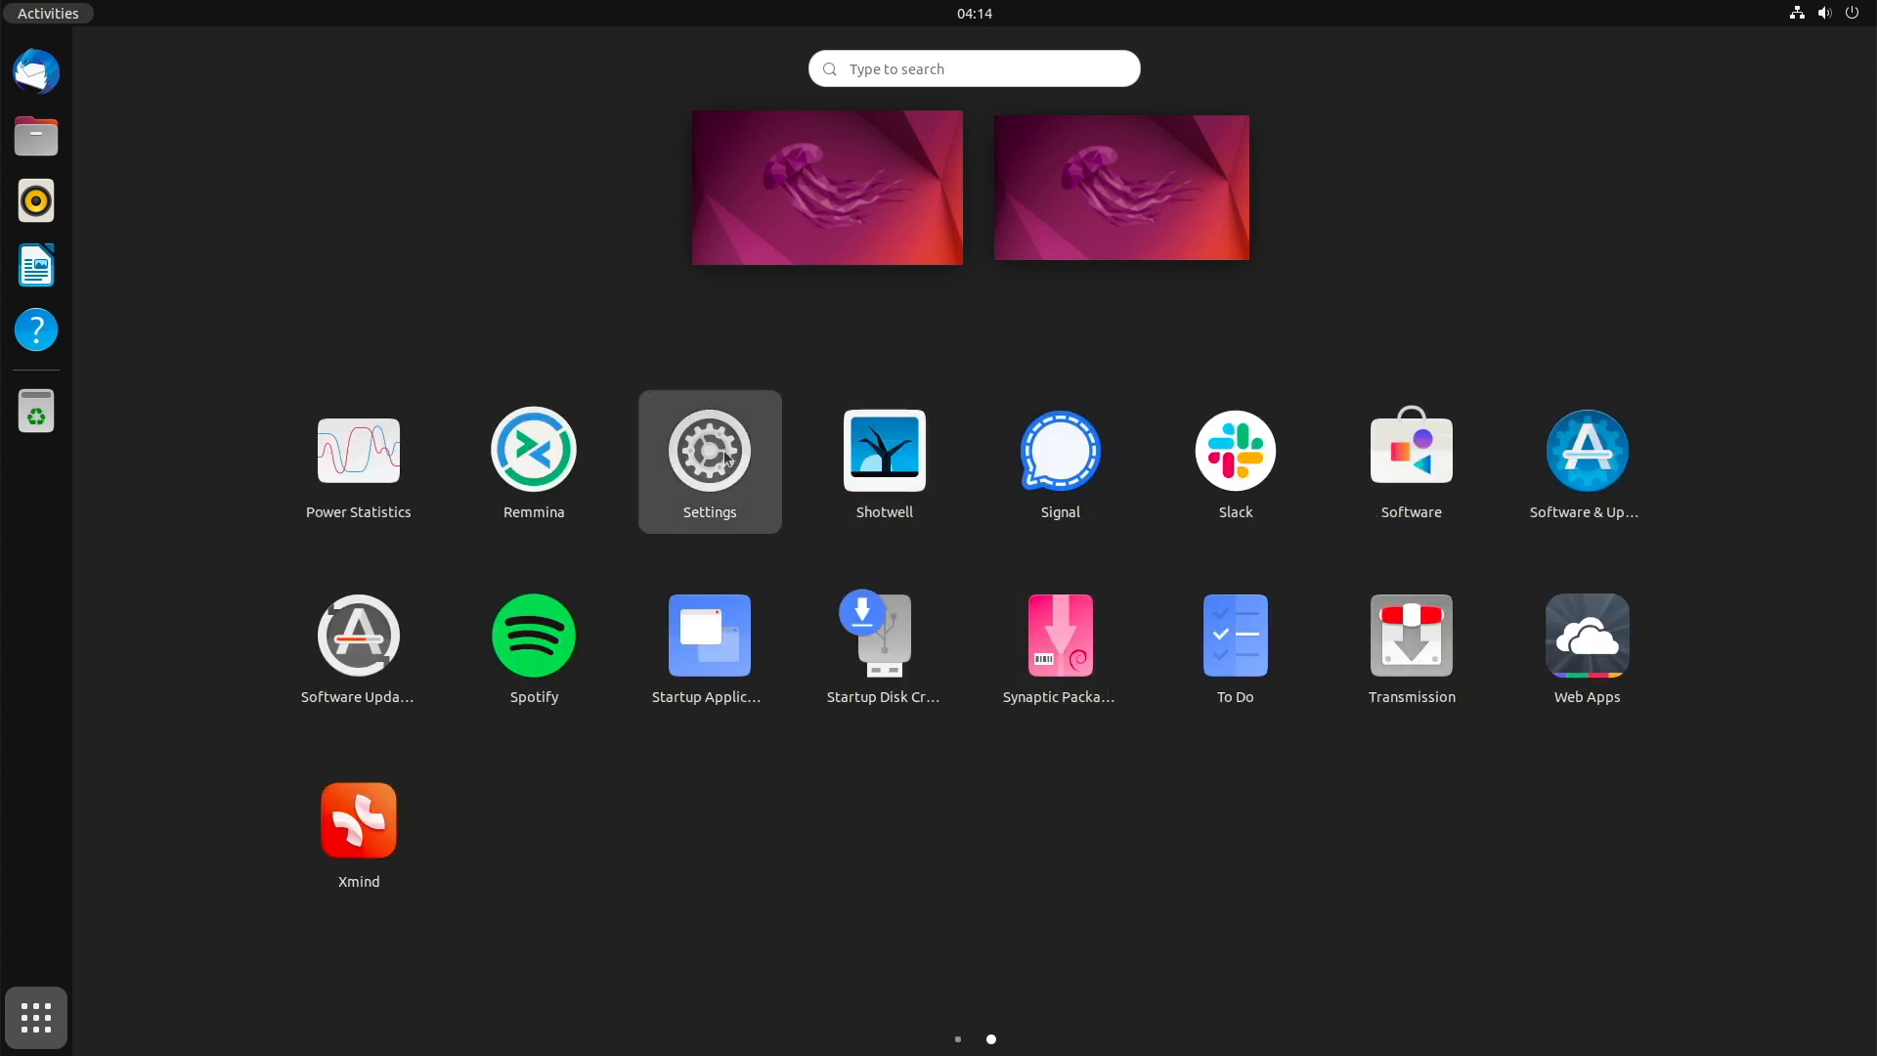
click(709, 460)
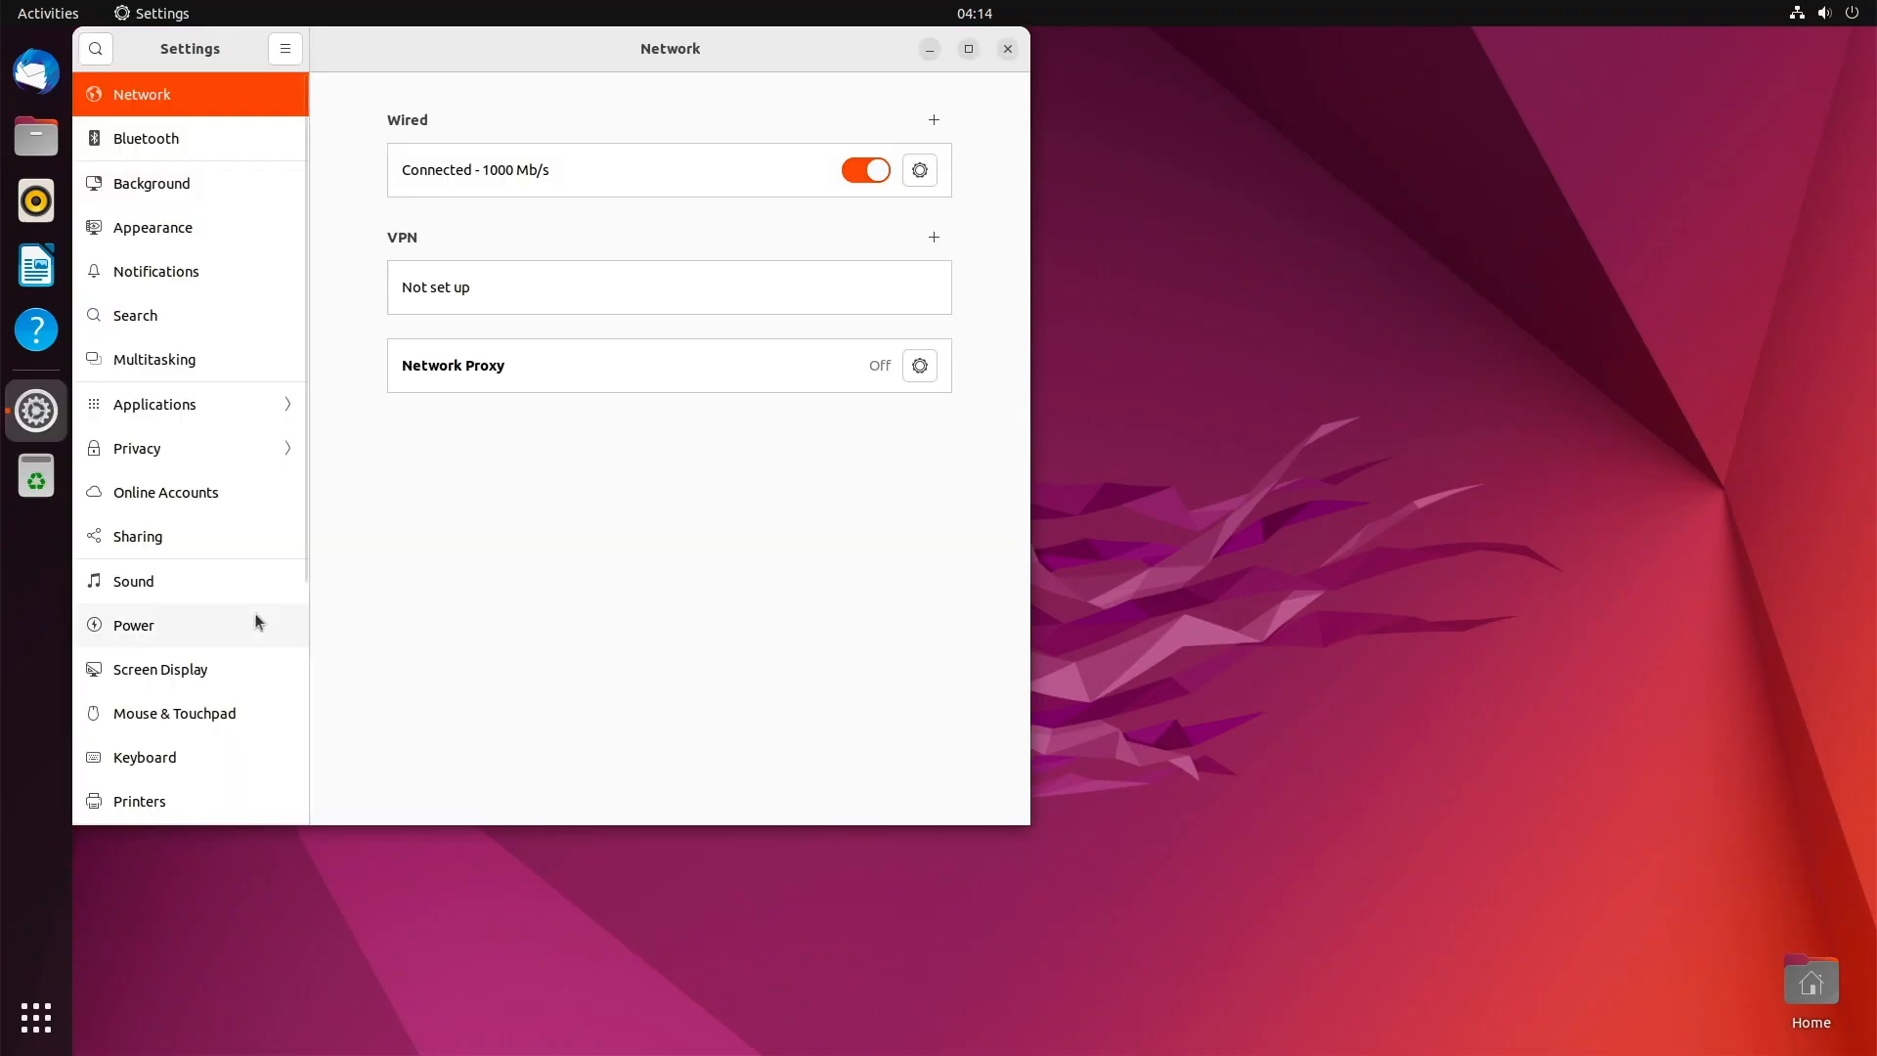
scroll(down, 3)
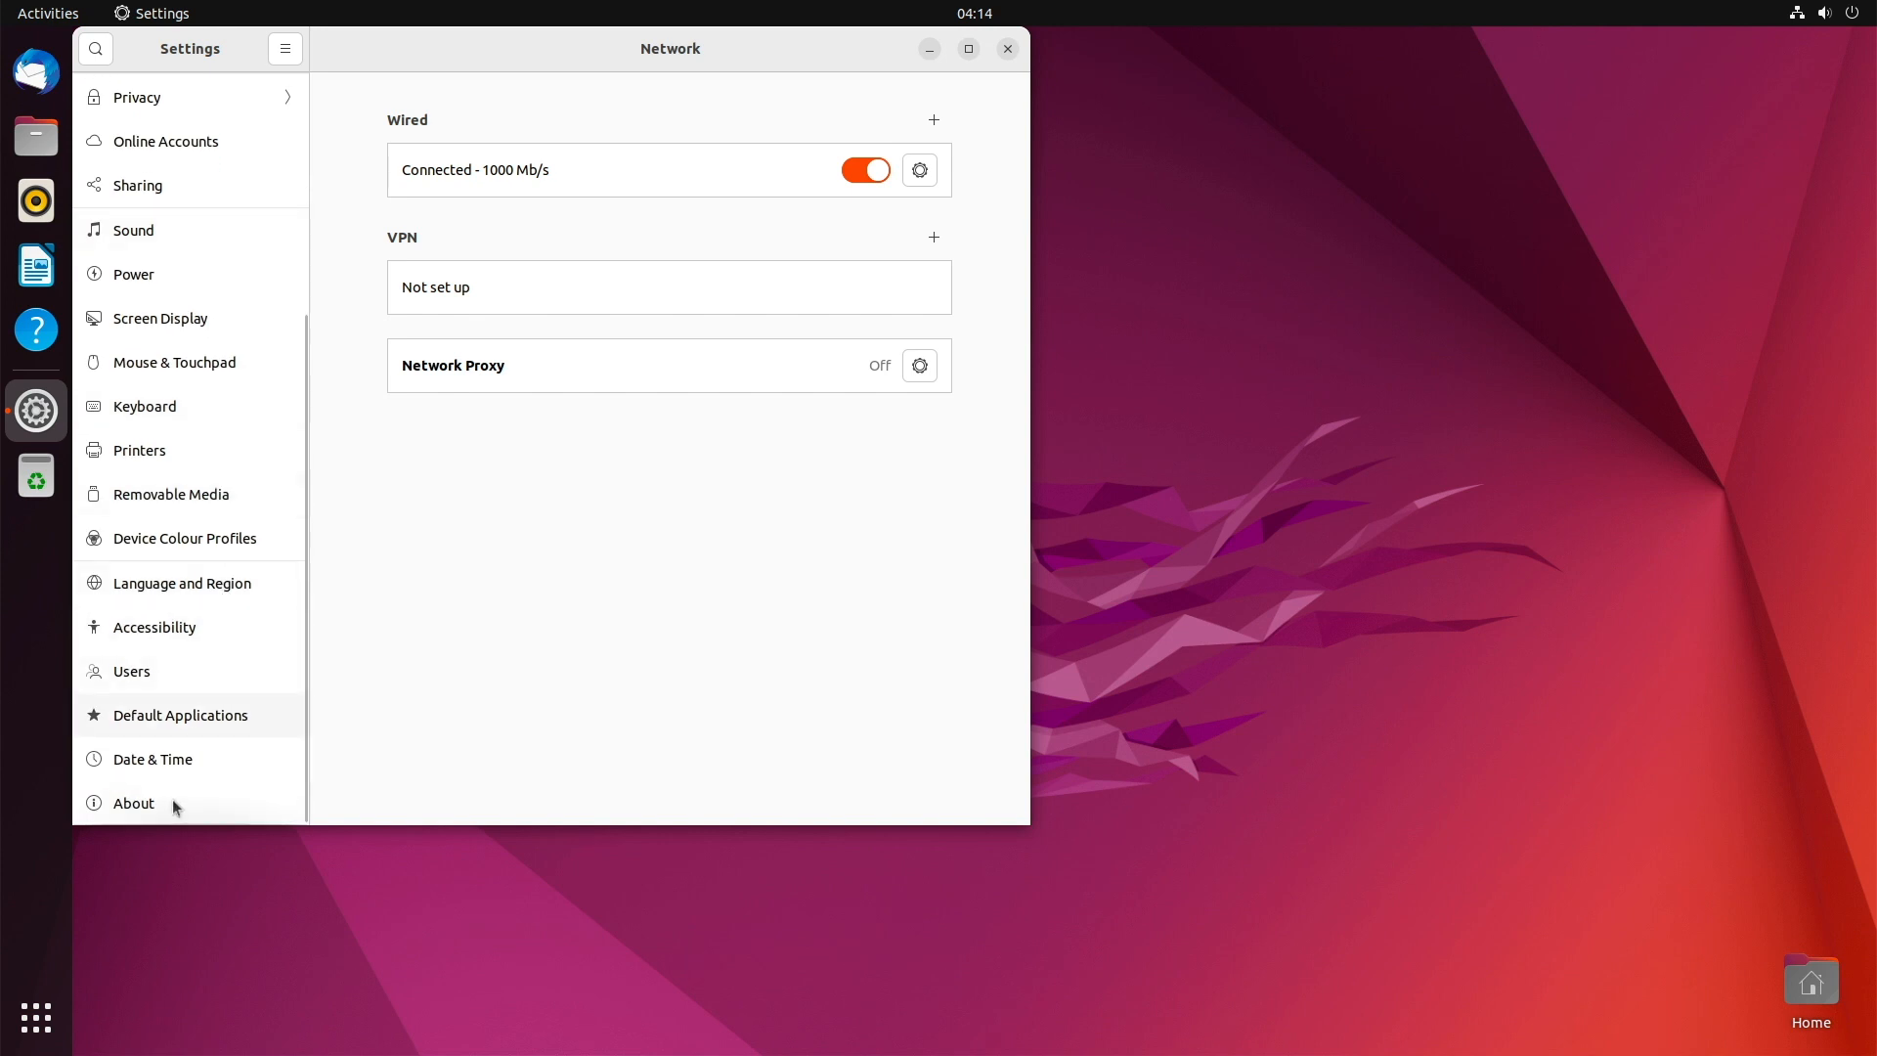
click(133, 801)
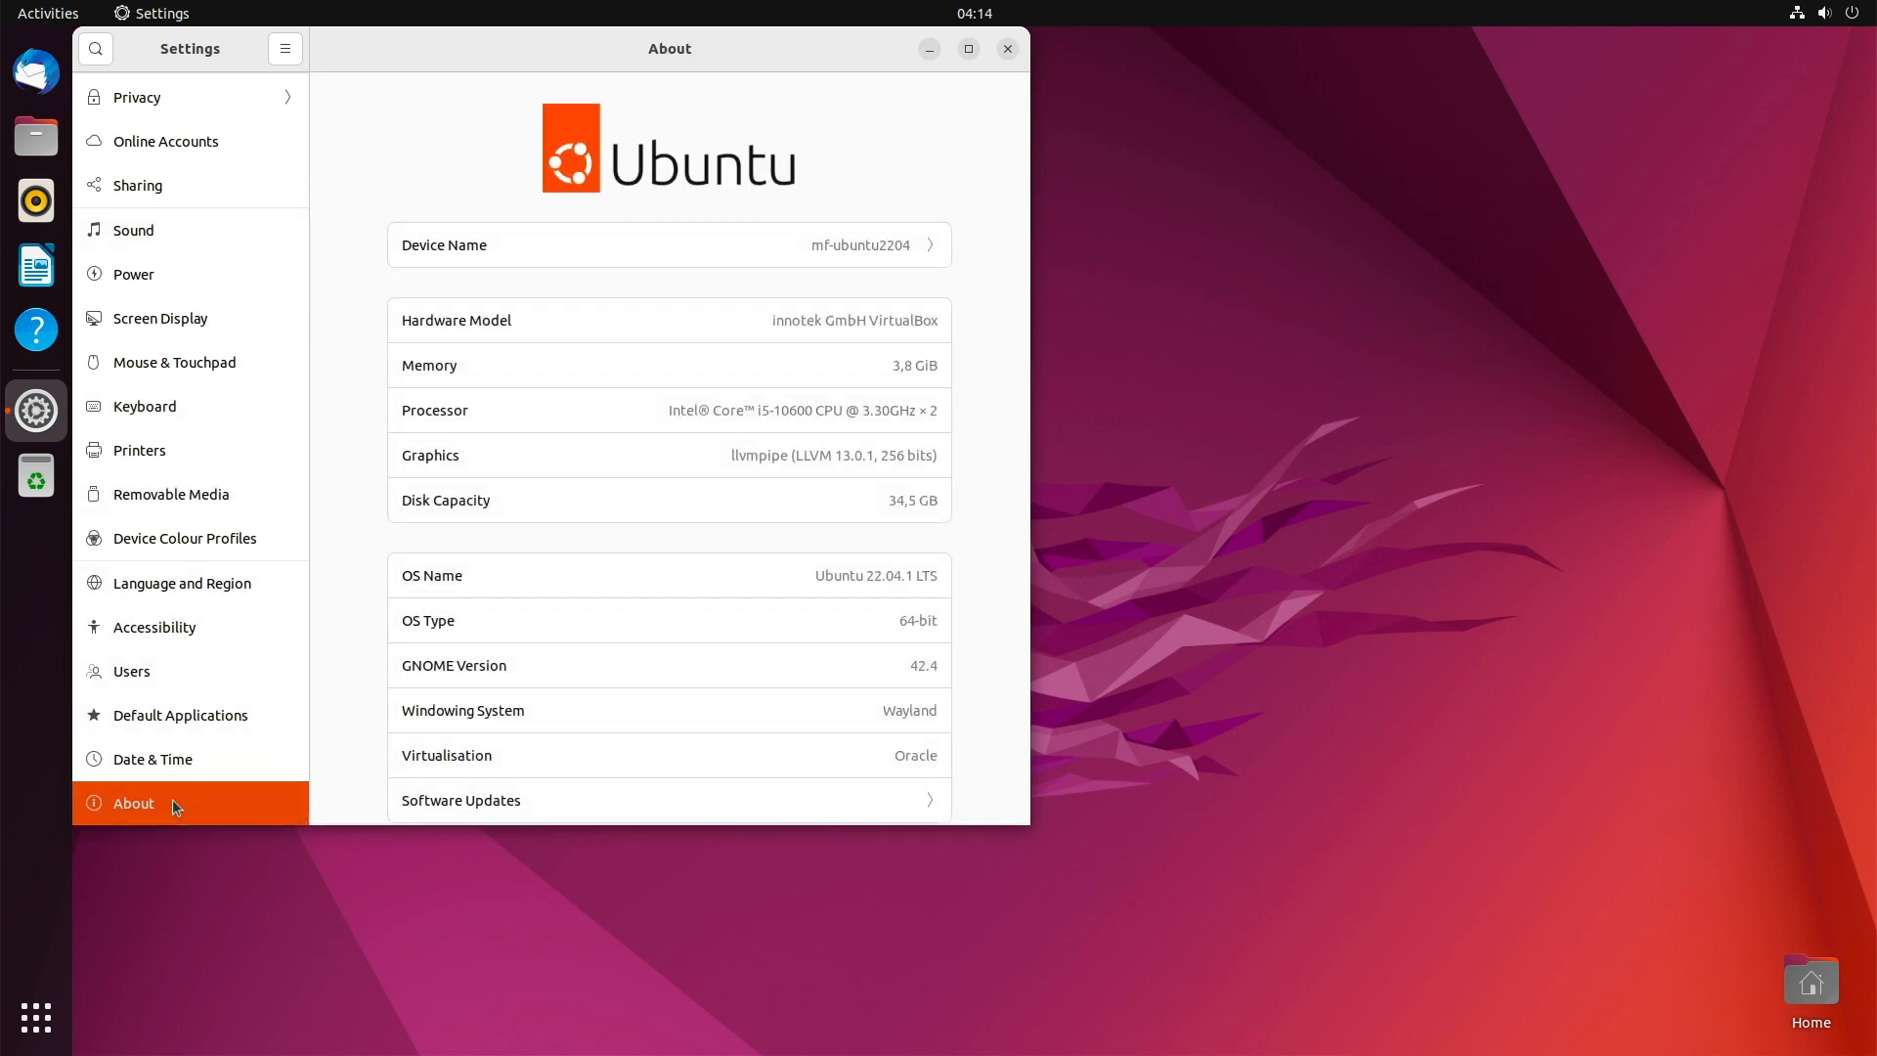
mouse_move(896, 176)
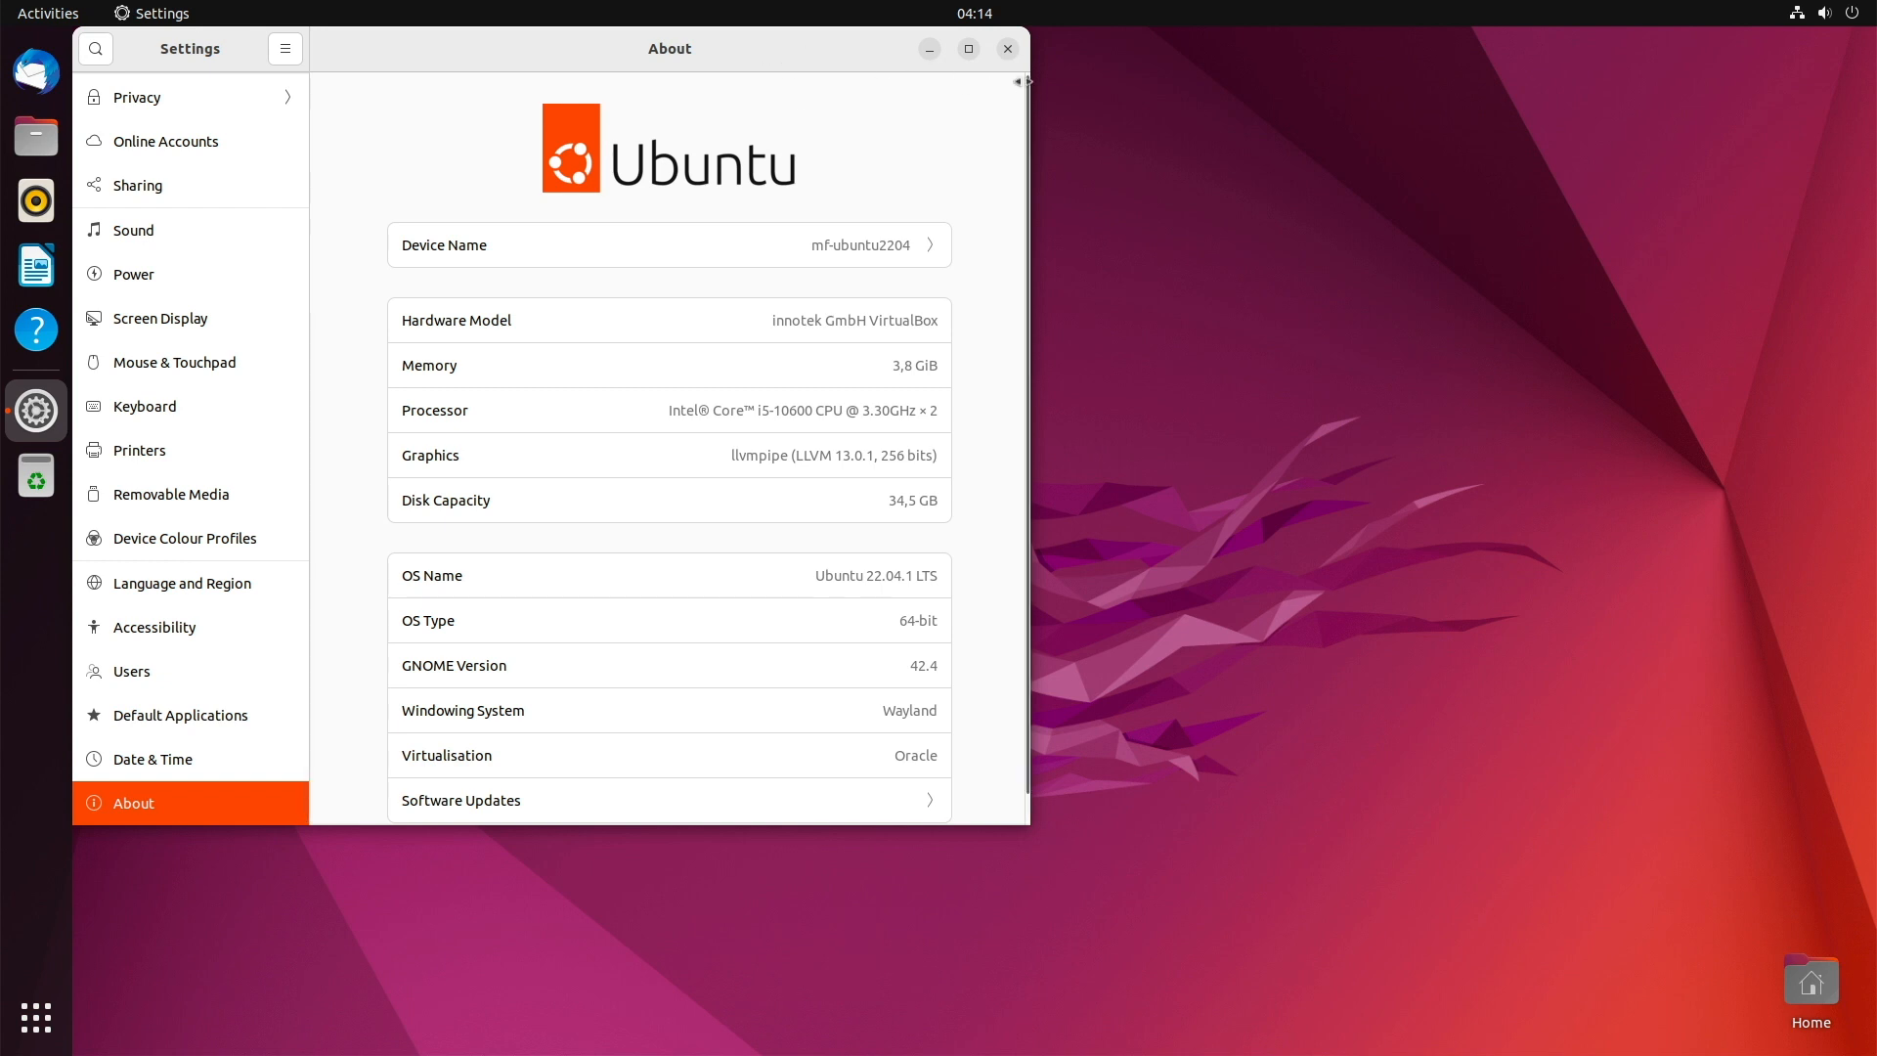
click(969, 49)
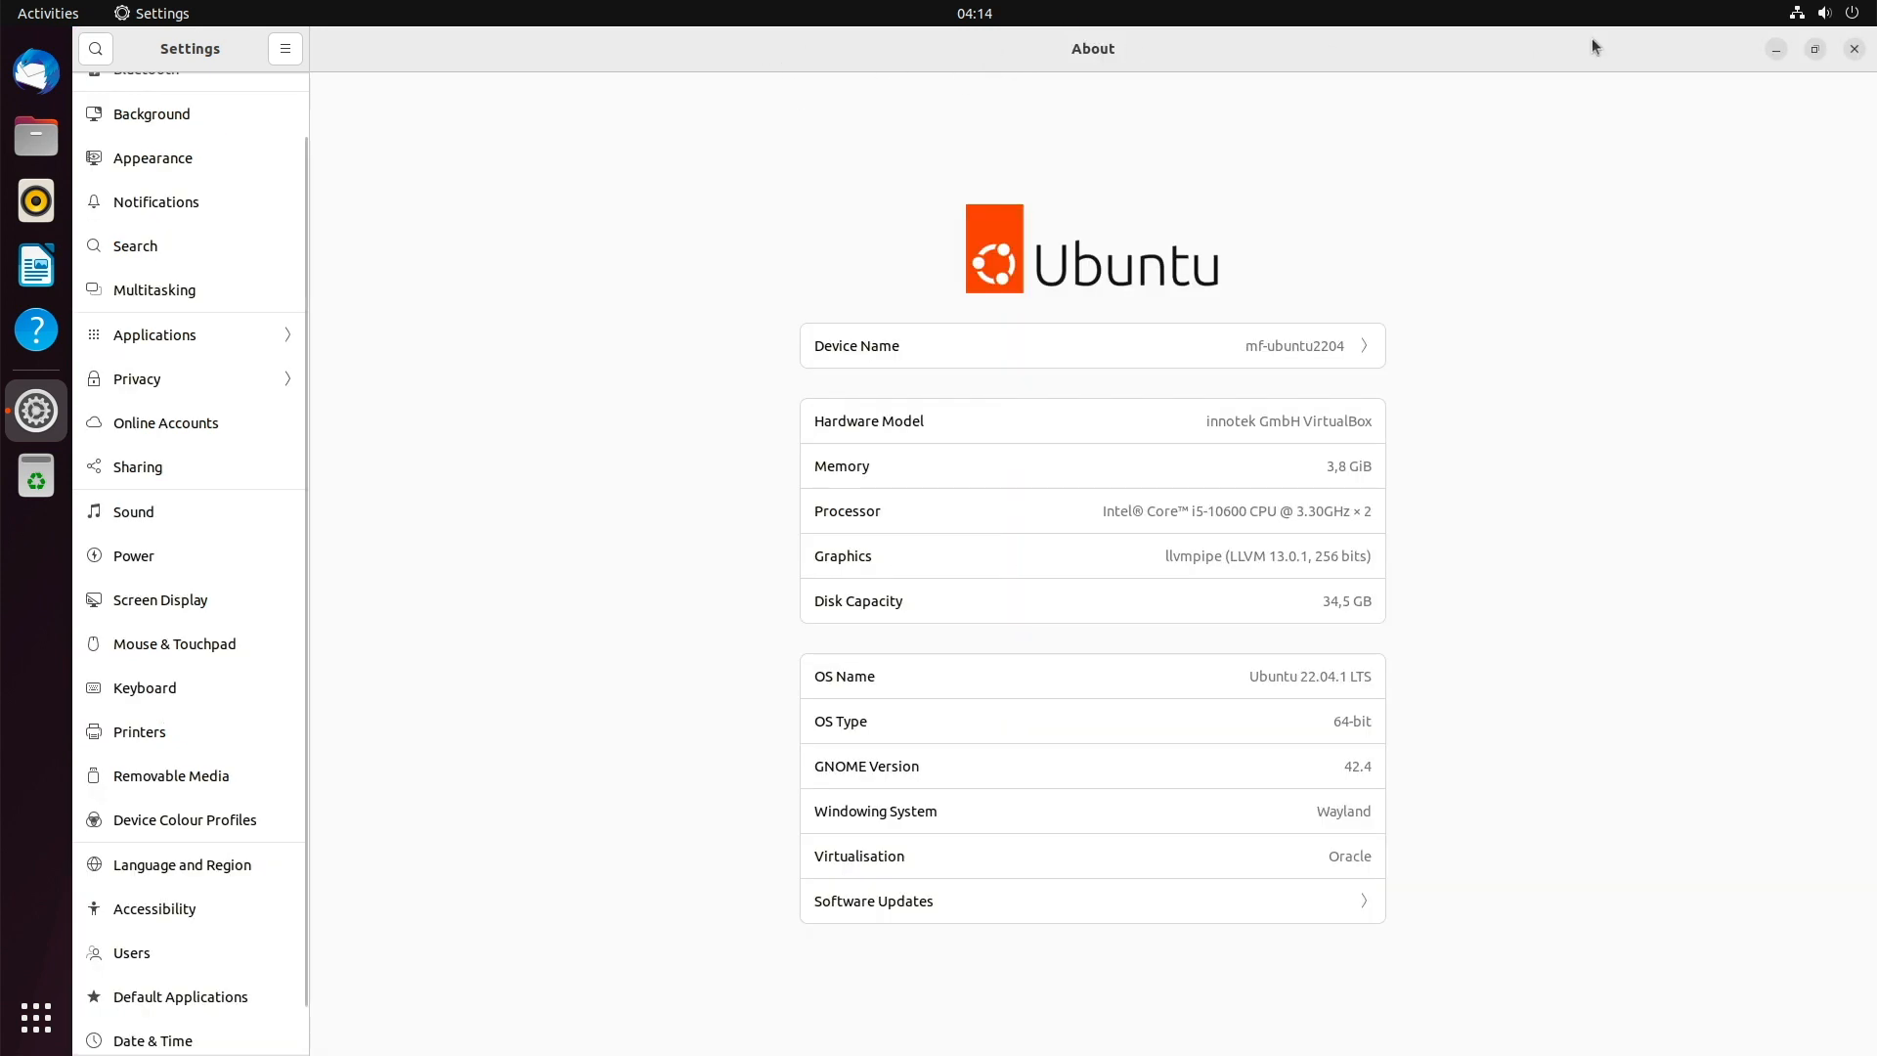
click(1812, 49)
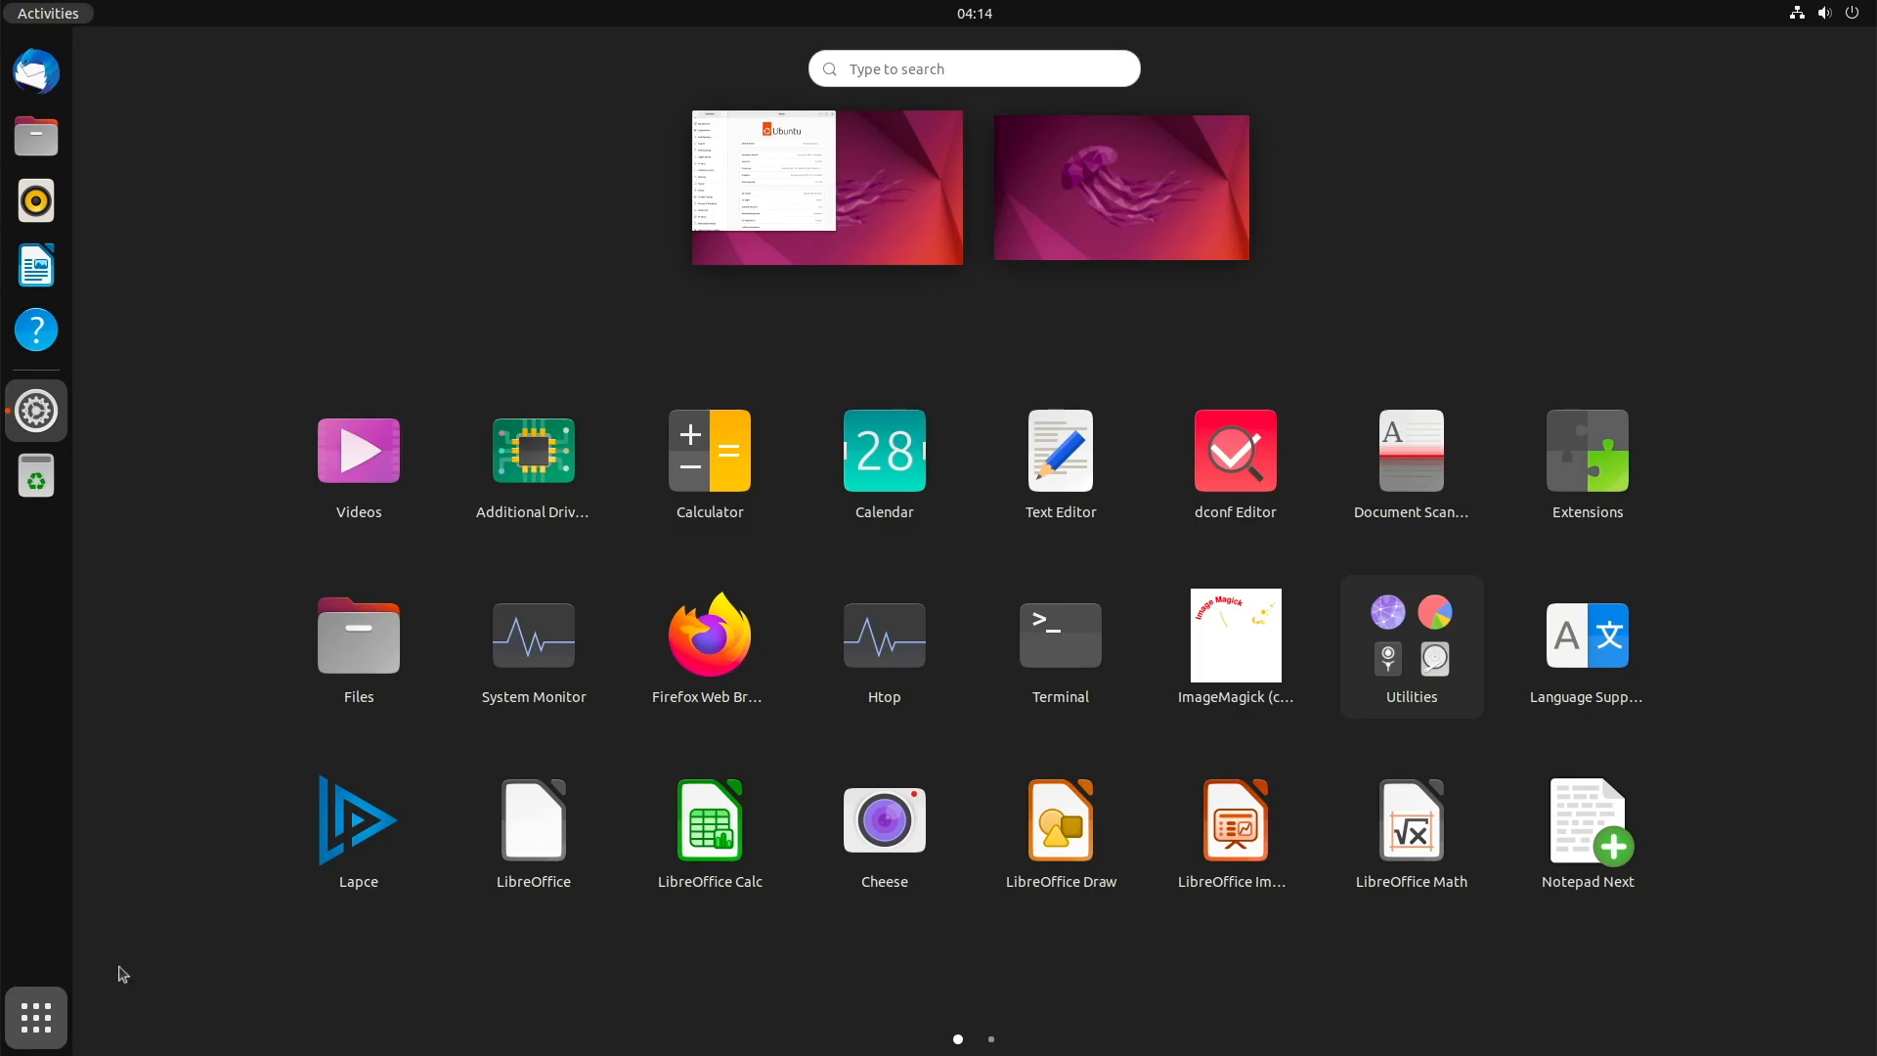
Run neofetch in Terminal to show the system summary, then close the terminal window.
click(36, 410)
text(neofe)
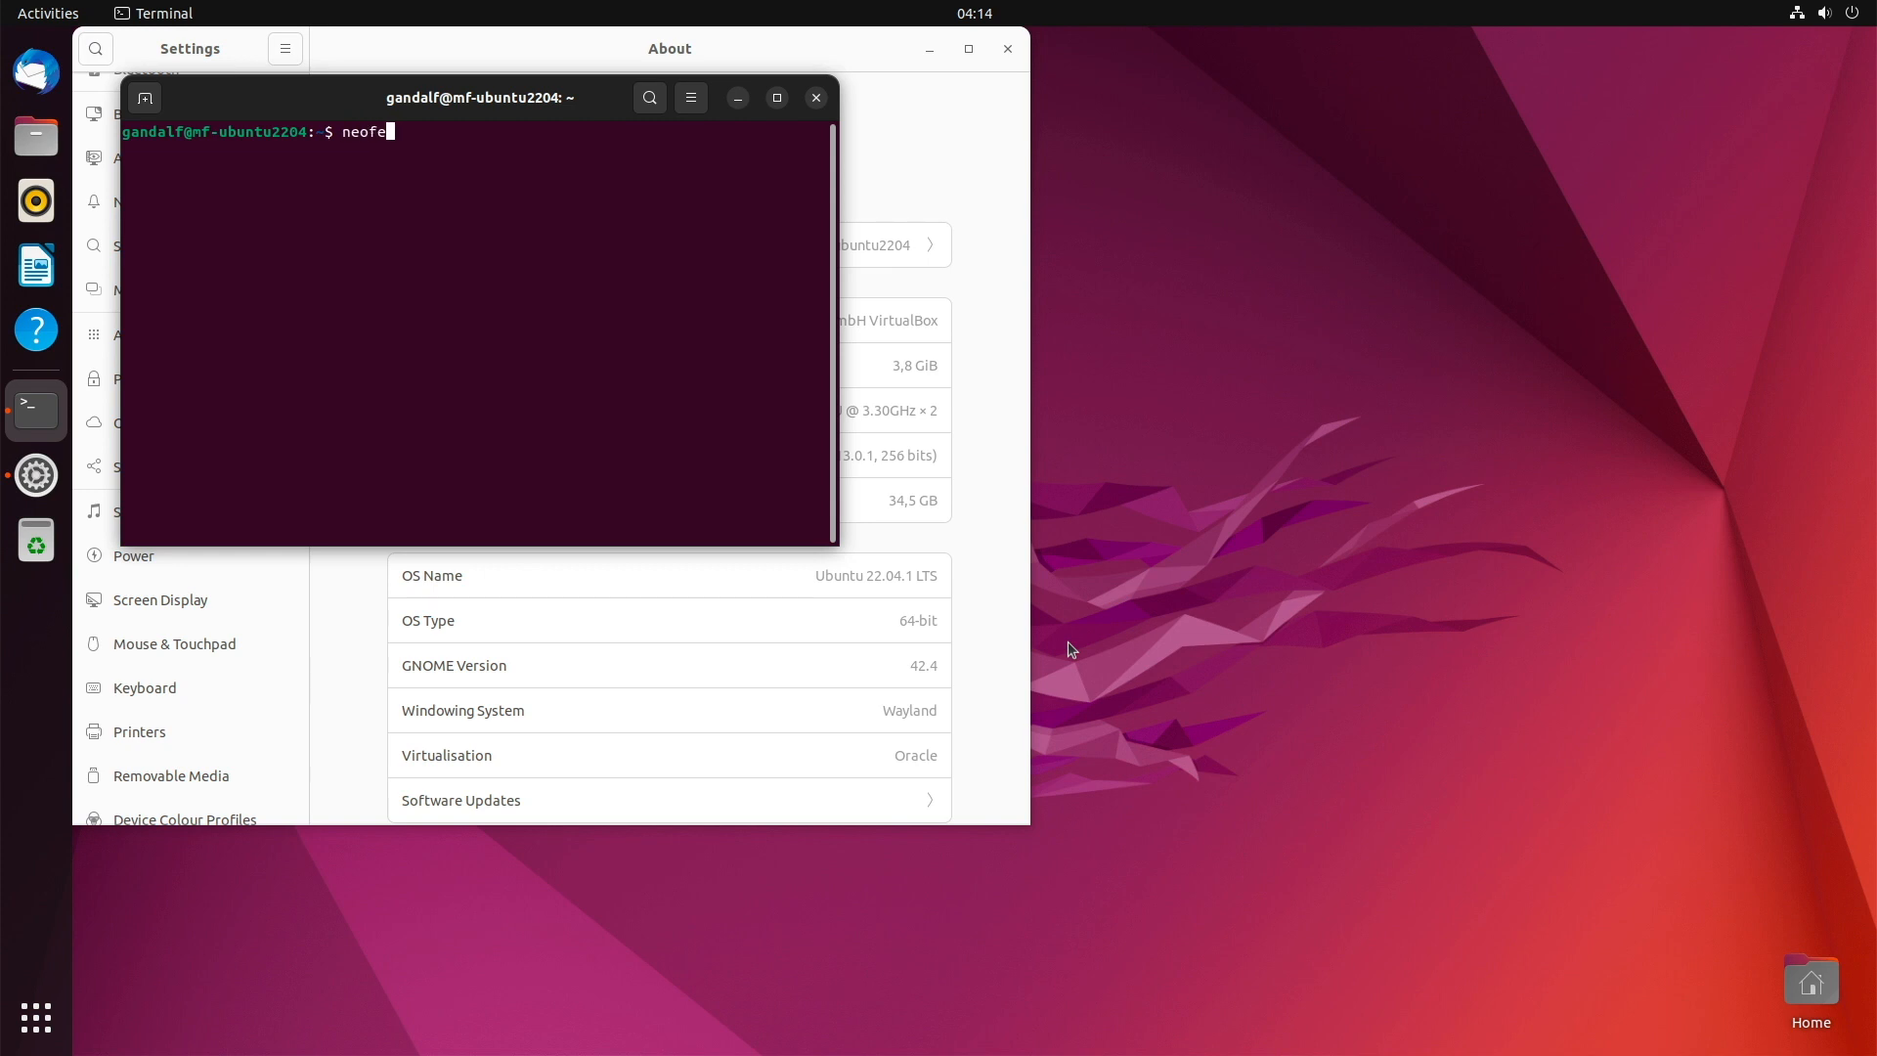
key(Return)
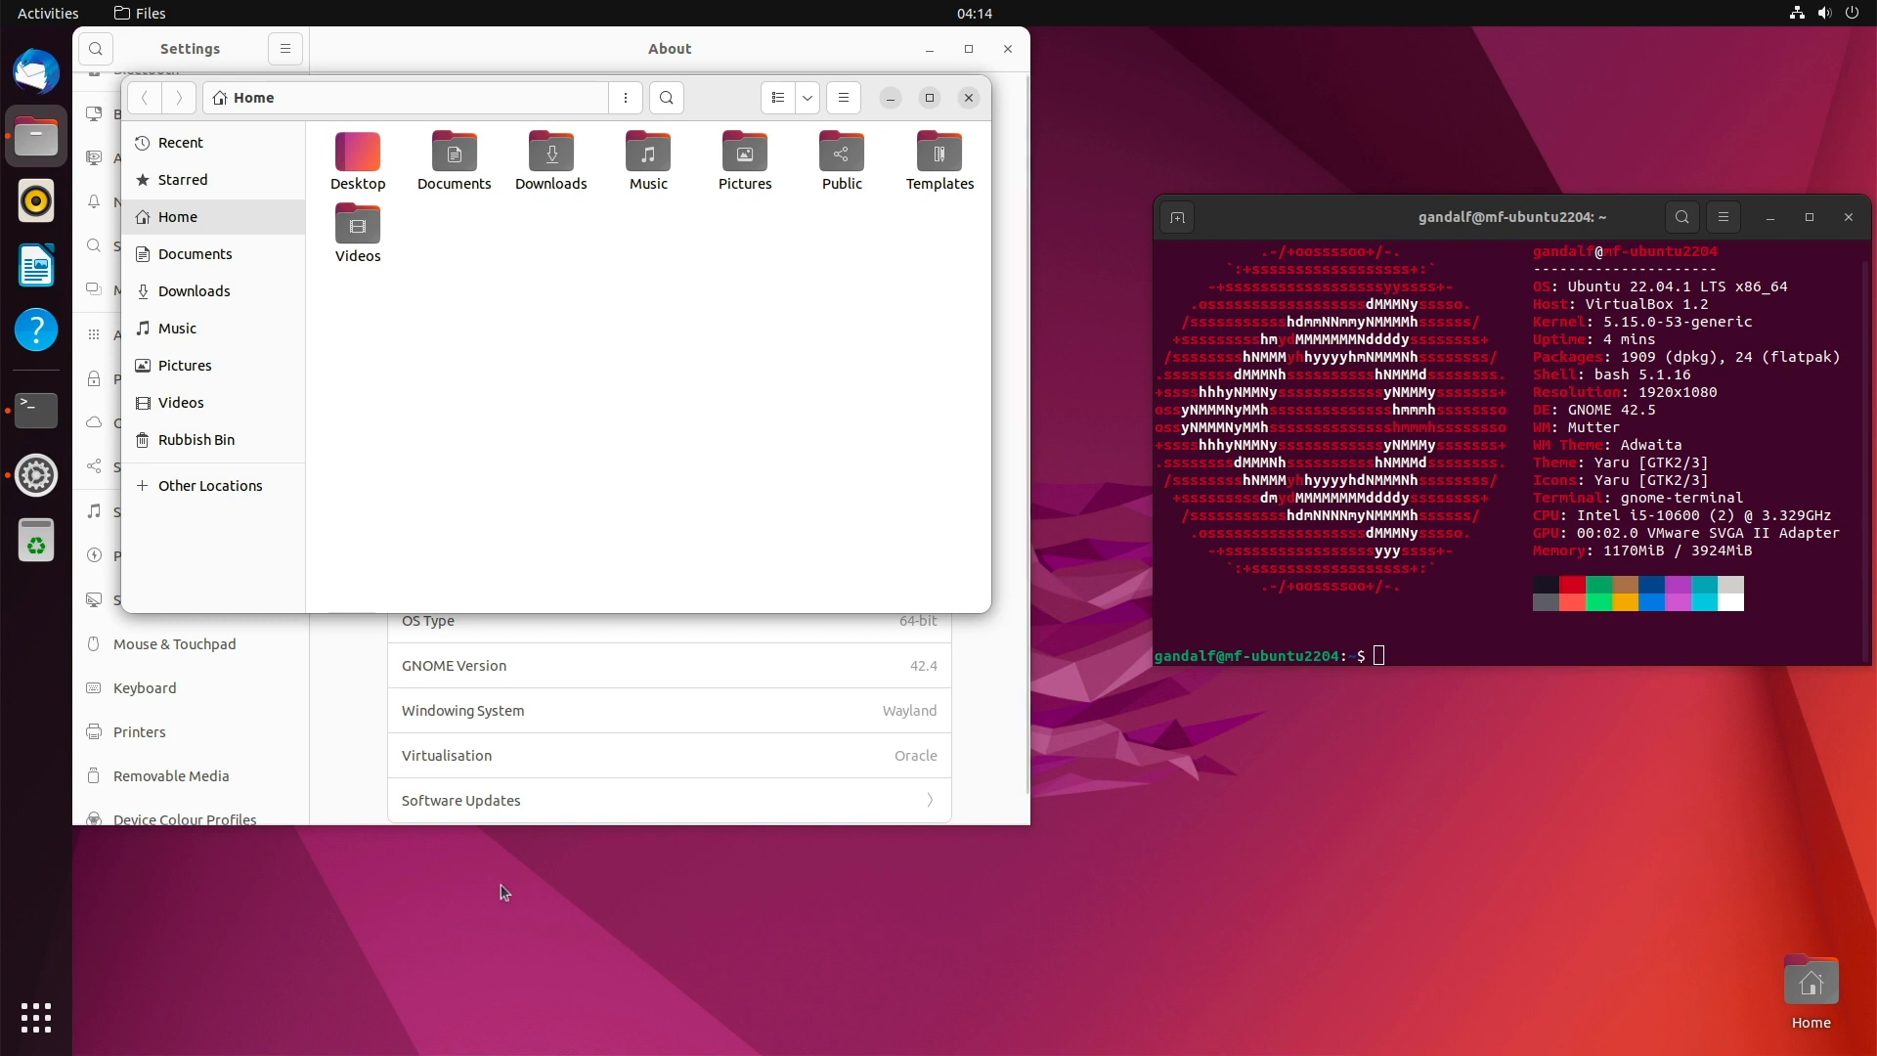
mouse_move(35, 1018)
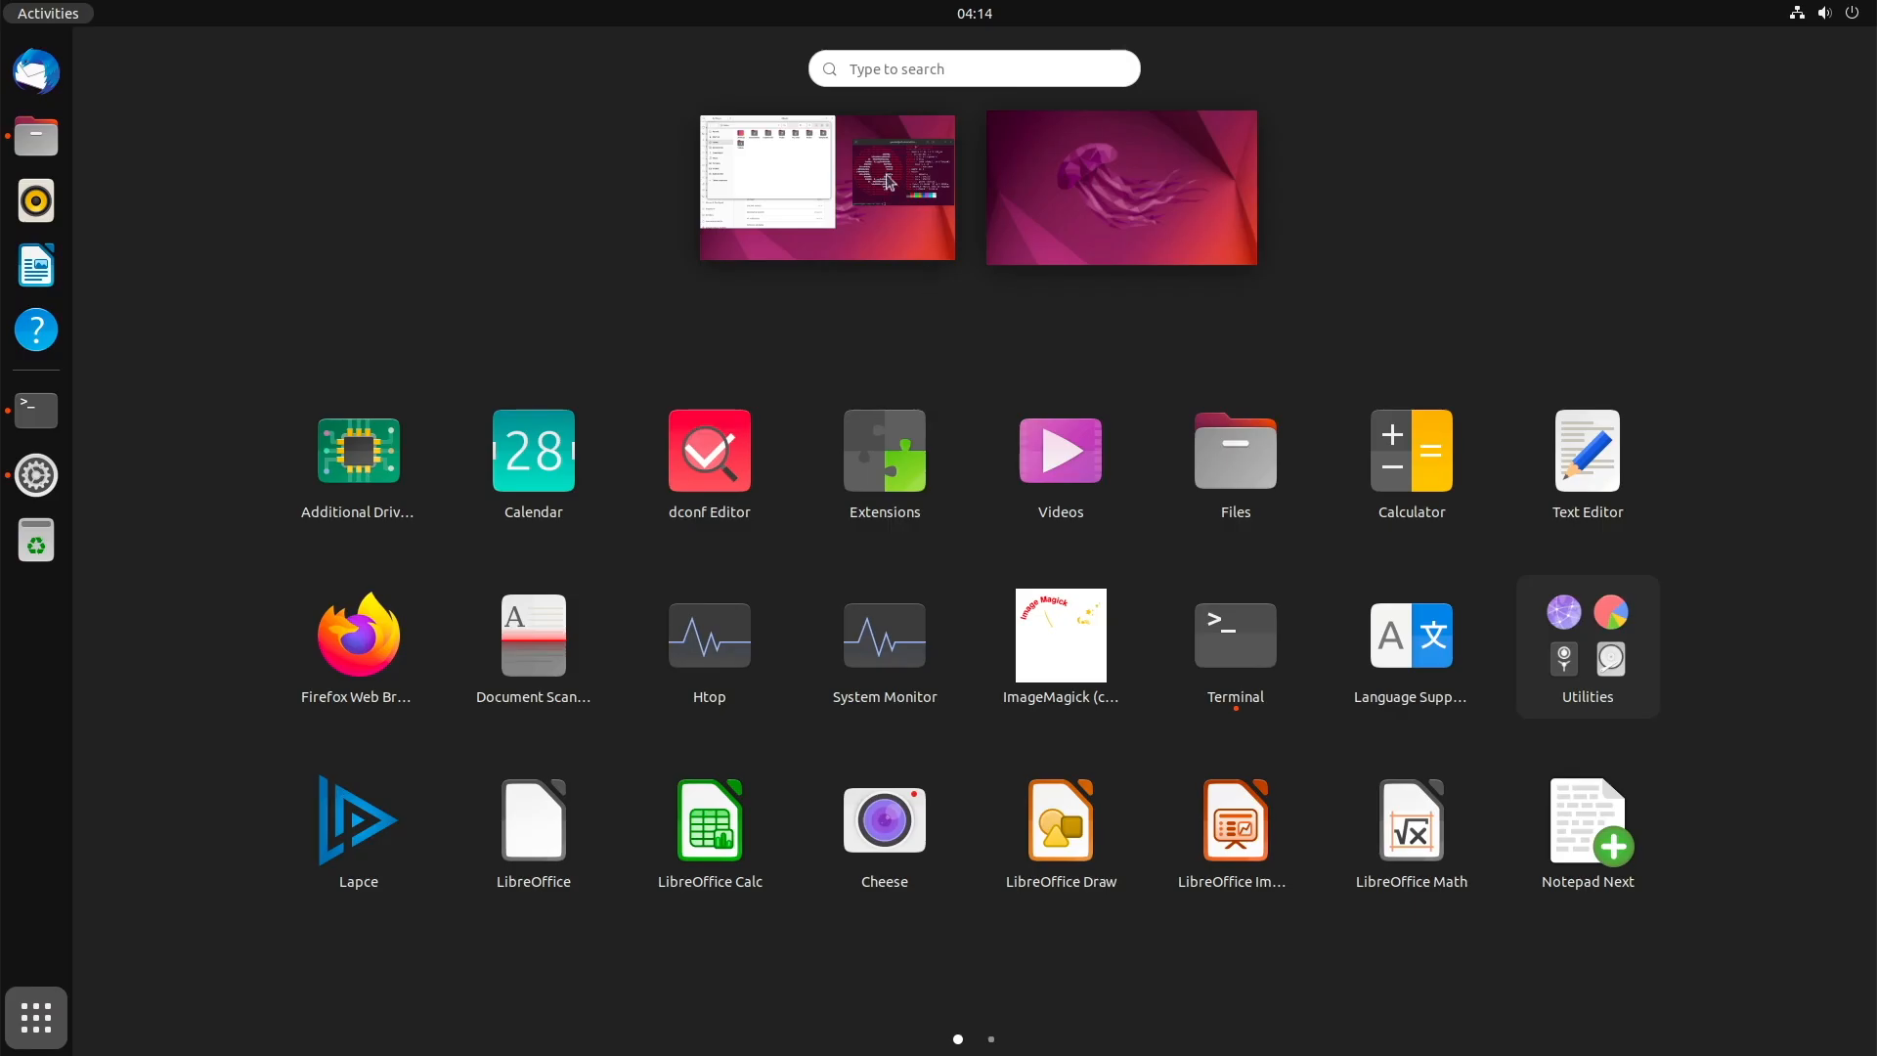
click(826, 187)
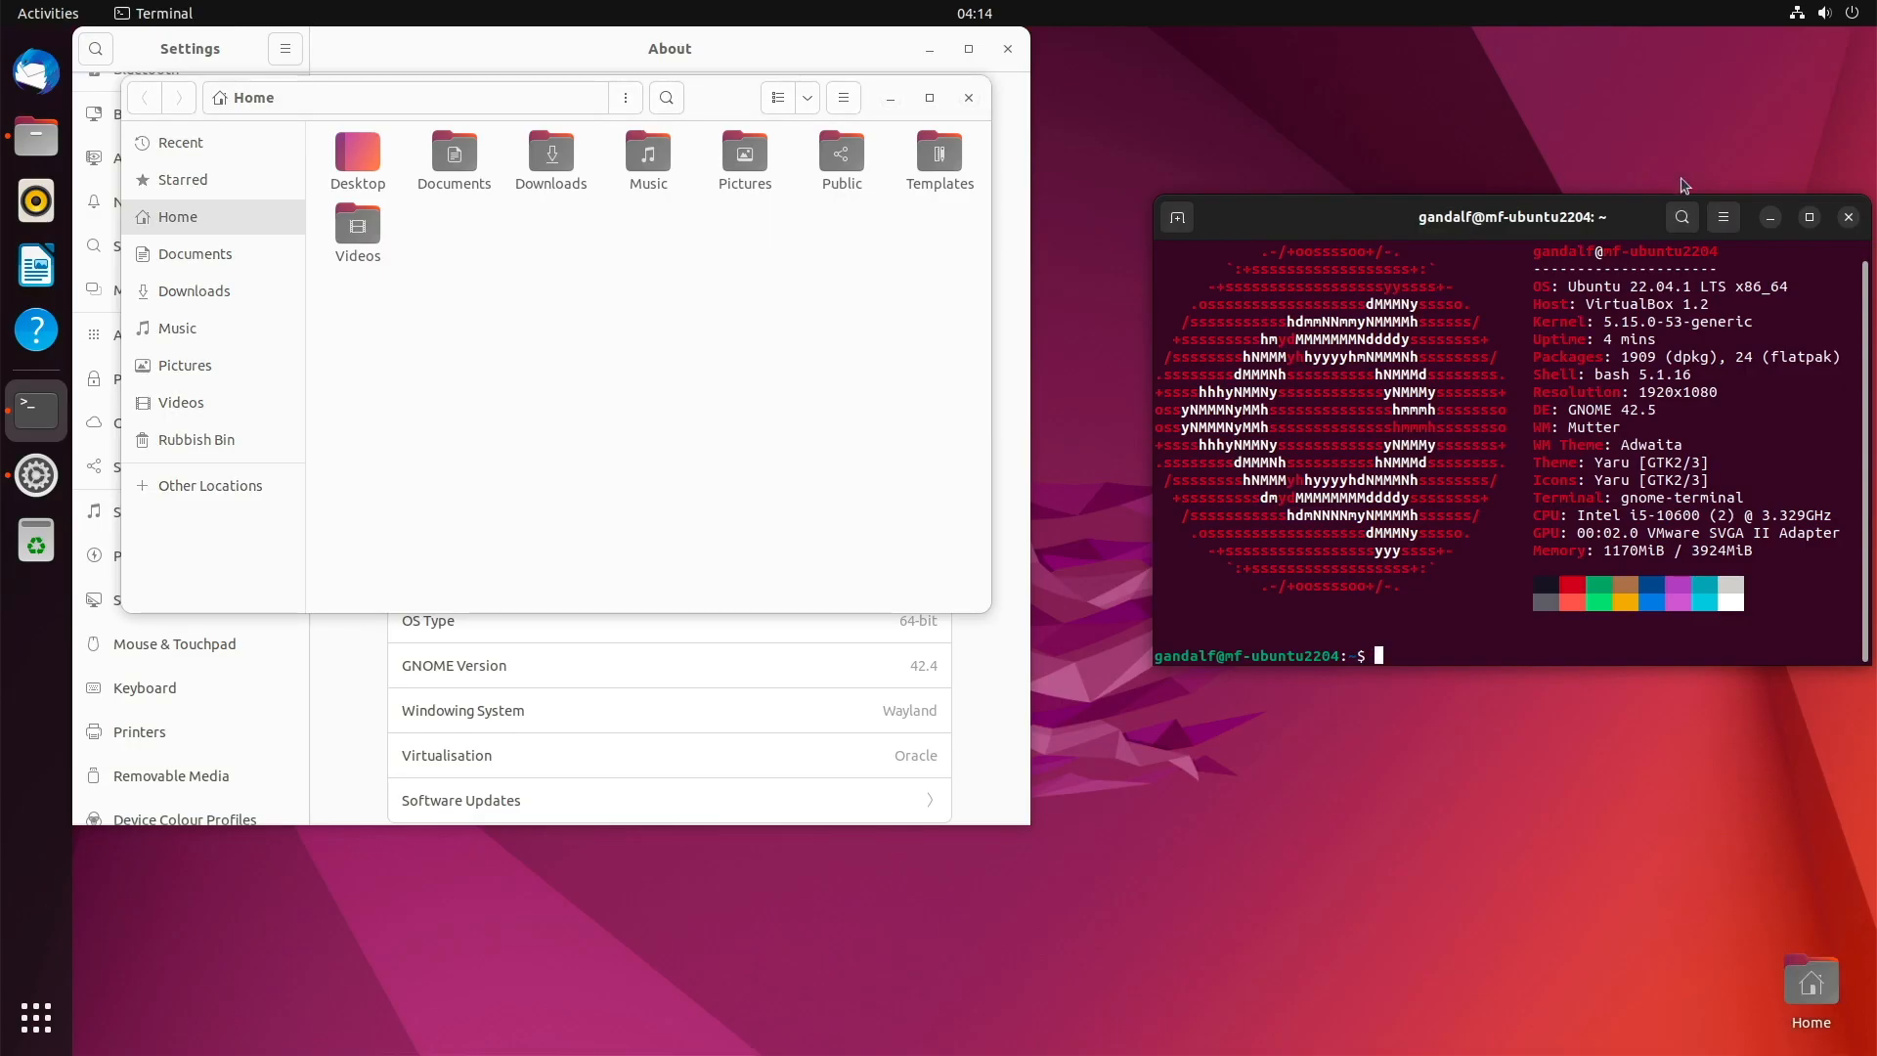
click(1847, 217)
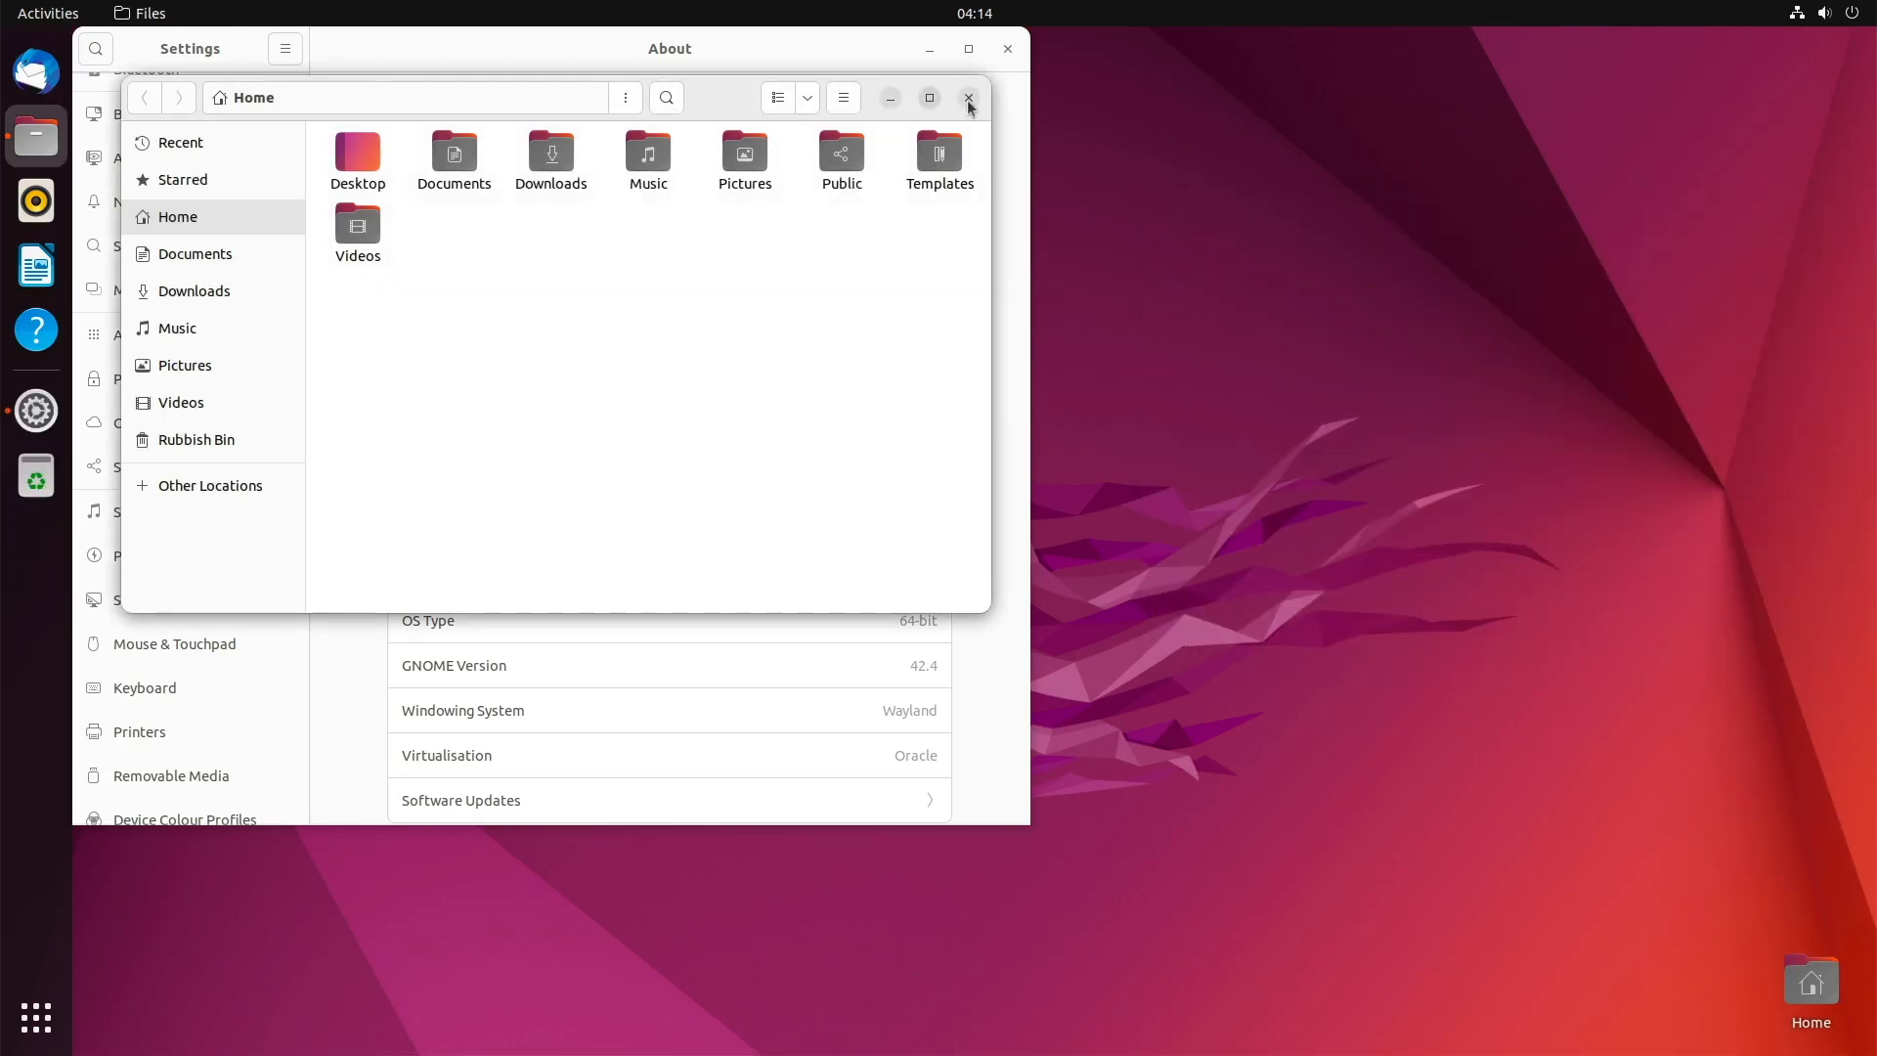
click(967, 98)
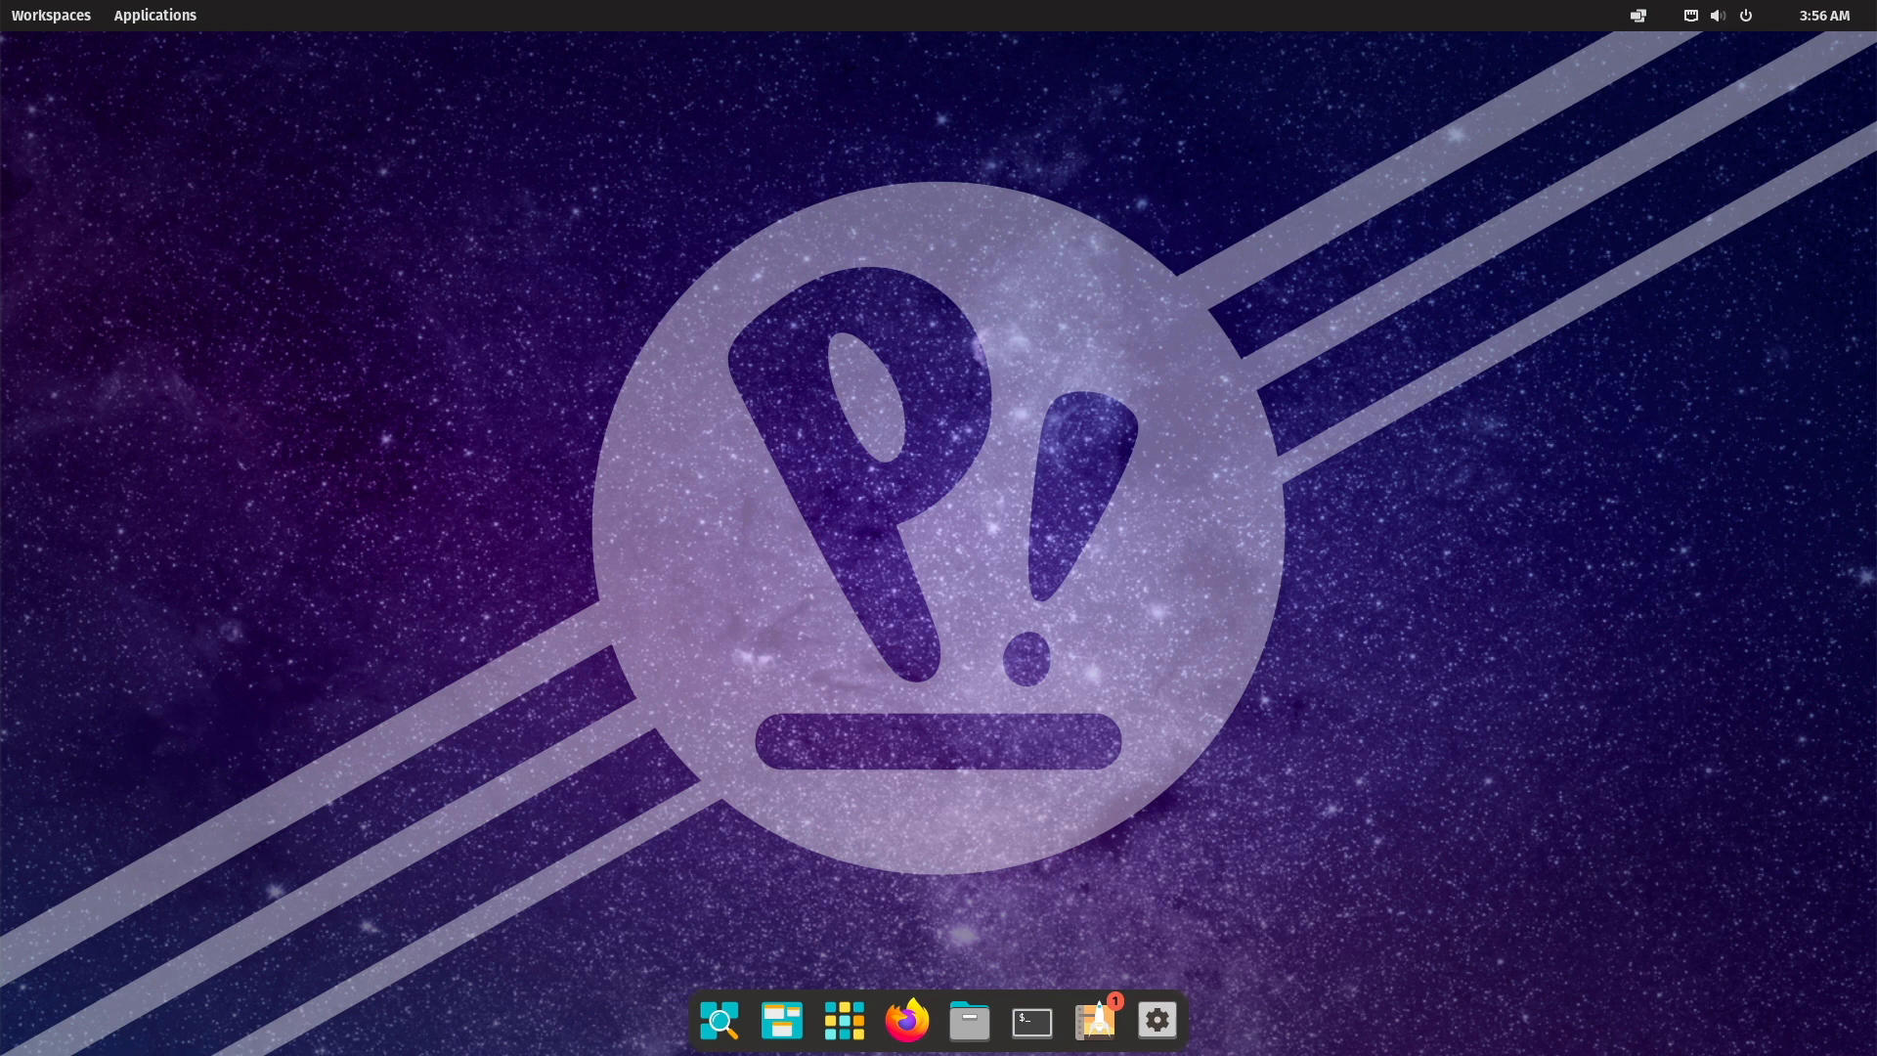
click(1154, 1020)
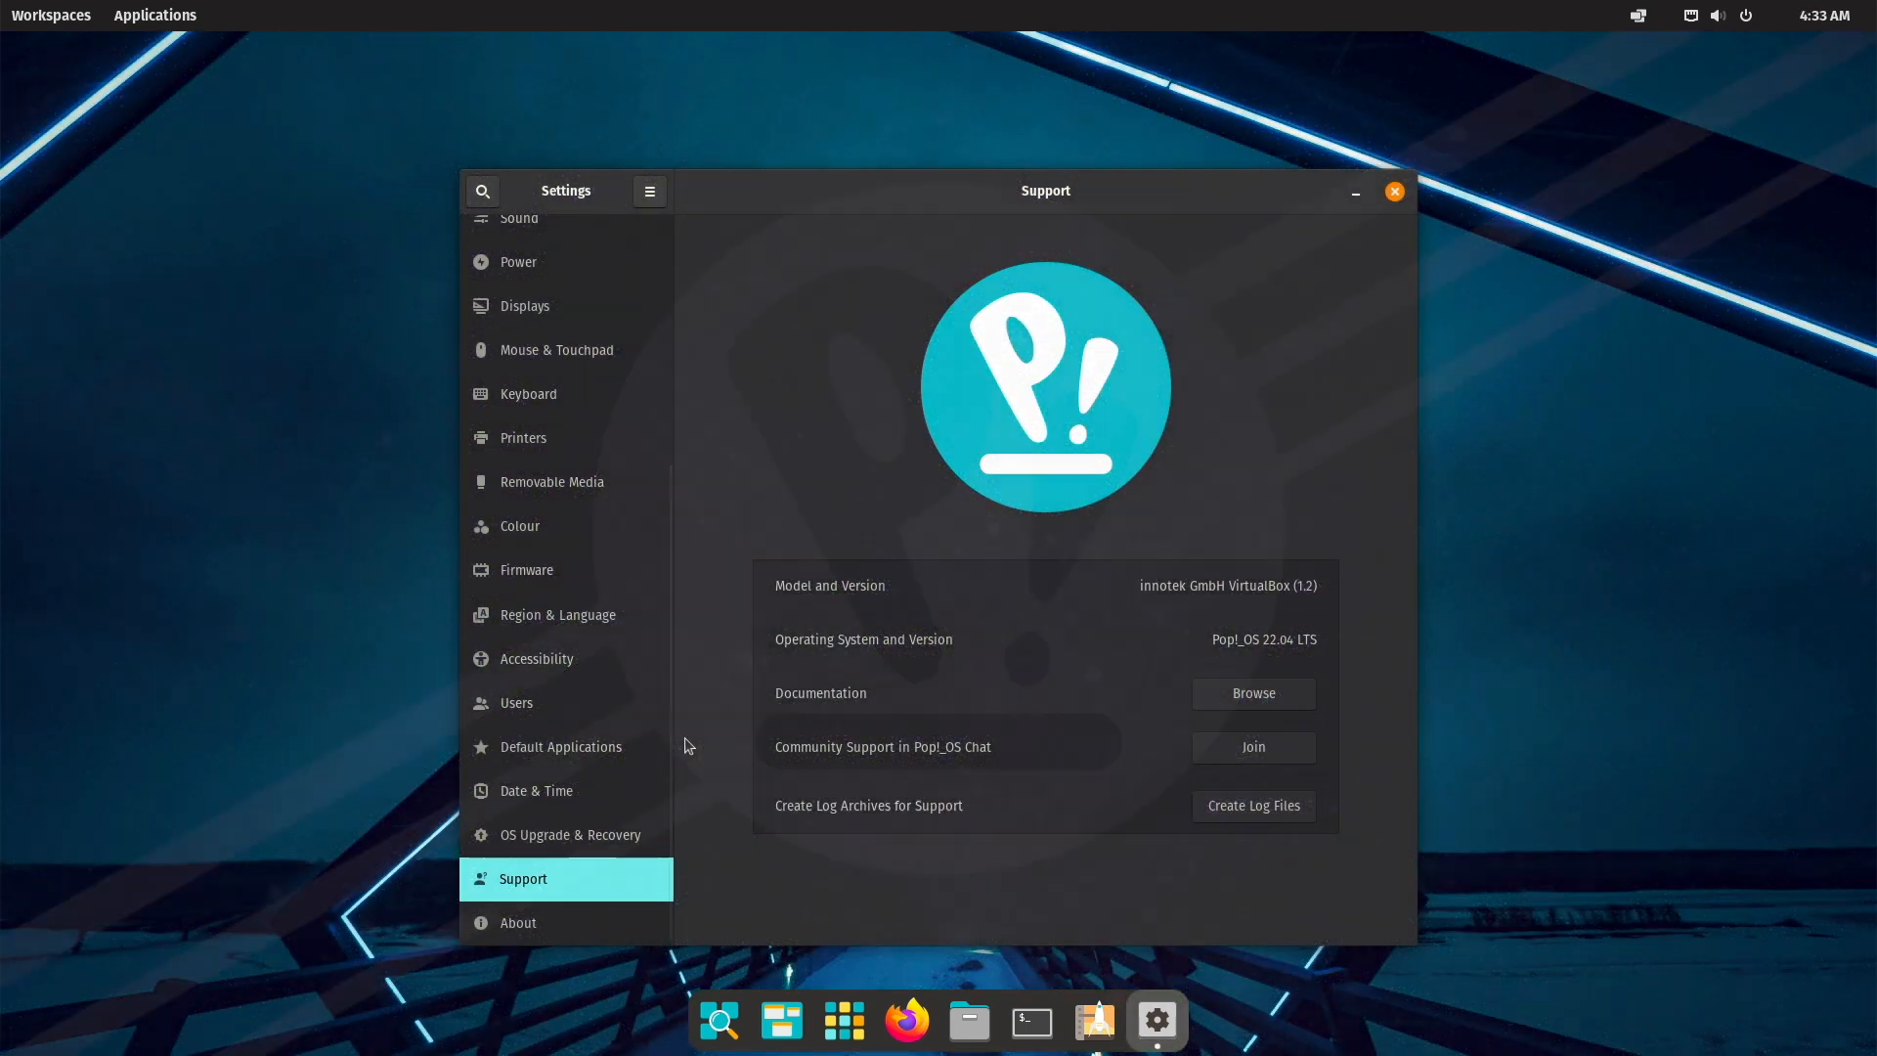
click(1393, 191)
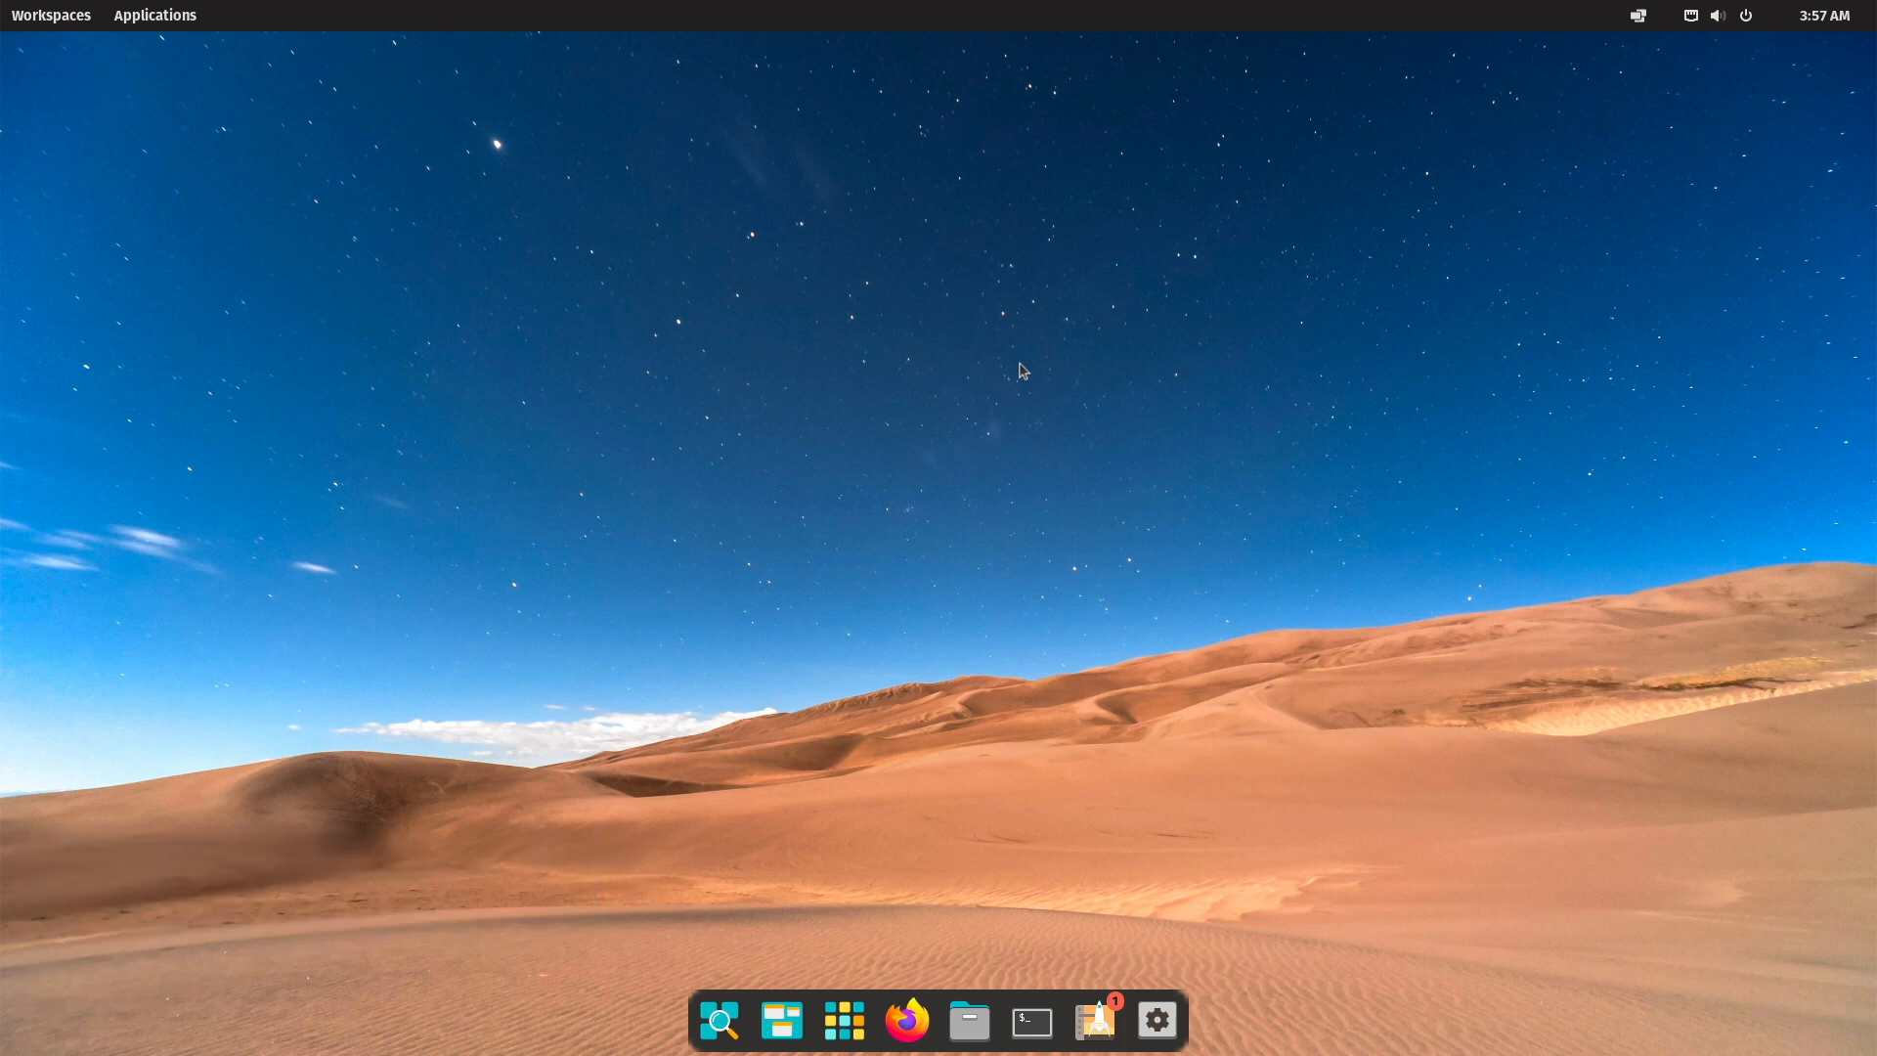
click(719, 1020)
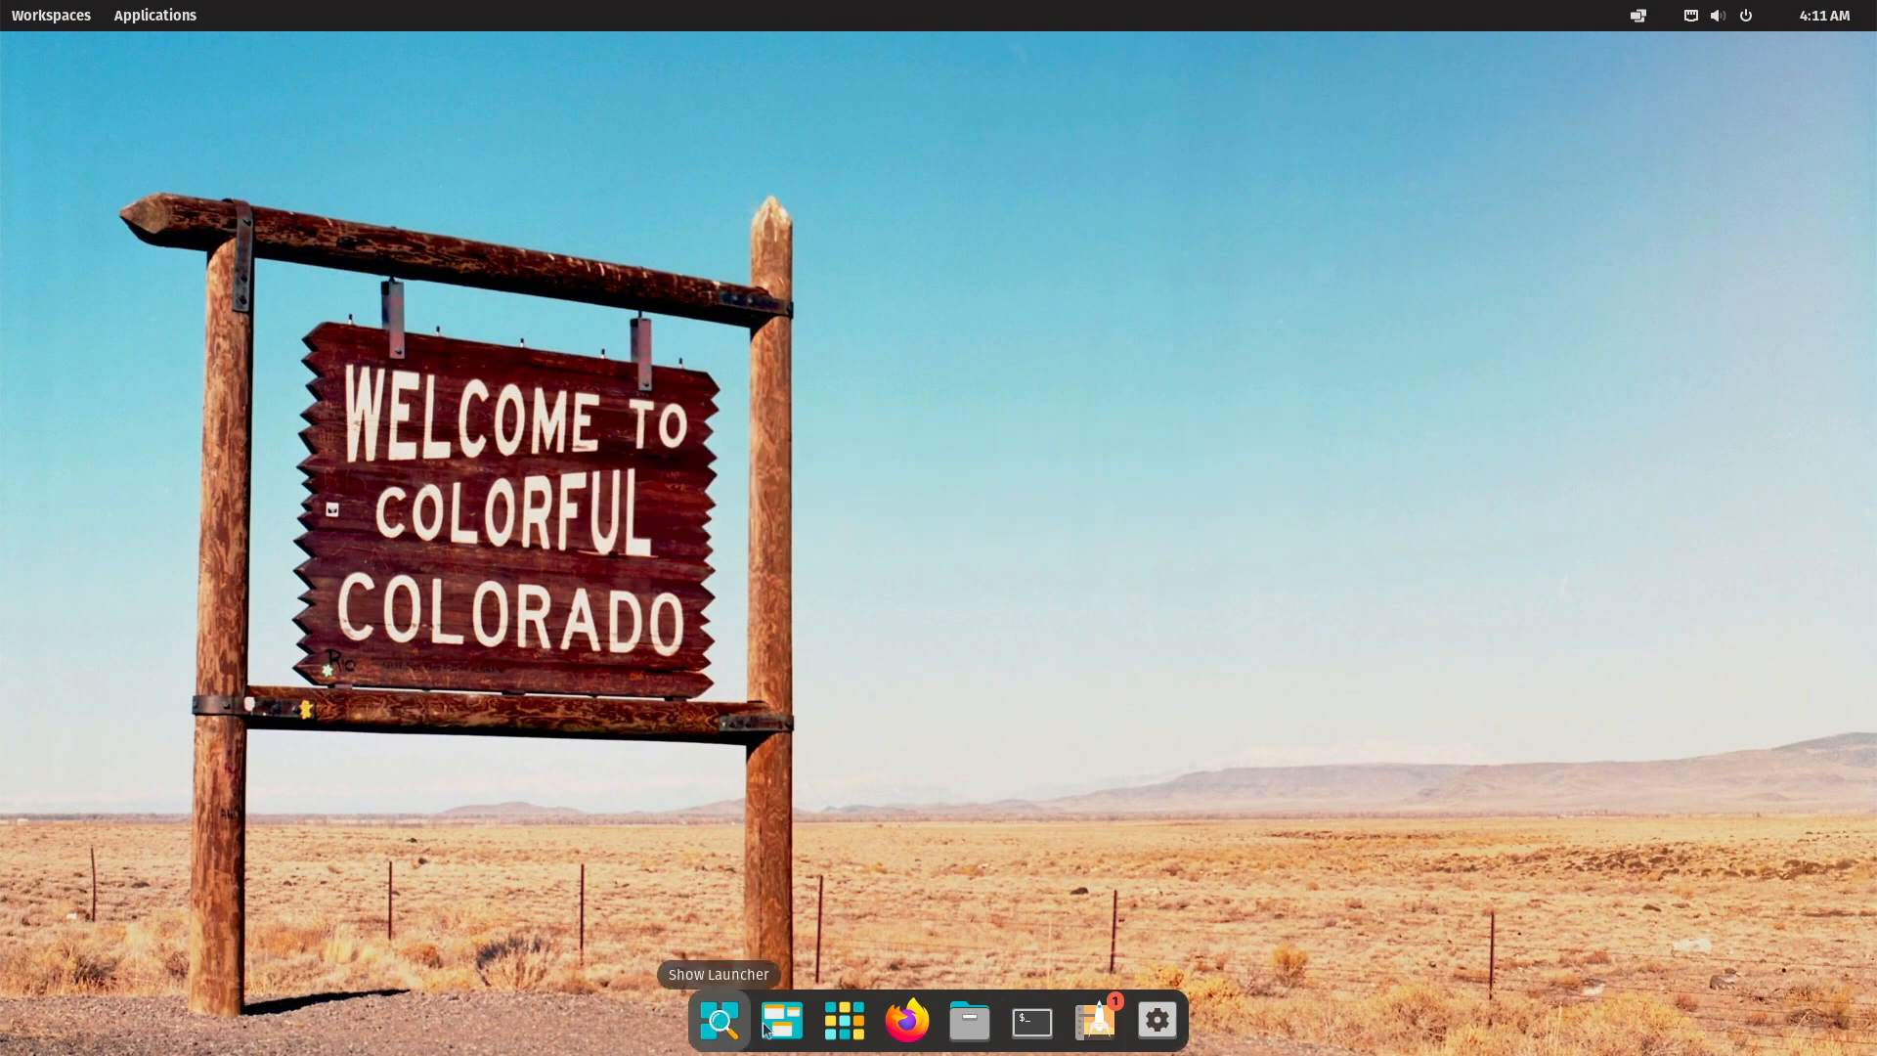
click(780, 1020)
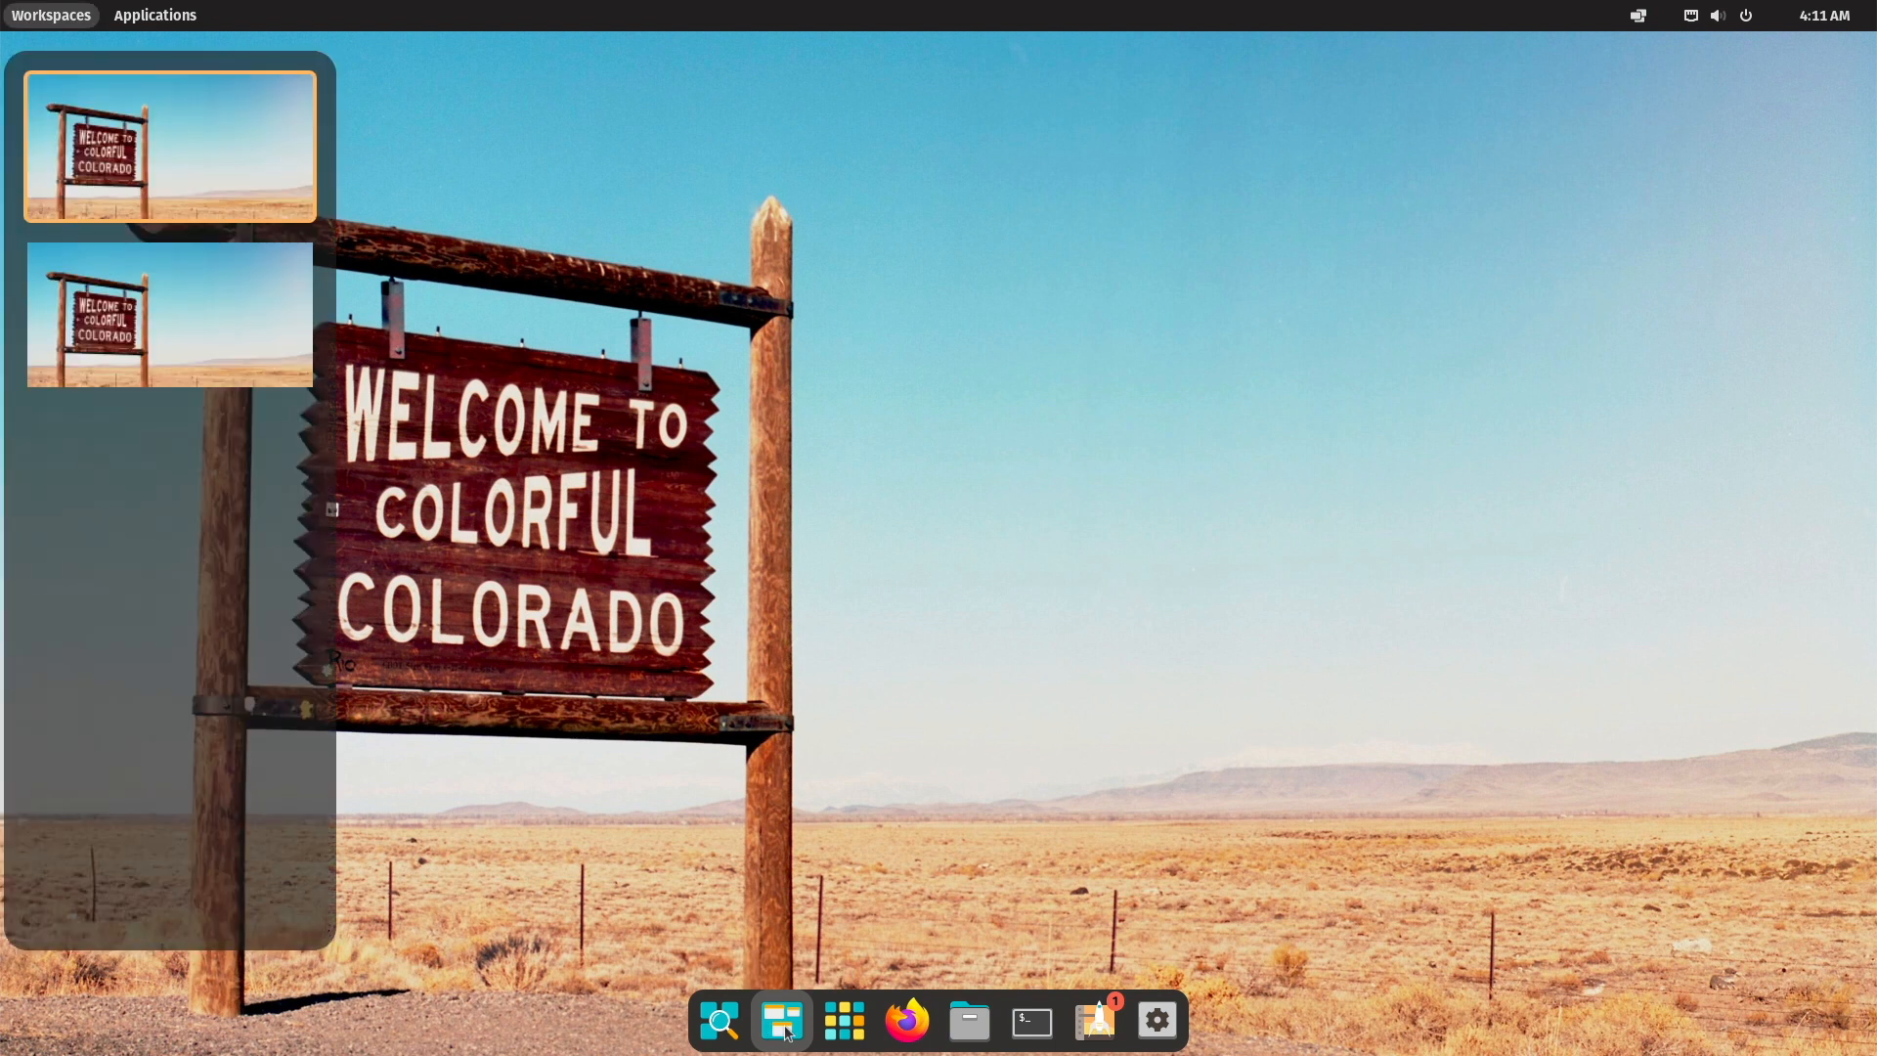
click(843, 1020)
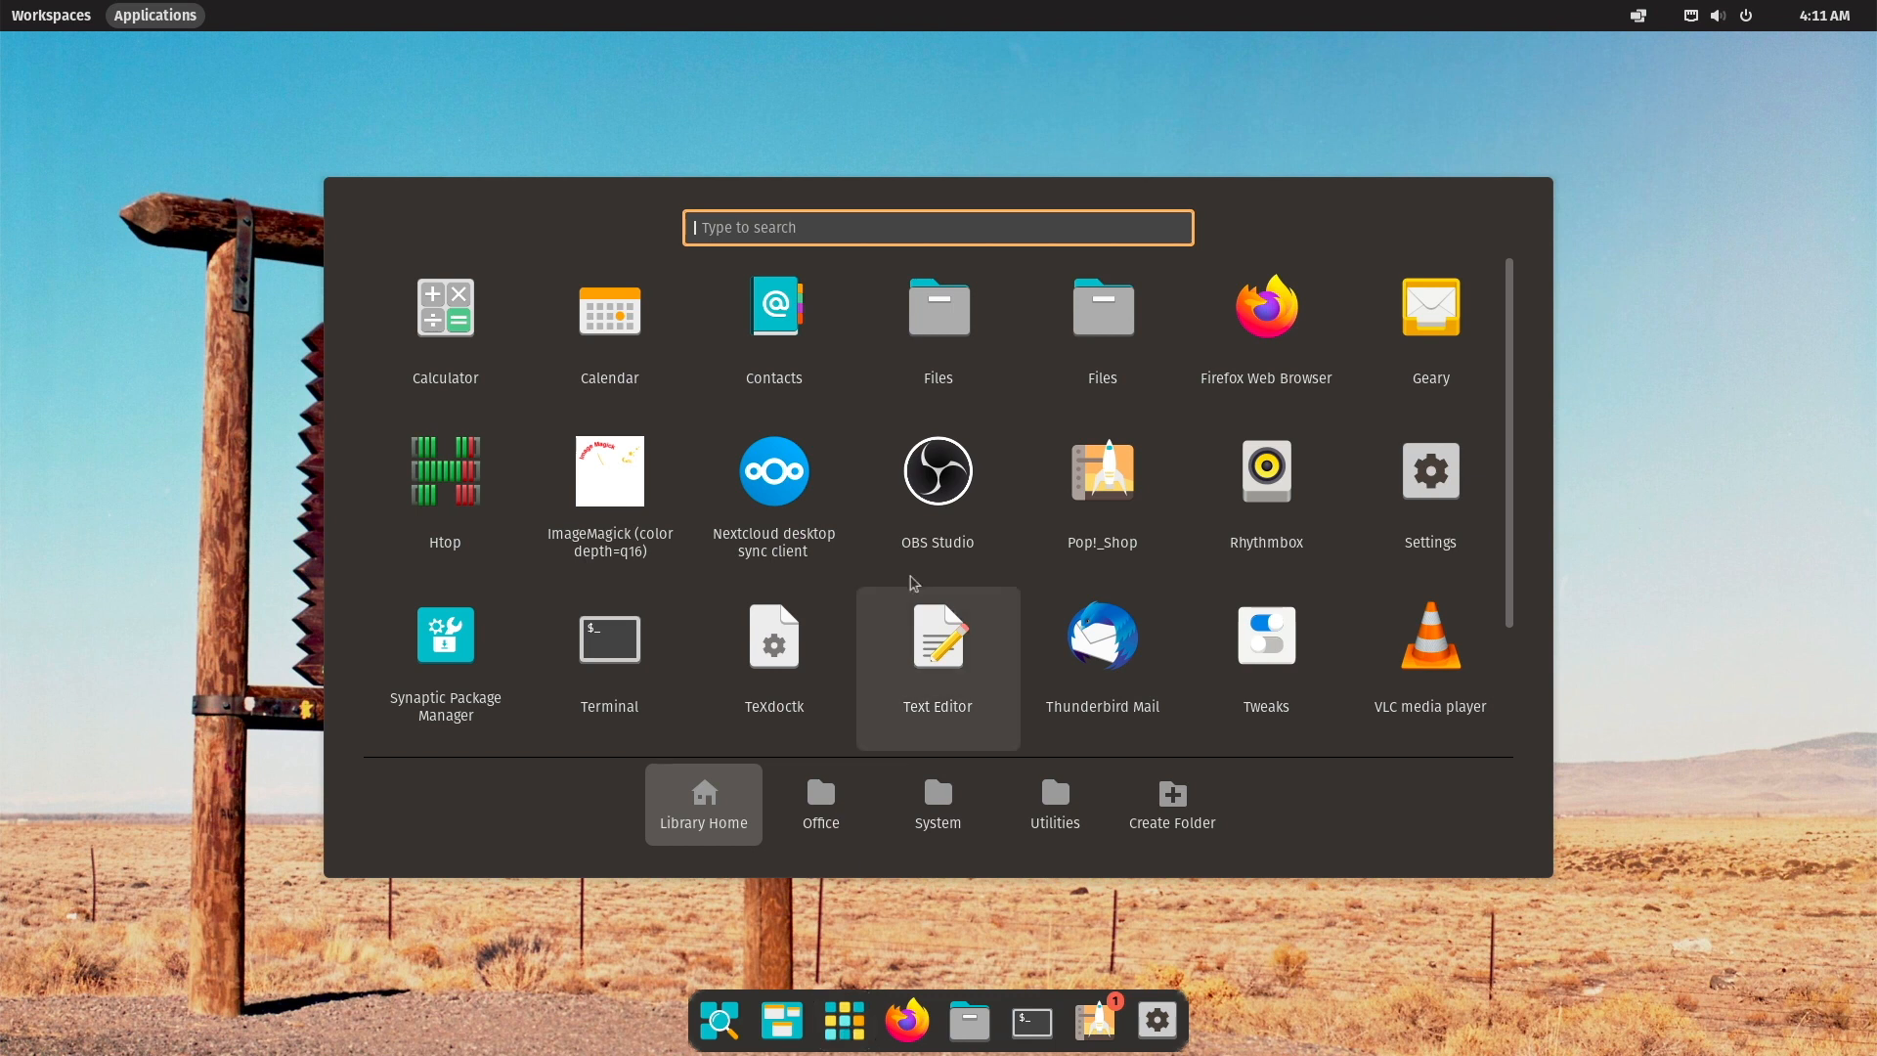
click(820, 802)
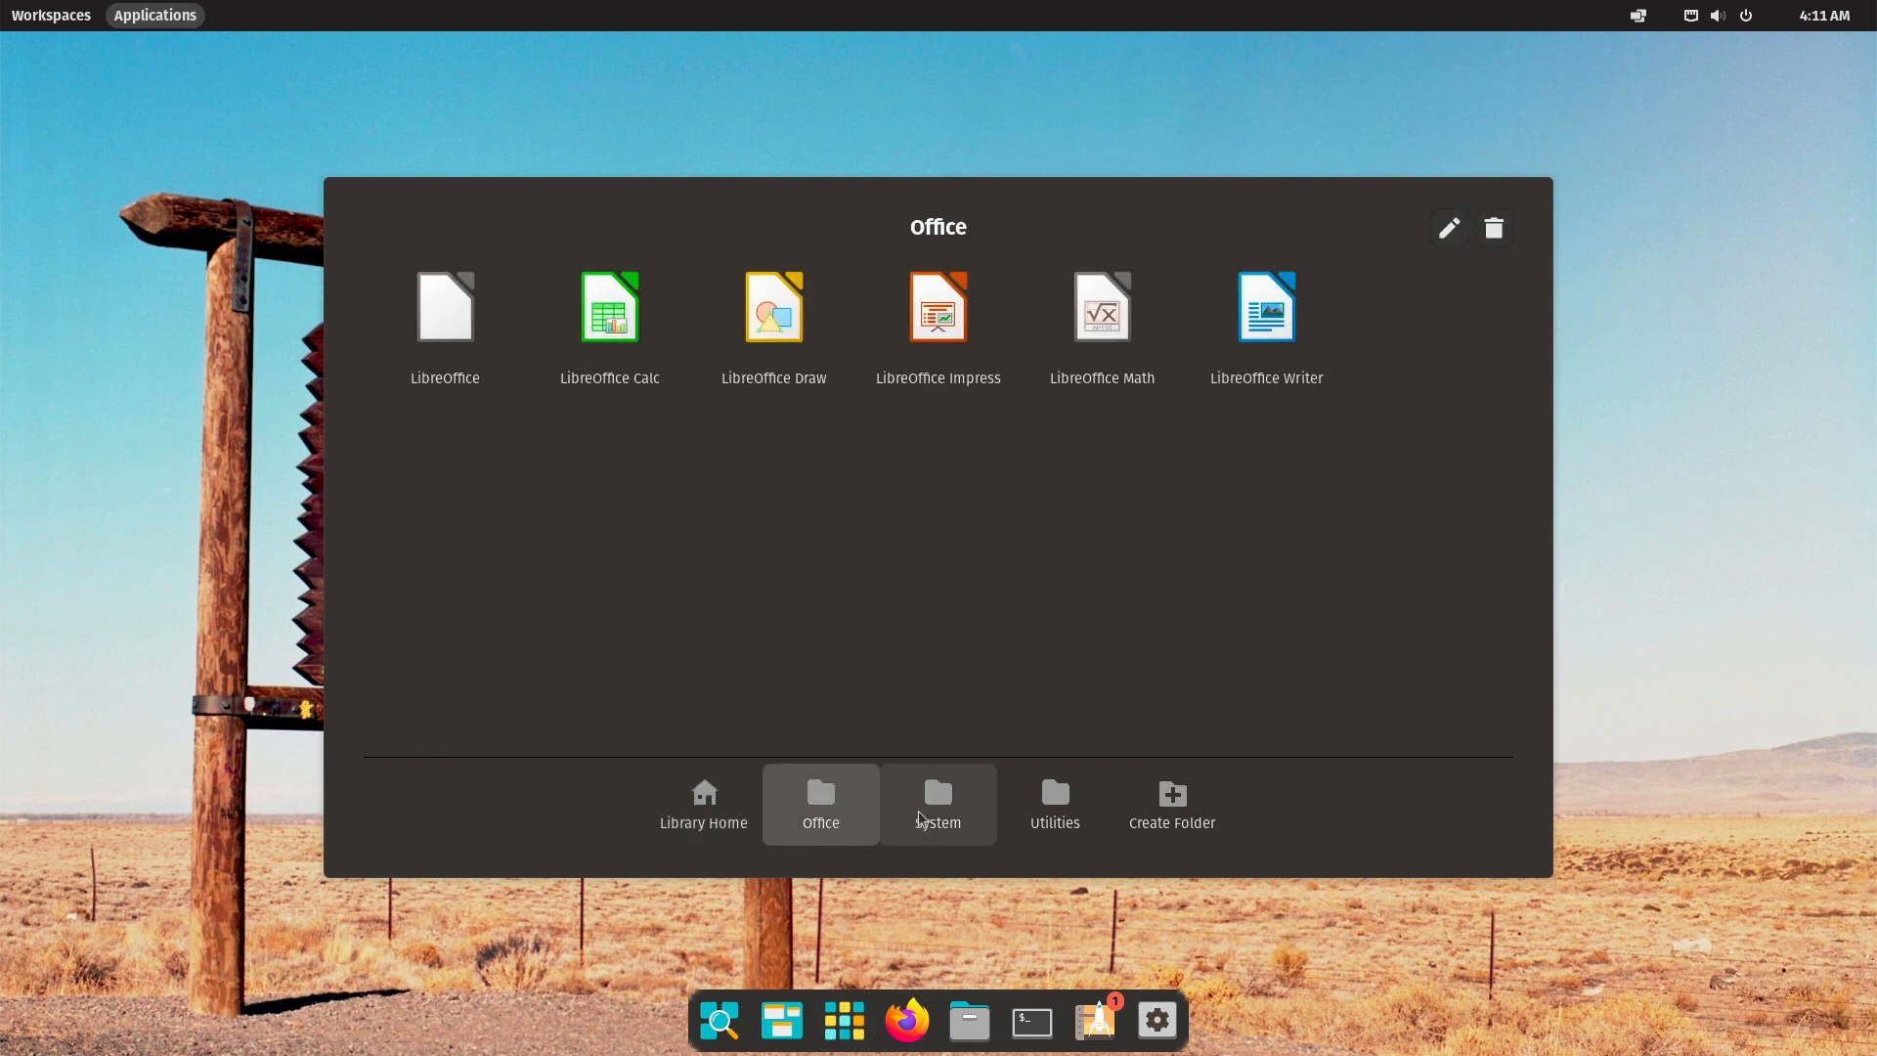
click(938, 803)
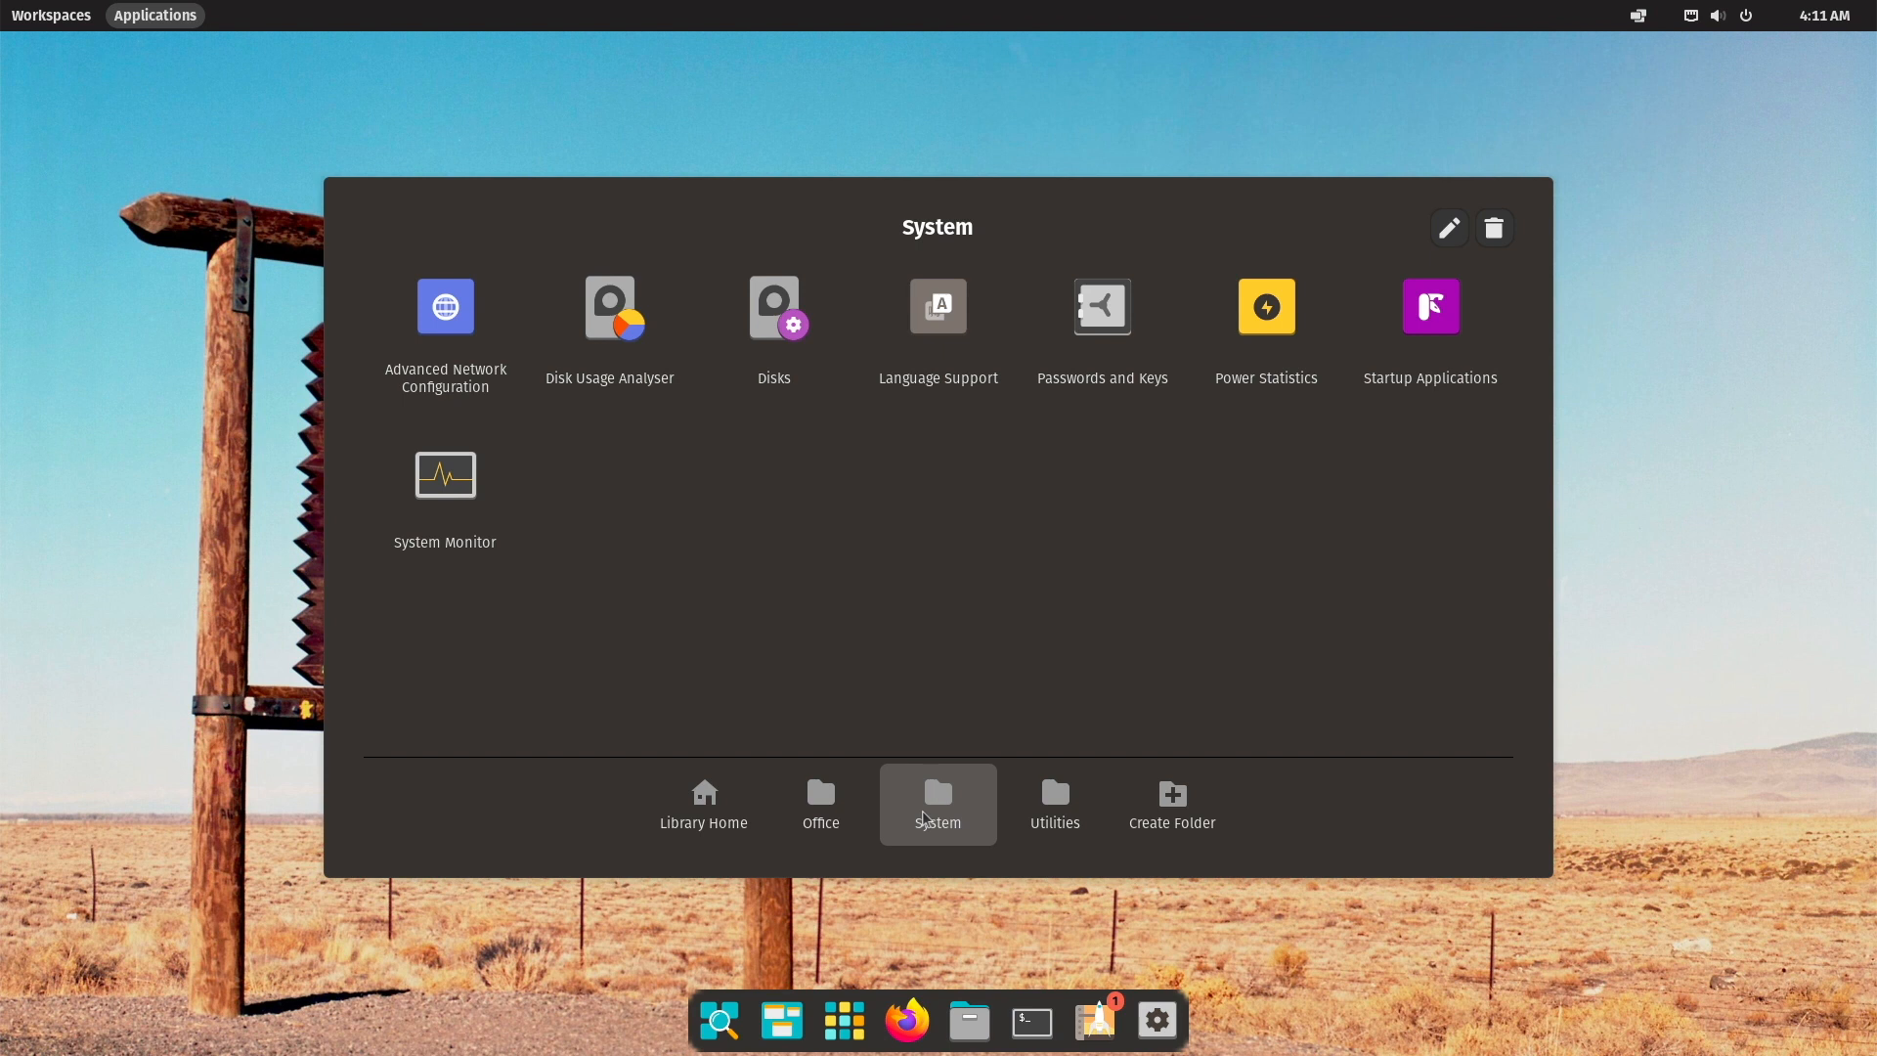
mouse_move(1054, 804)
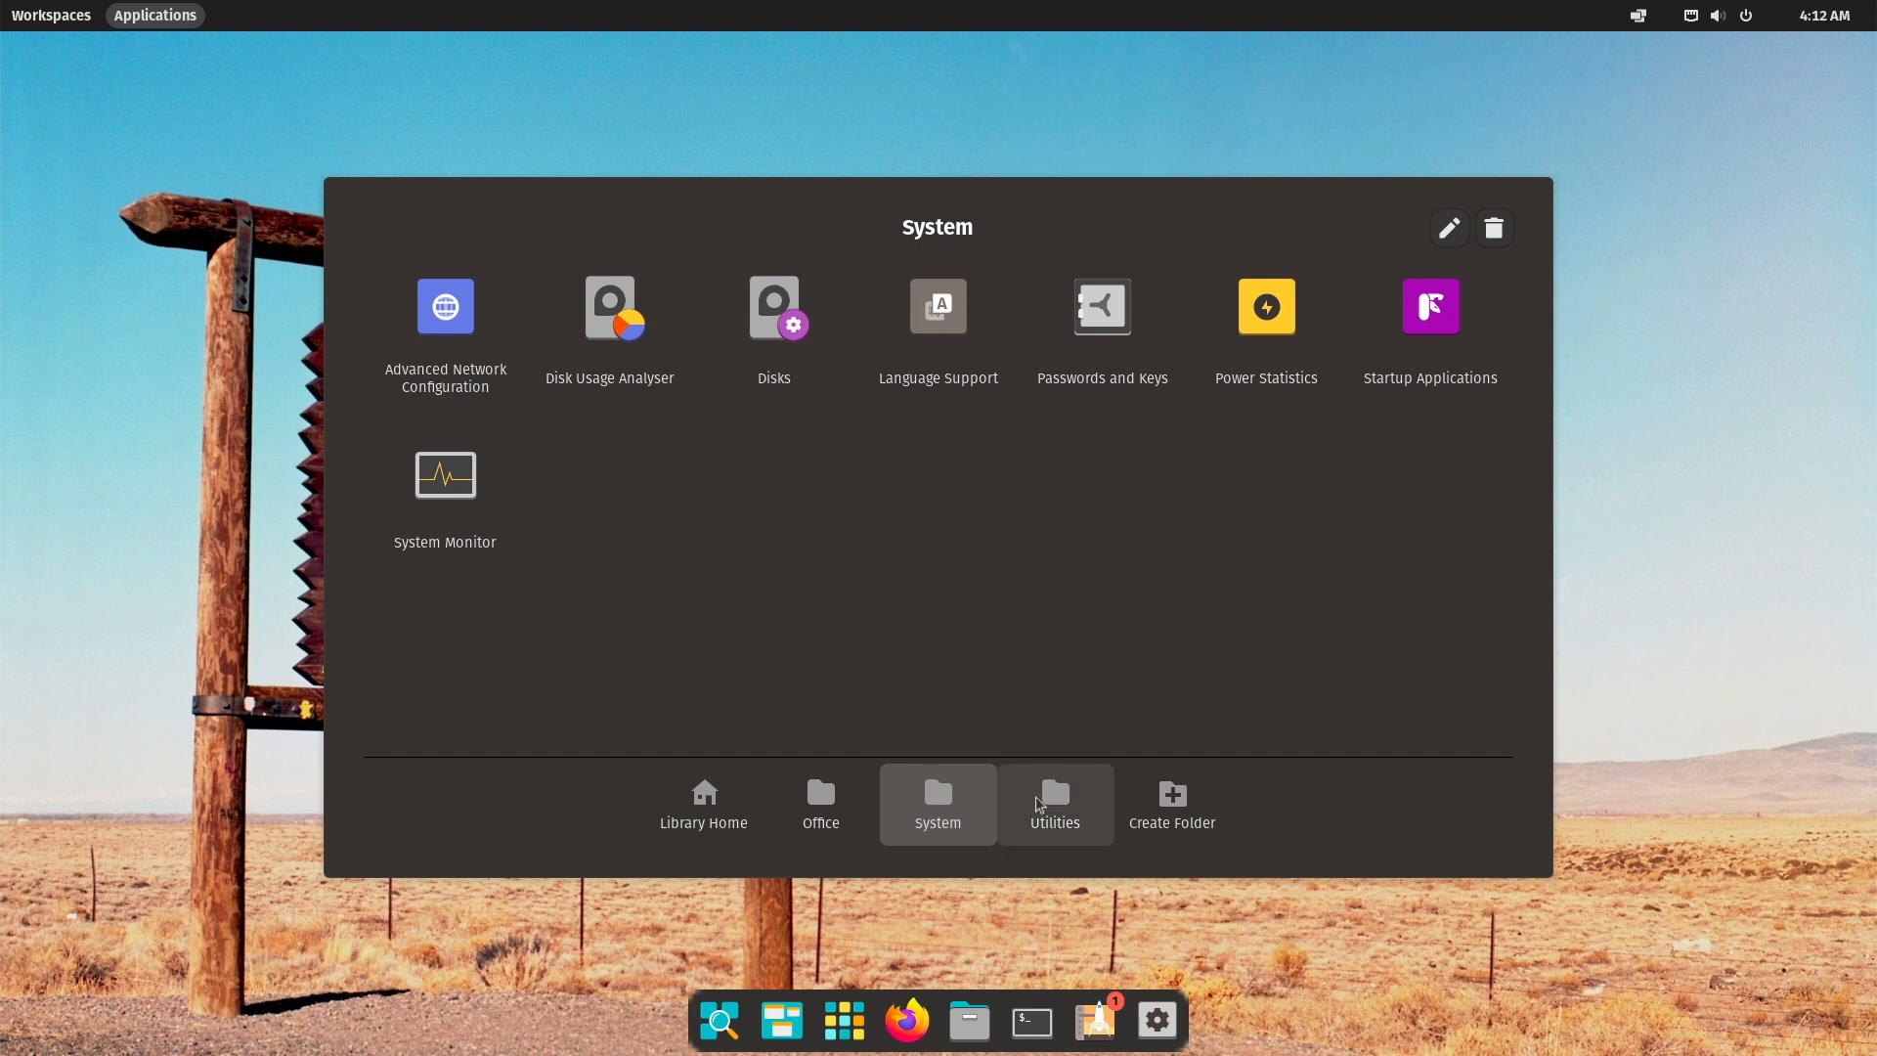
click(1054, 804)
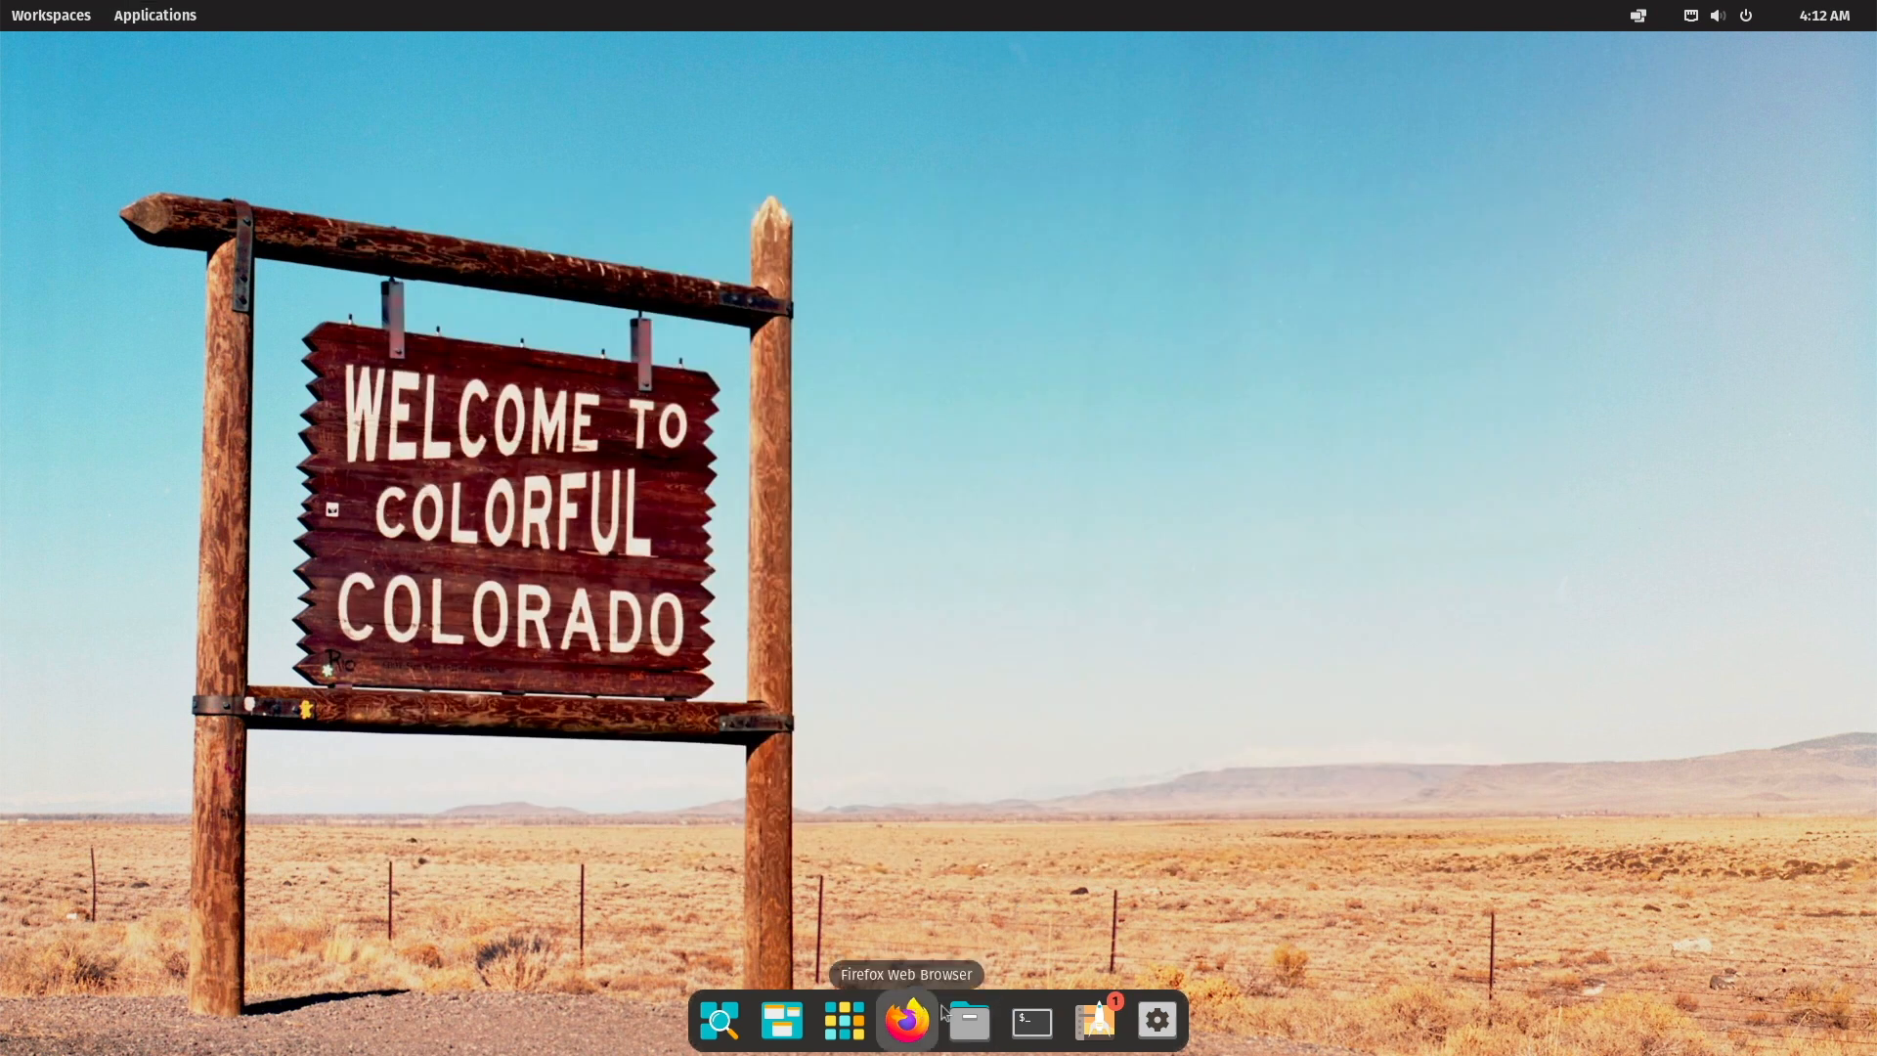
Open Files and Terminal, check Pop!_Shop's Installed updates list, then close the store.
click(967, 1020)
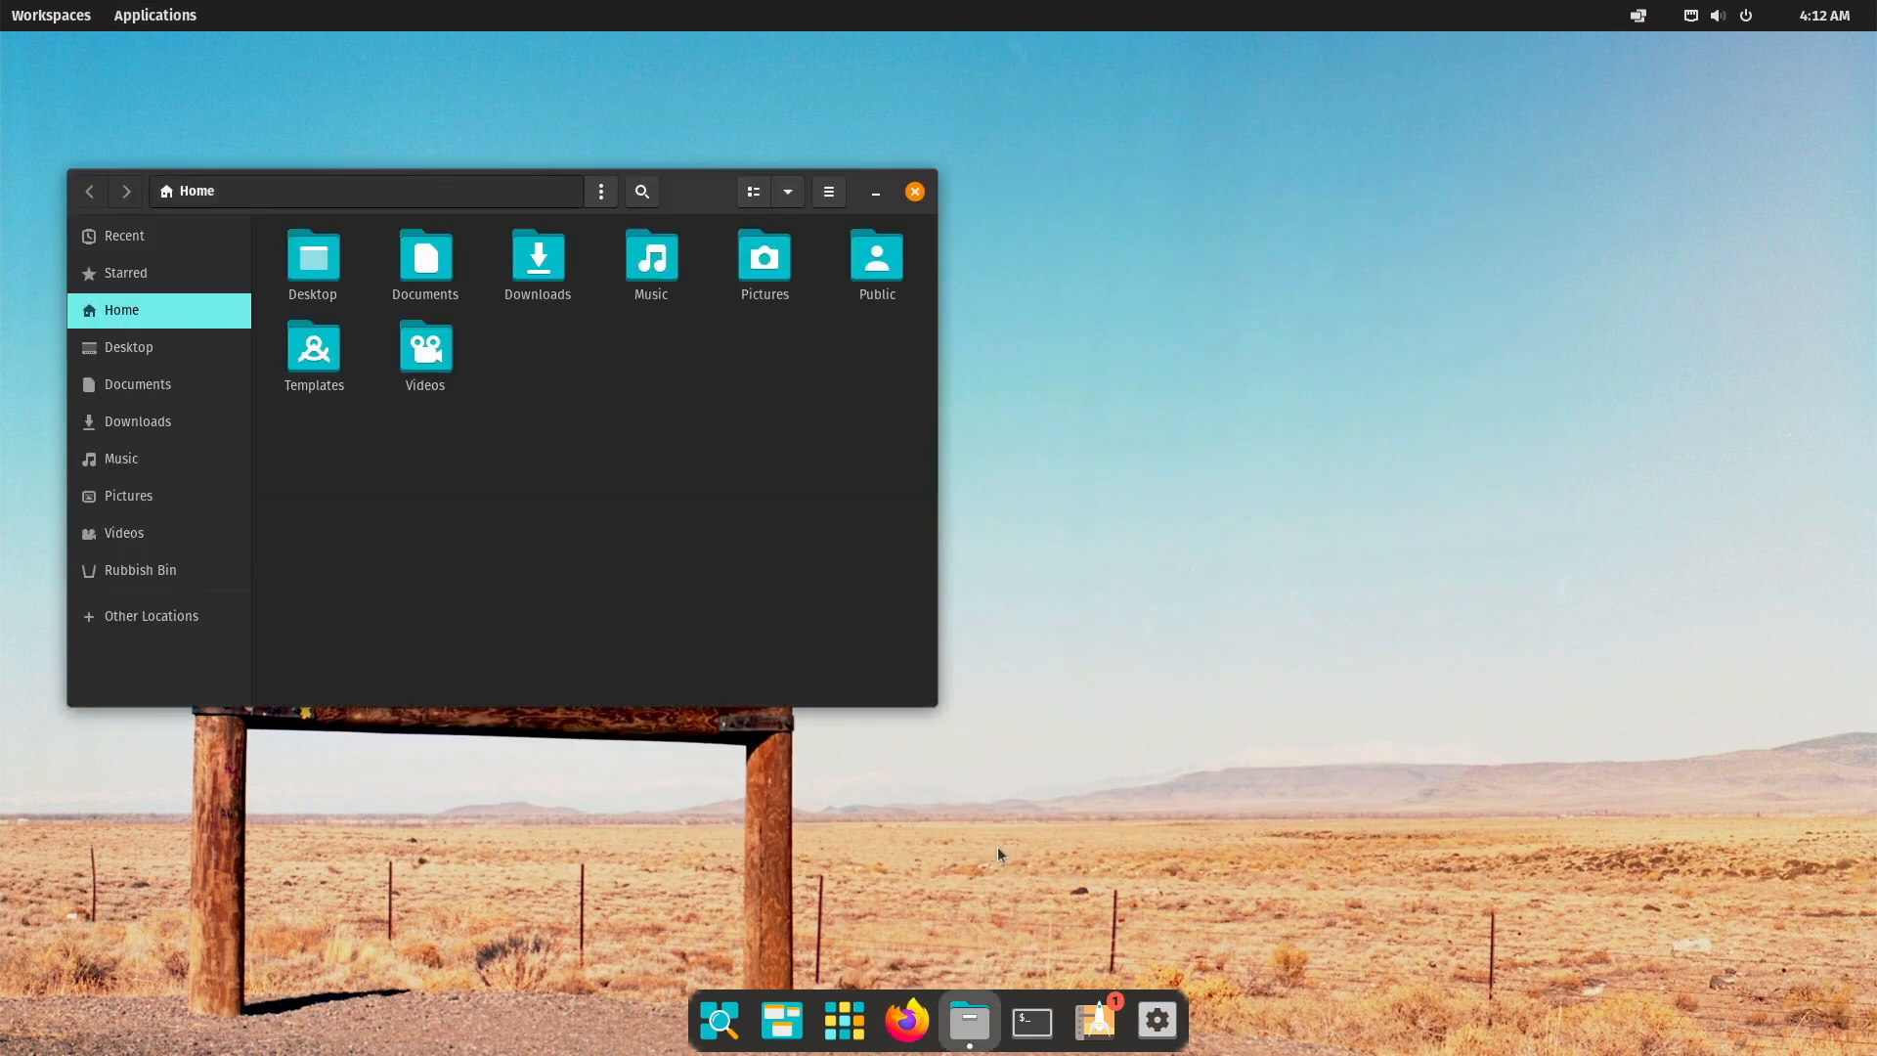
mouse_move(1027, 1019)
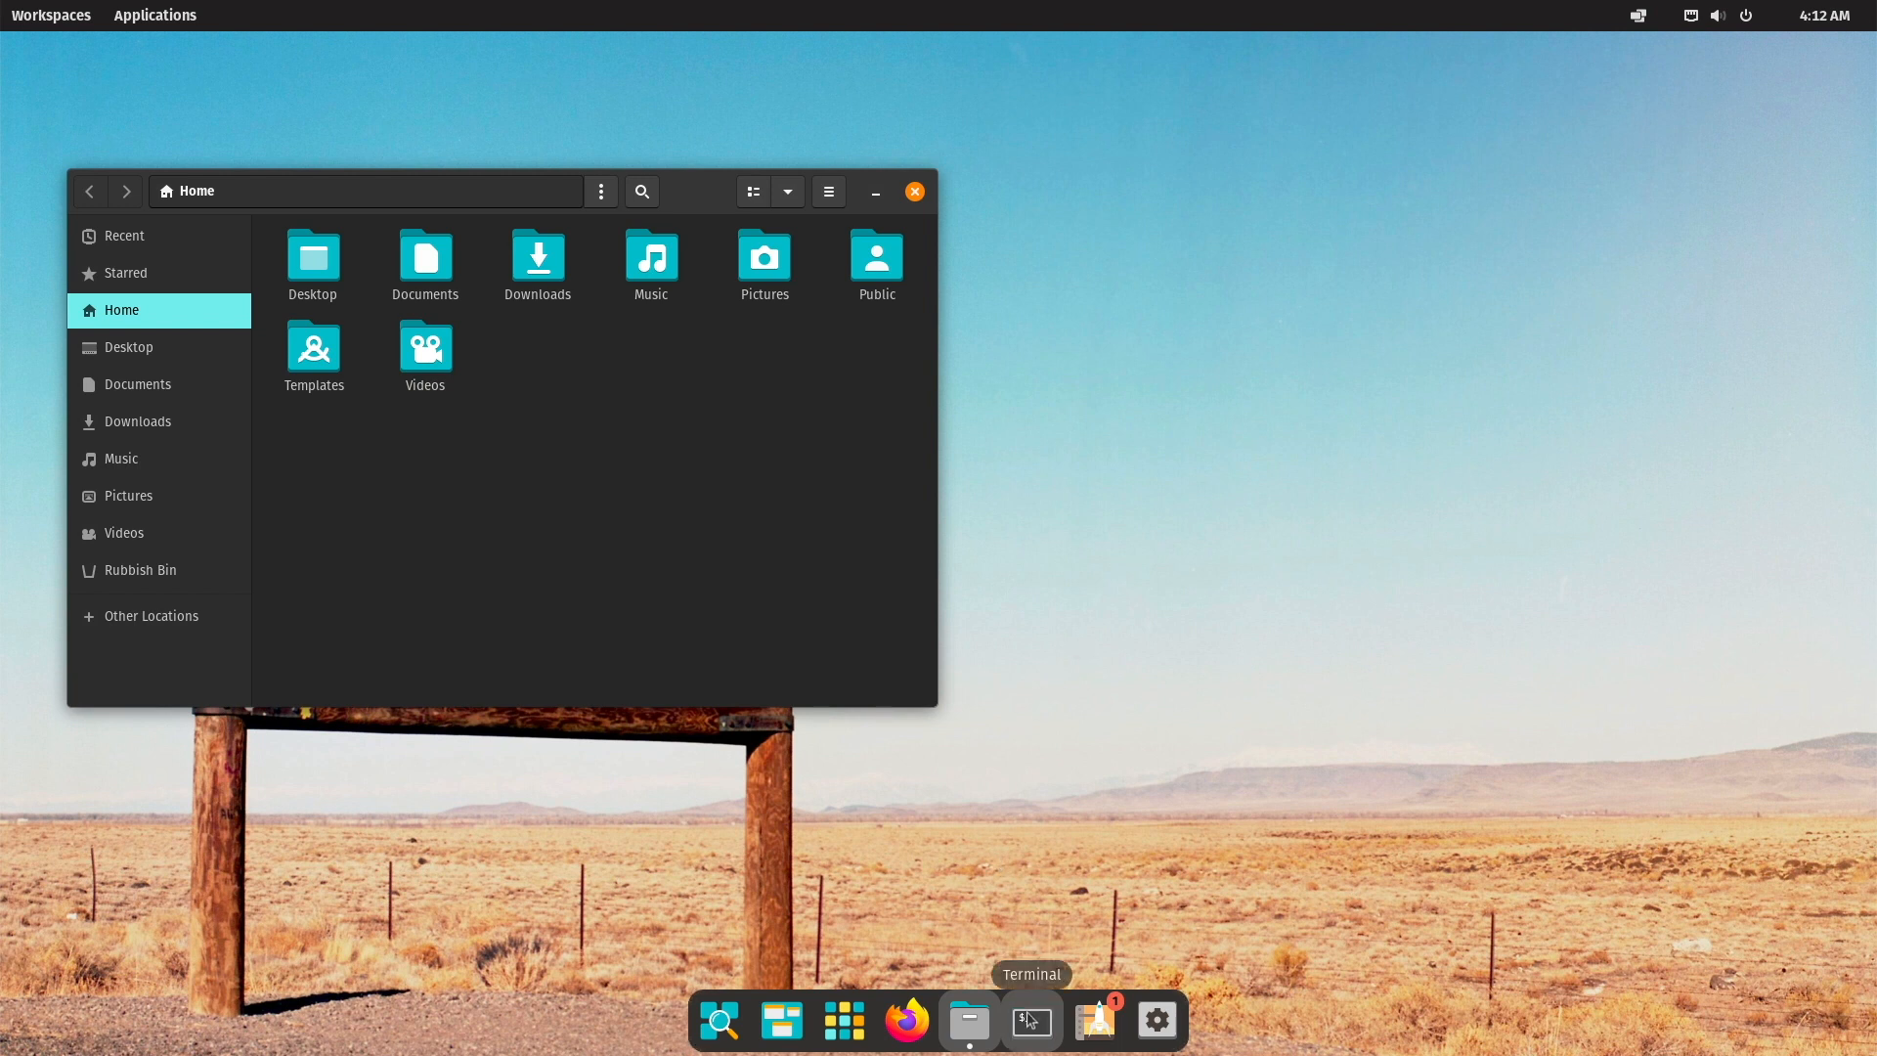
click(1029, 1020)
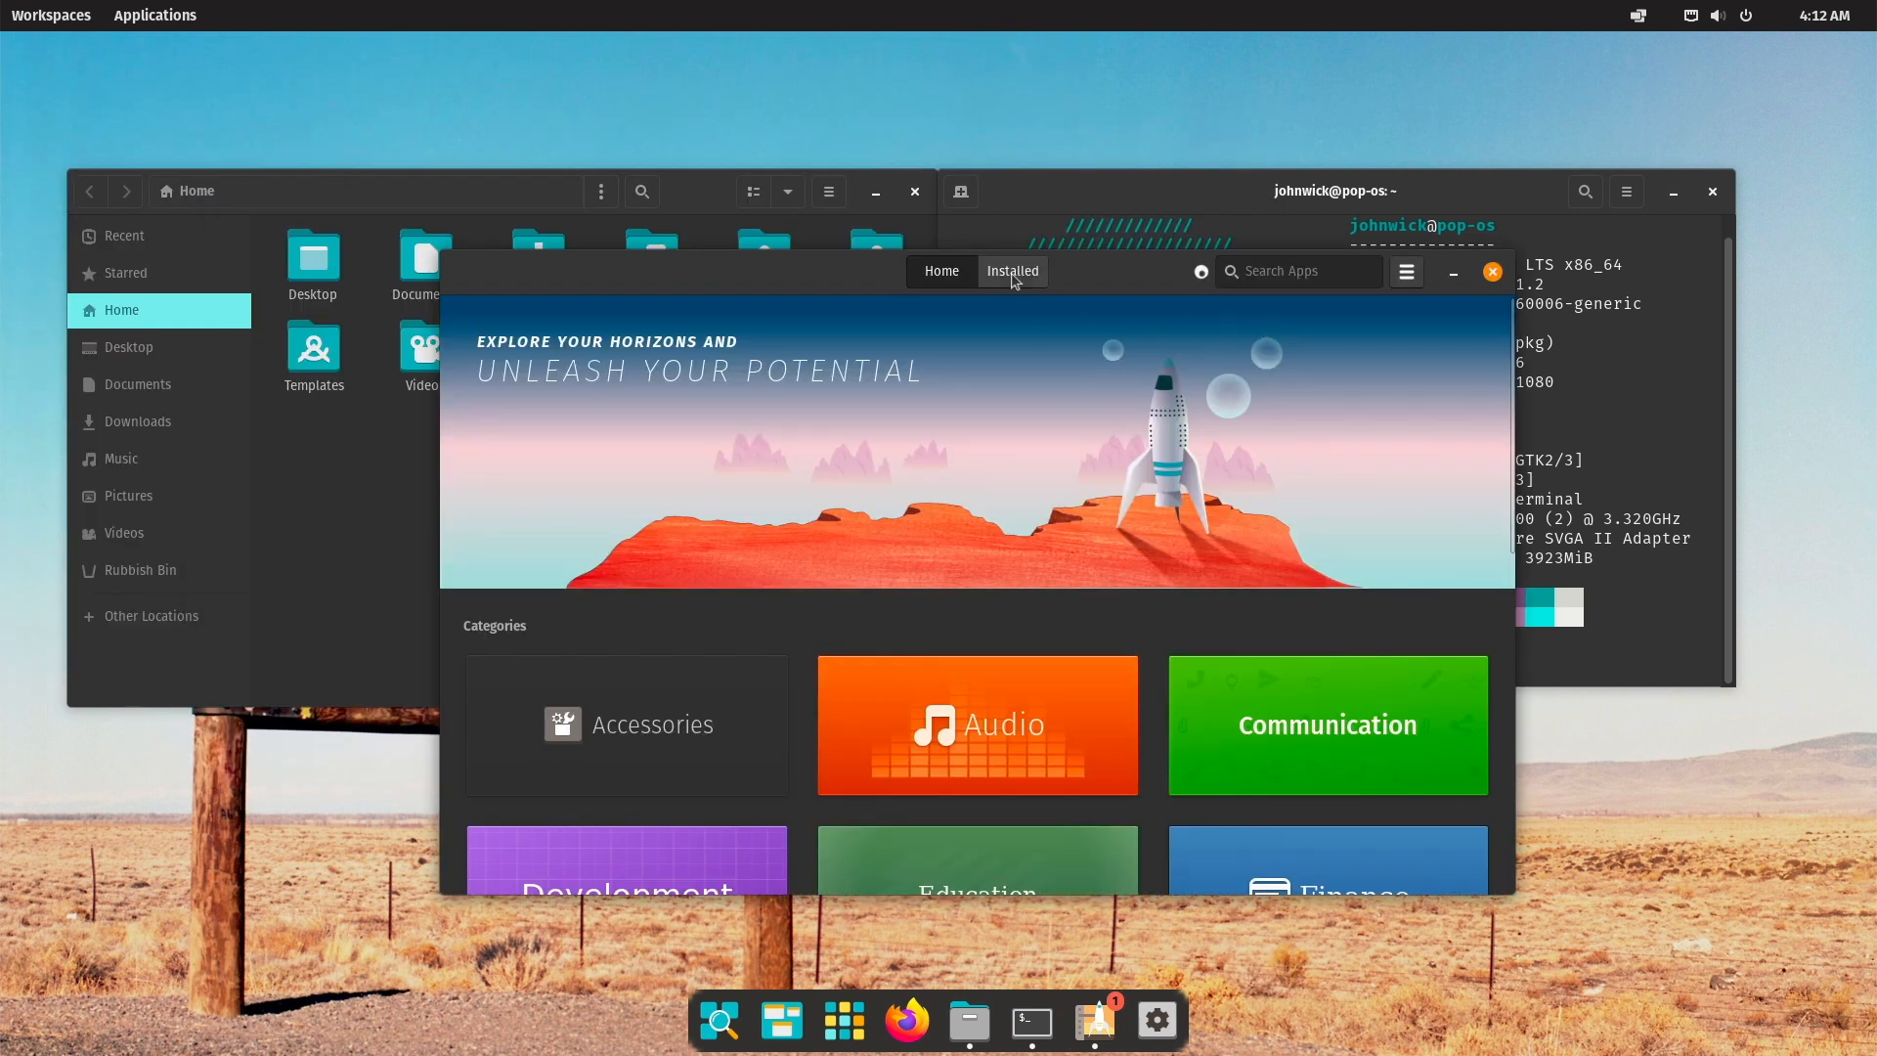
click(1010, 271)
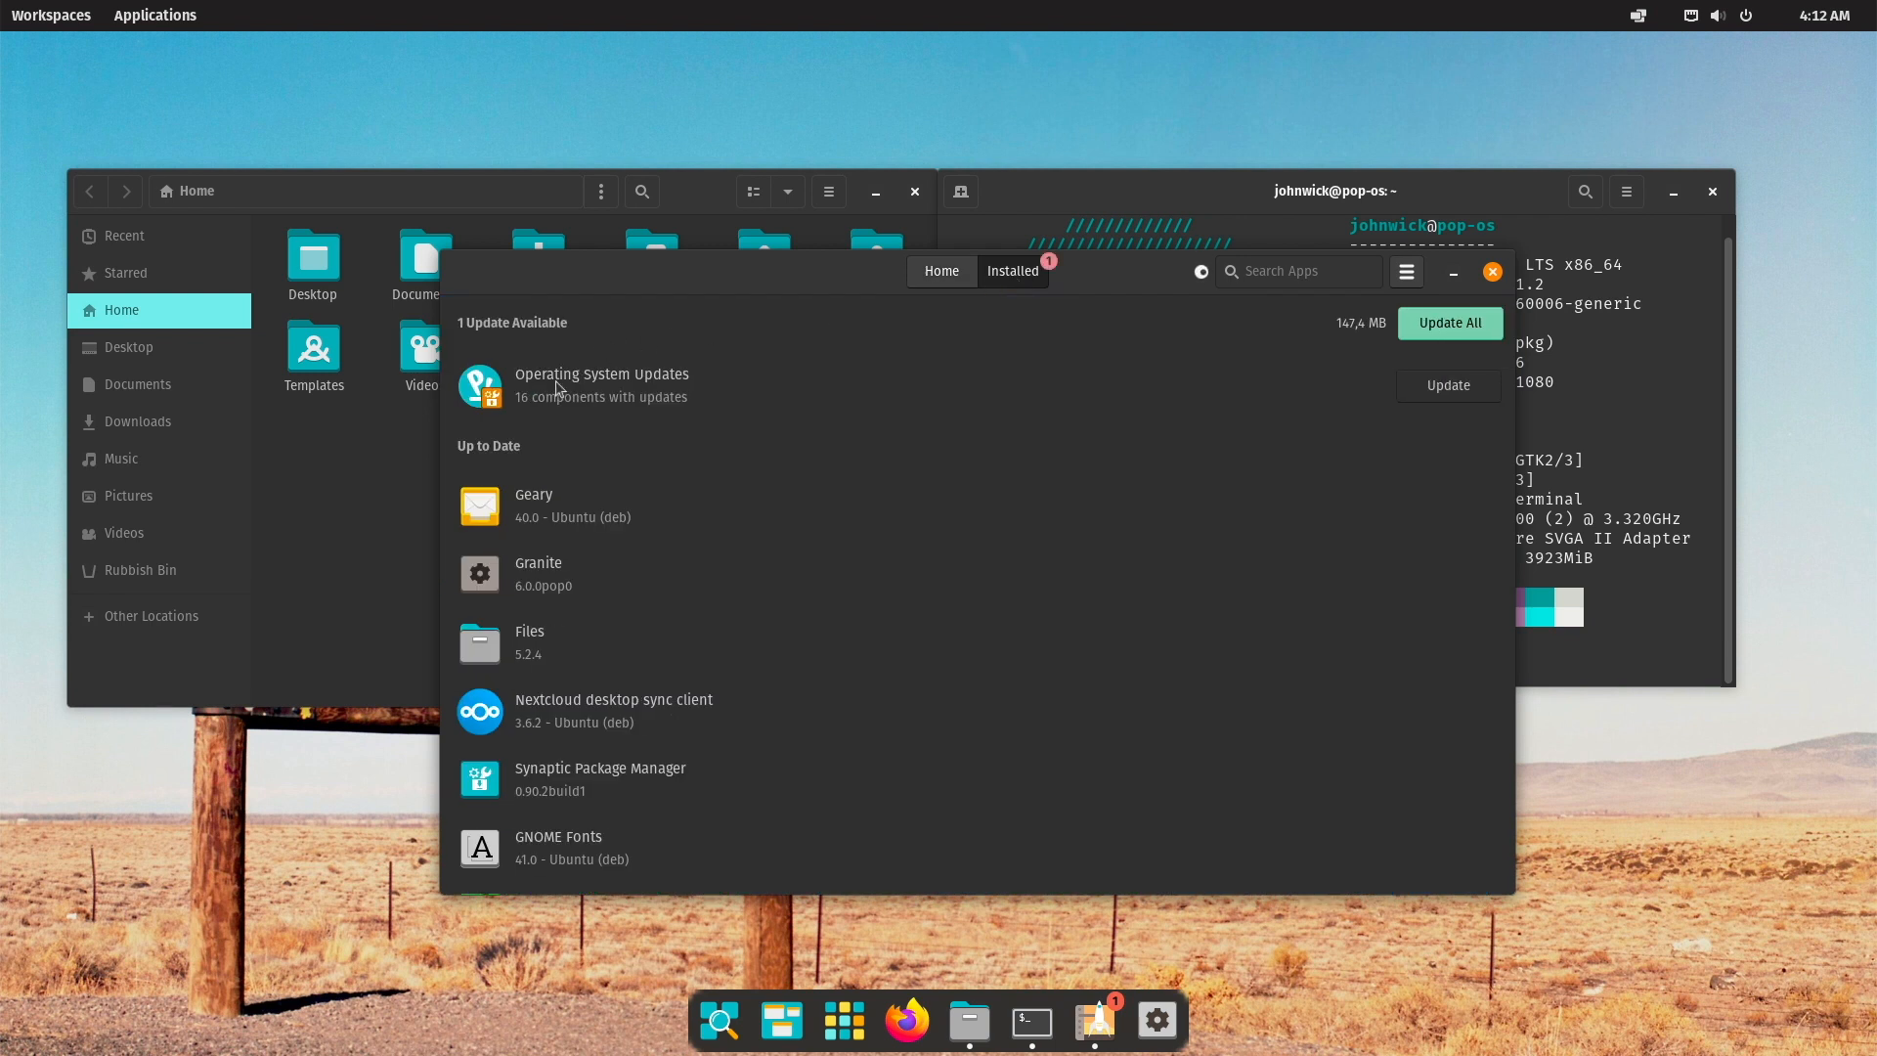
mouse_move(941, 271)
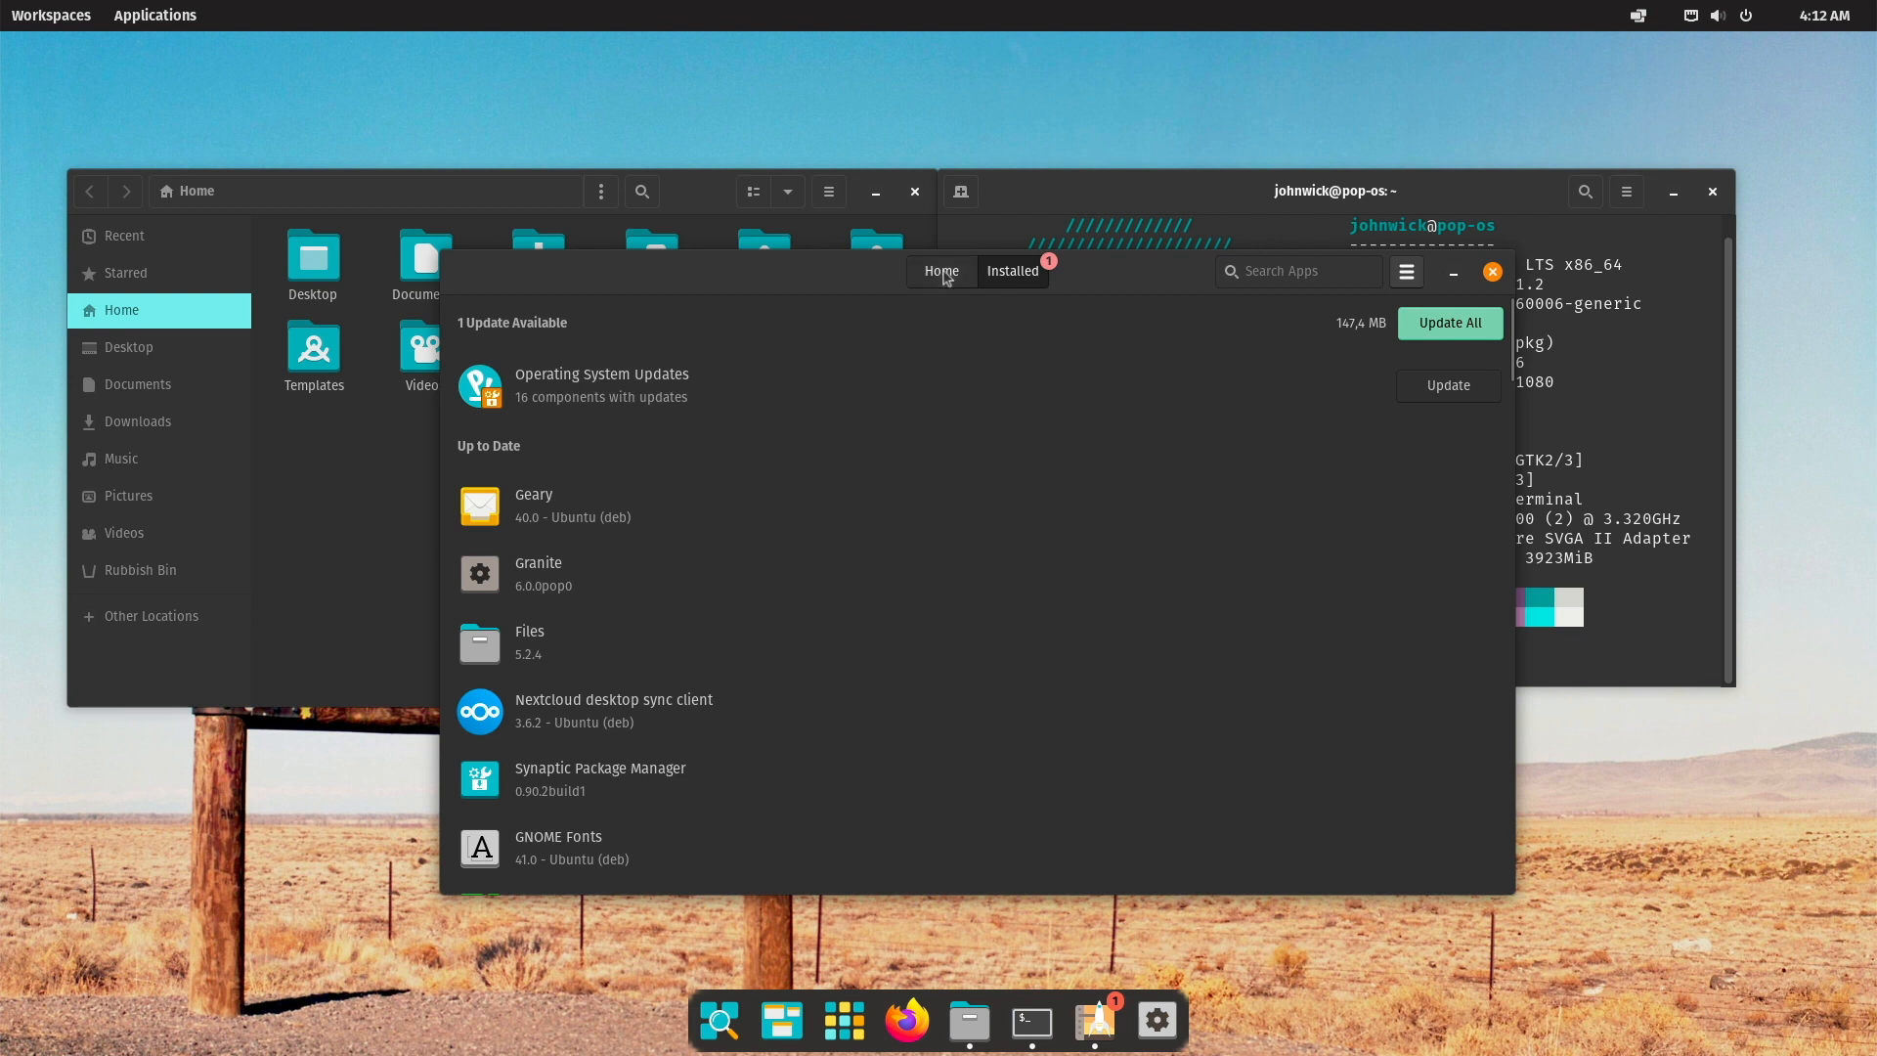
click(1492, 272)
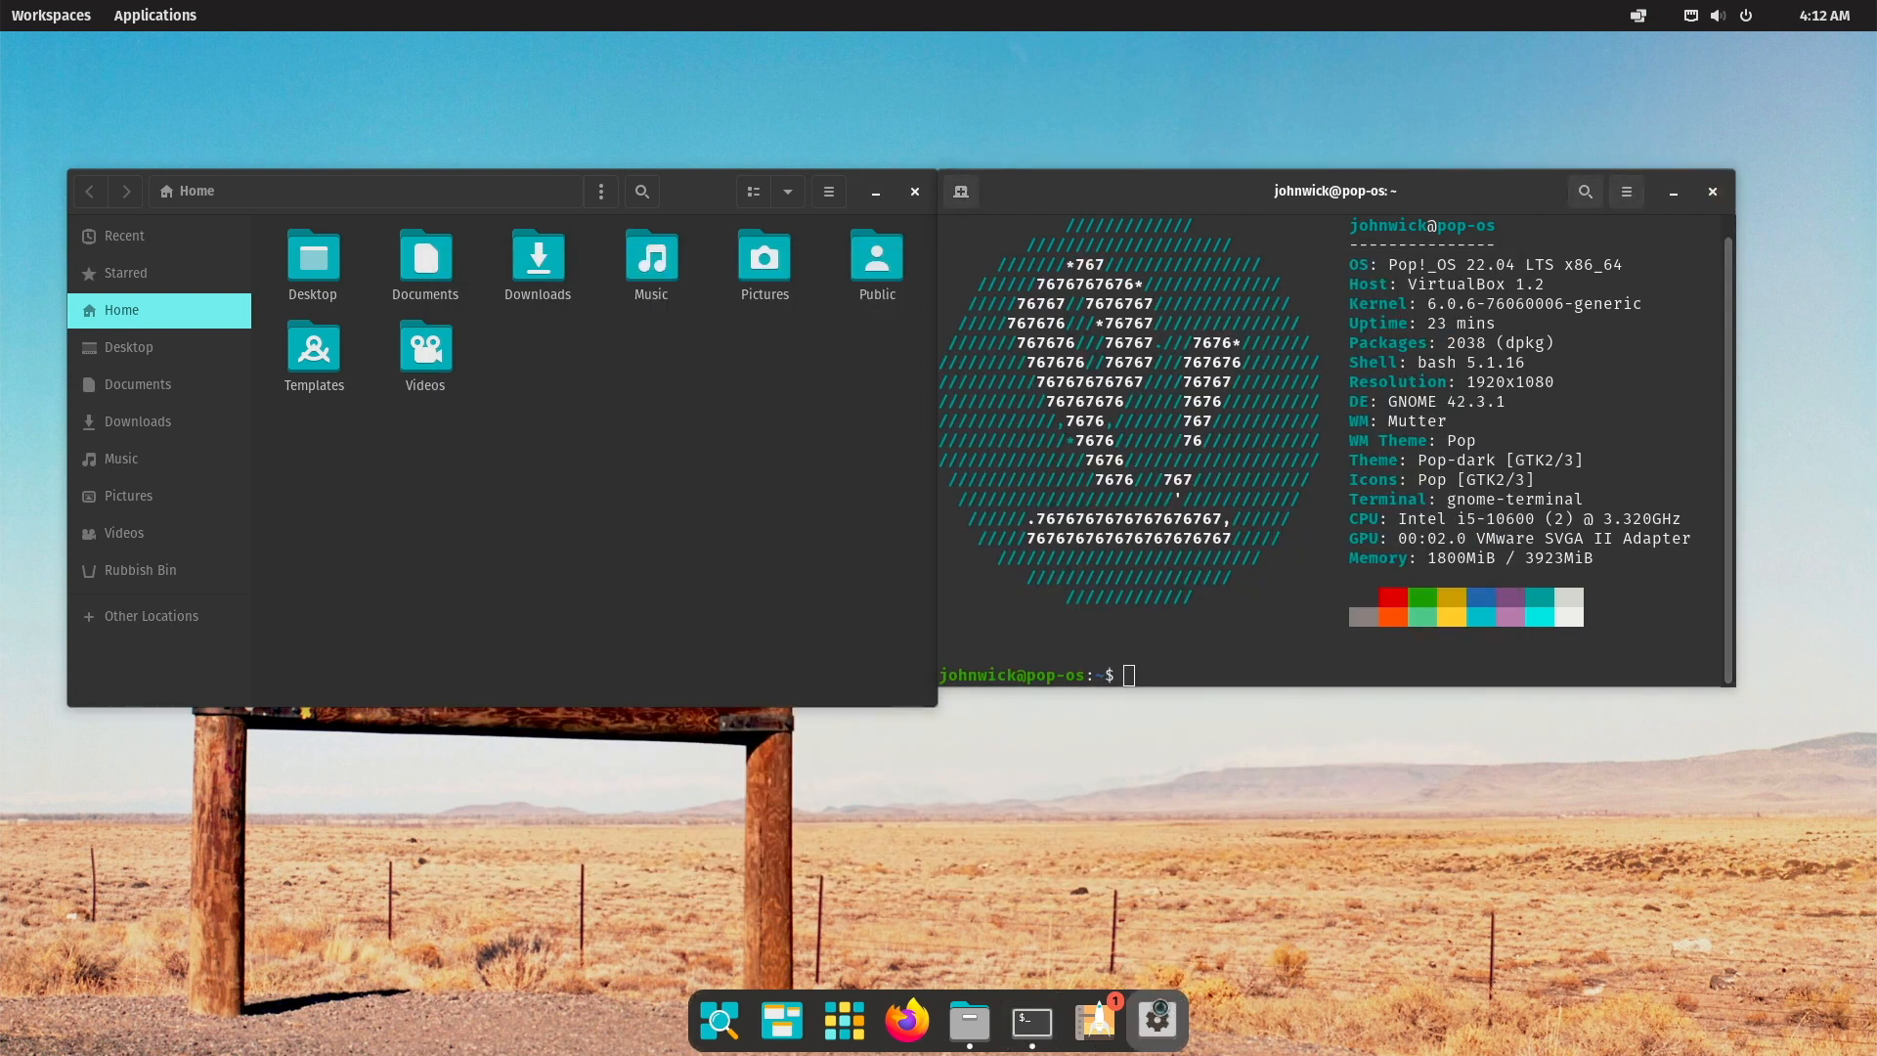
View the About page in Pop!_OS Settings, then bring up Desktop appearance options.
click(1153, 1021)
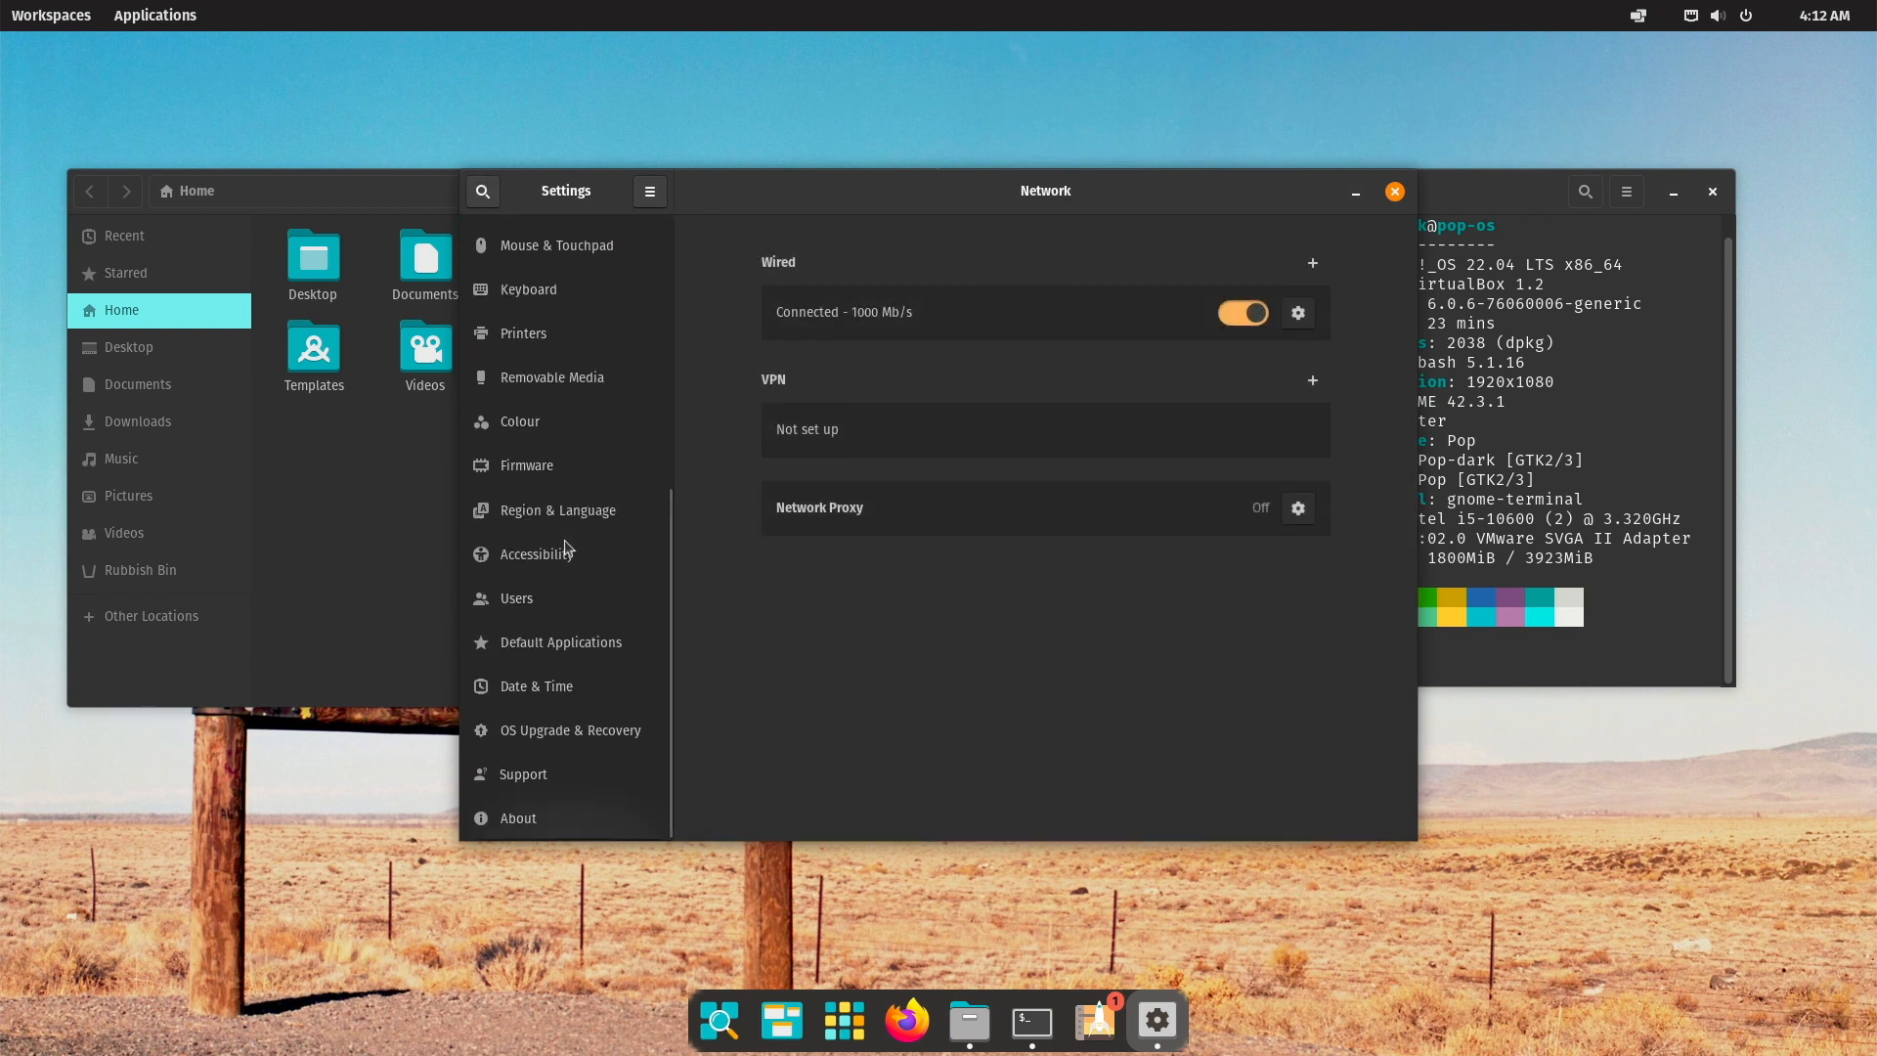
click(519, 818)
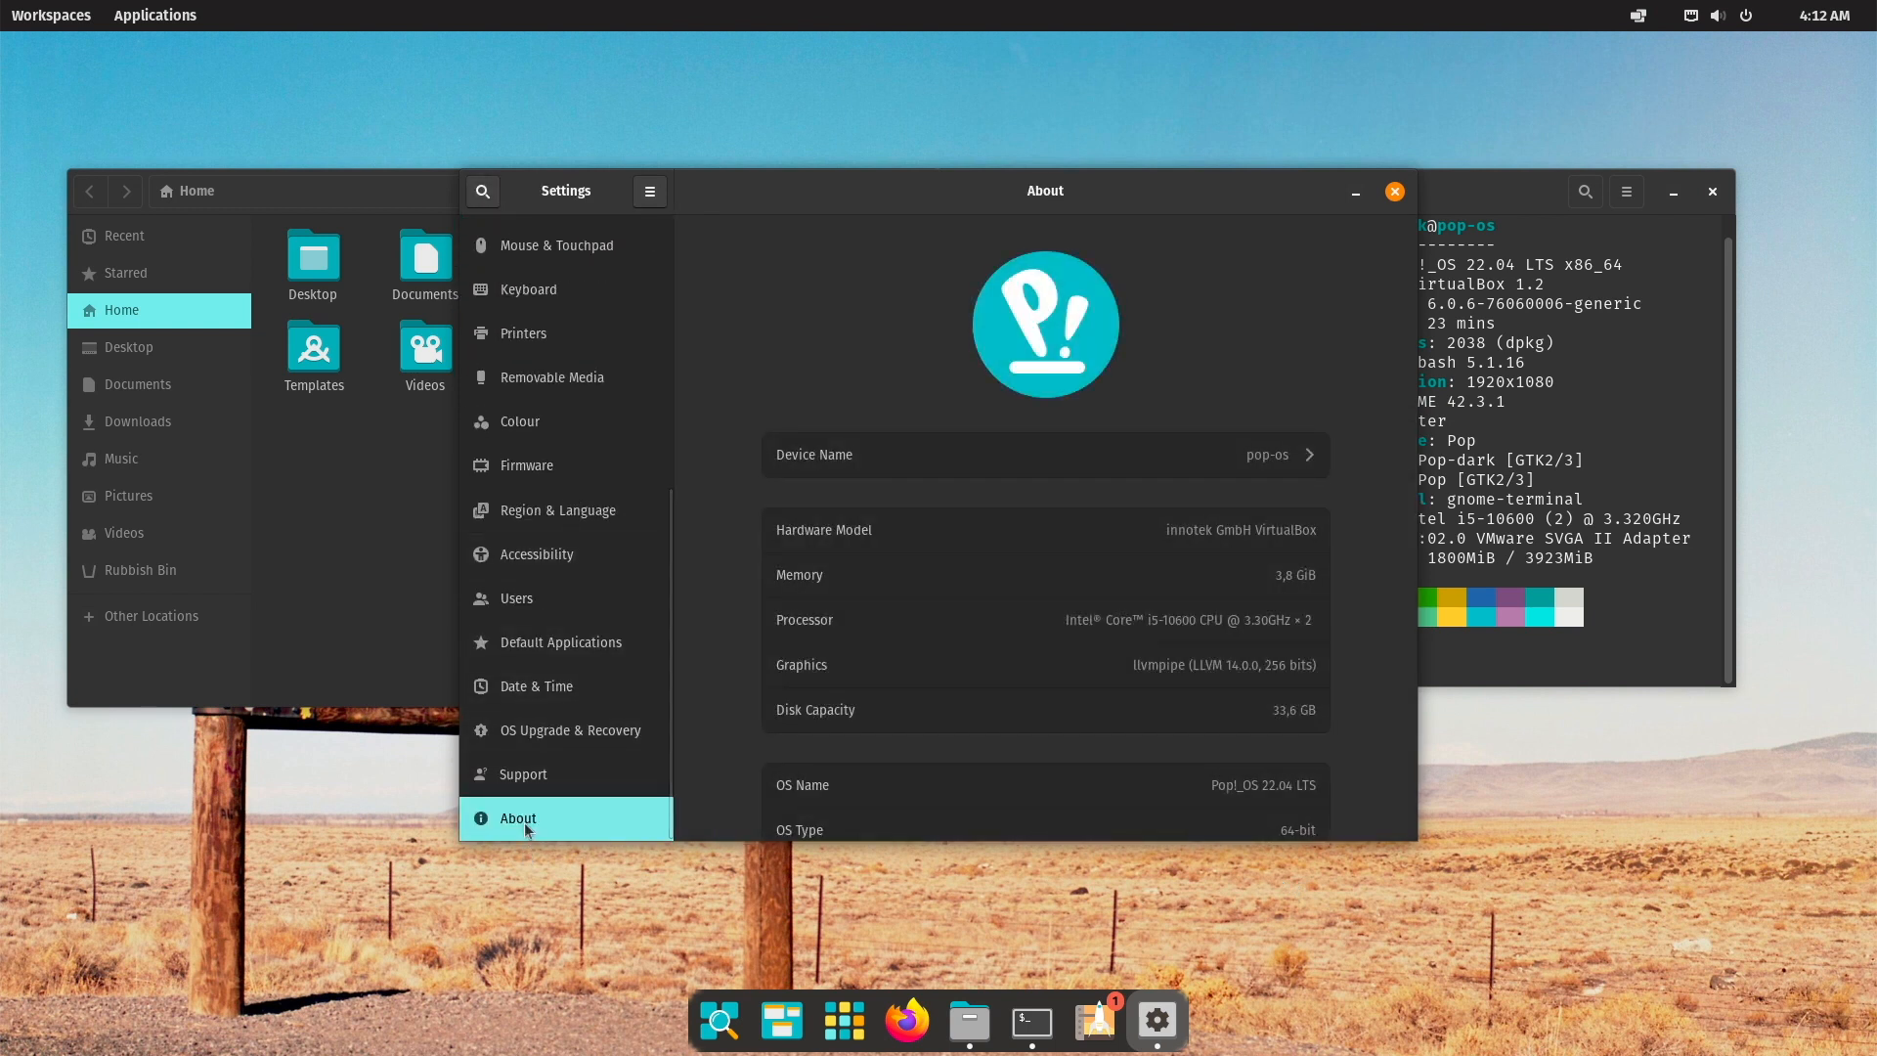
scroll(up, 3)
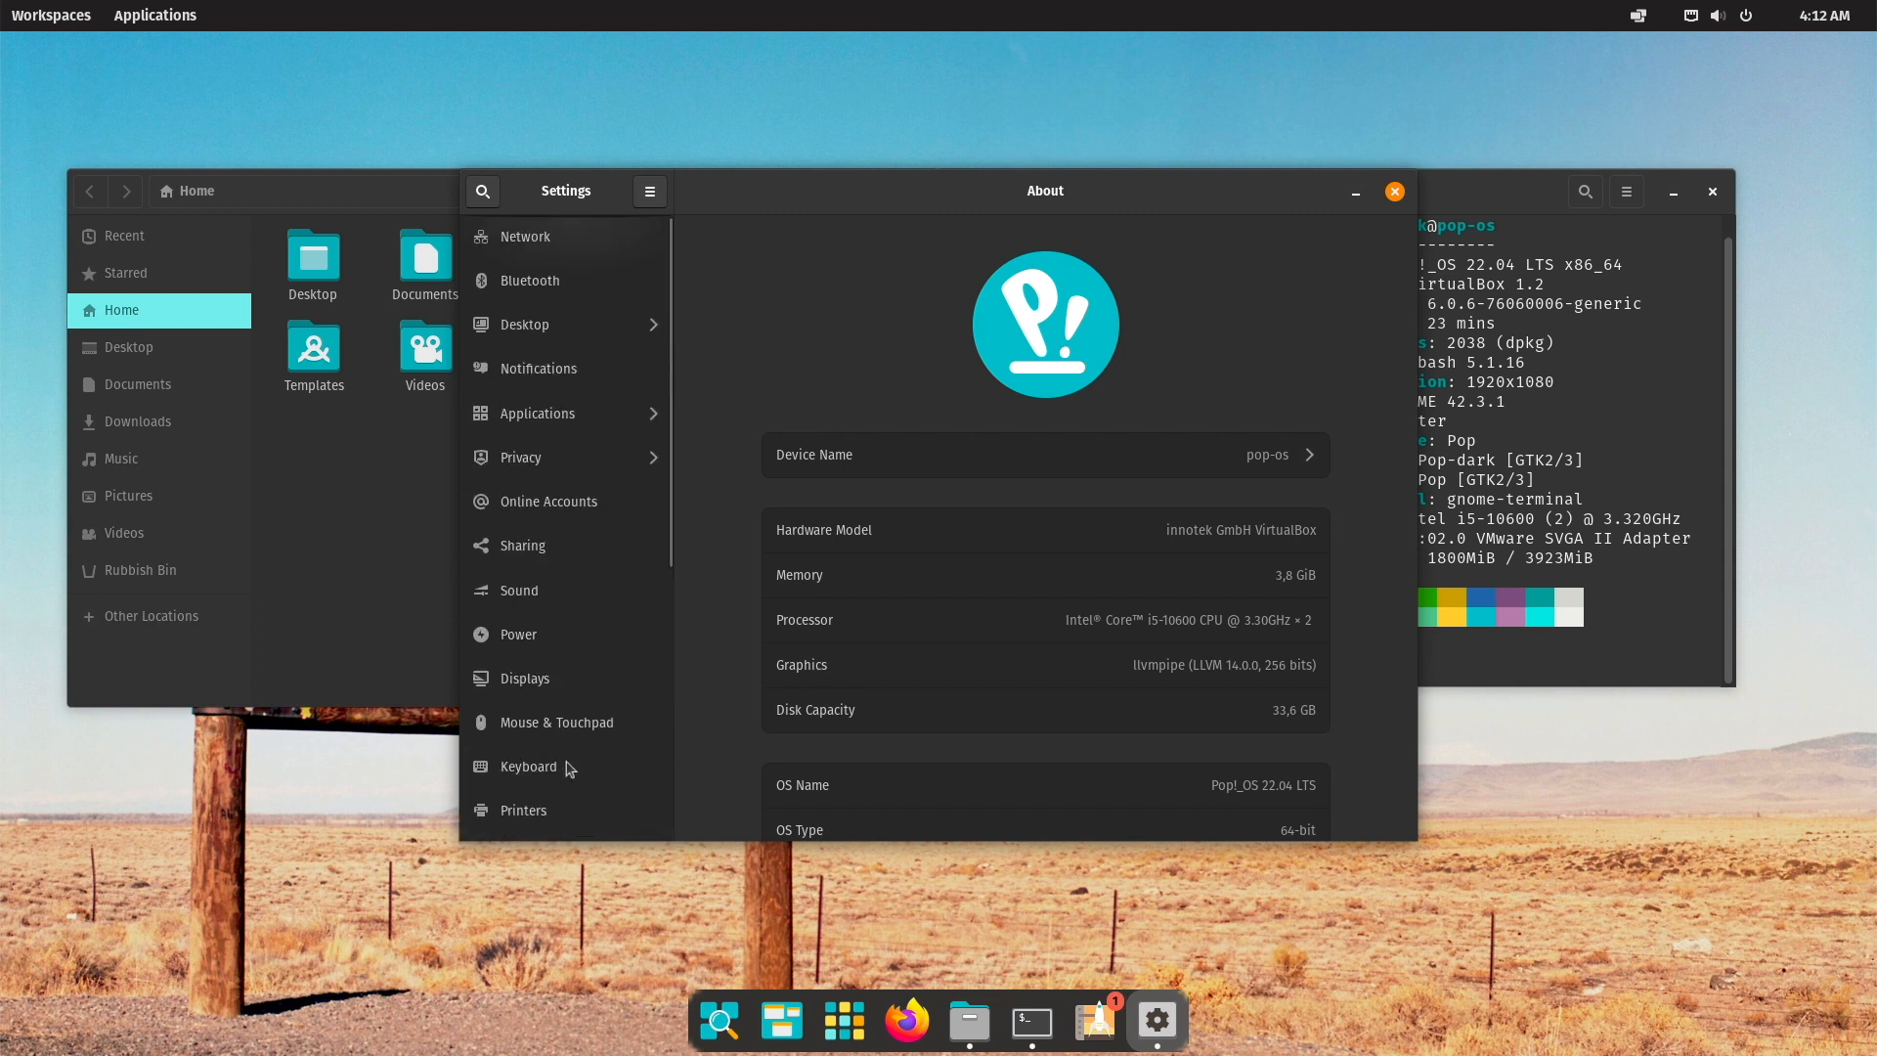
click(524, 325)
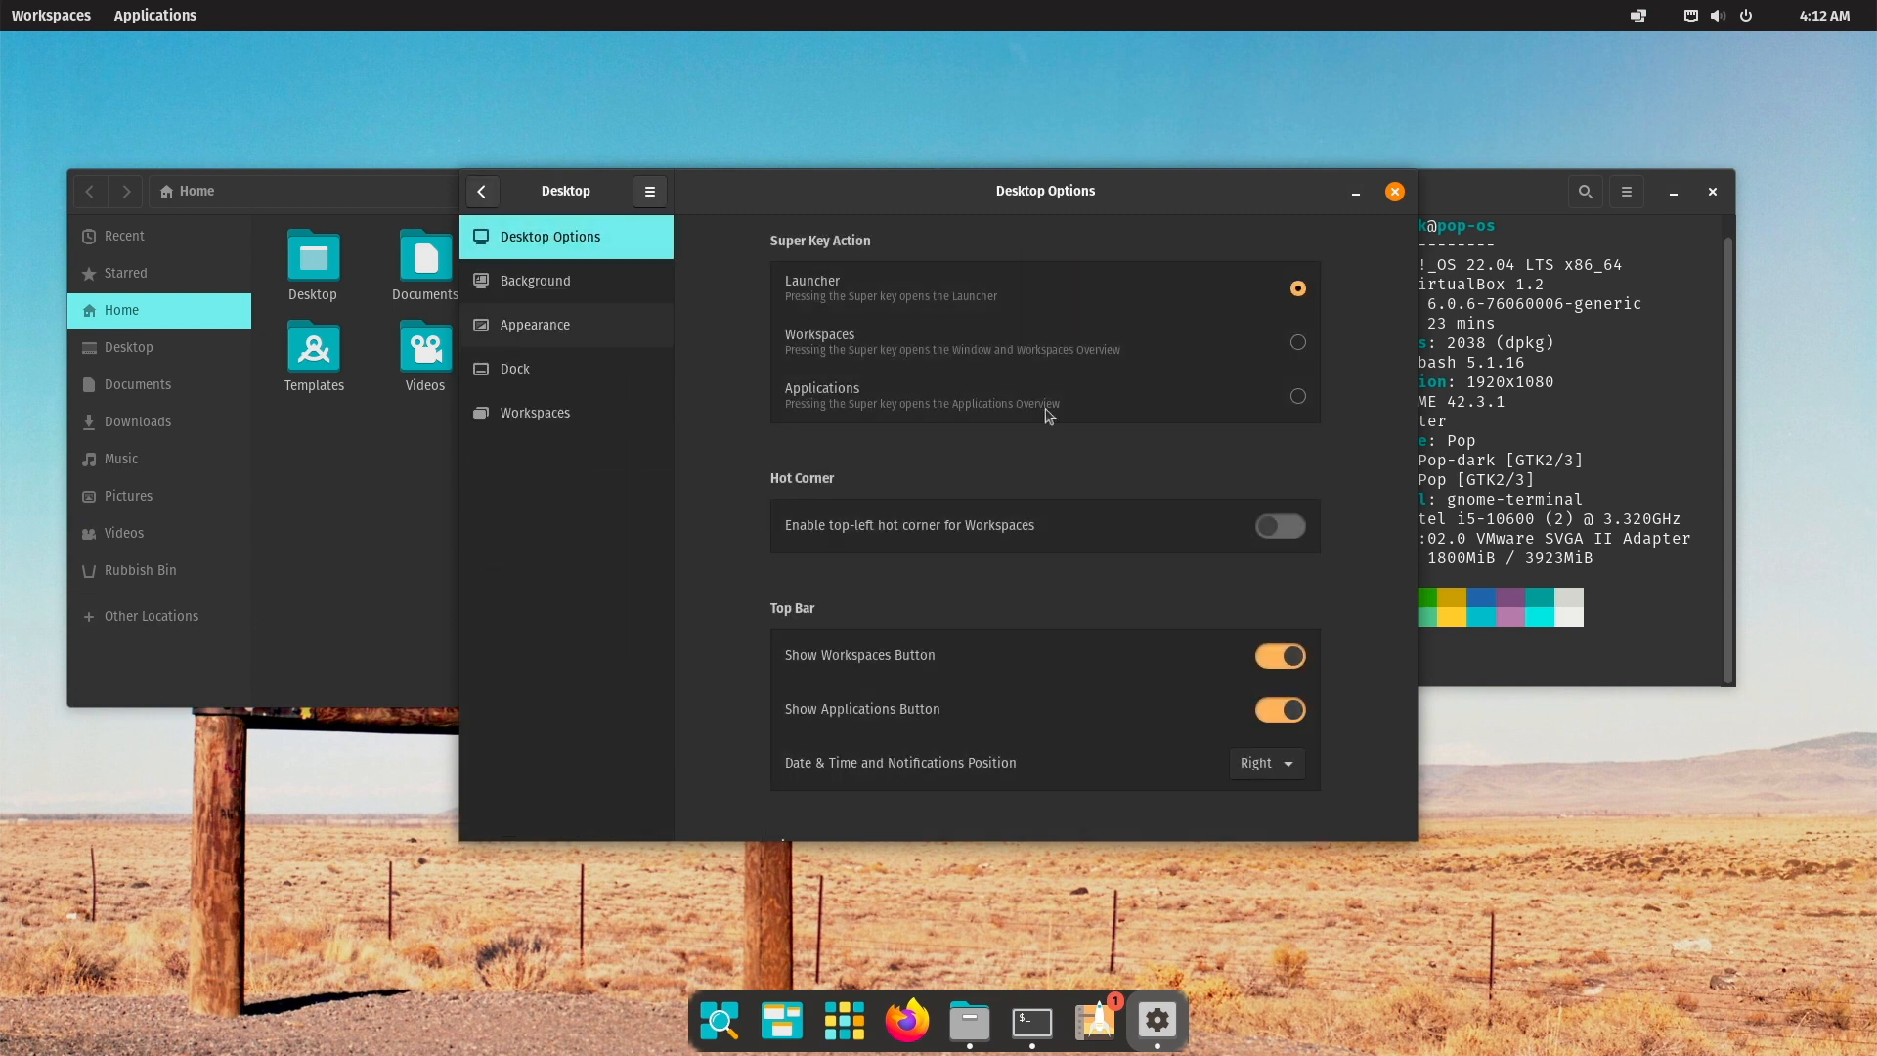
click(534, 325)
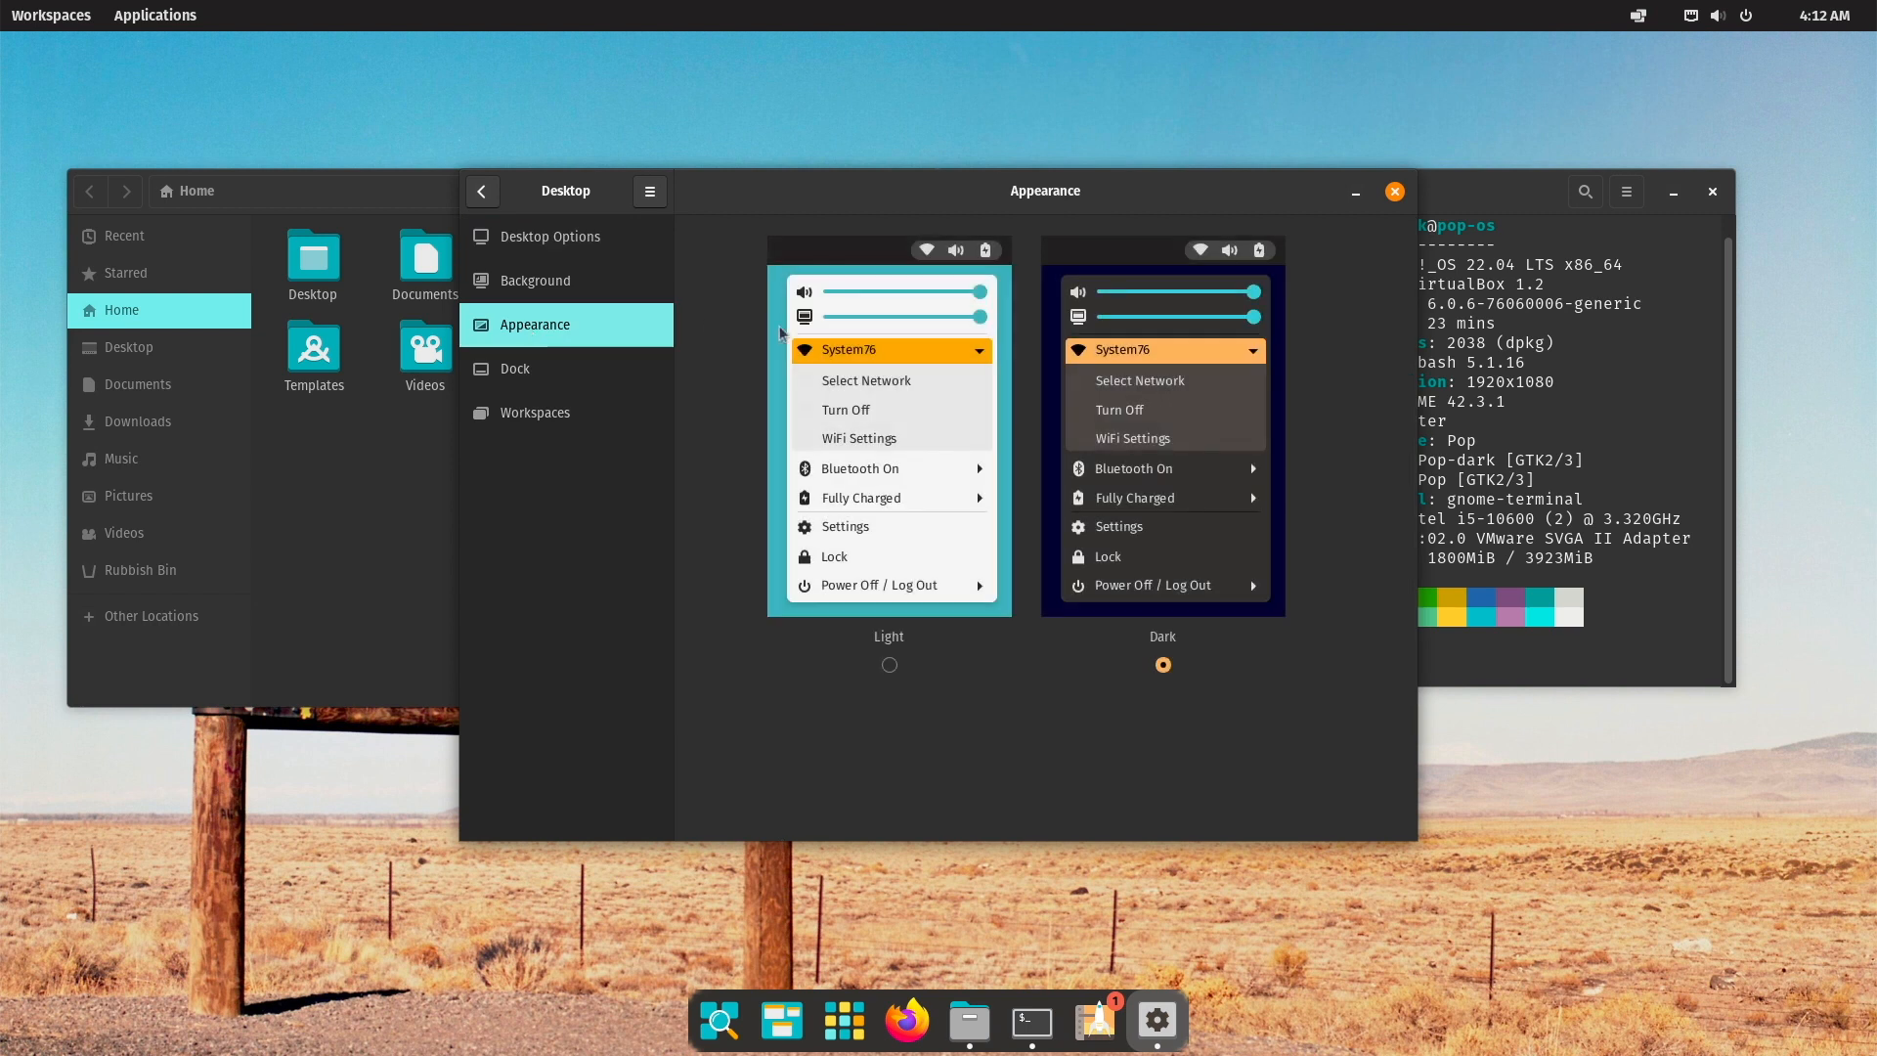
Switch the system theme to Light and back to Dark, then open the Applications library.
click(889, 665)
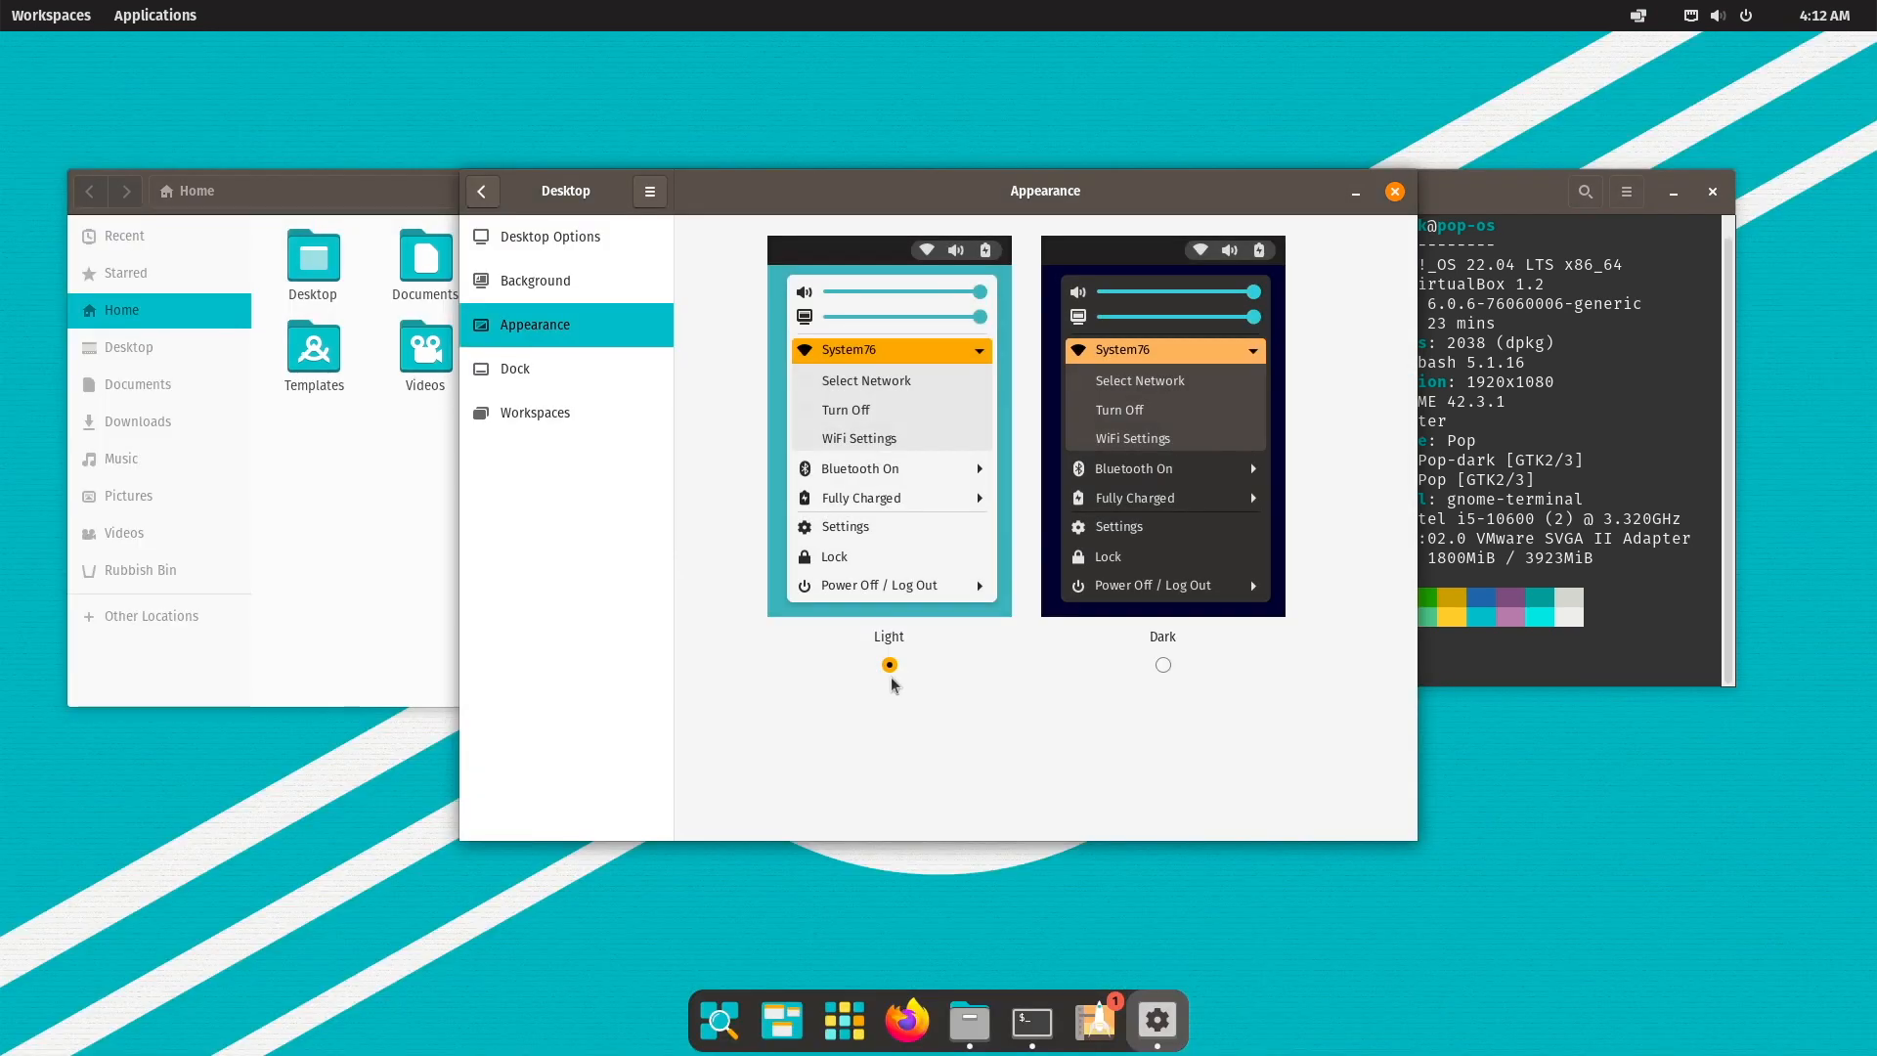
click(1162, 665)
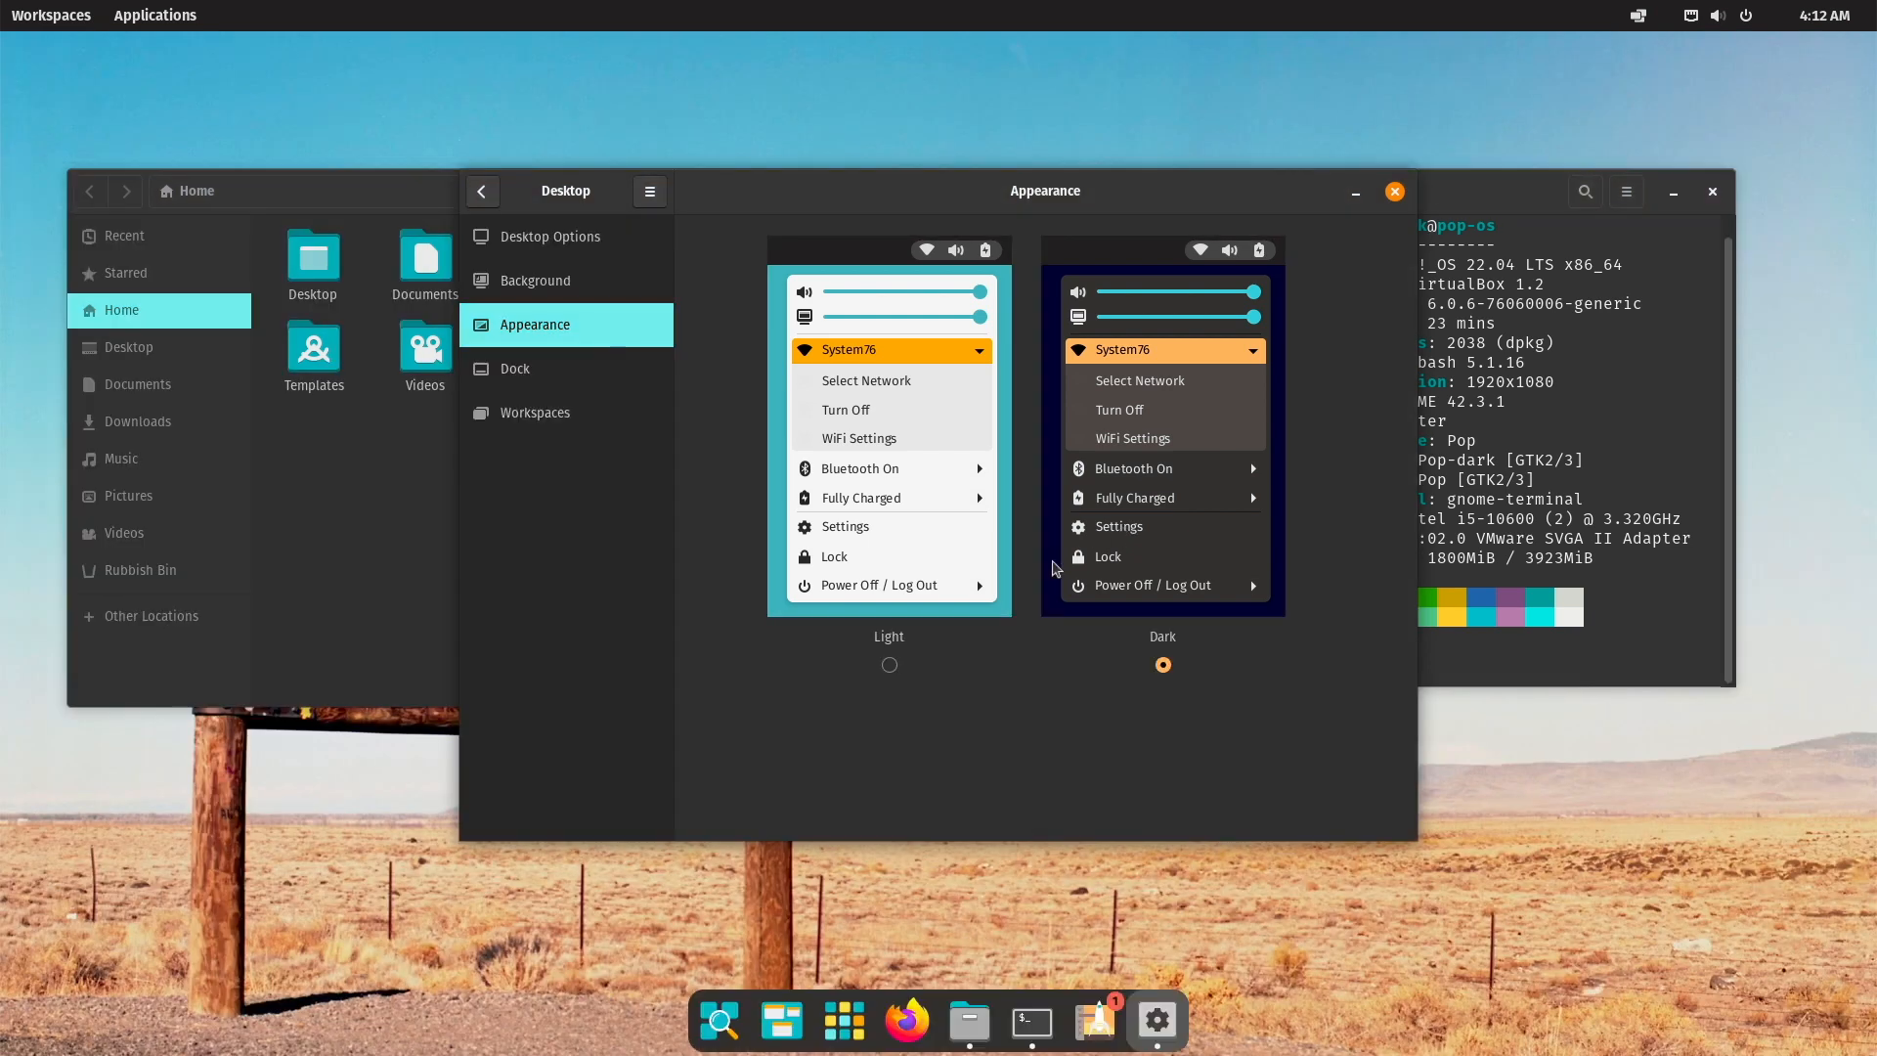
mouse_move(834, 827)
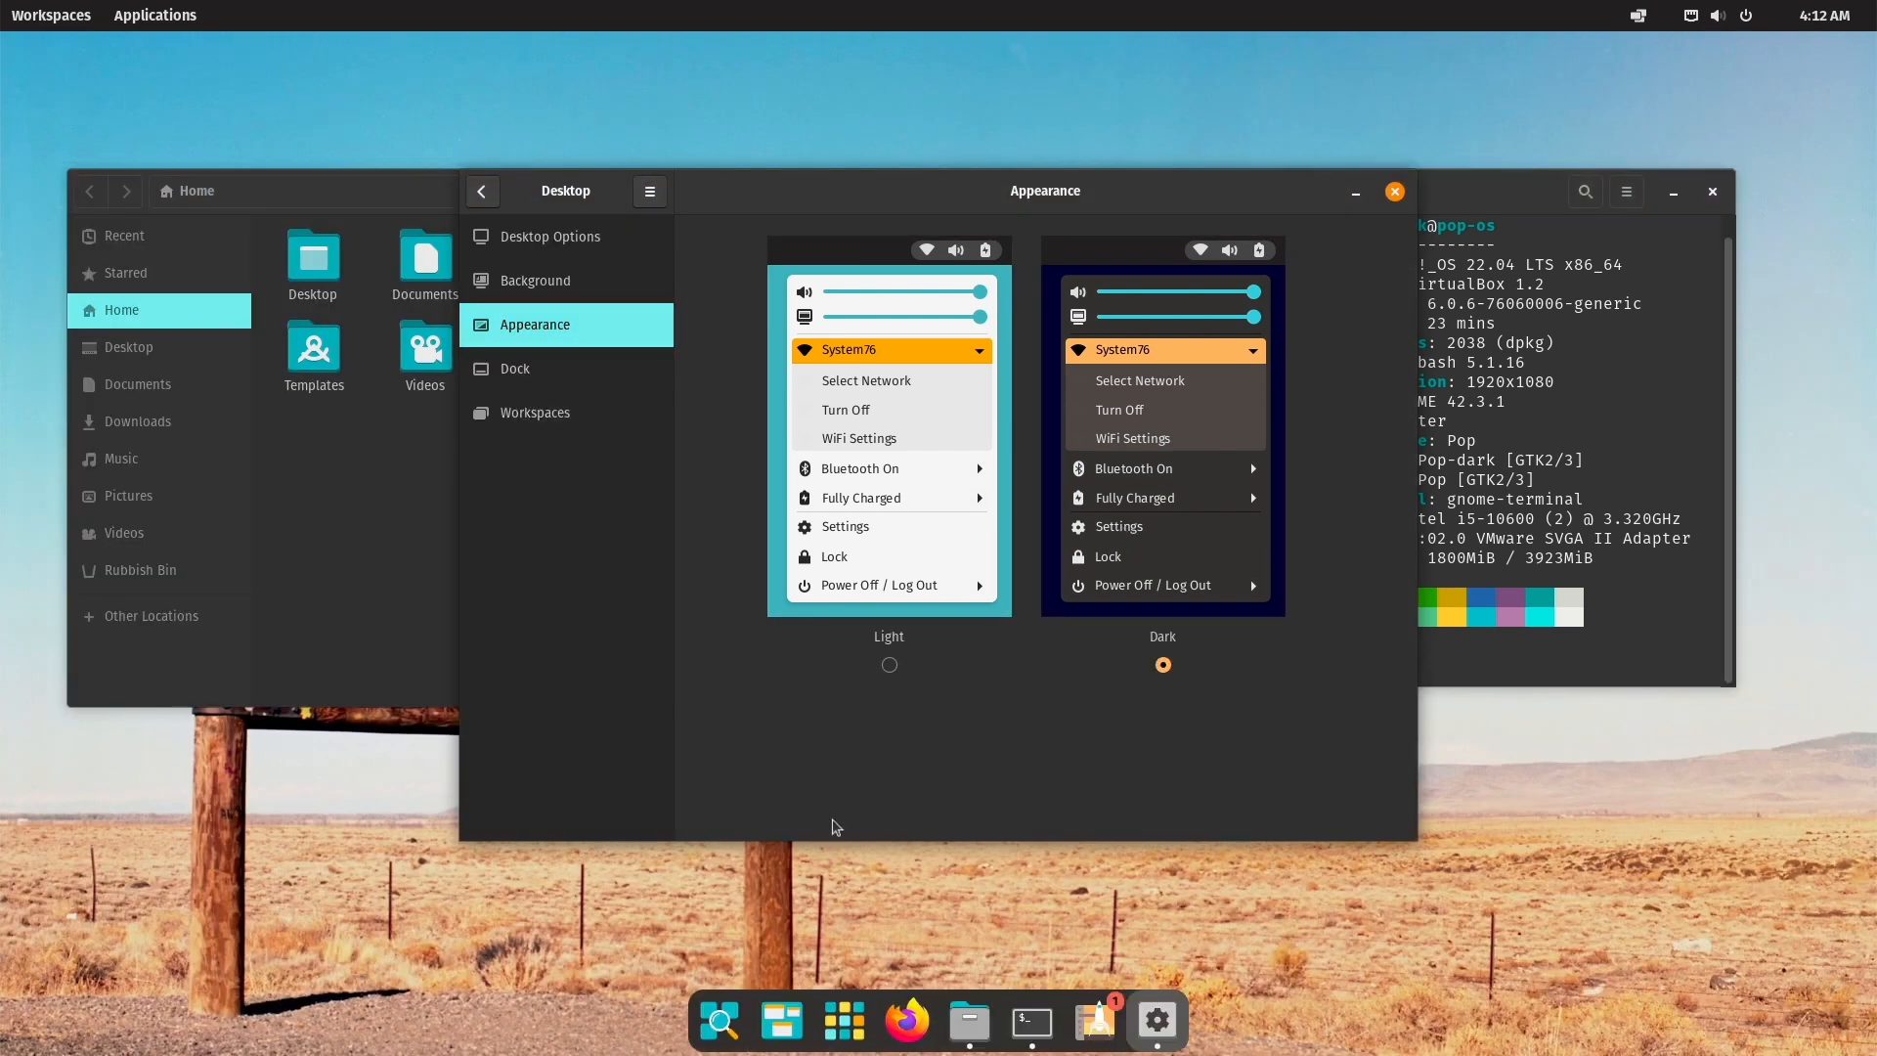
click(49, 15)
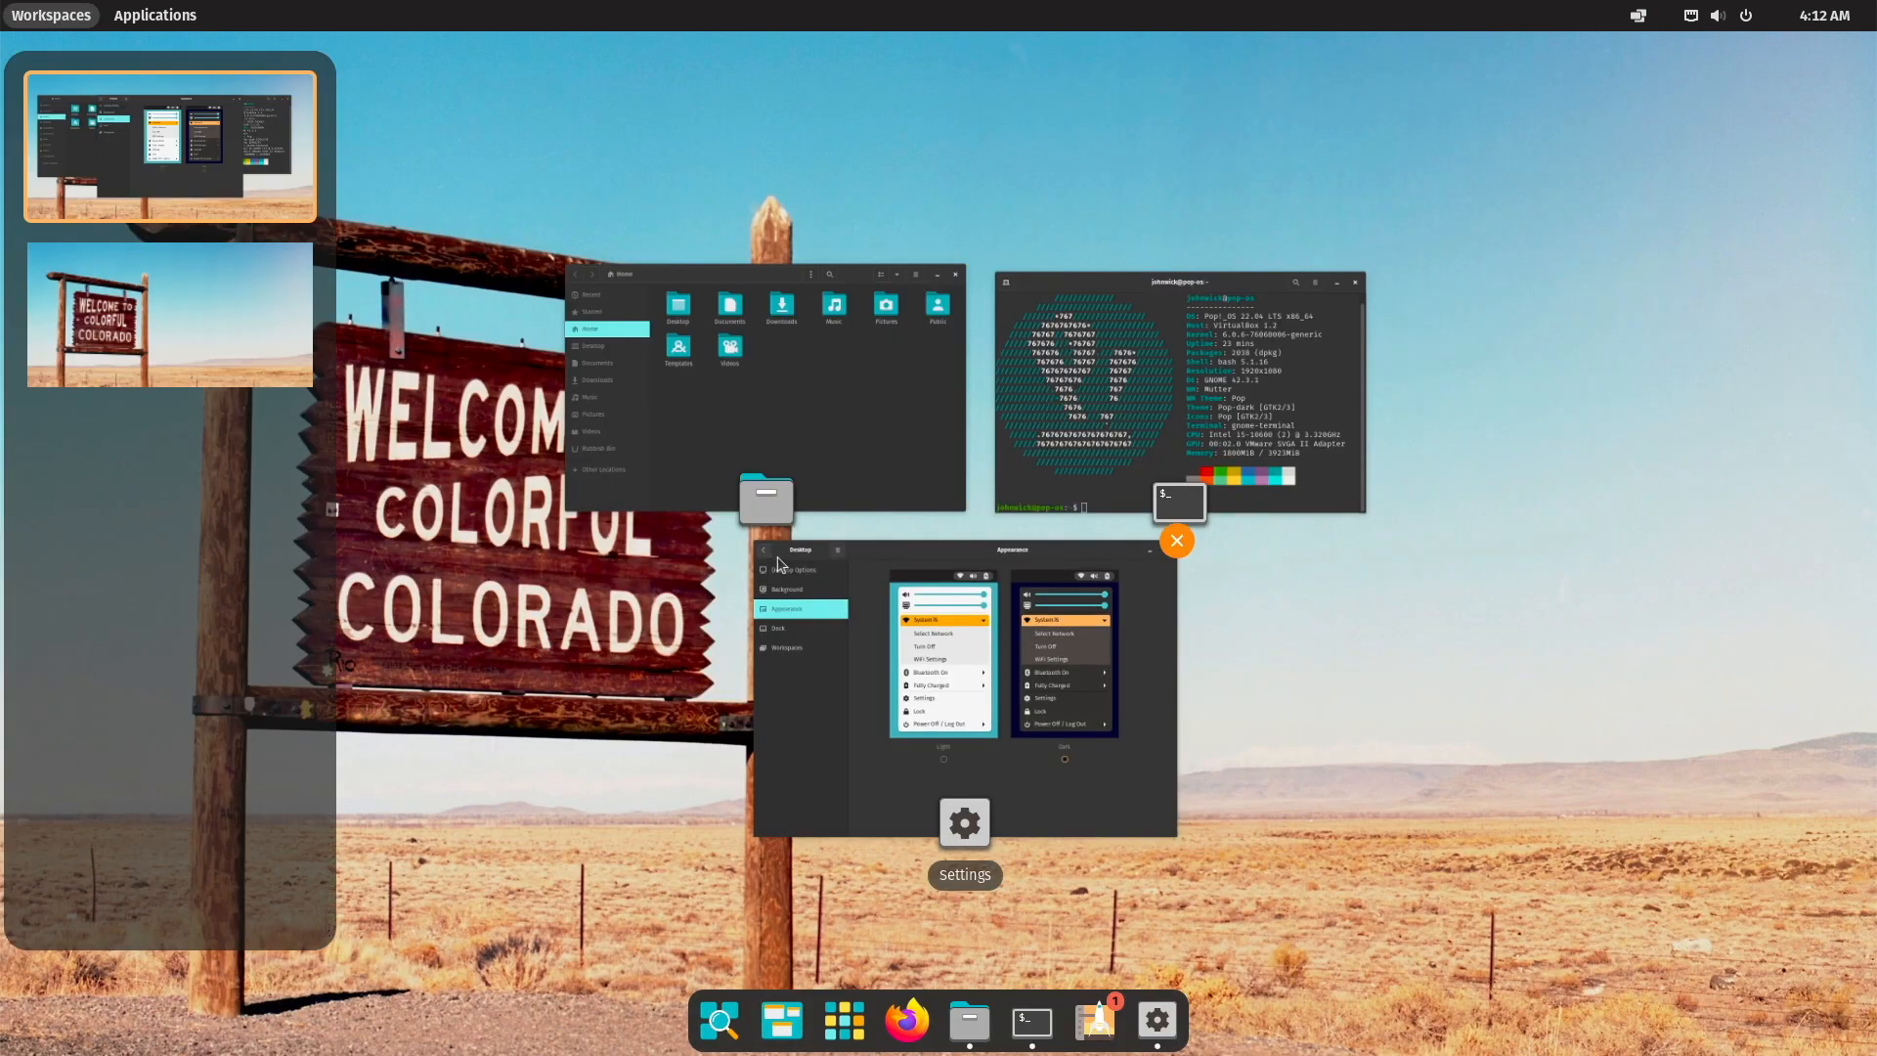
click(169, 314)
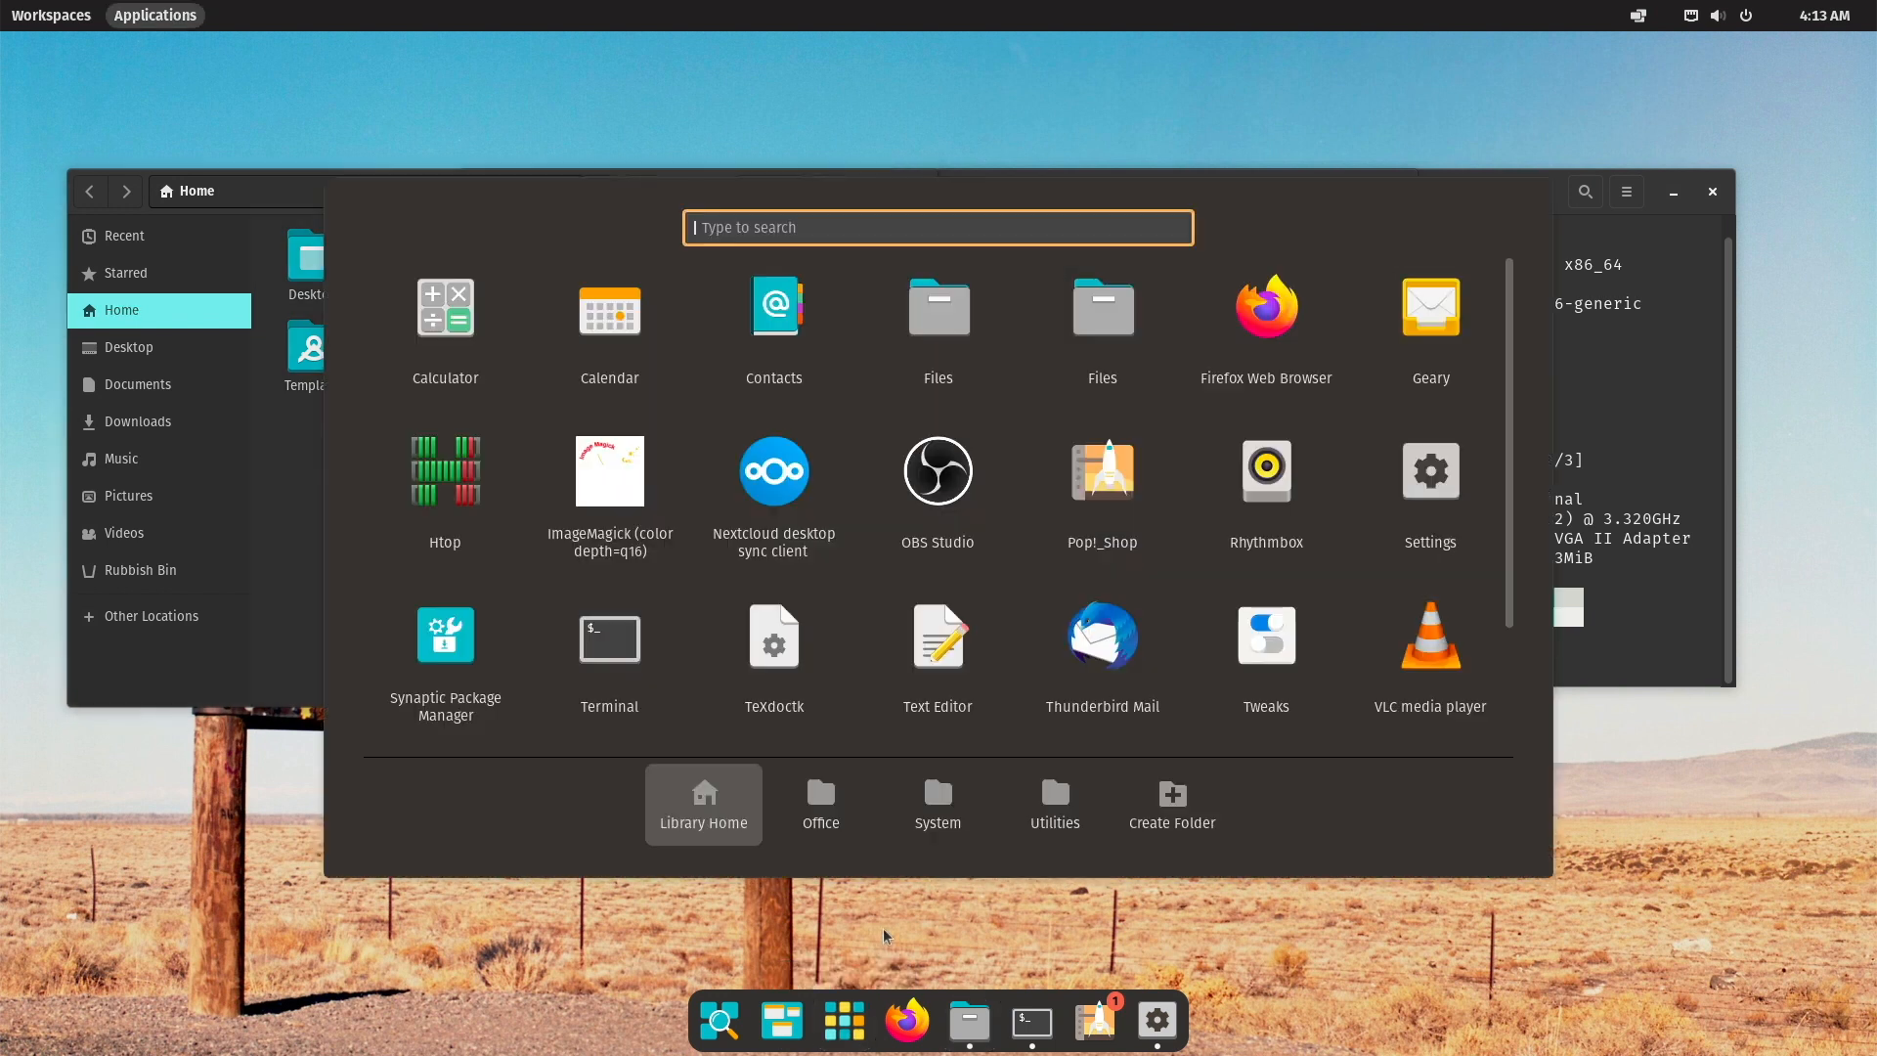
mouse_move(821, 804)
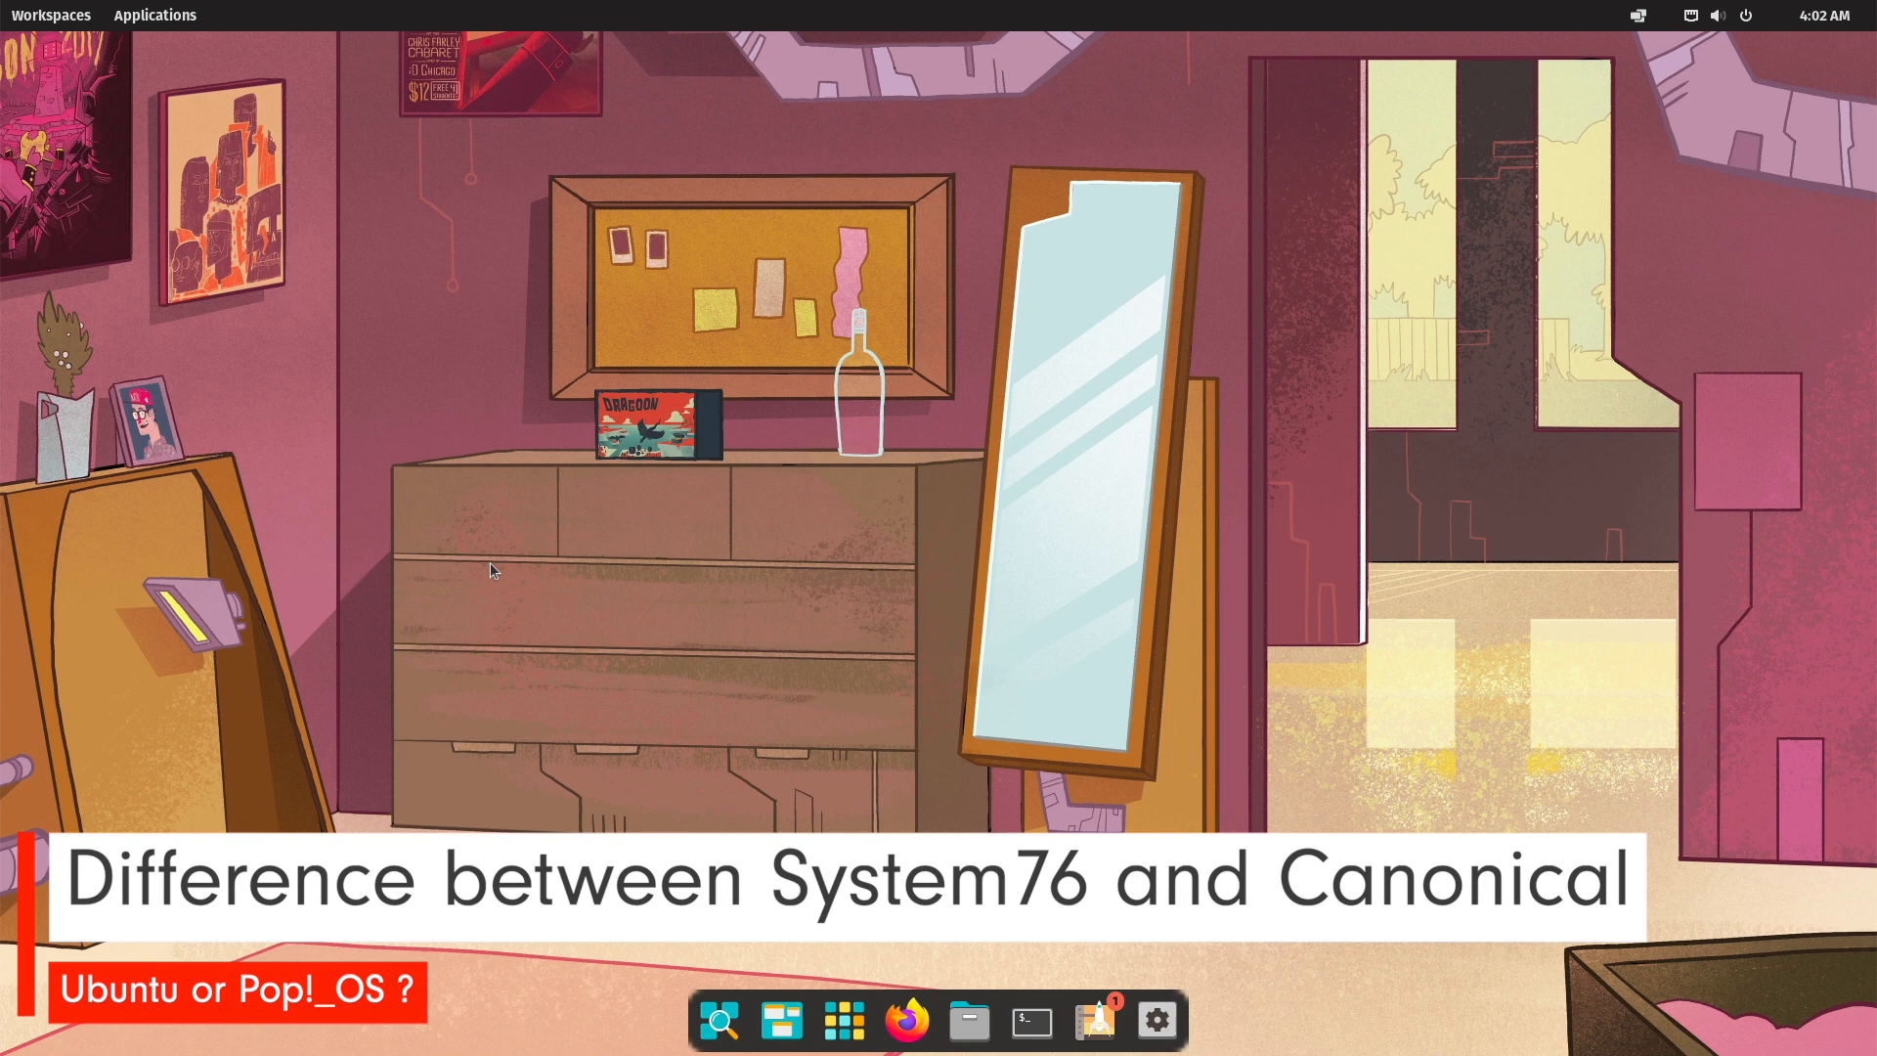
click(903, 1021)
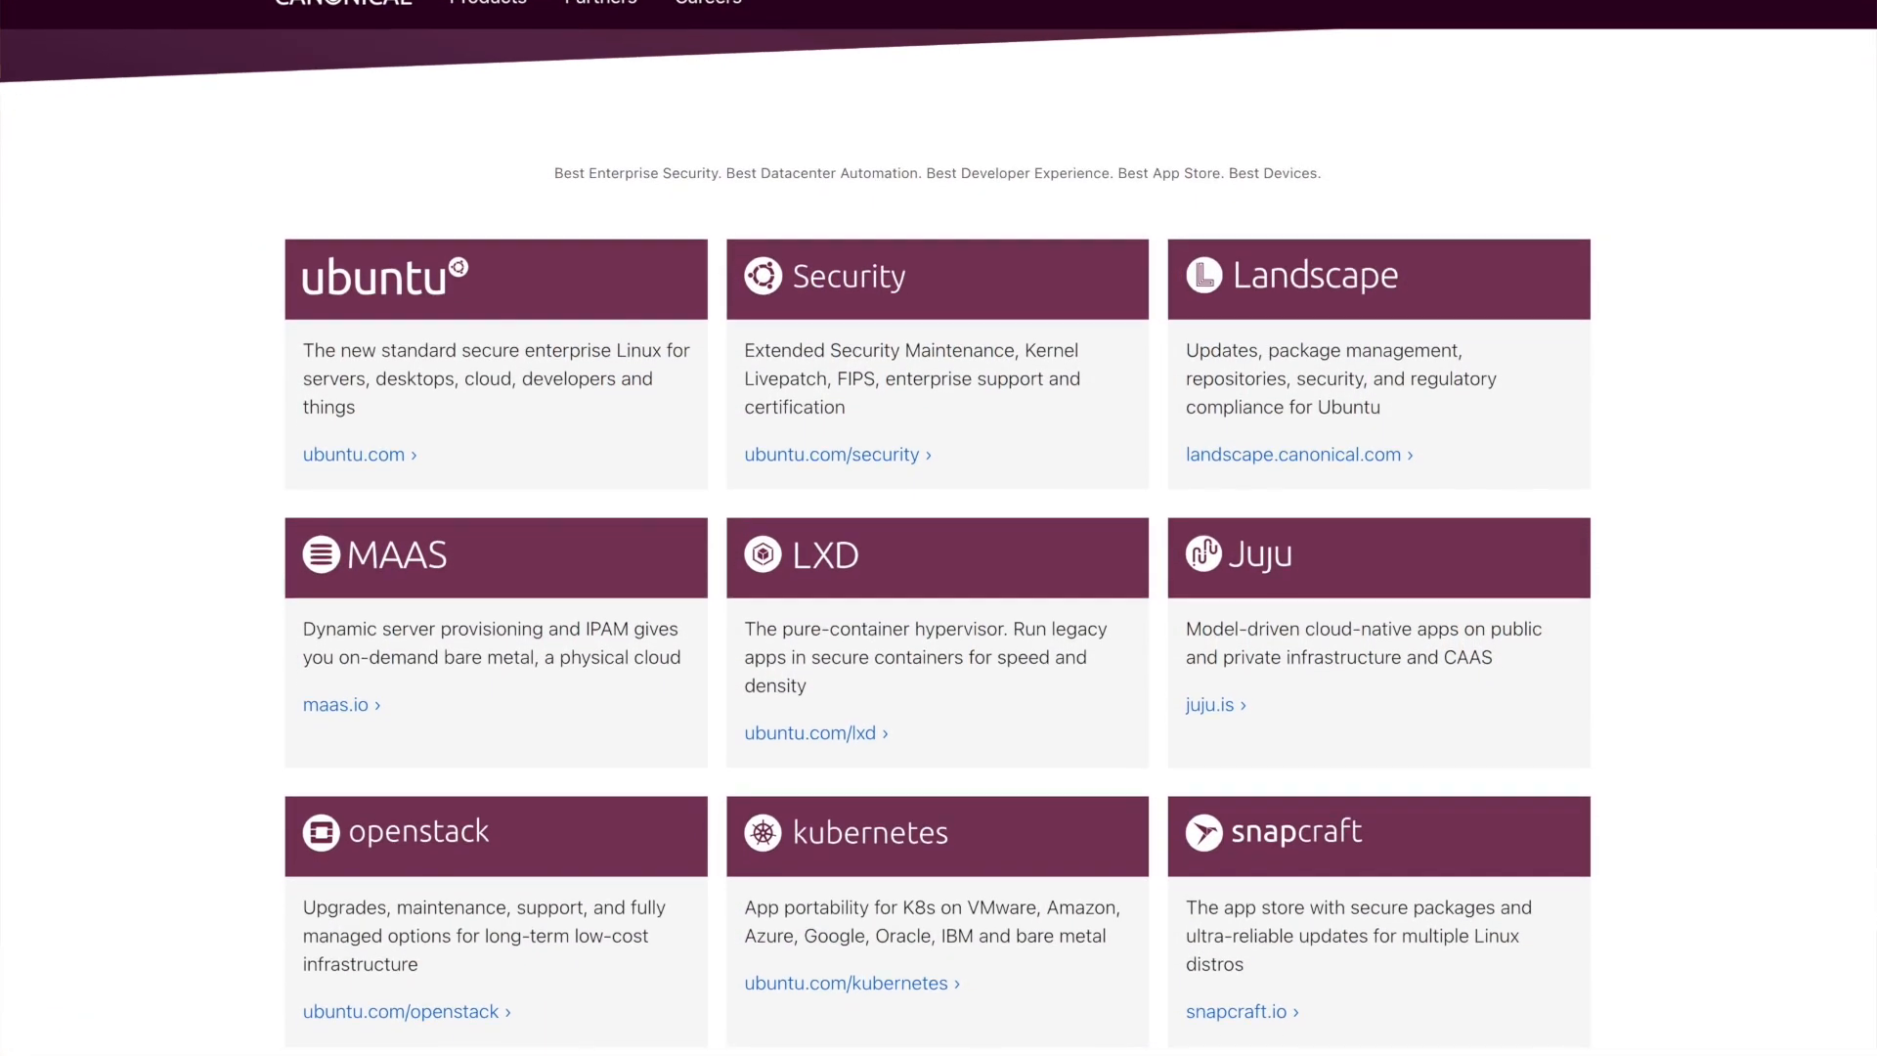
scroll(down, 3)
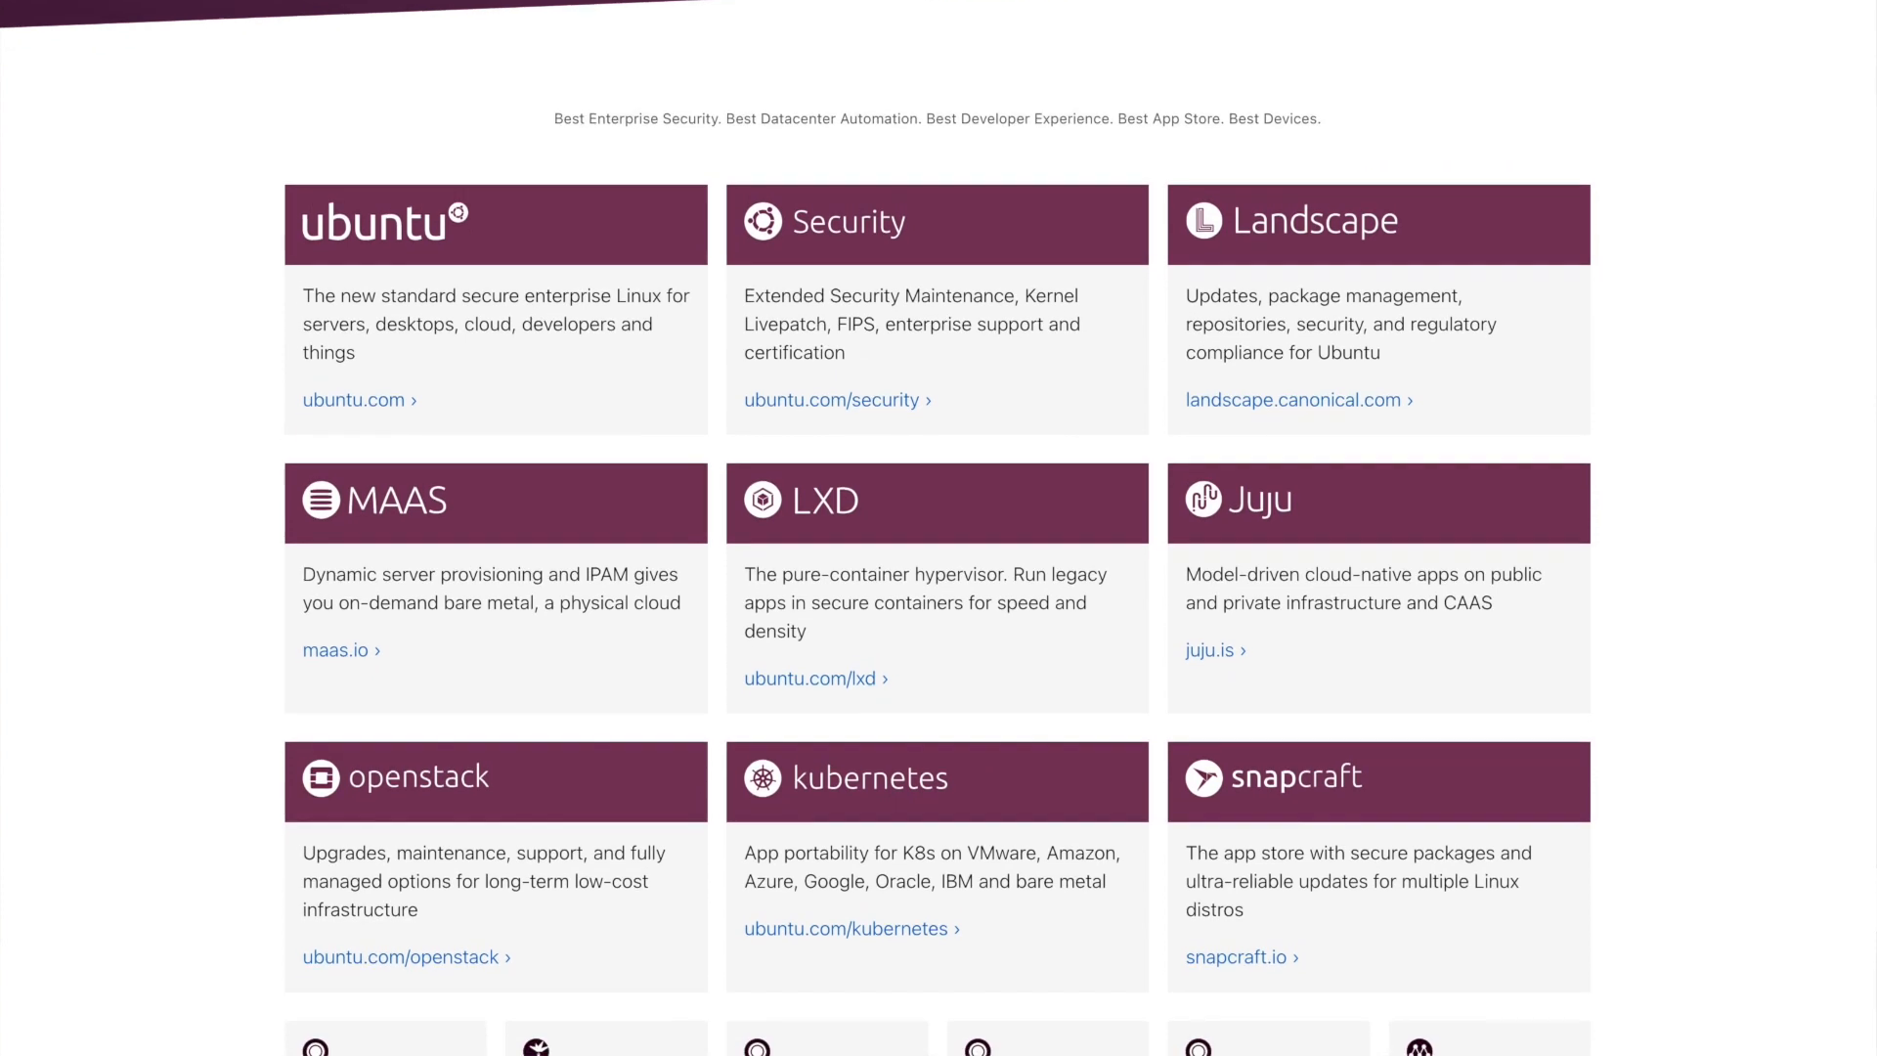
scroll(down, 3)
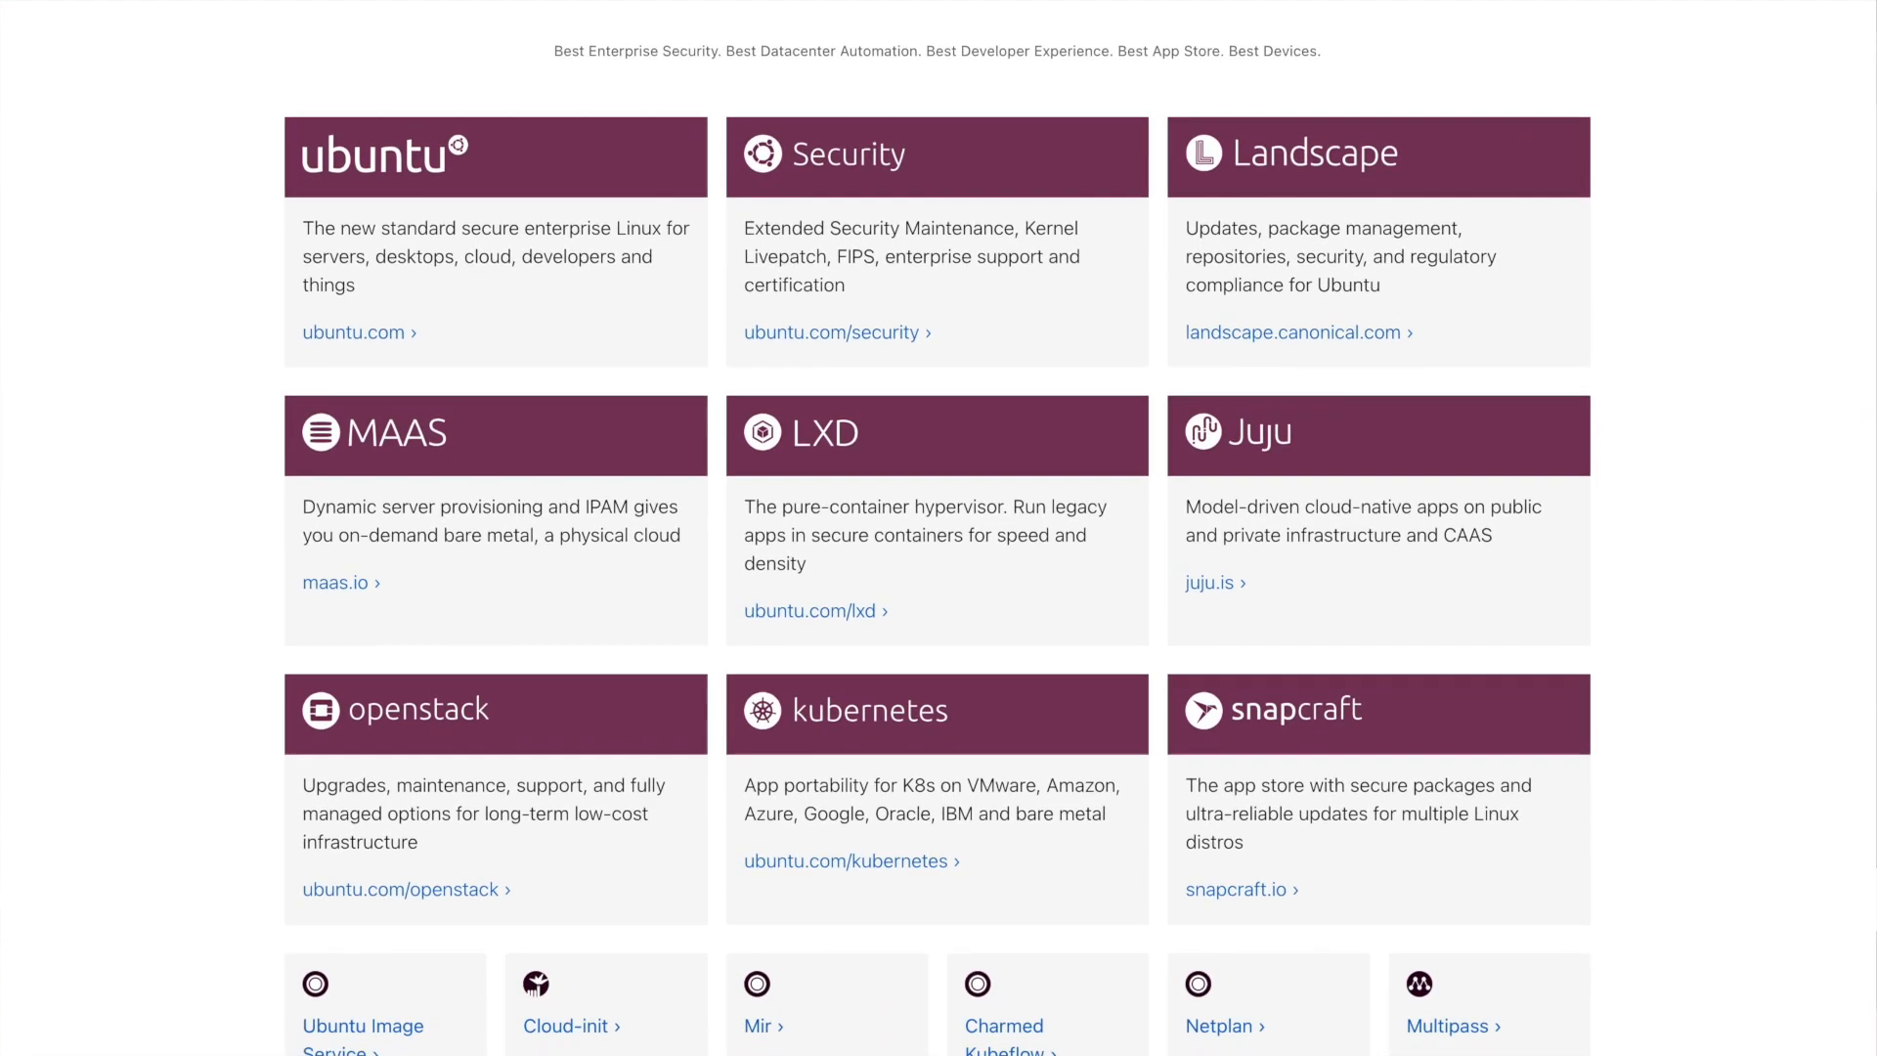
scroll(down, 3)
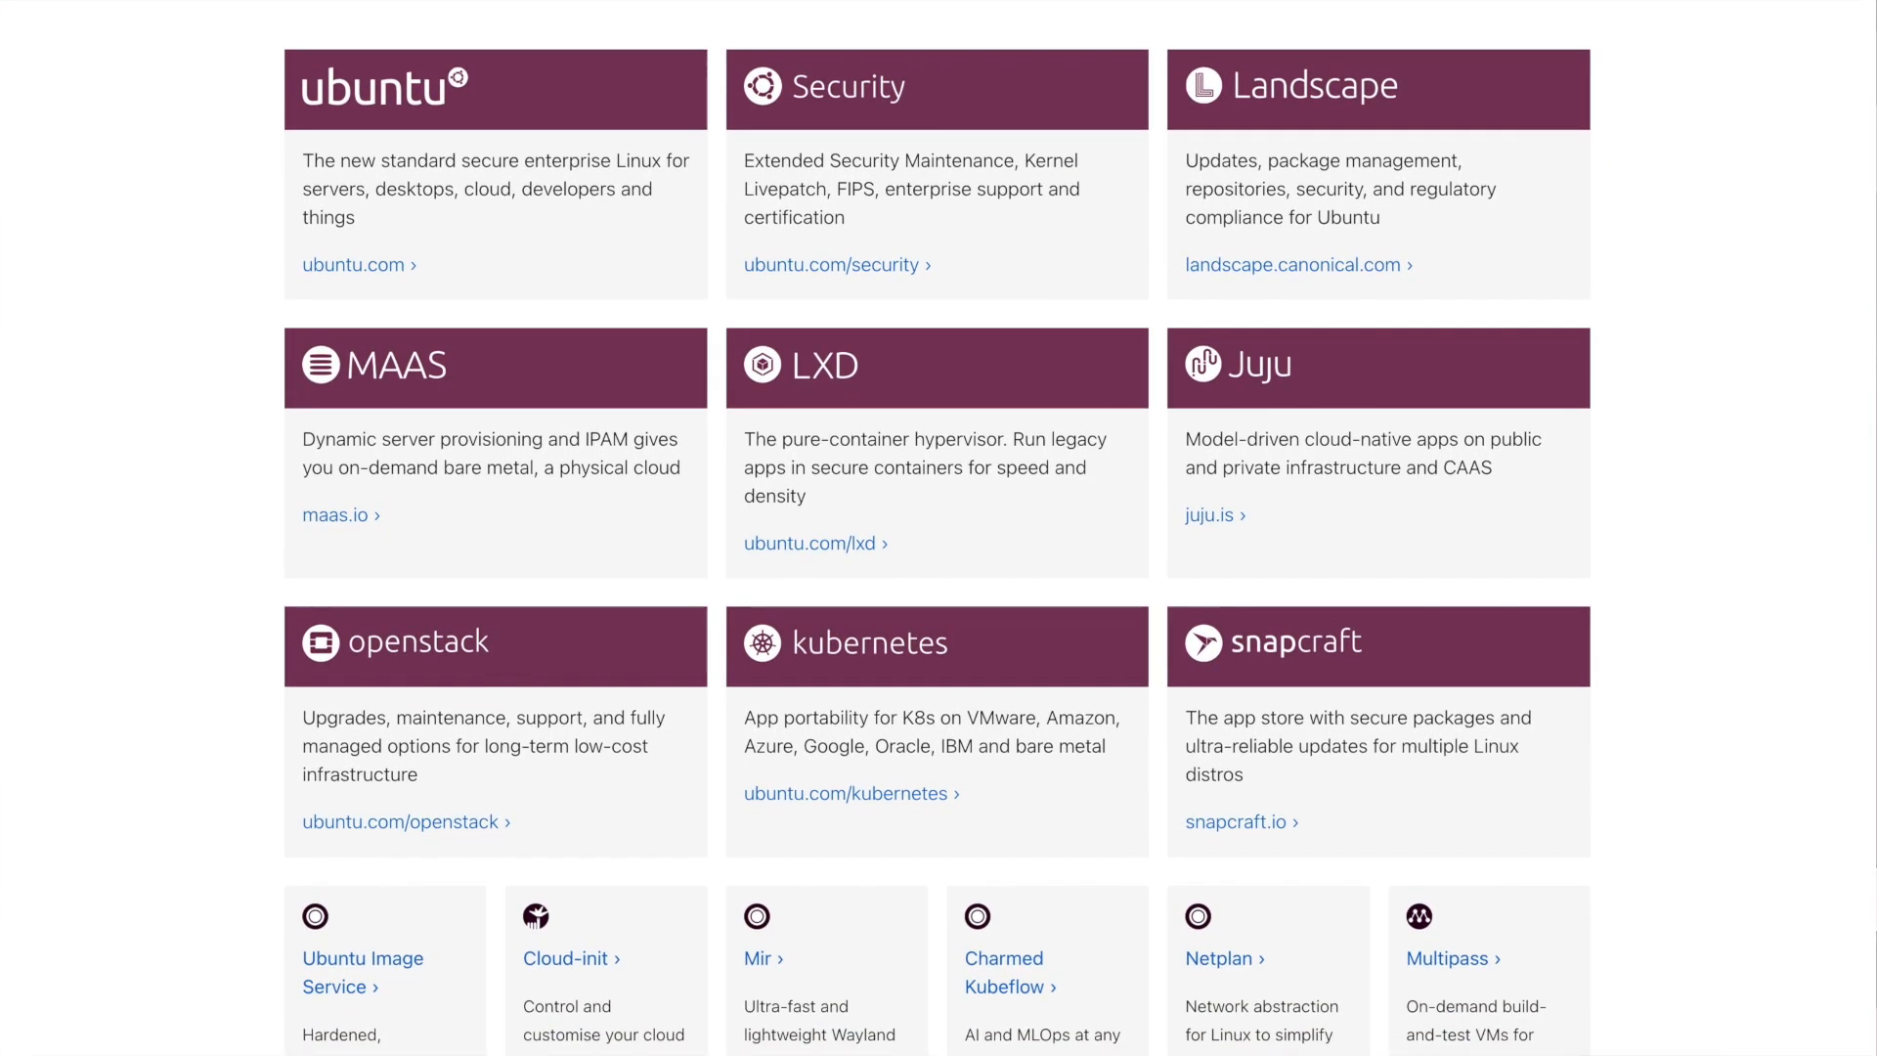
scroll(down, 3)
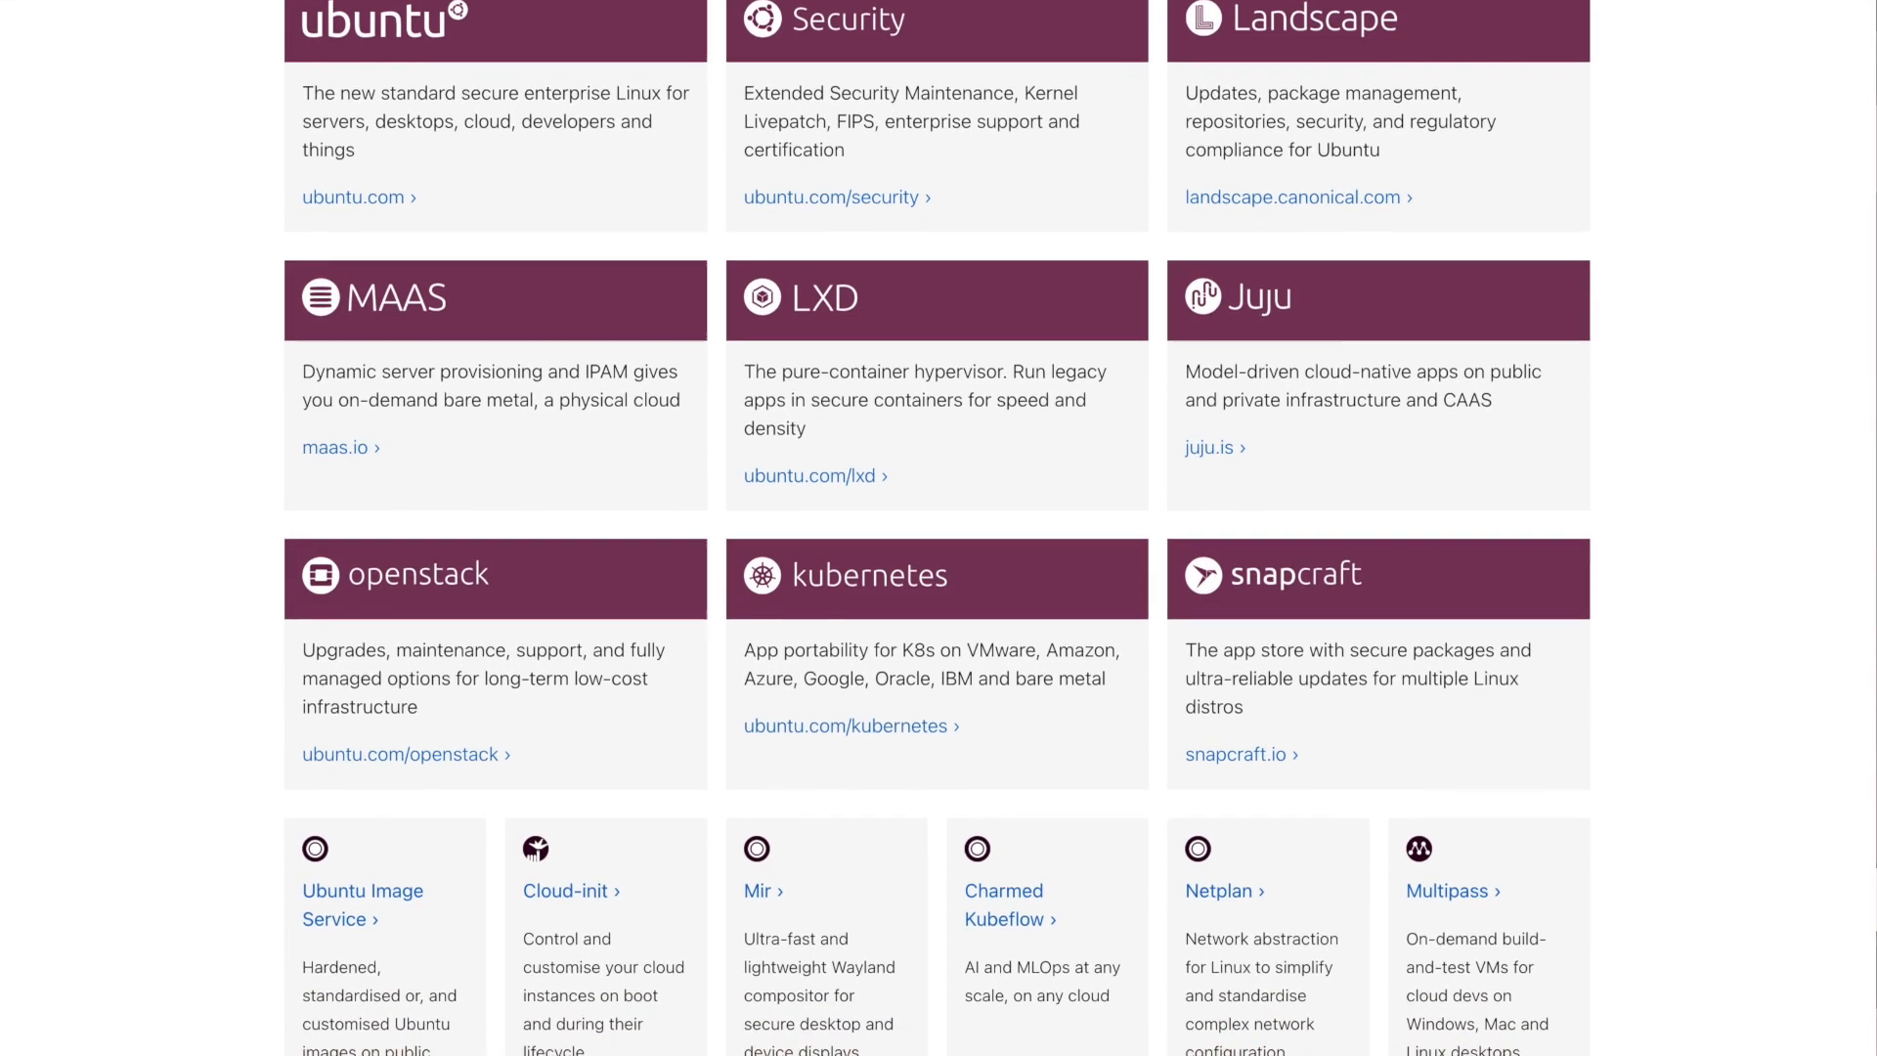
scroll(down, 3)
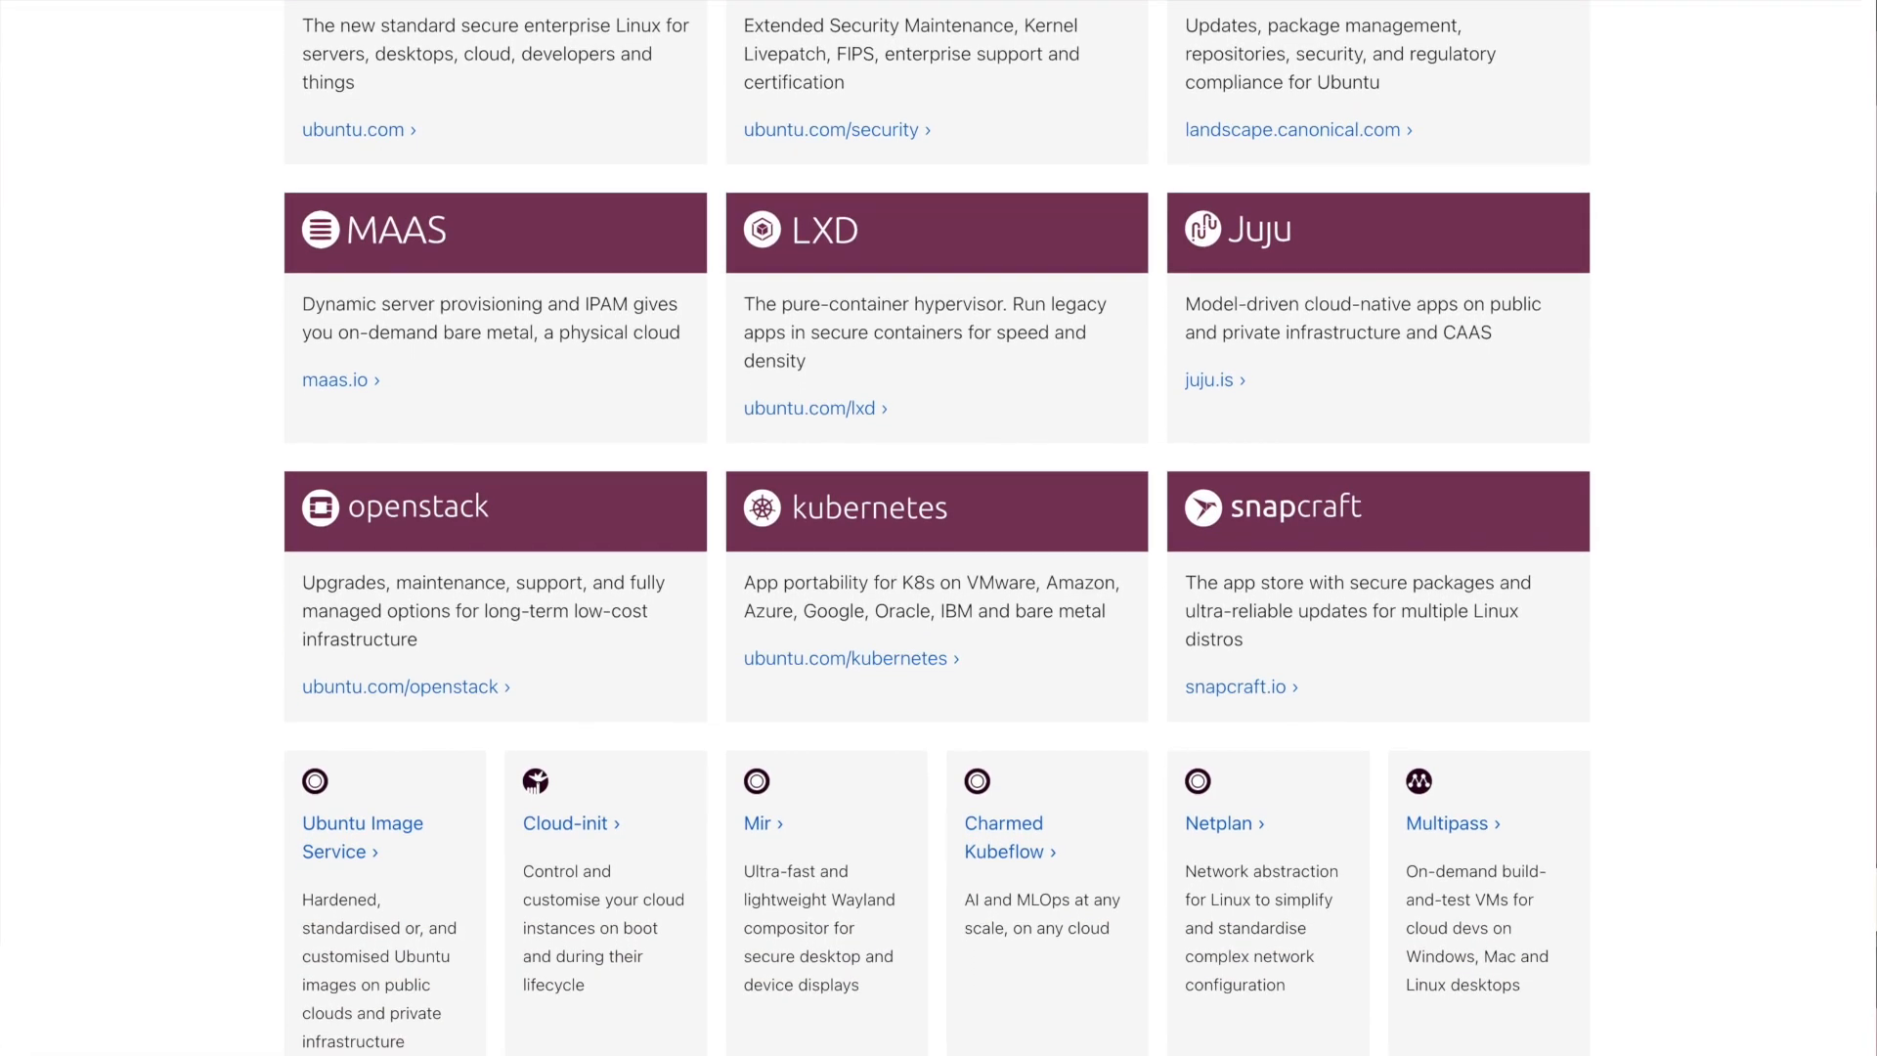
scroll(down, 3)
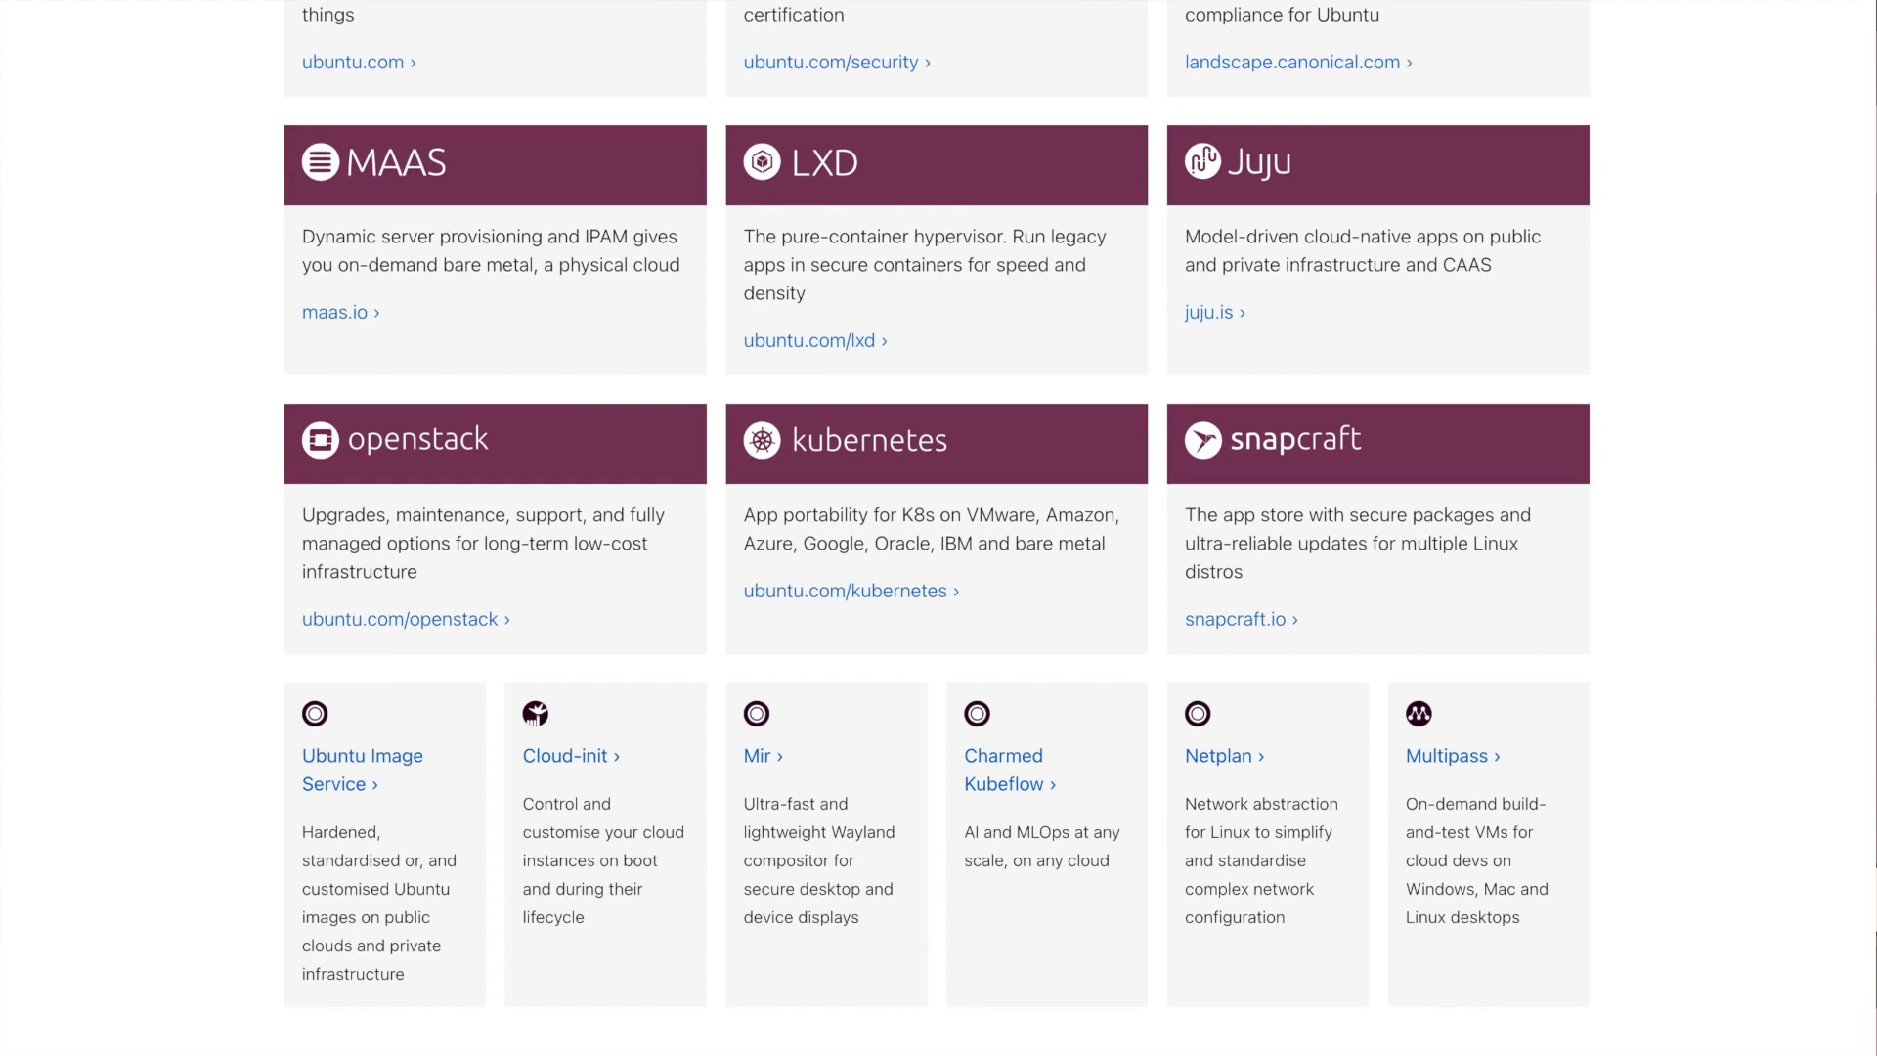
scroll(down, 3)
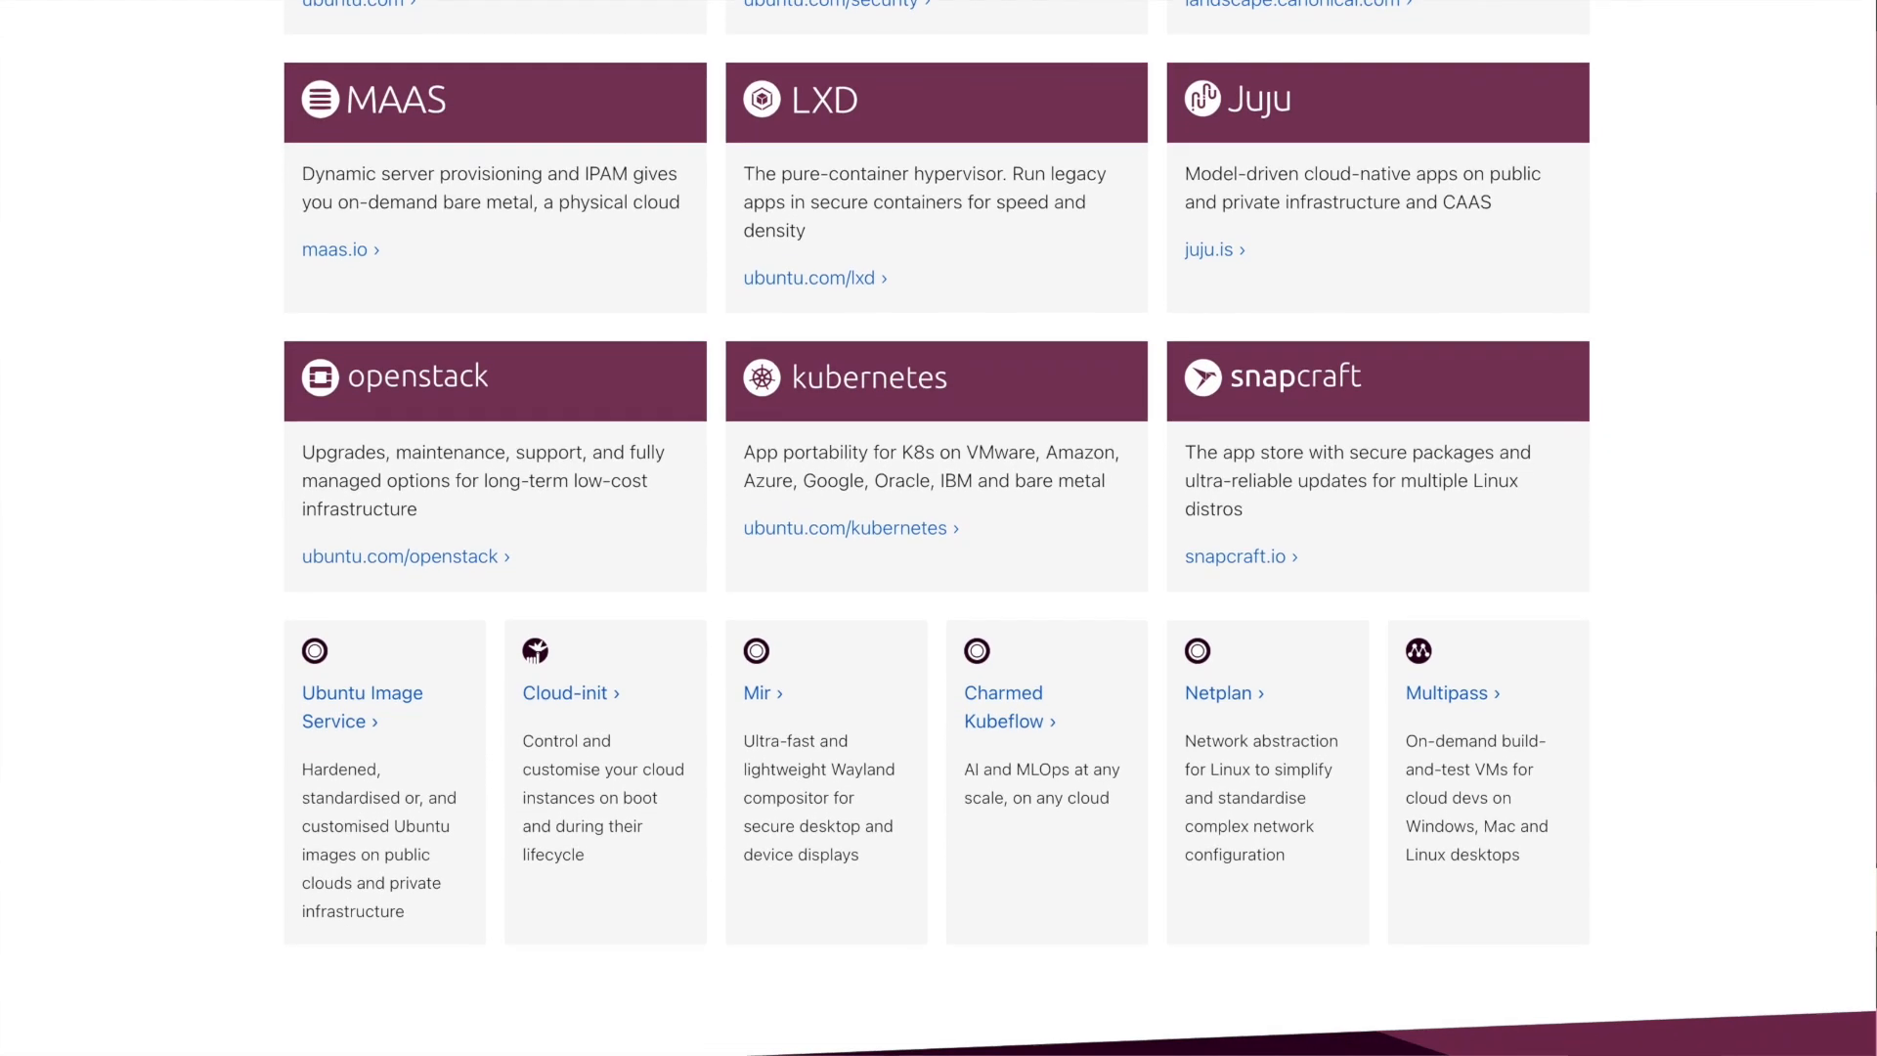
scroll(up, 3)
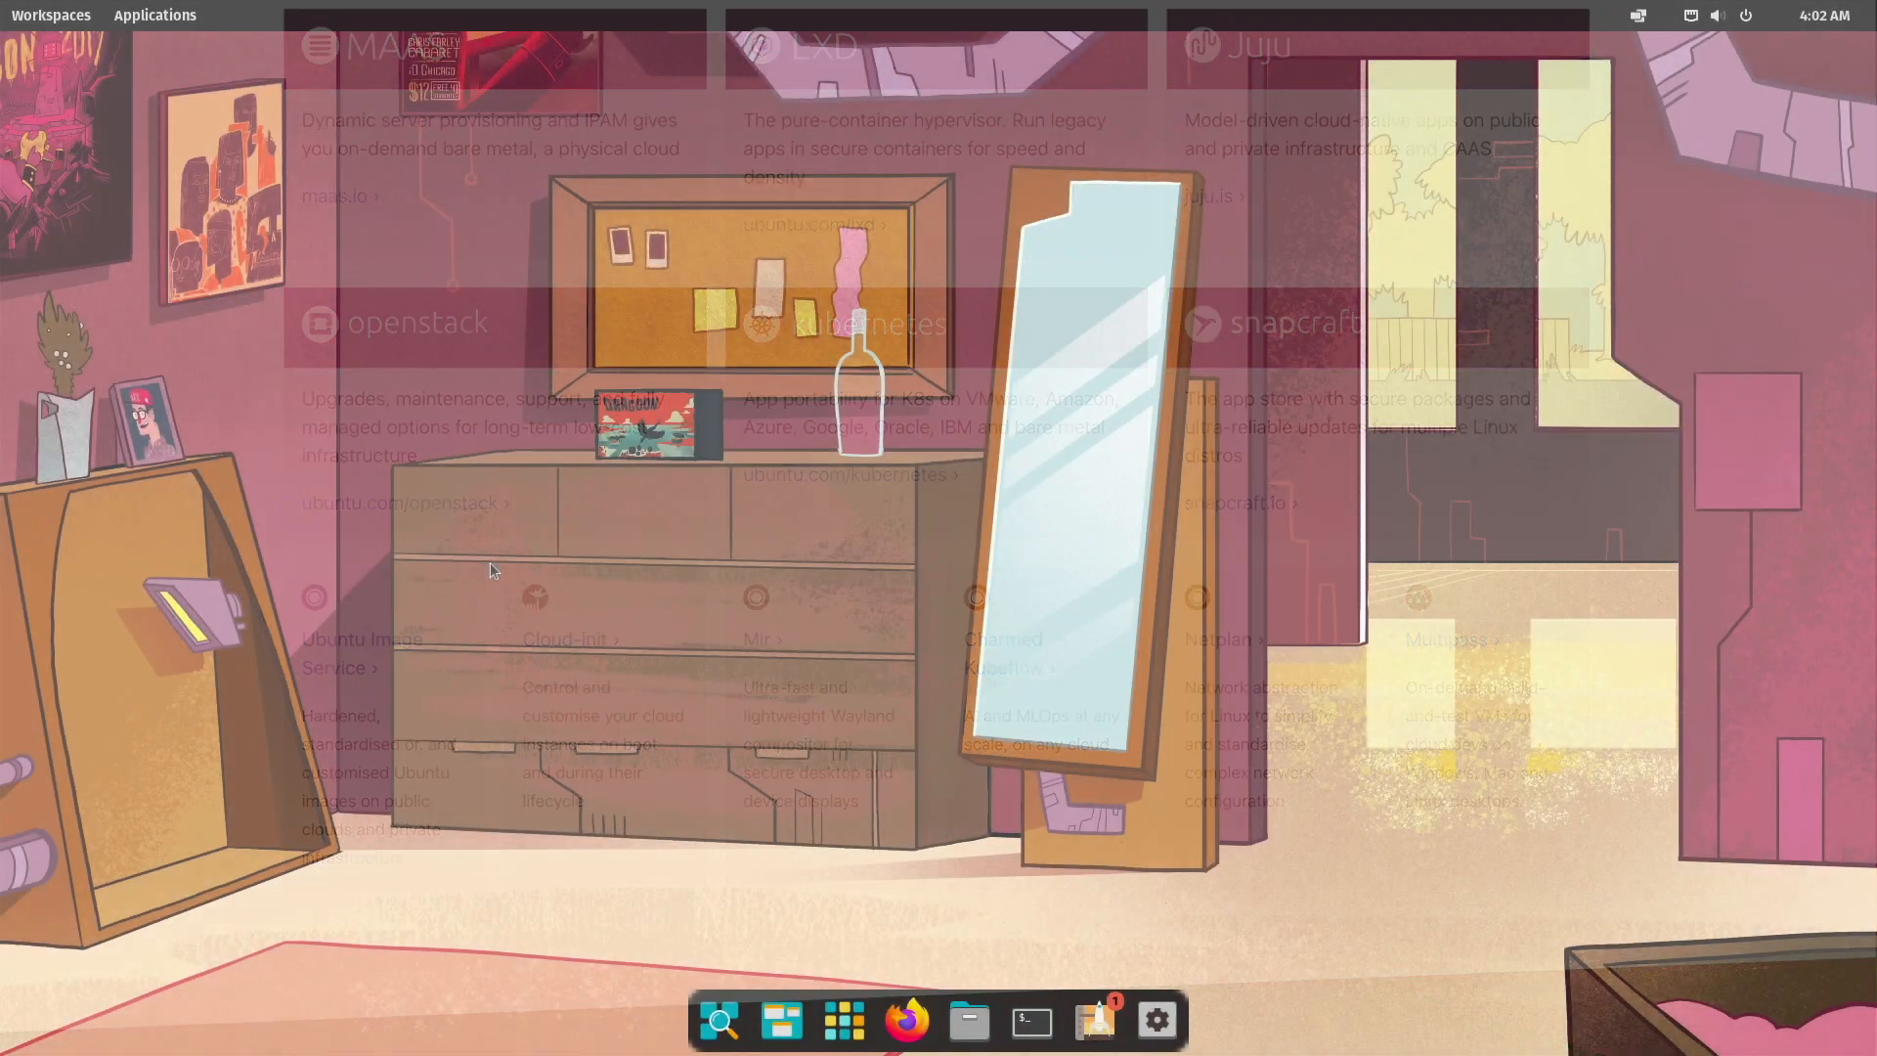
Scroll the System76 homepage past Gazelle, Pangolin, Thelio Mira, Launch, Thelio, Kudu and Meerkat.
click(905, 1020)
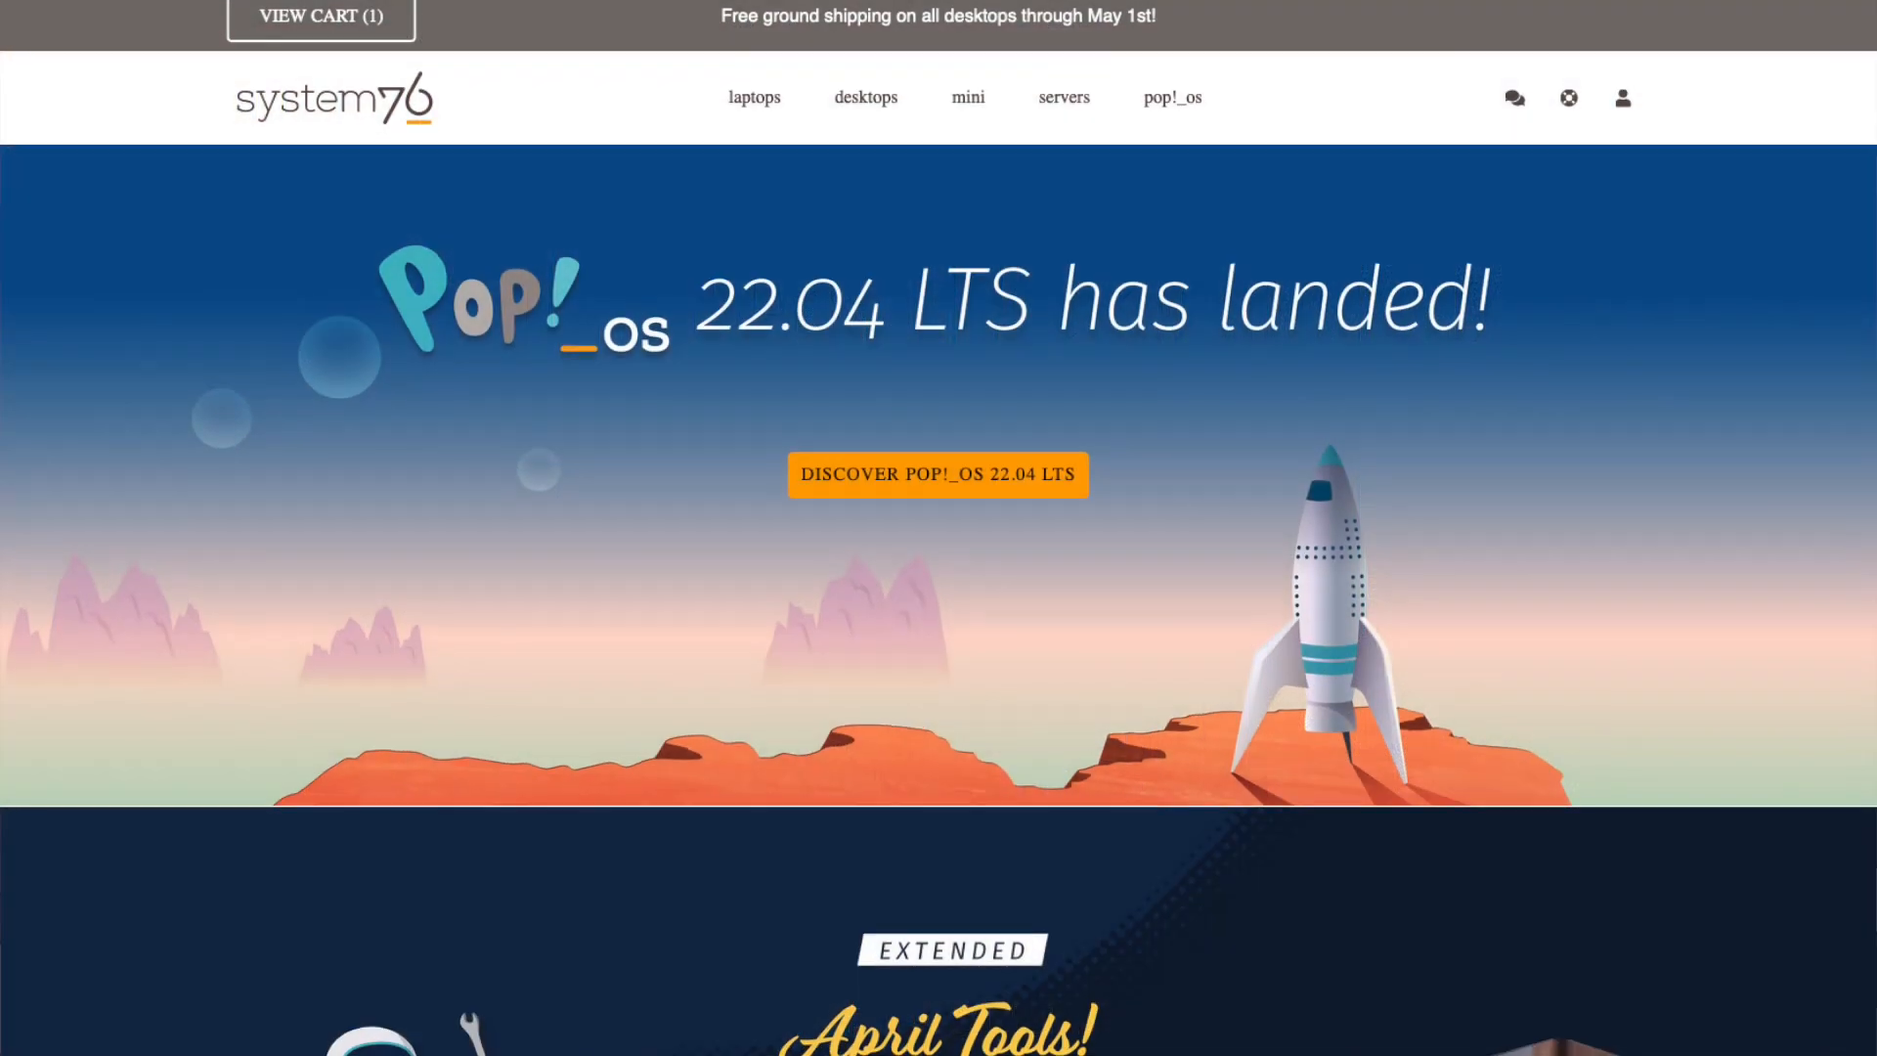
scroll(down, 3)
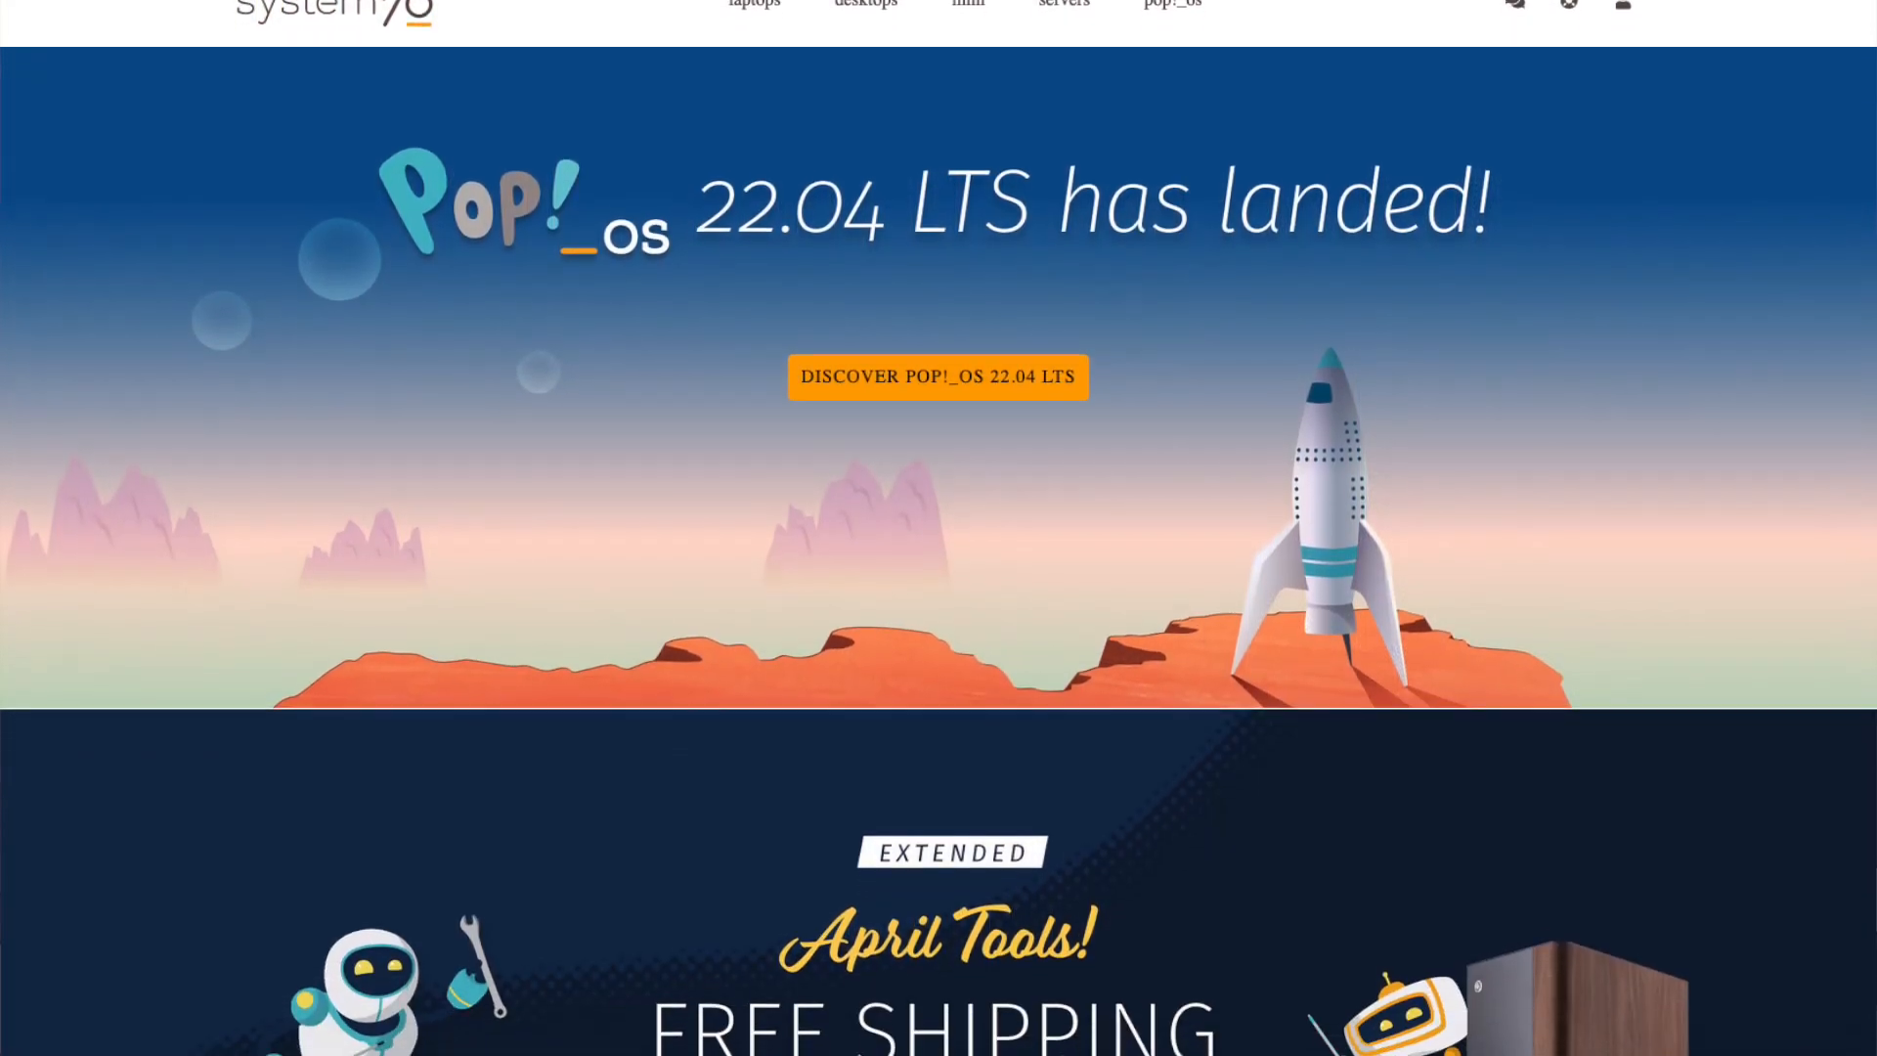
scroll(down, 3)
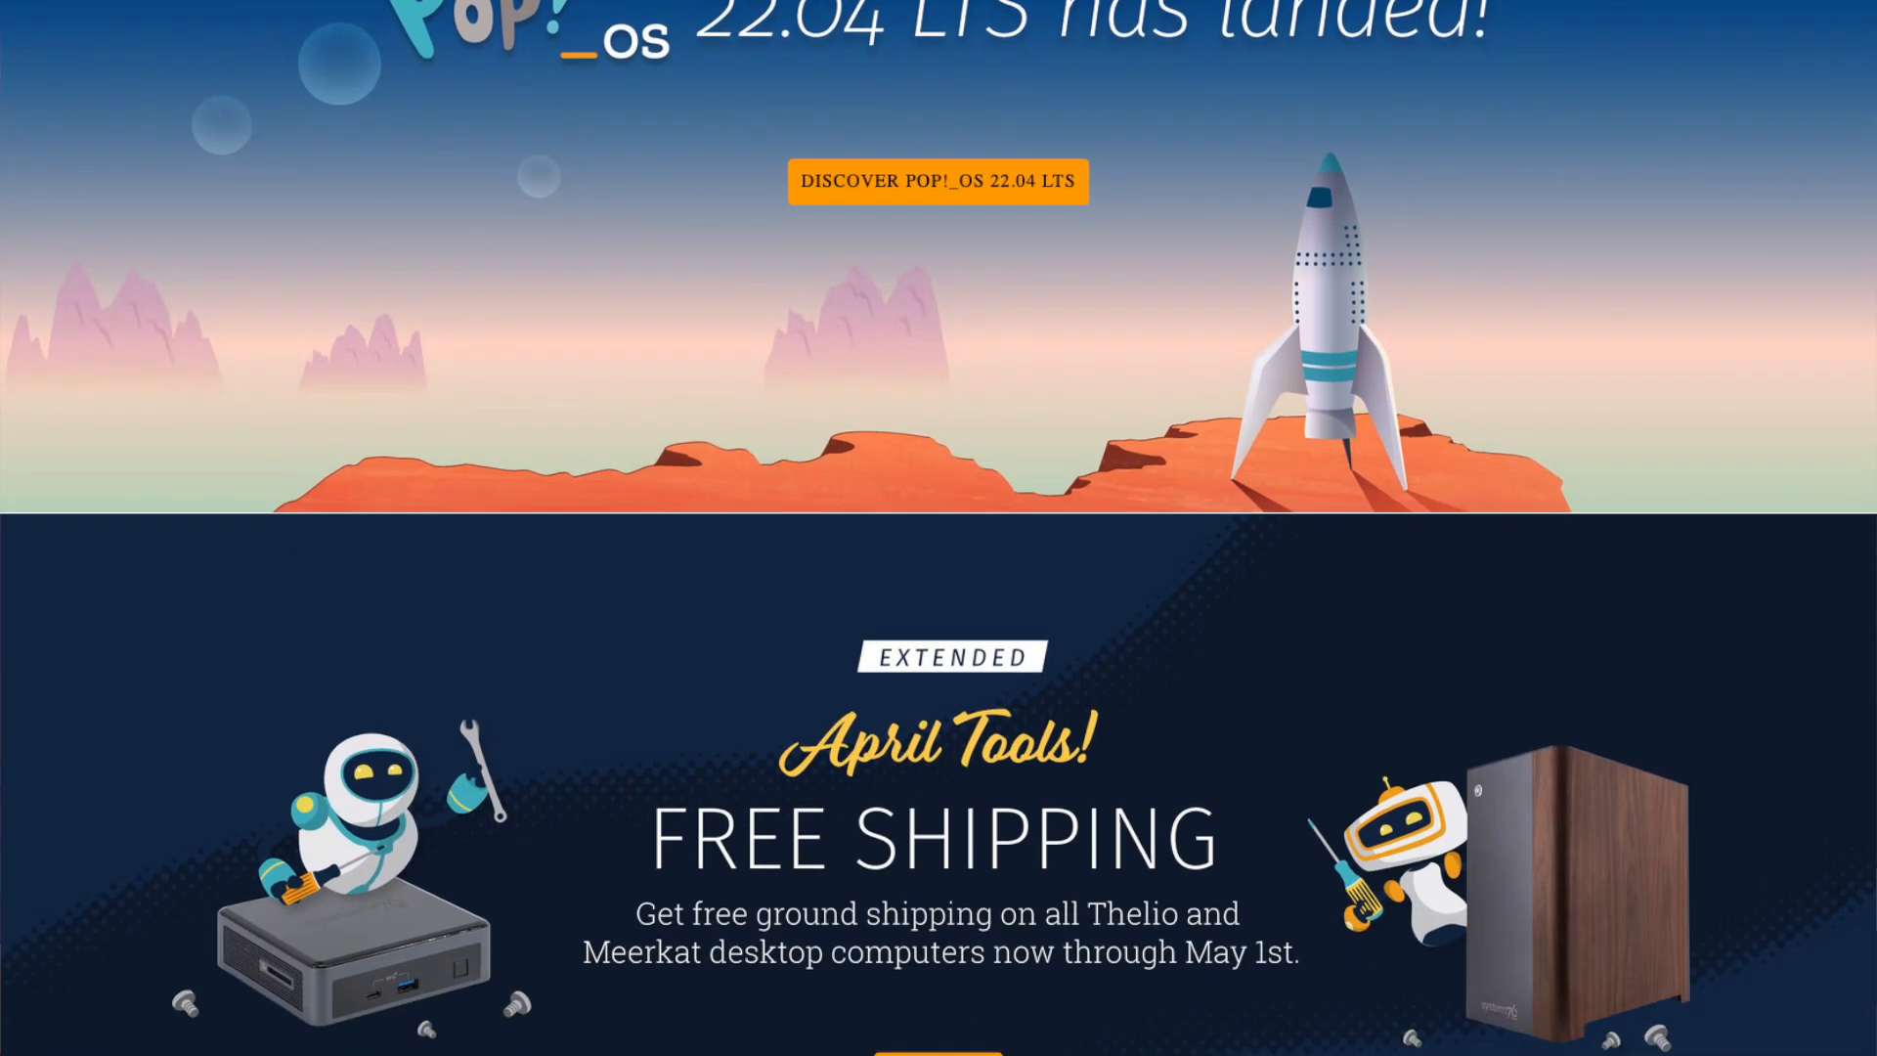
scroll(down, 3)
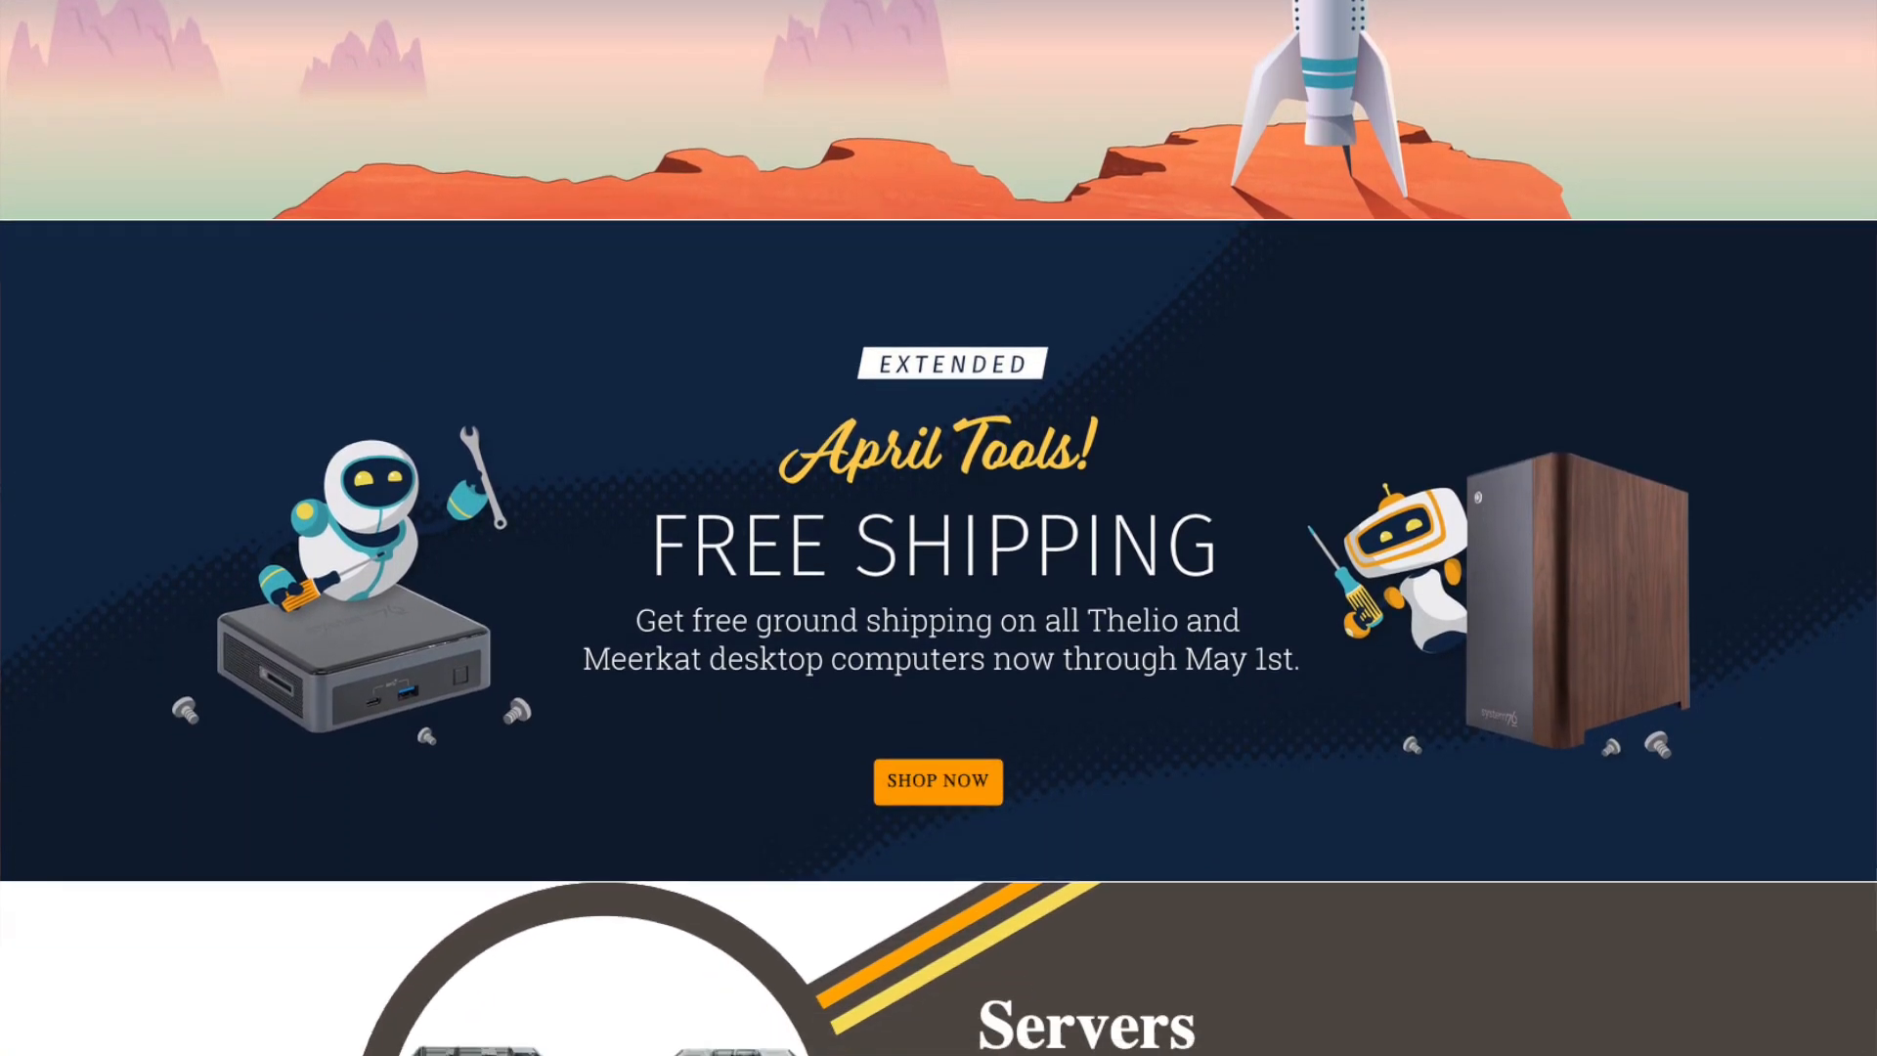
scroll(down, 3)
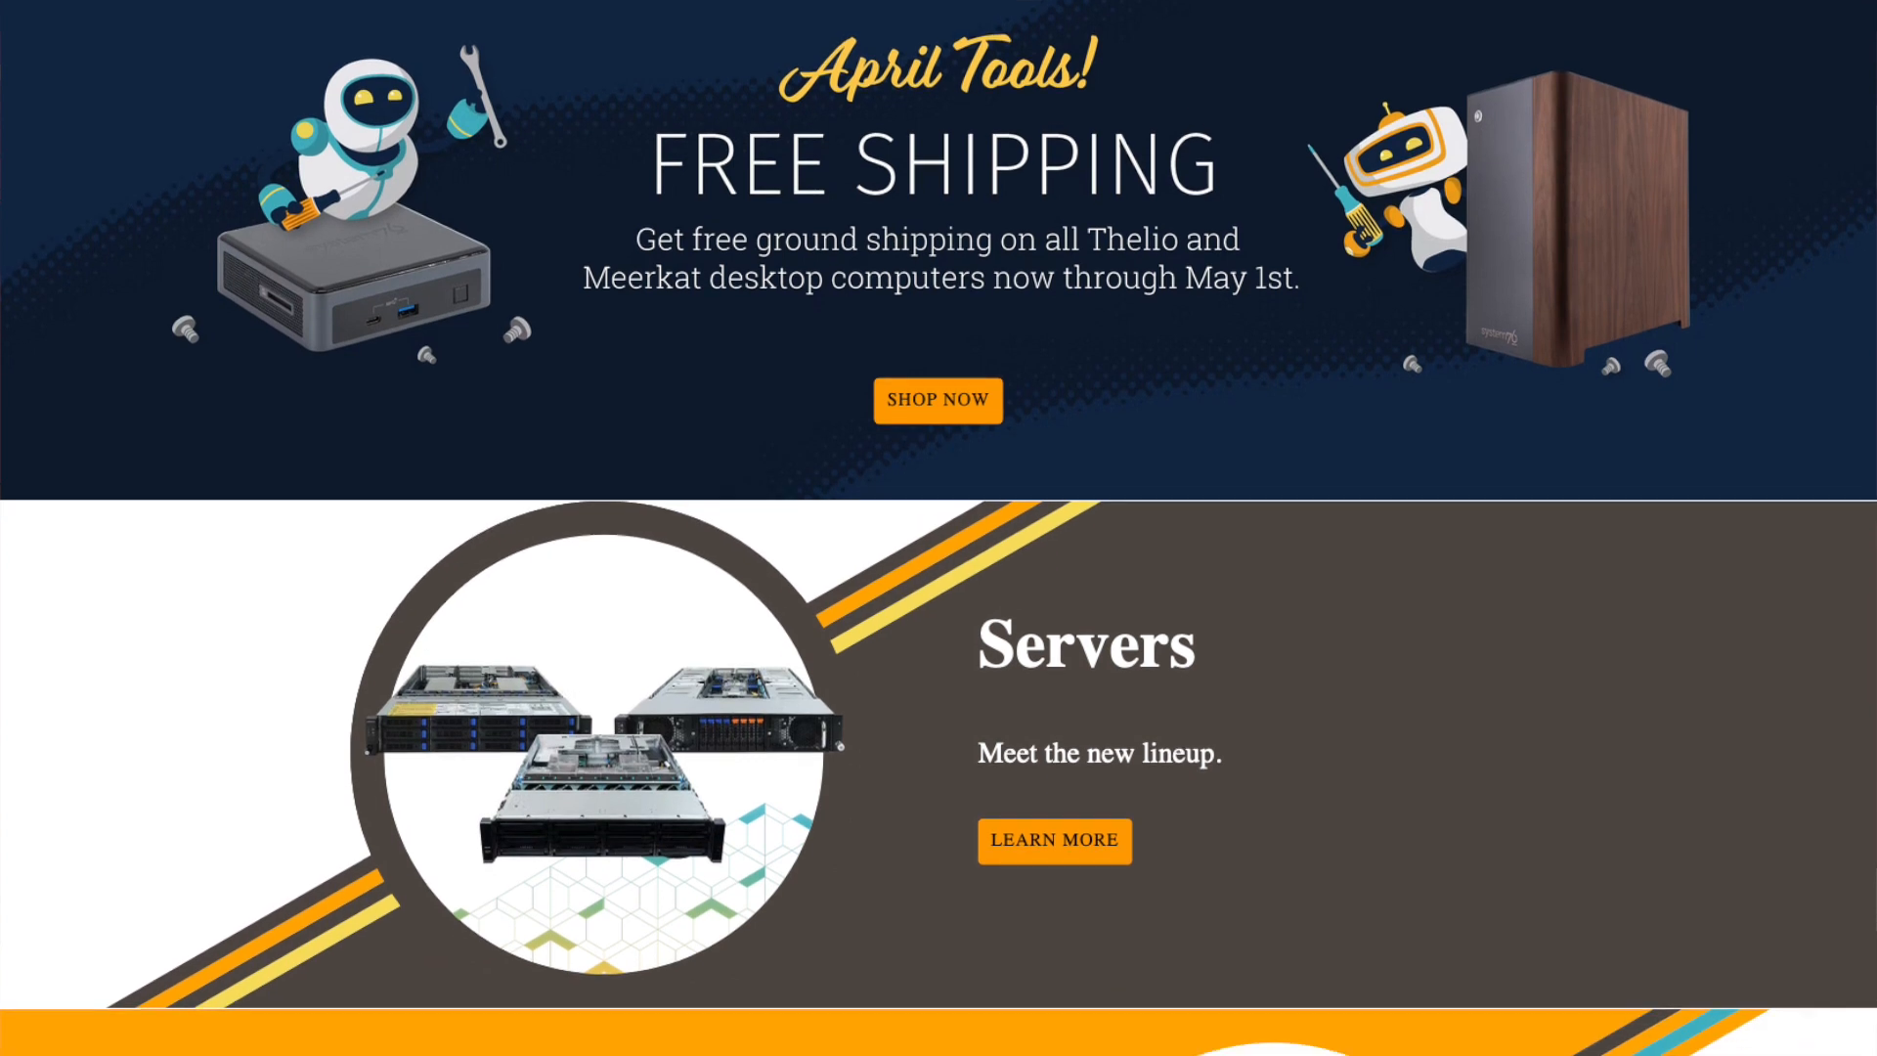
scroll(down, 3)
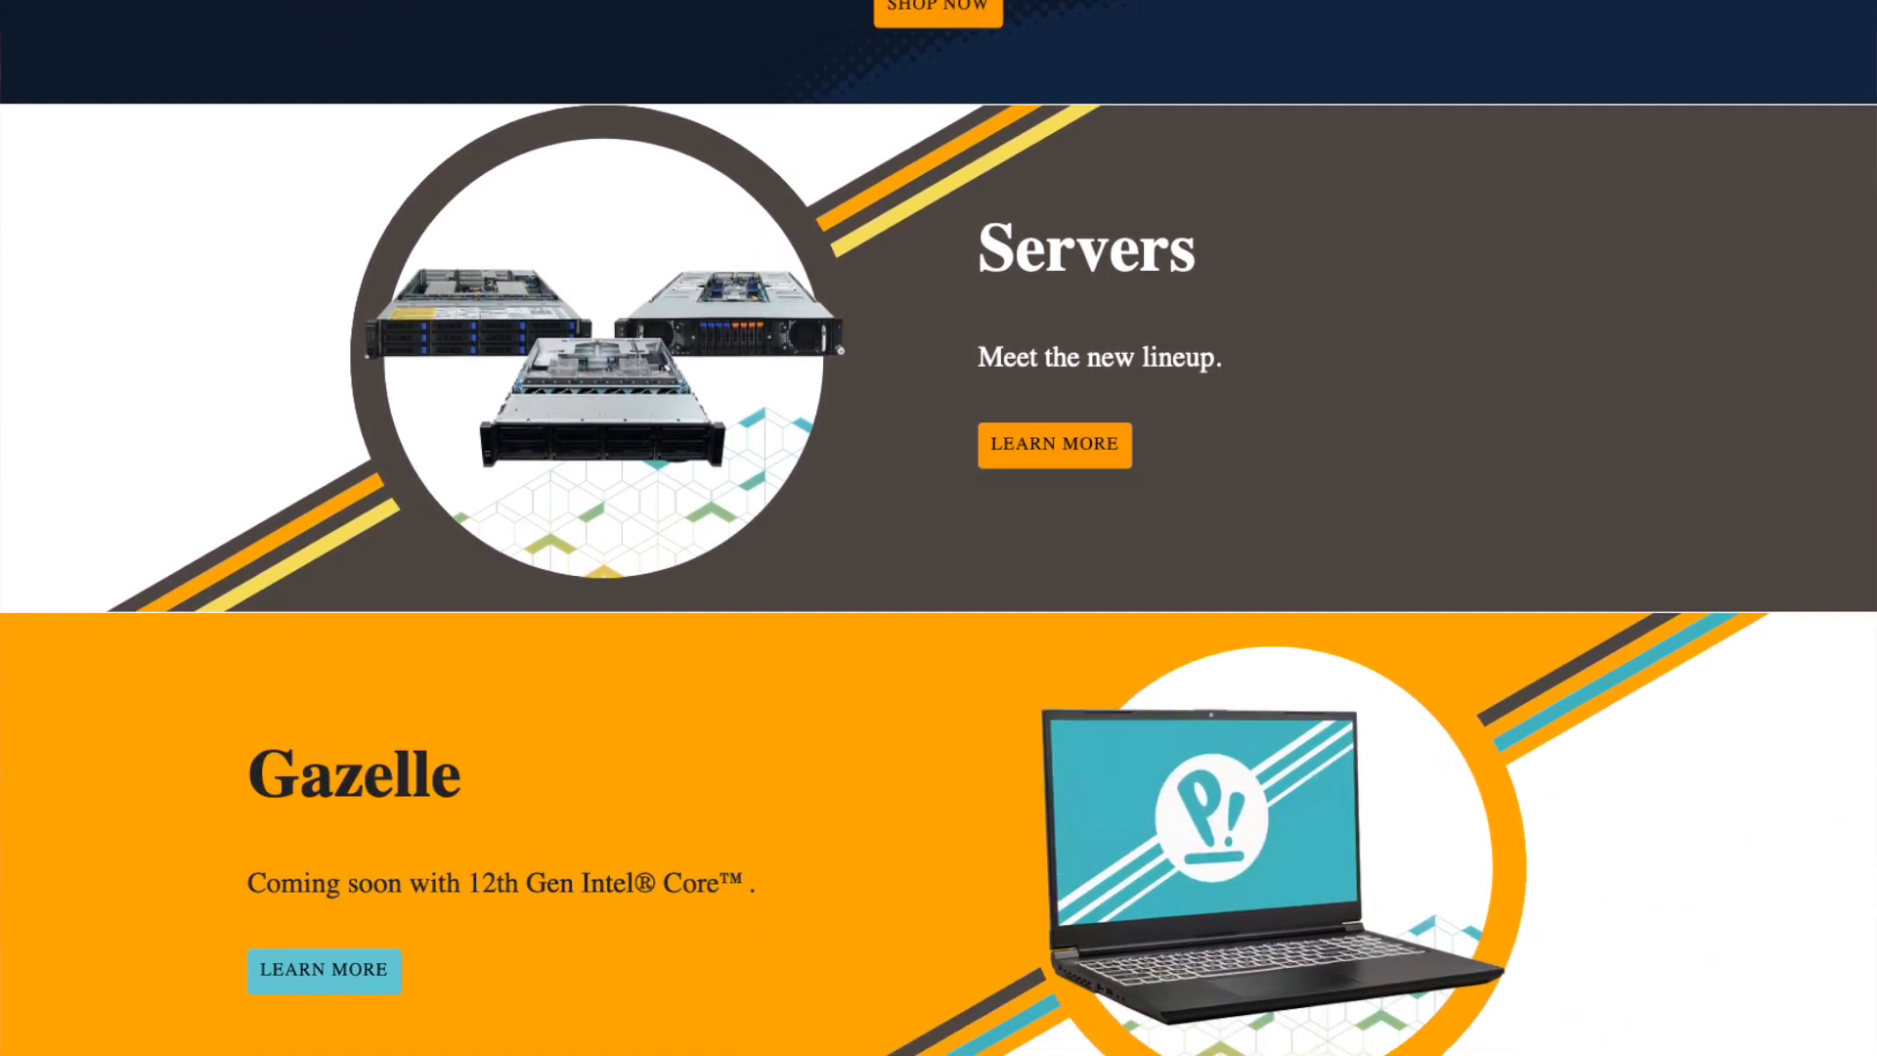
scroll(down, 3)
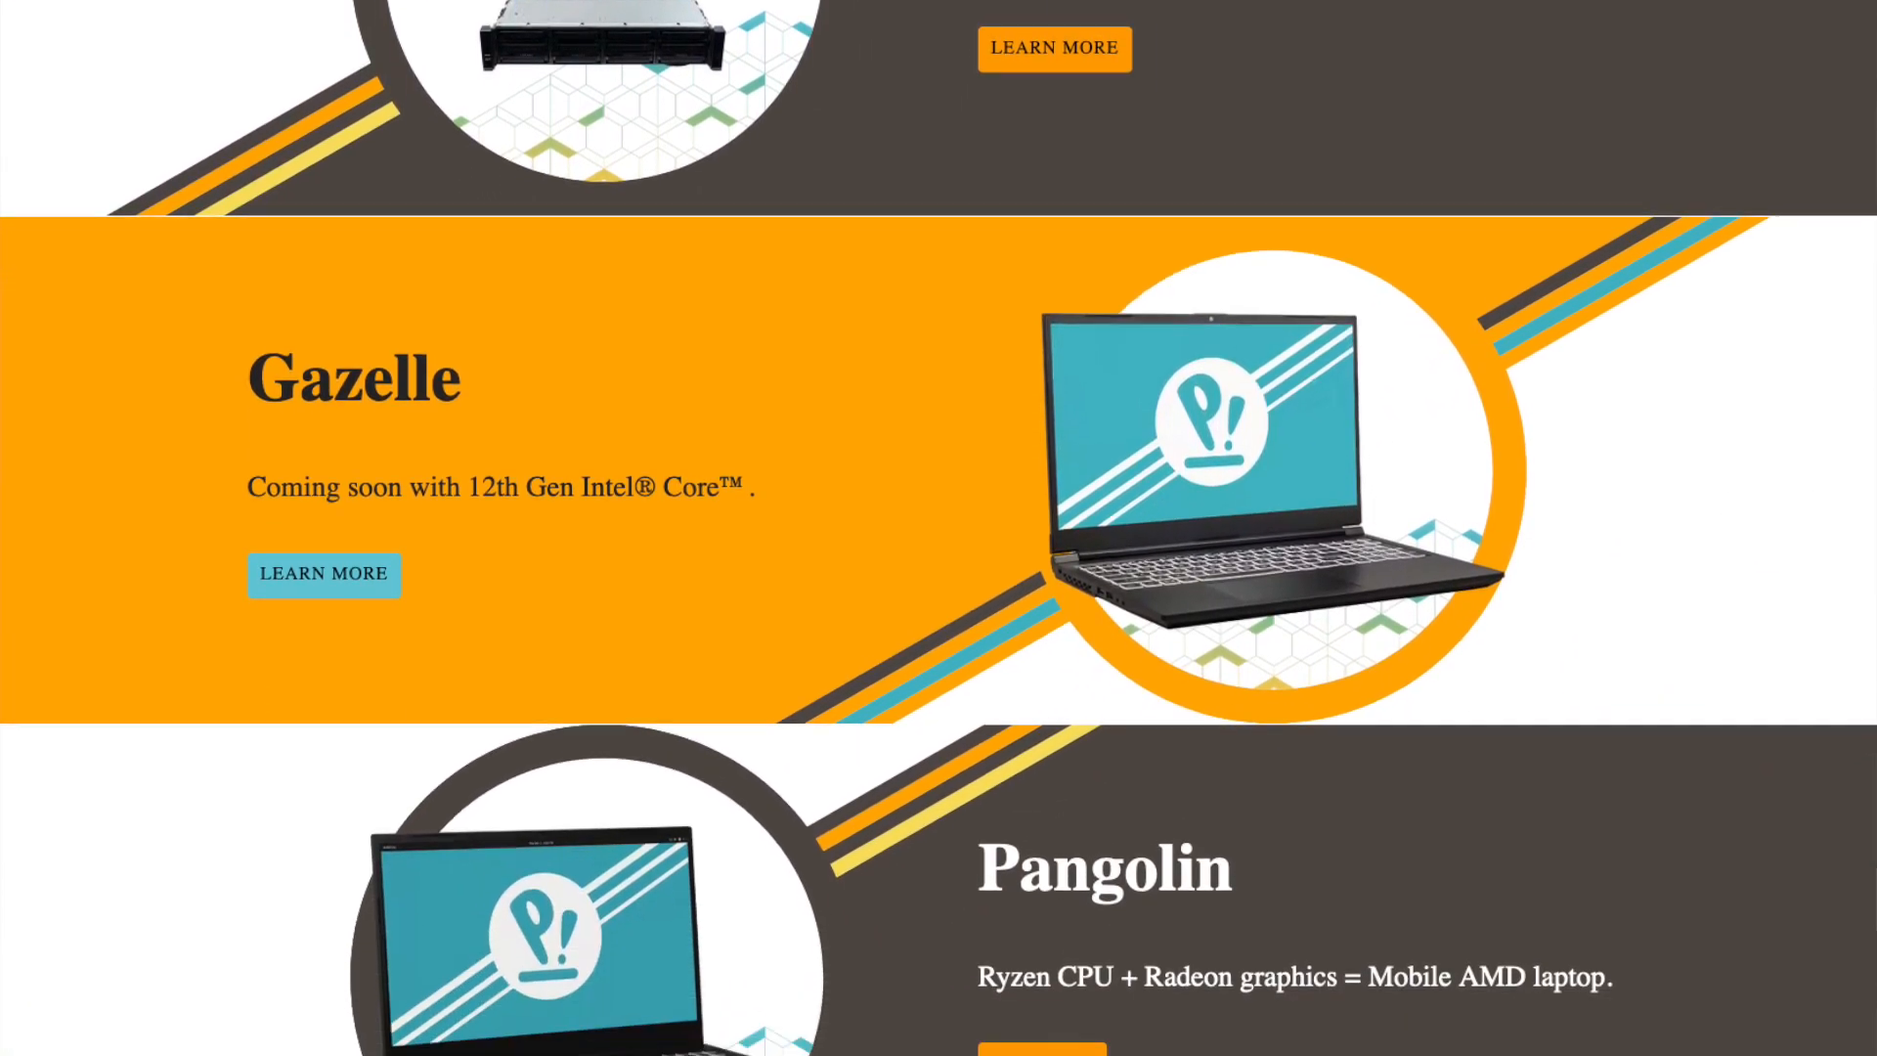
scroll(down, 3)
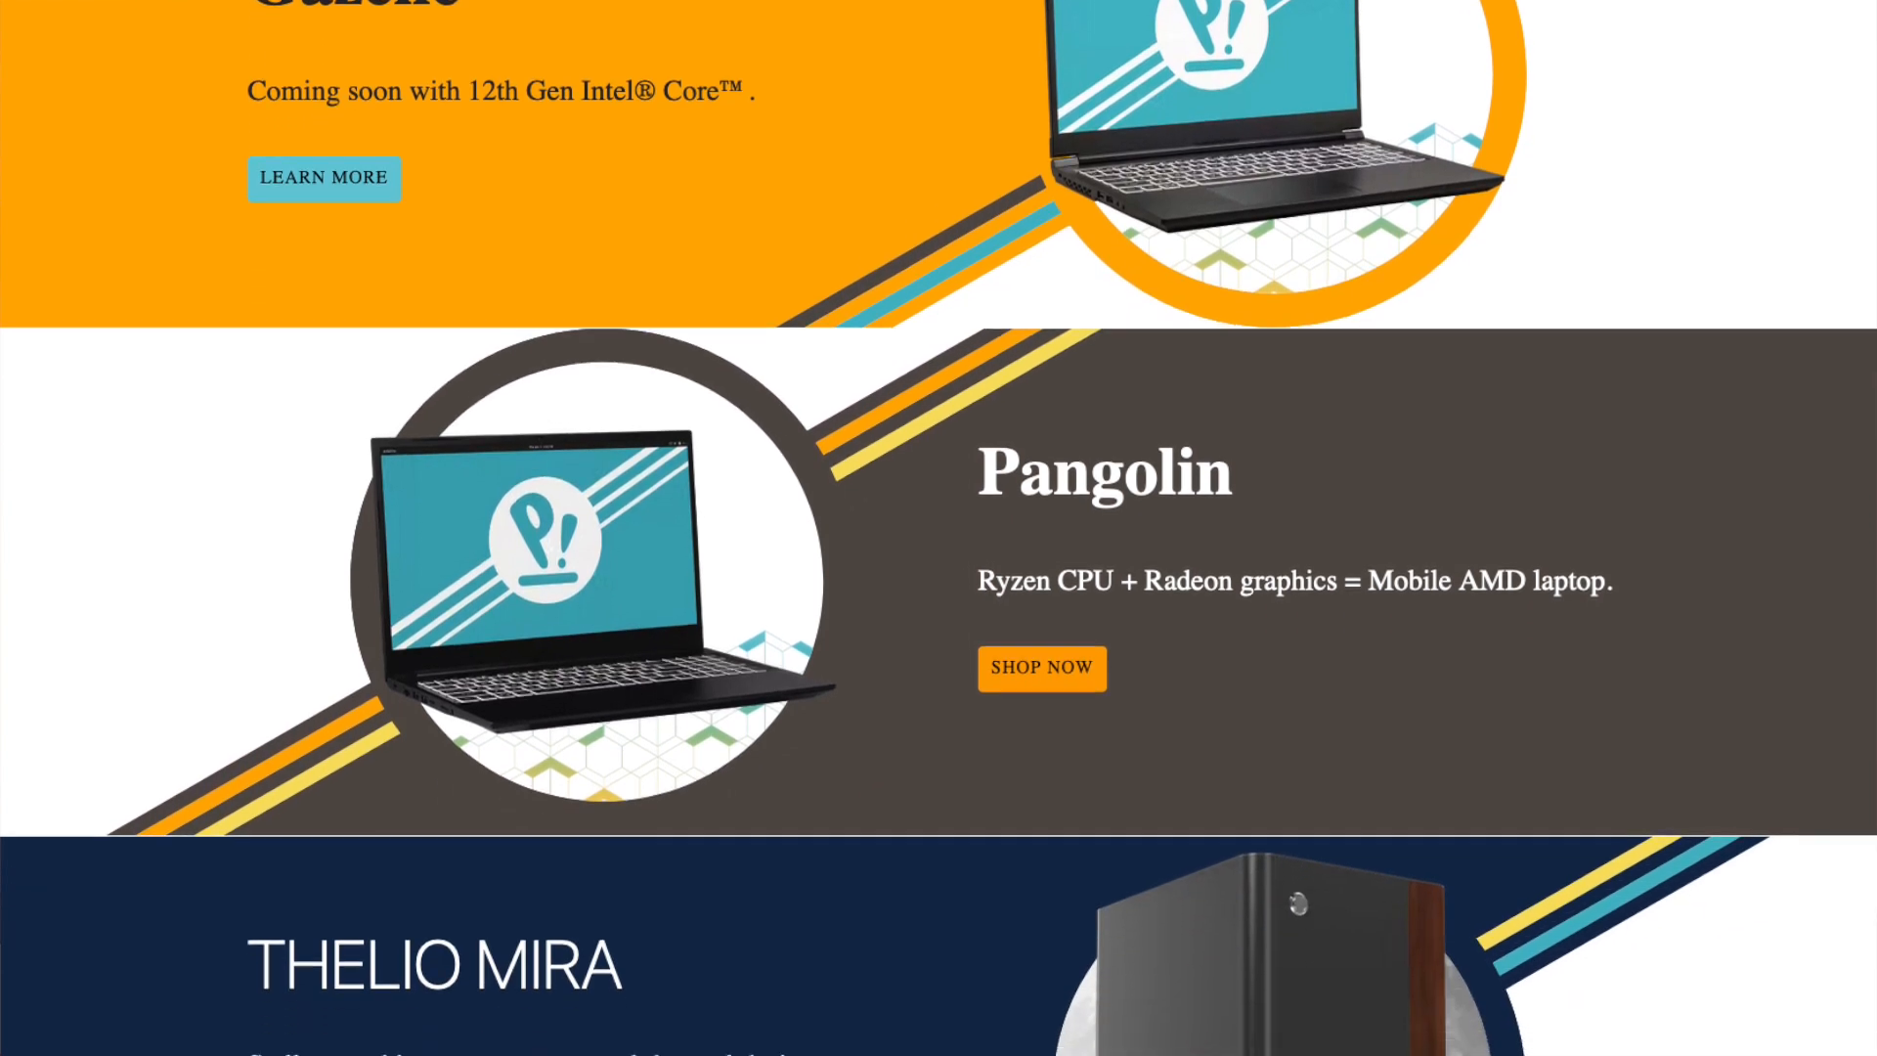
scroll(down, 3)
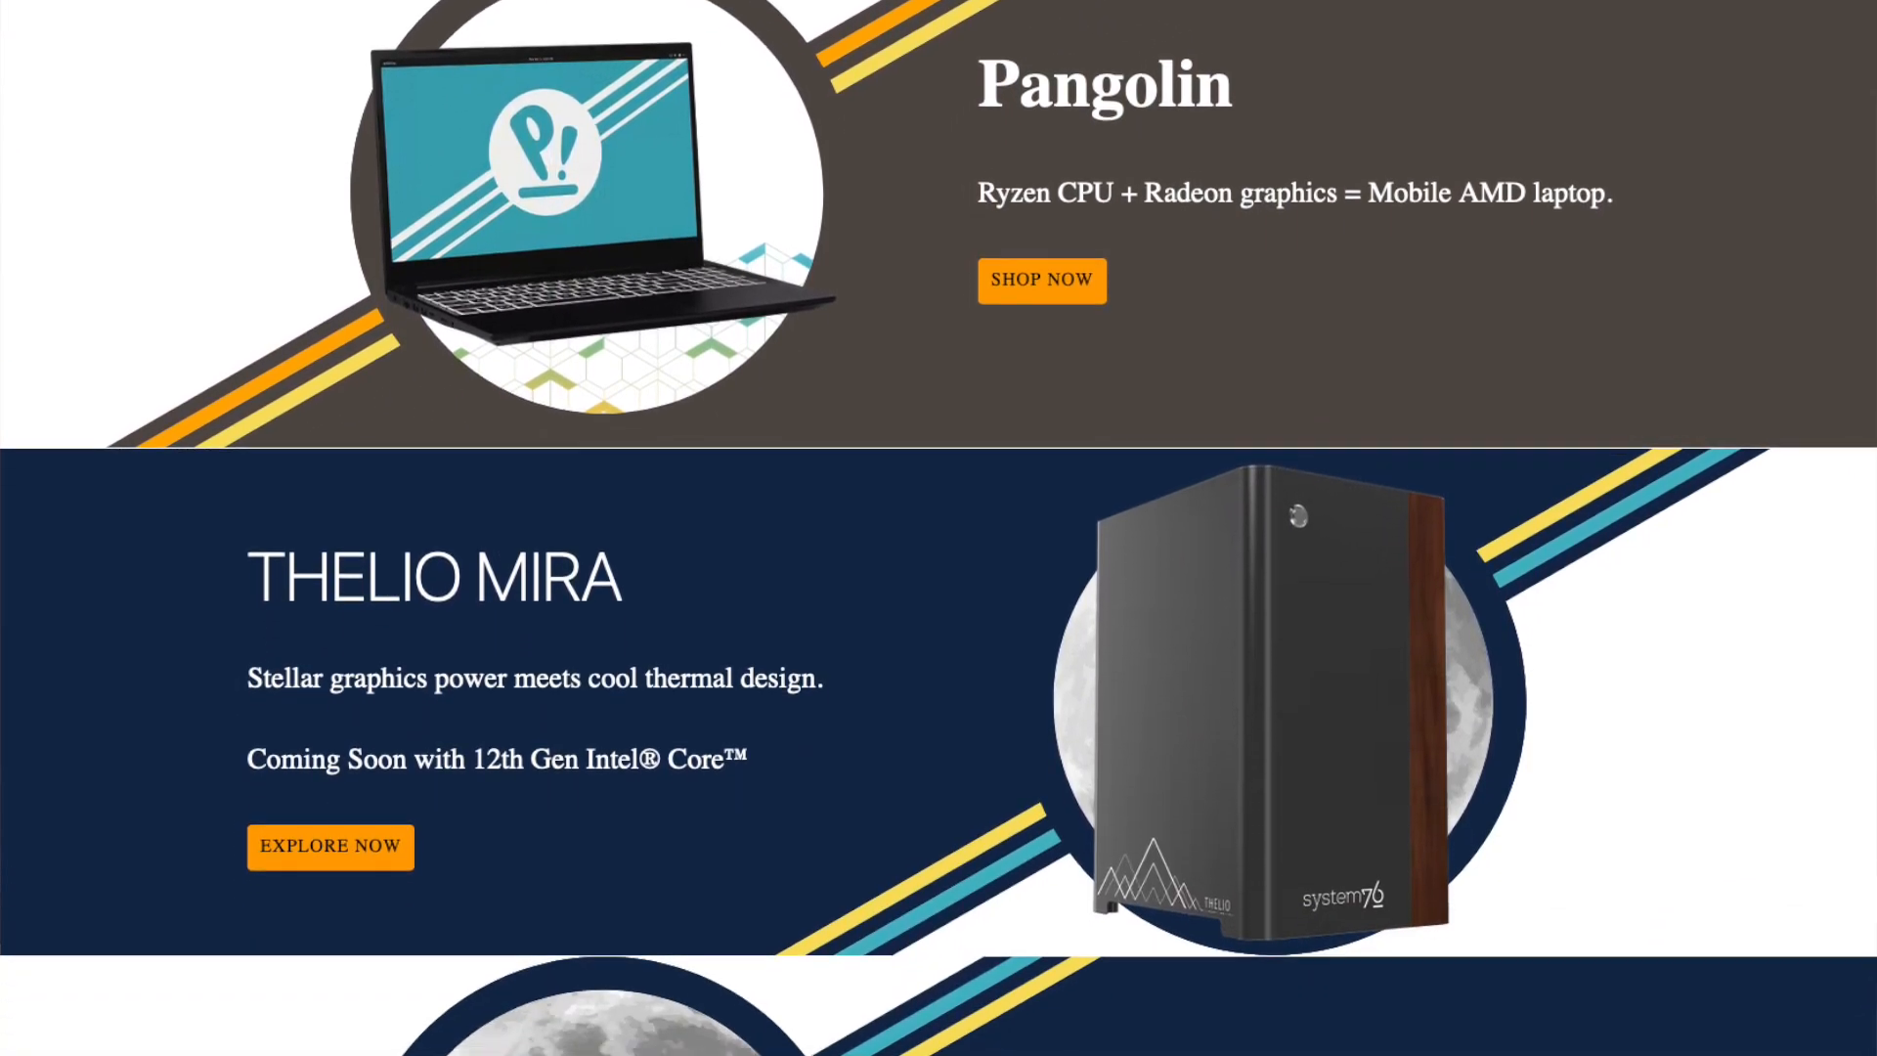
scroll(down, 3)
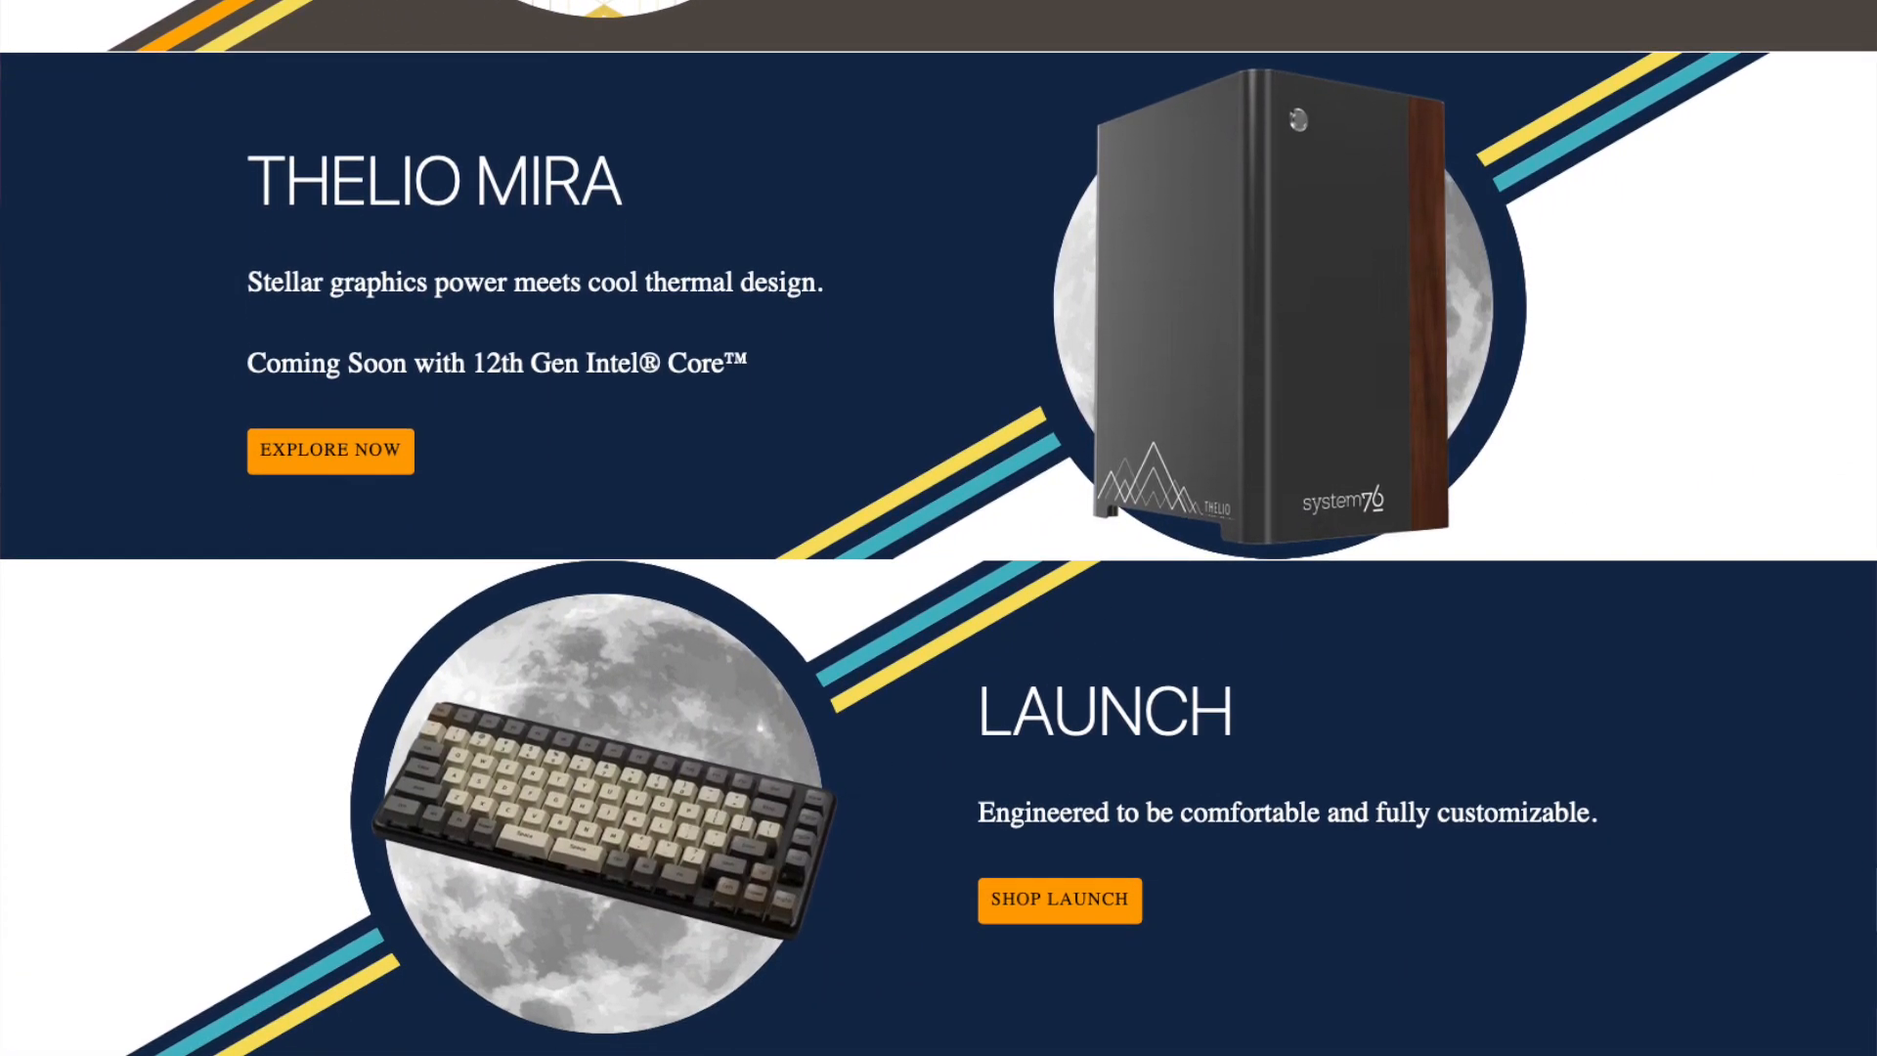
scroll(down, 3)
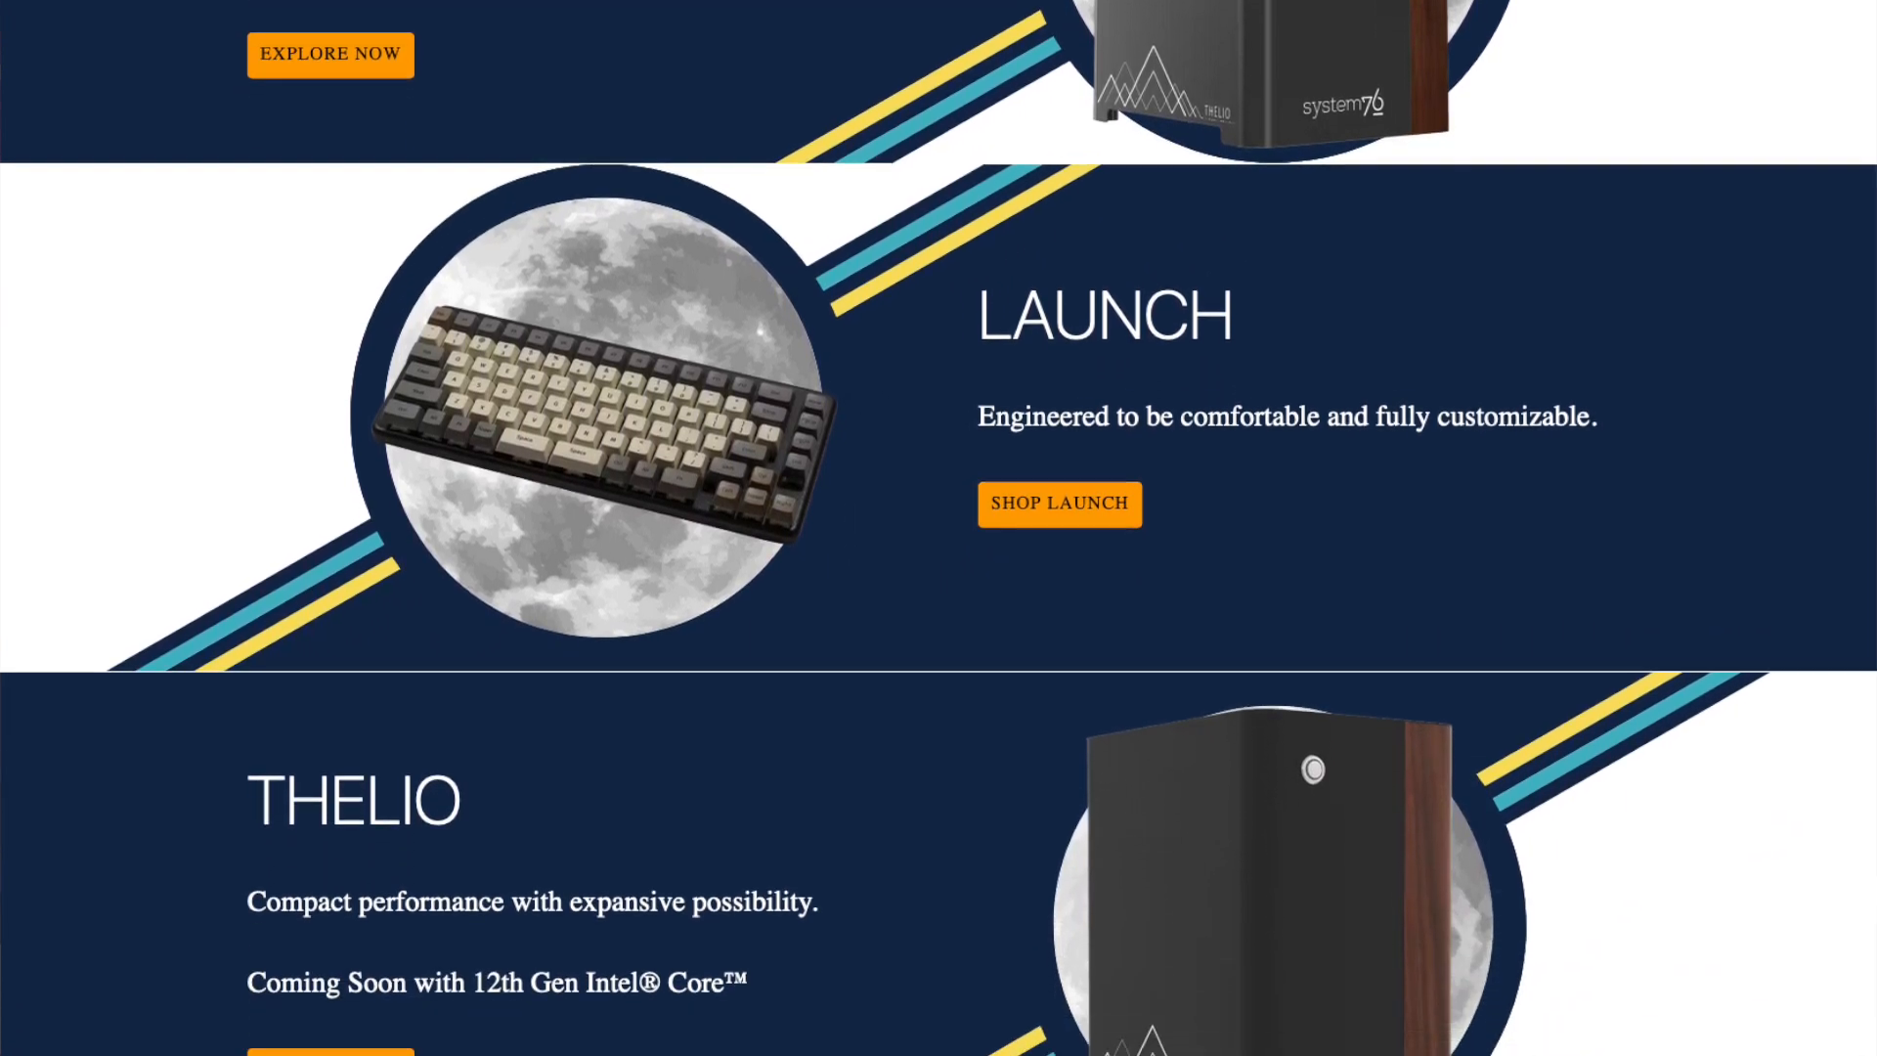
scroll(down, 3)
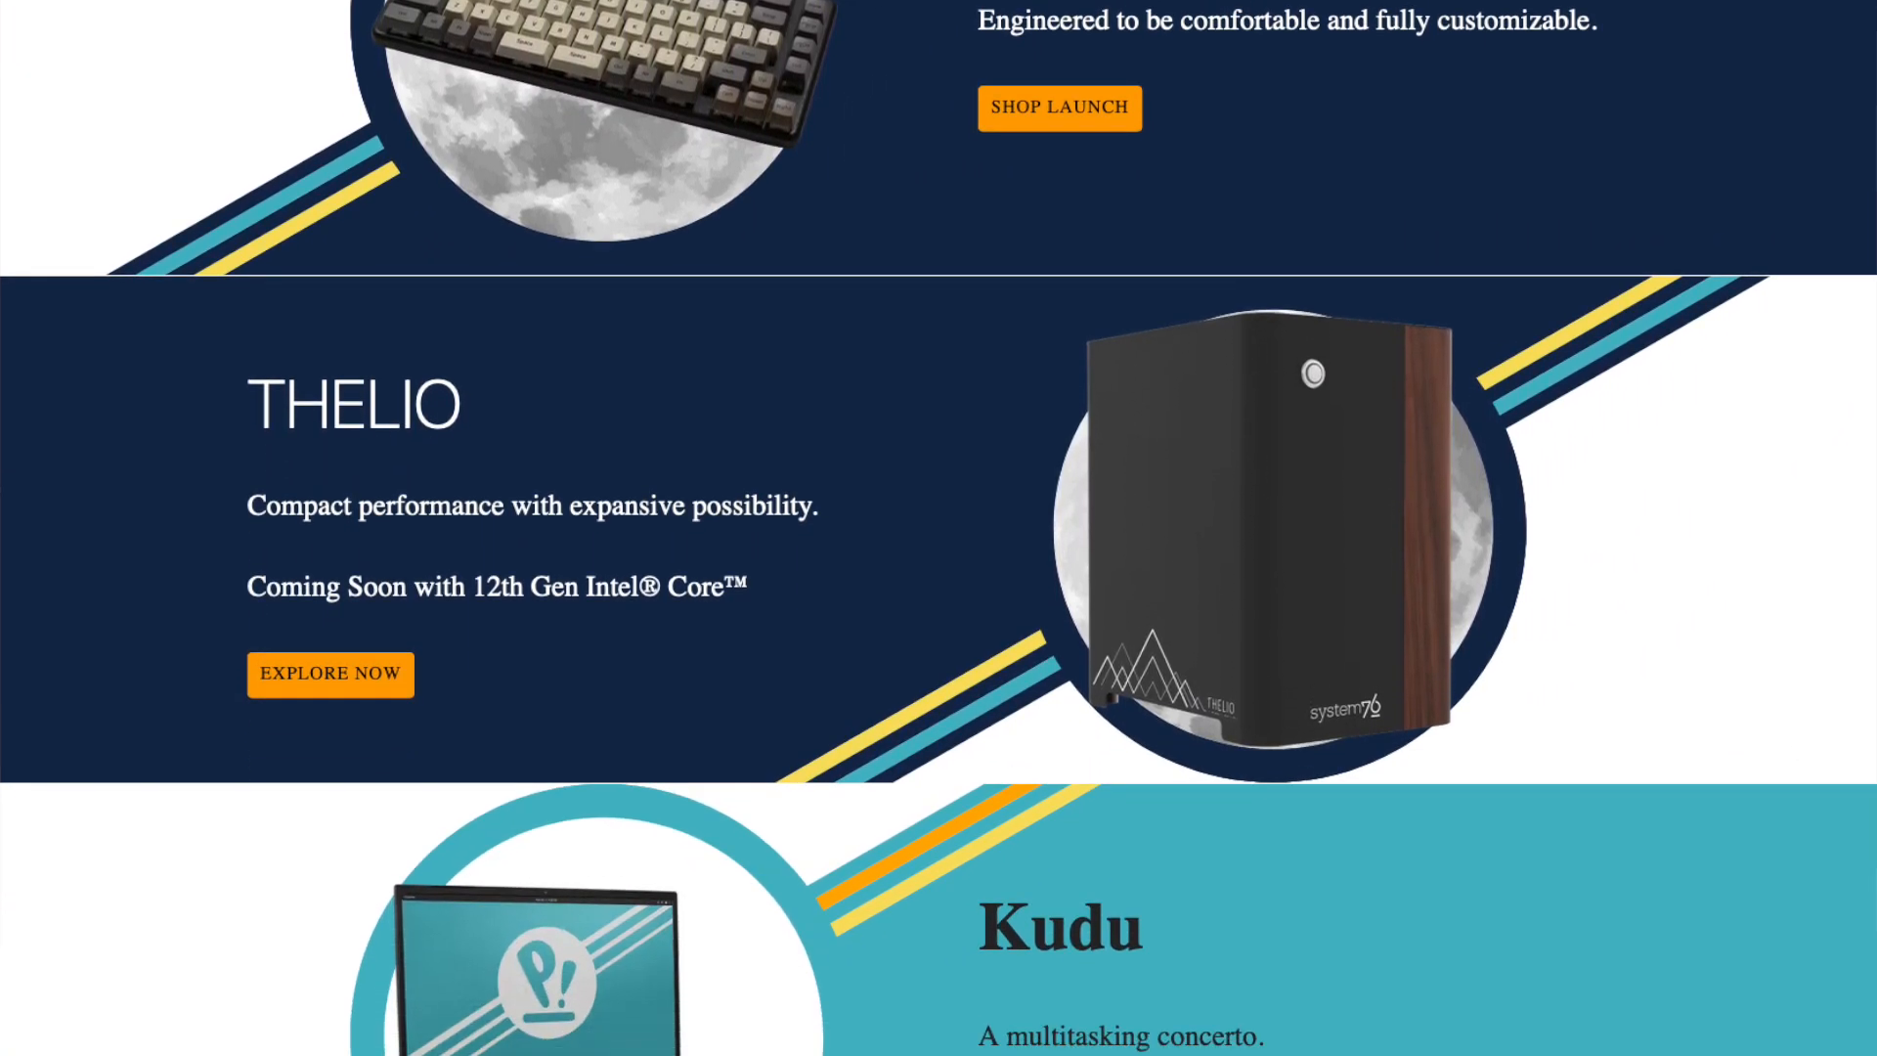
scroll(down, 3)
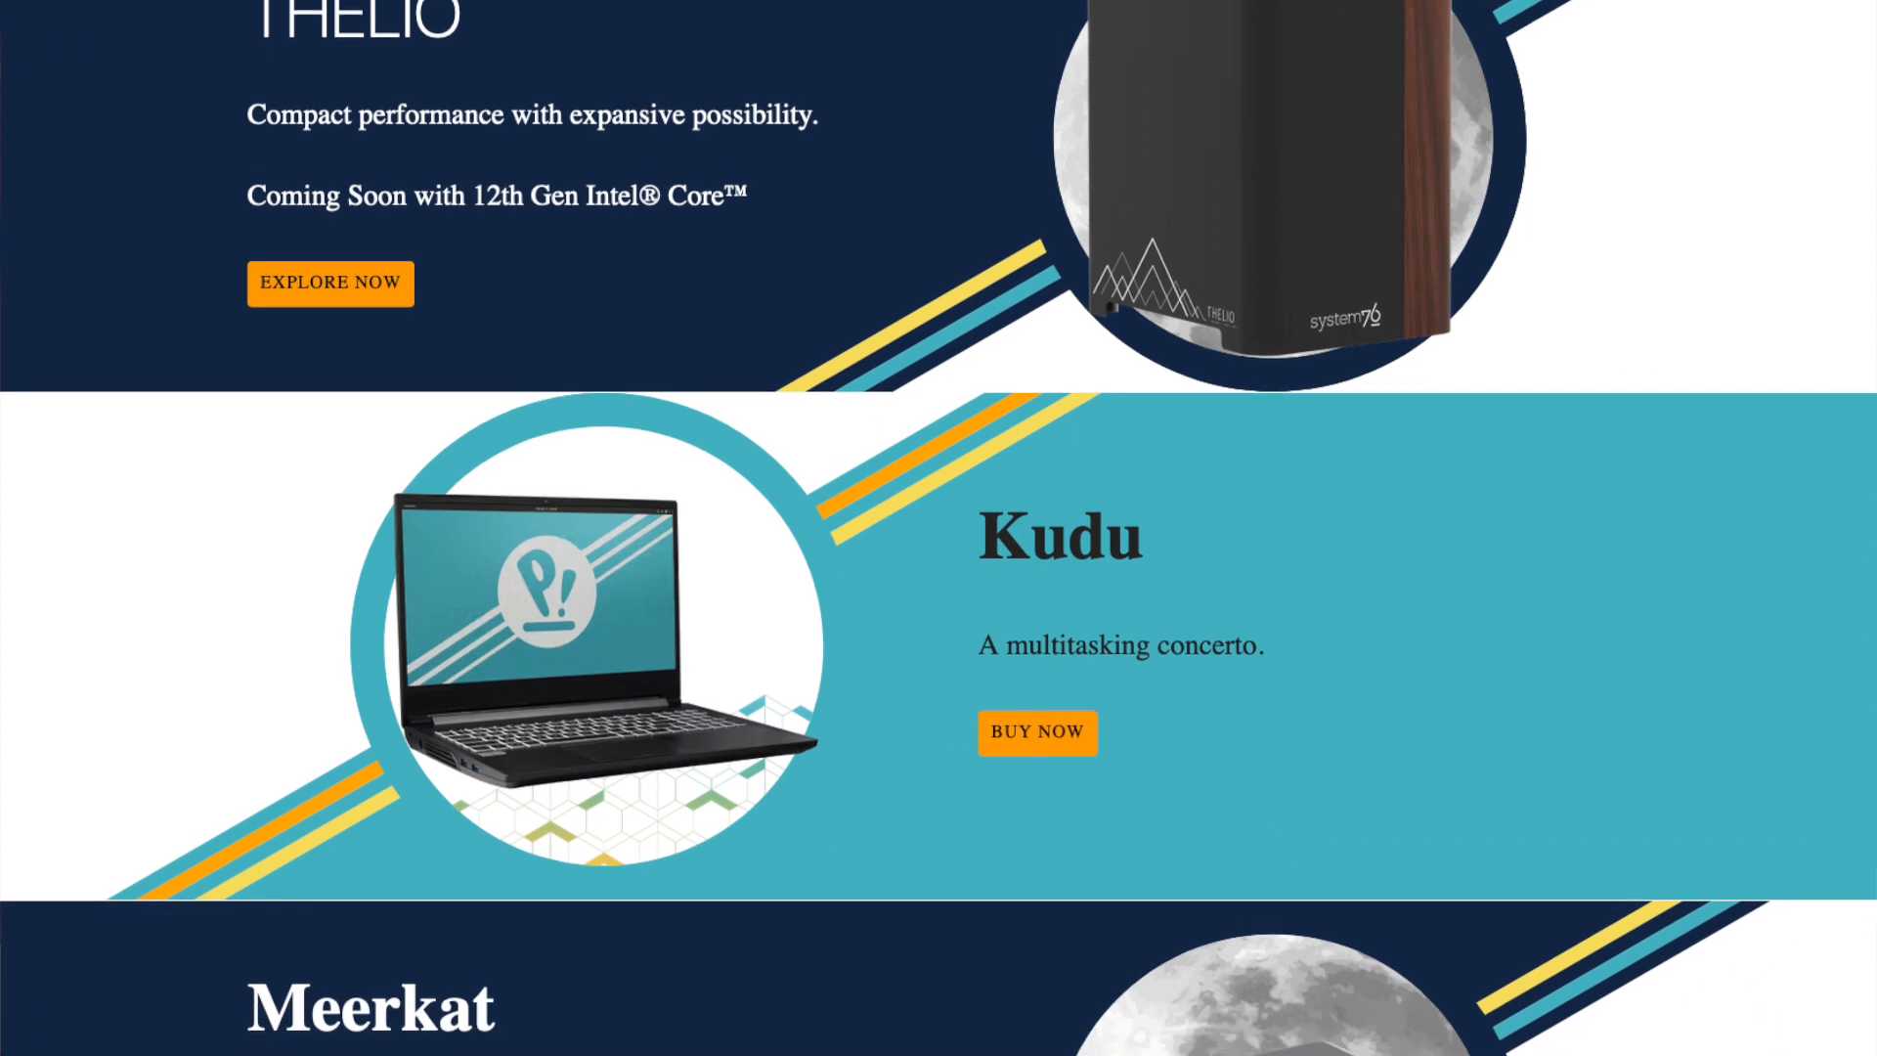
scroll(down, 3)
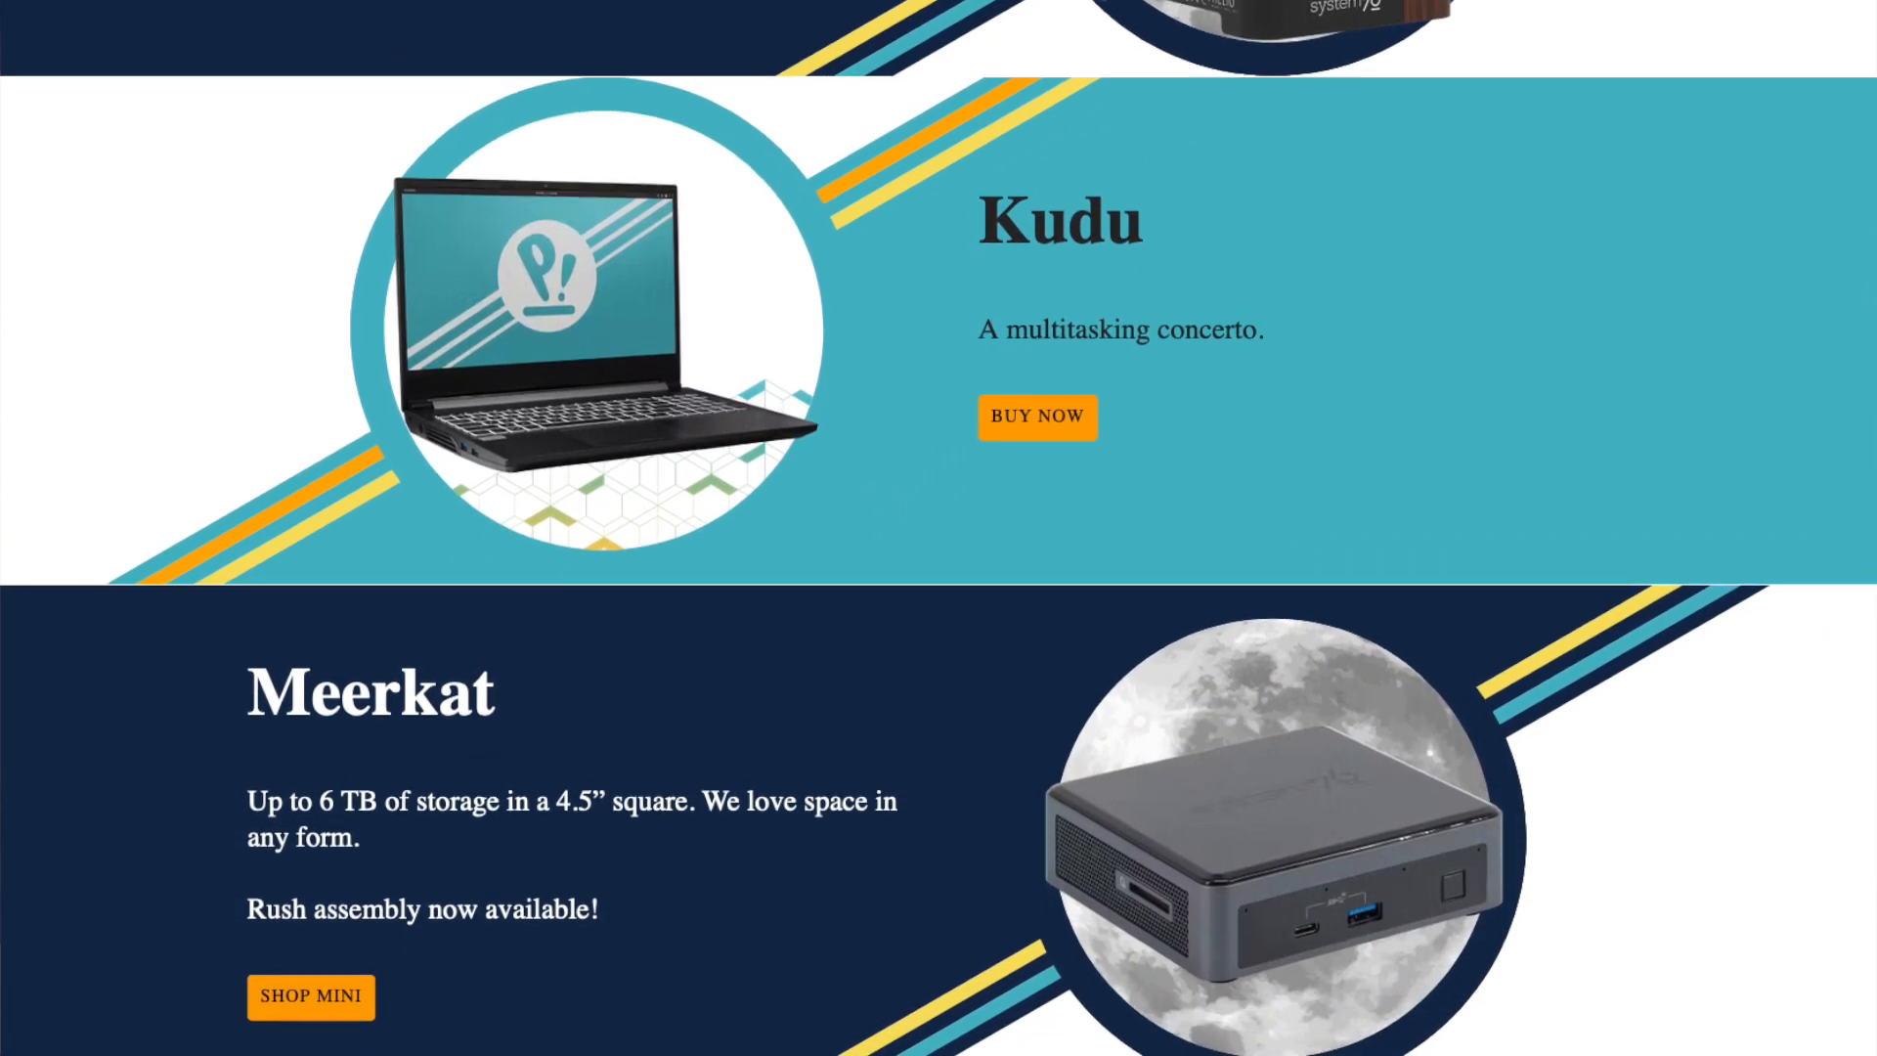
scroll(down, 3)
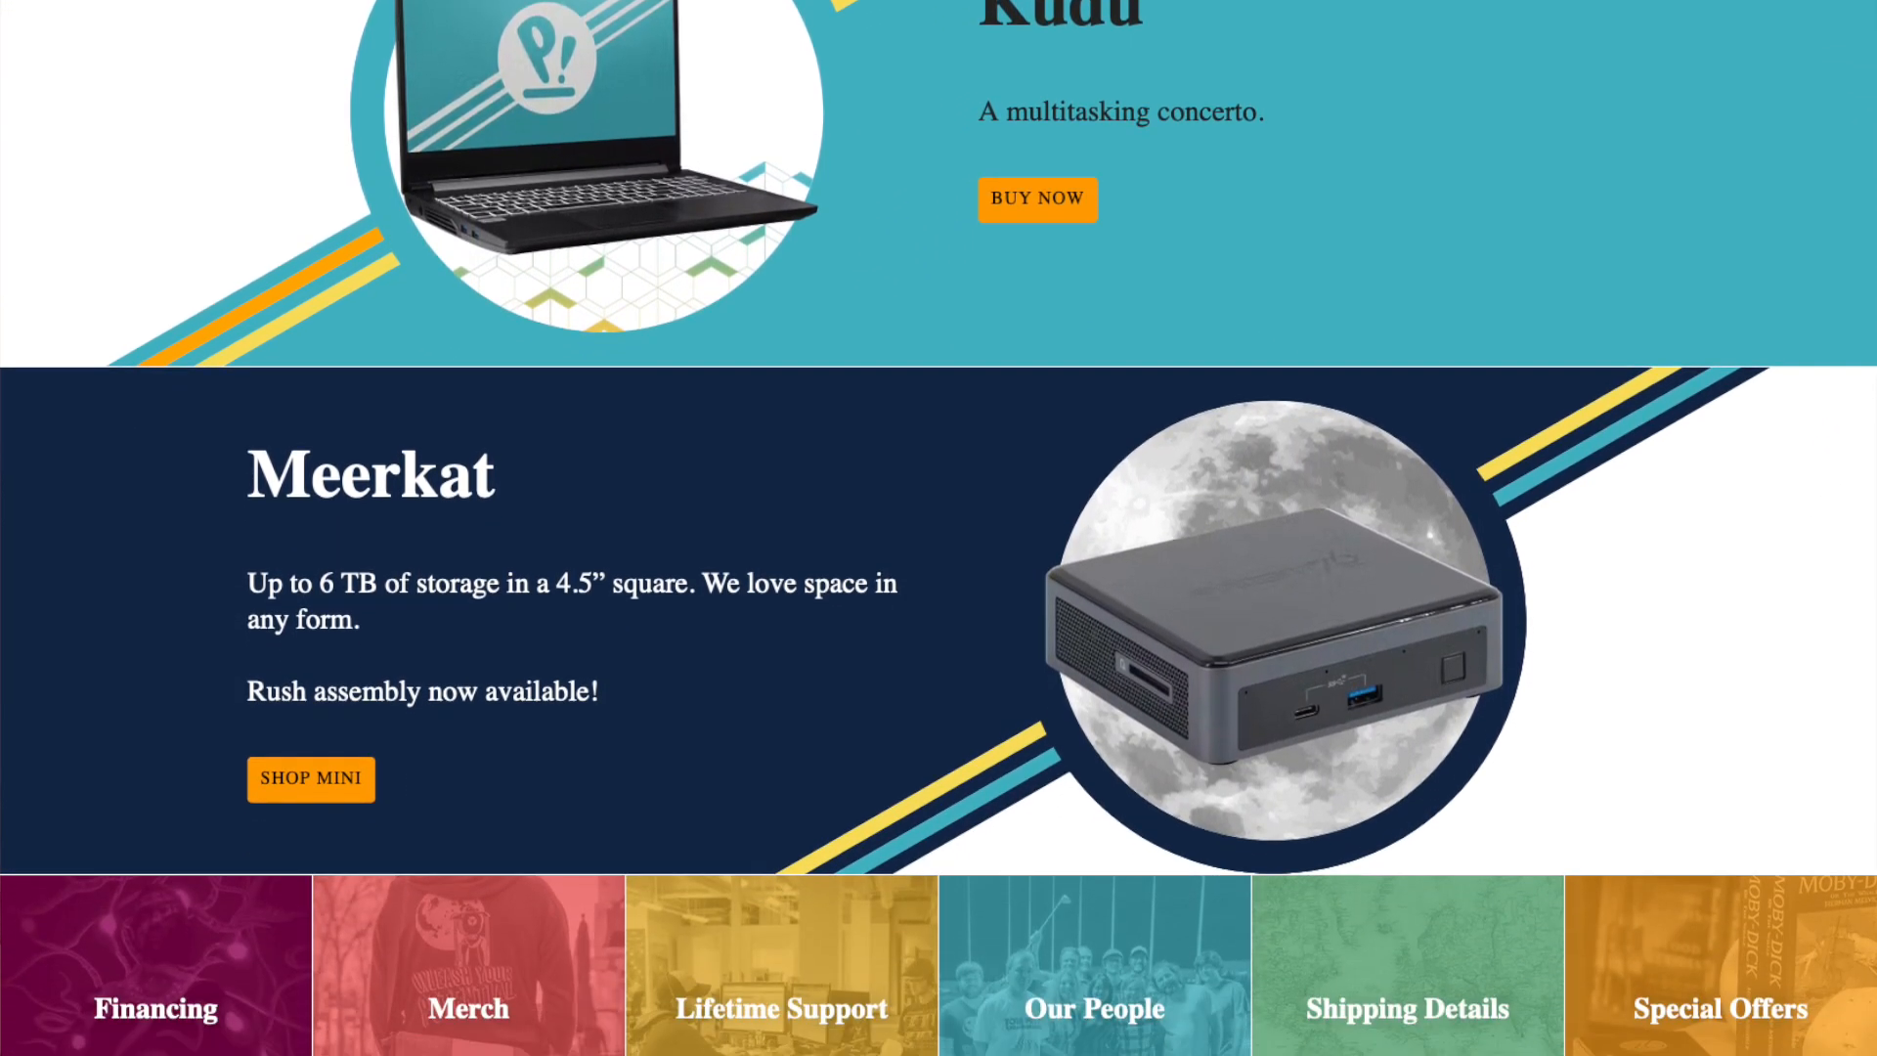
scroll(down, 3)
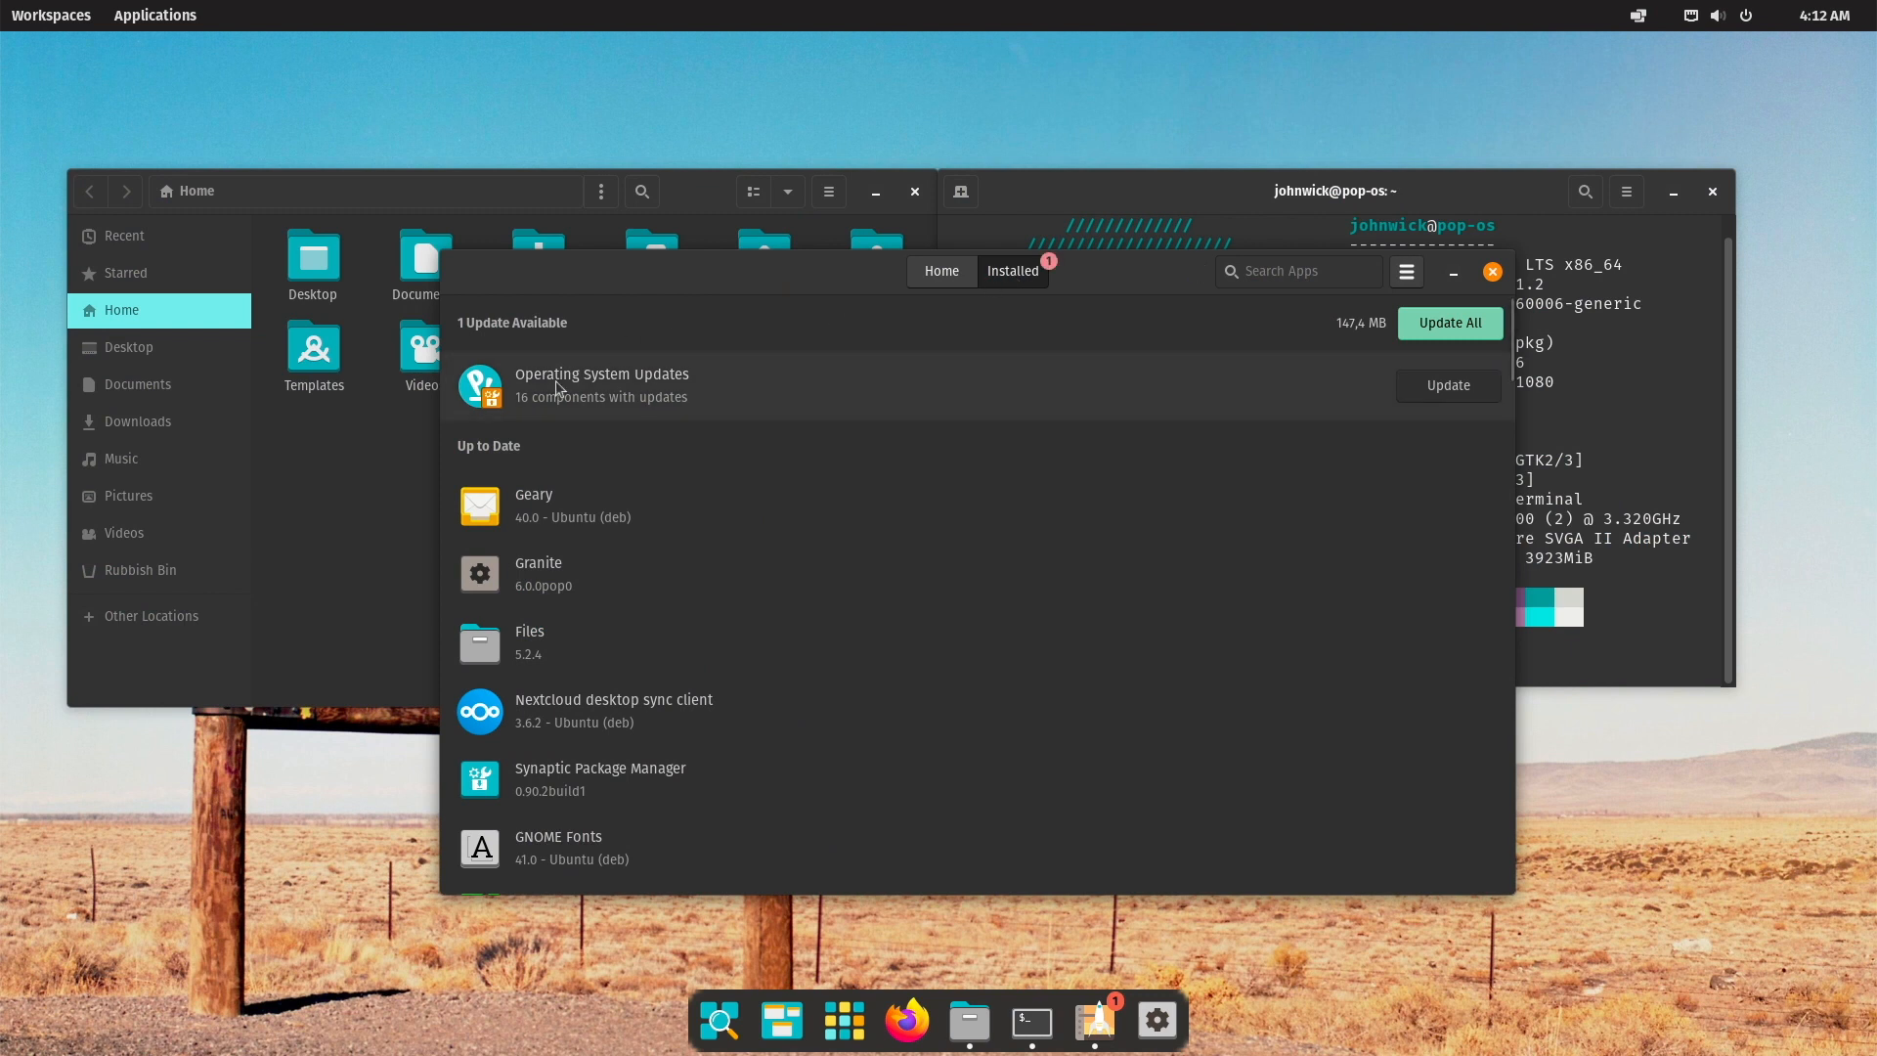
Close Pop!_Shop and view the About details in Pop!_OS Settings.
click(940, 271)
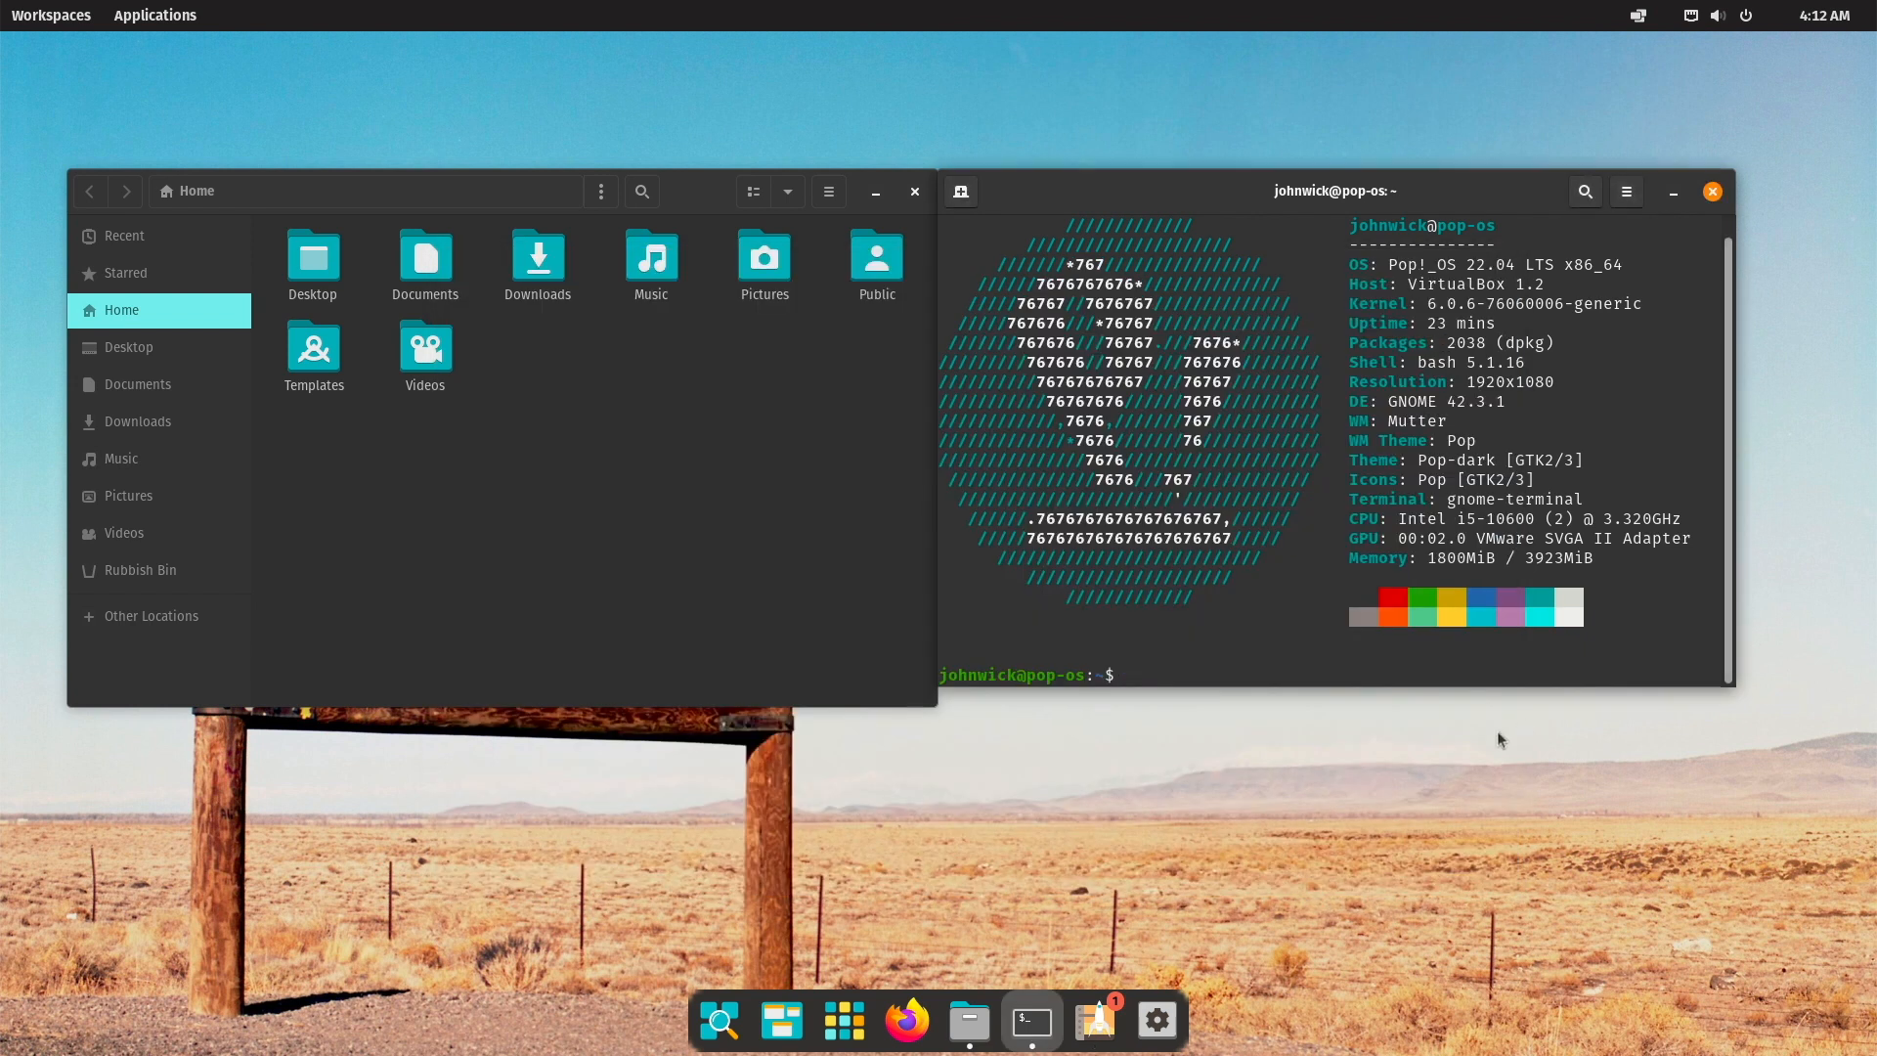
click(1153, 1020)
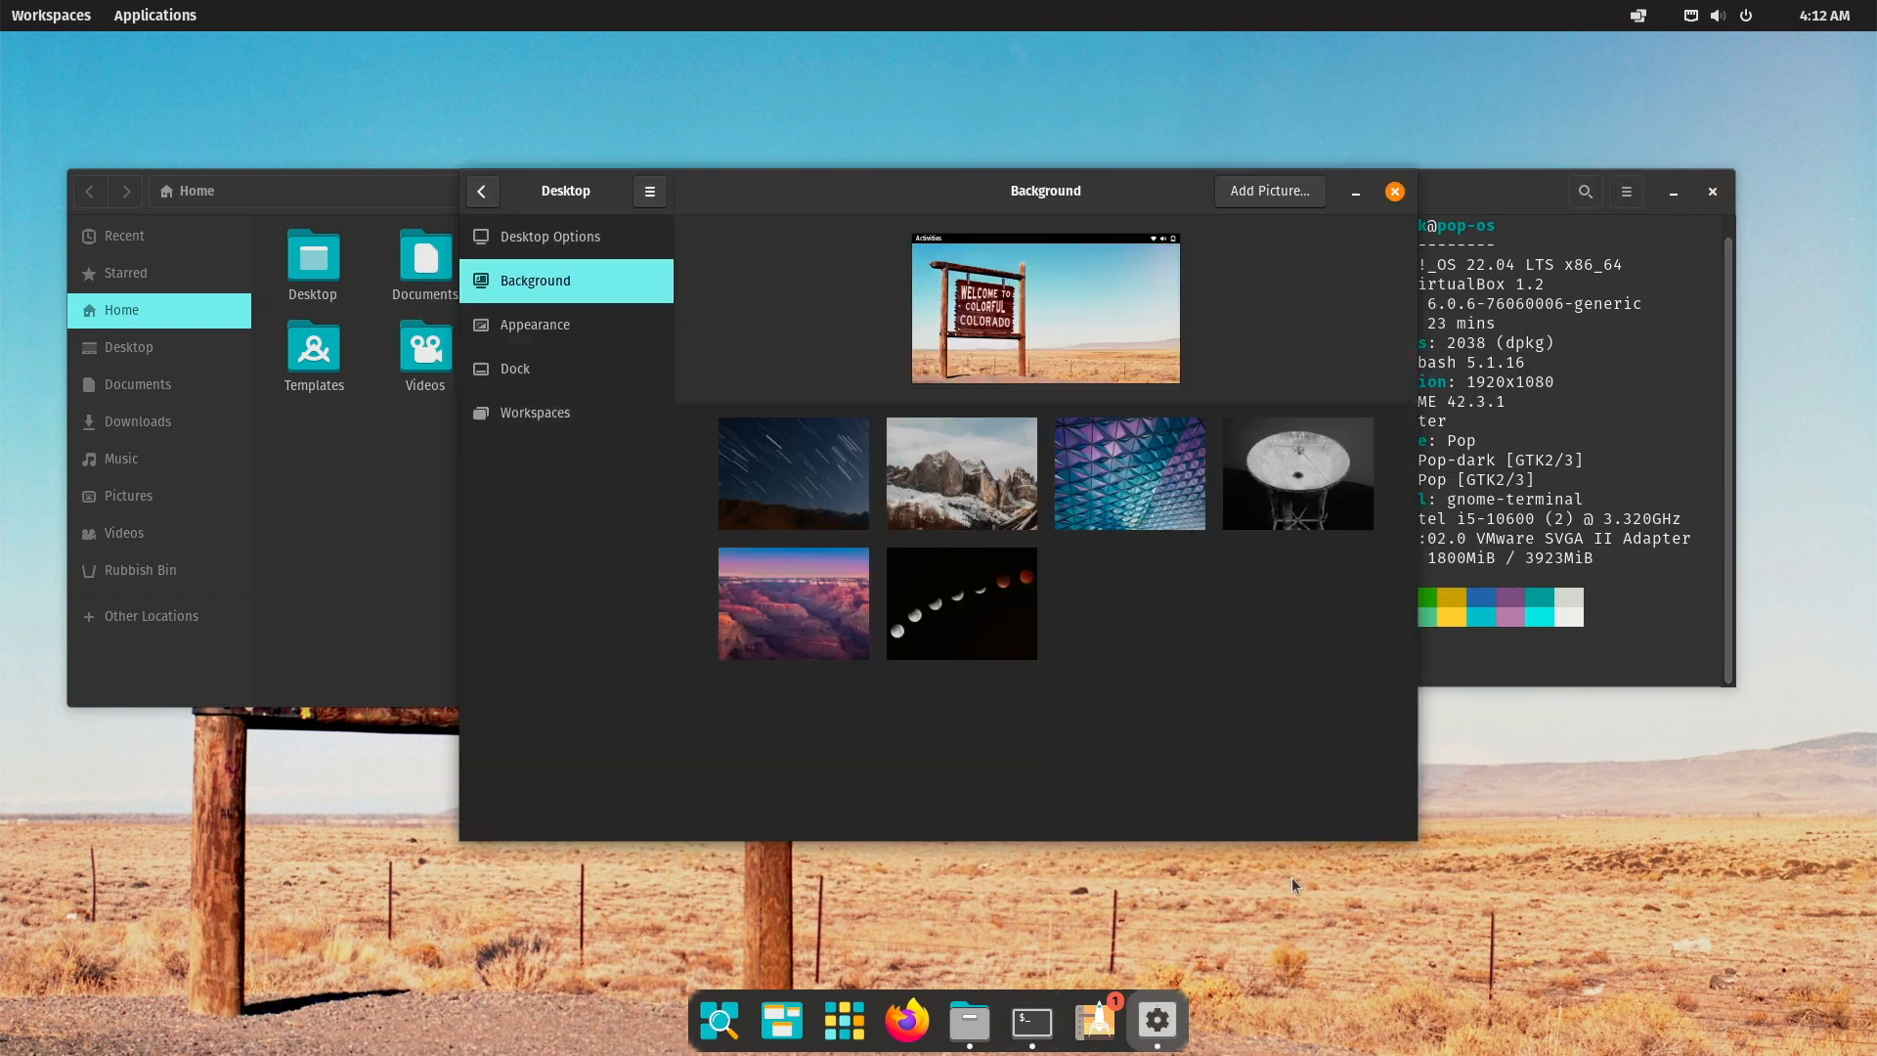
click(481, 191)
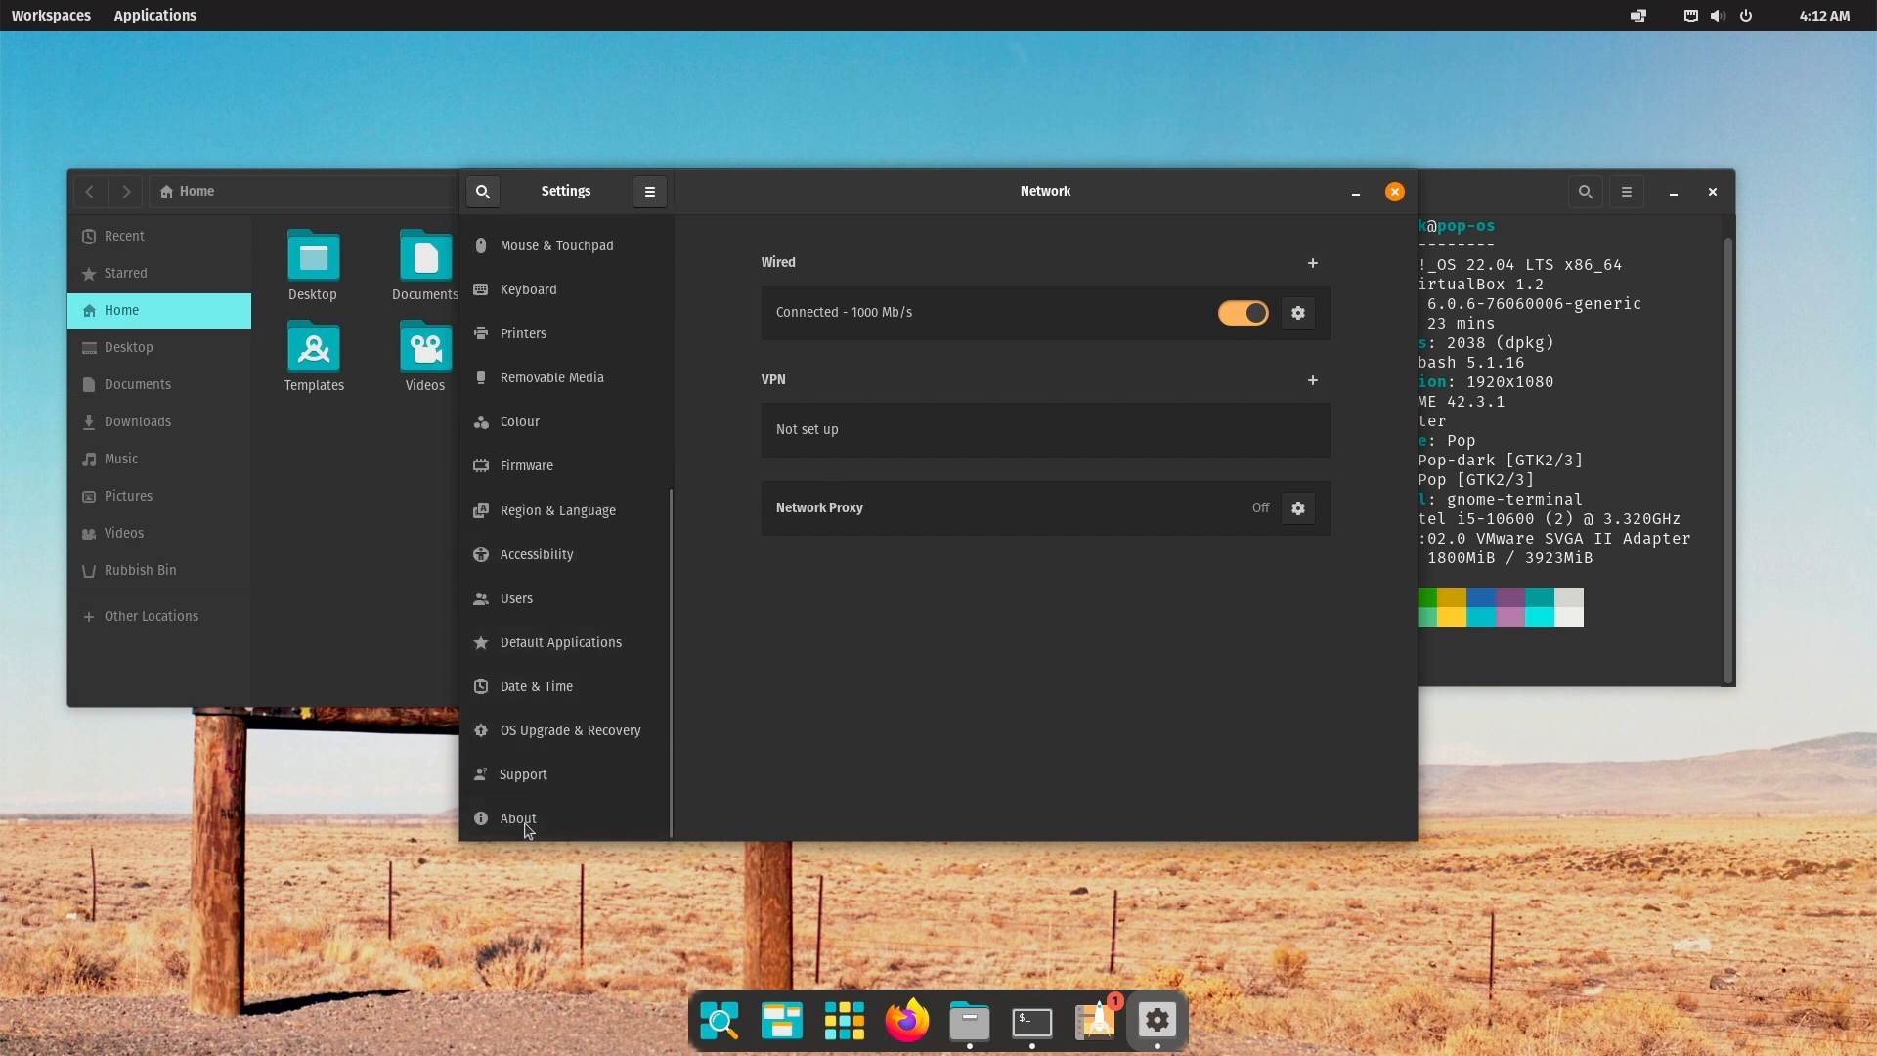
click(518, 817)
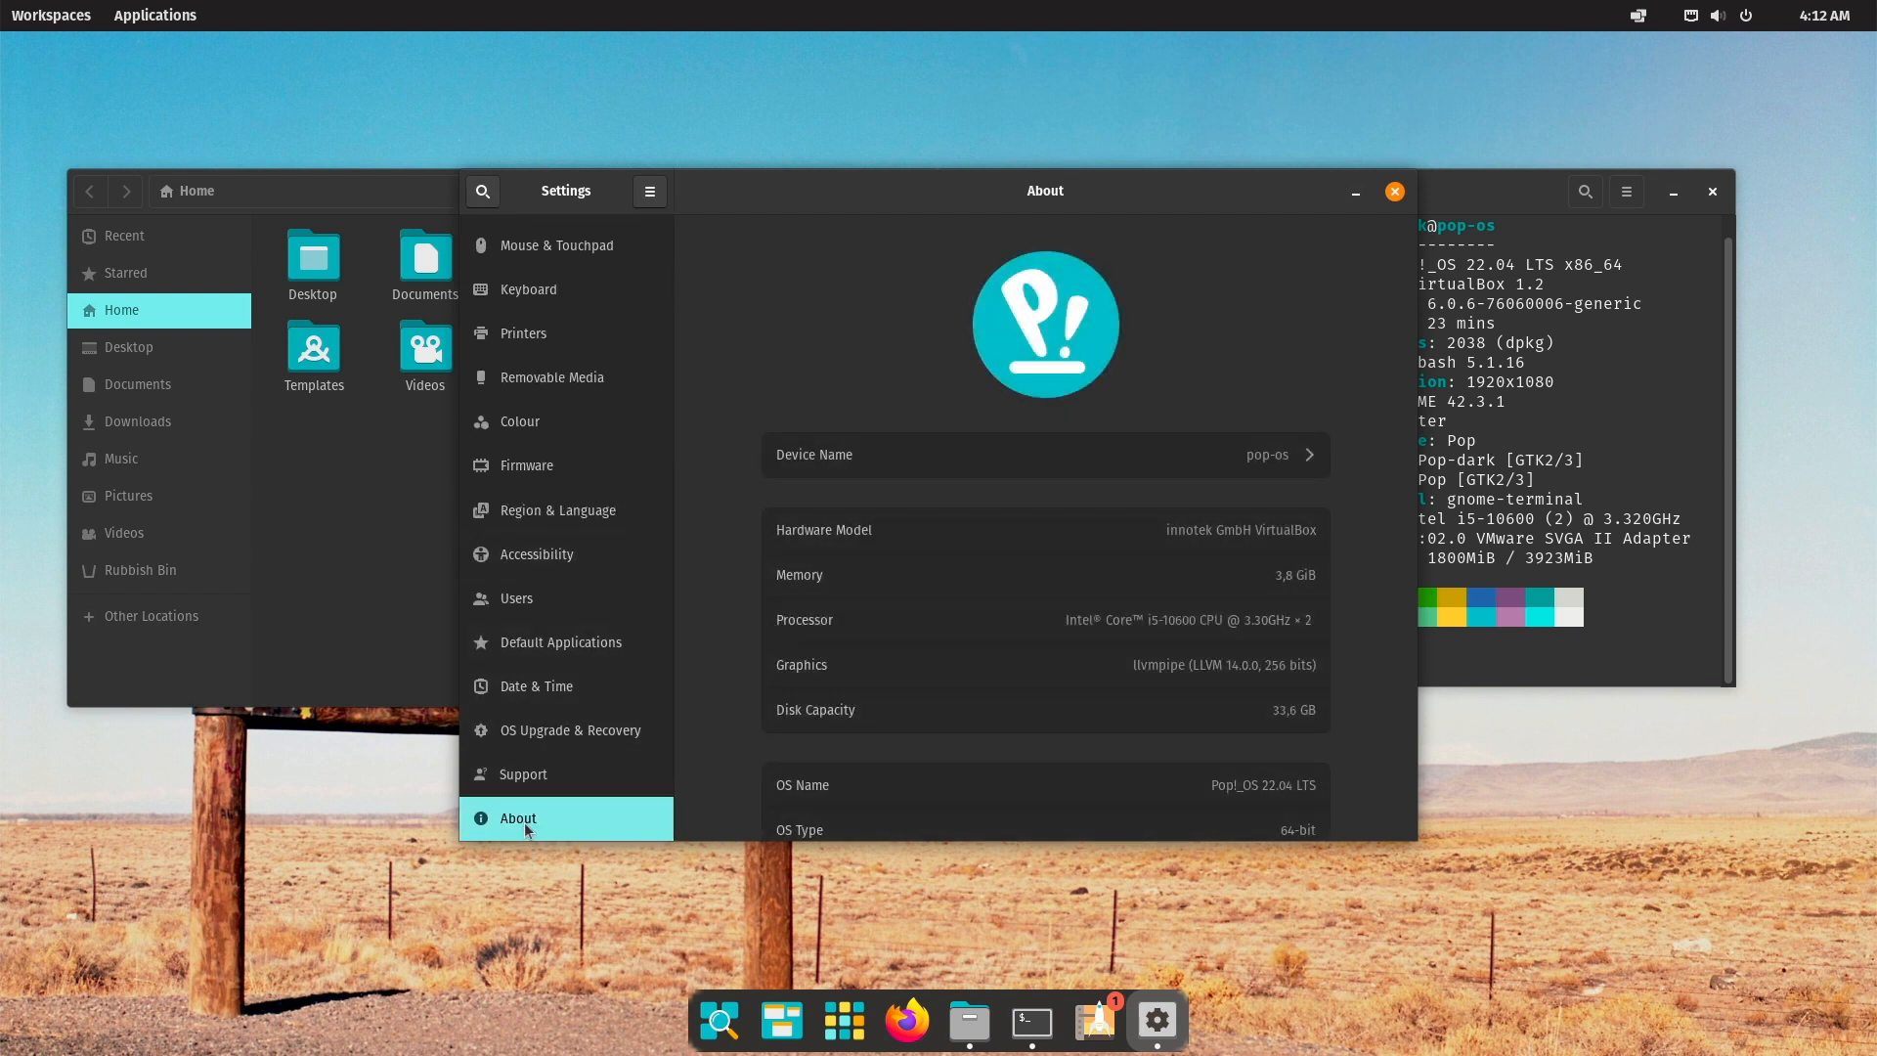
Switch the desktop style to Light, back to Dark, and bring Files forward.
scroll(up, 3)
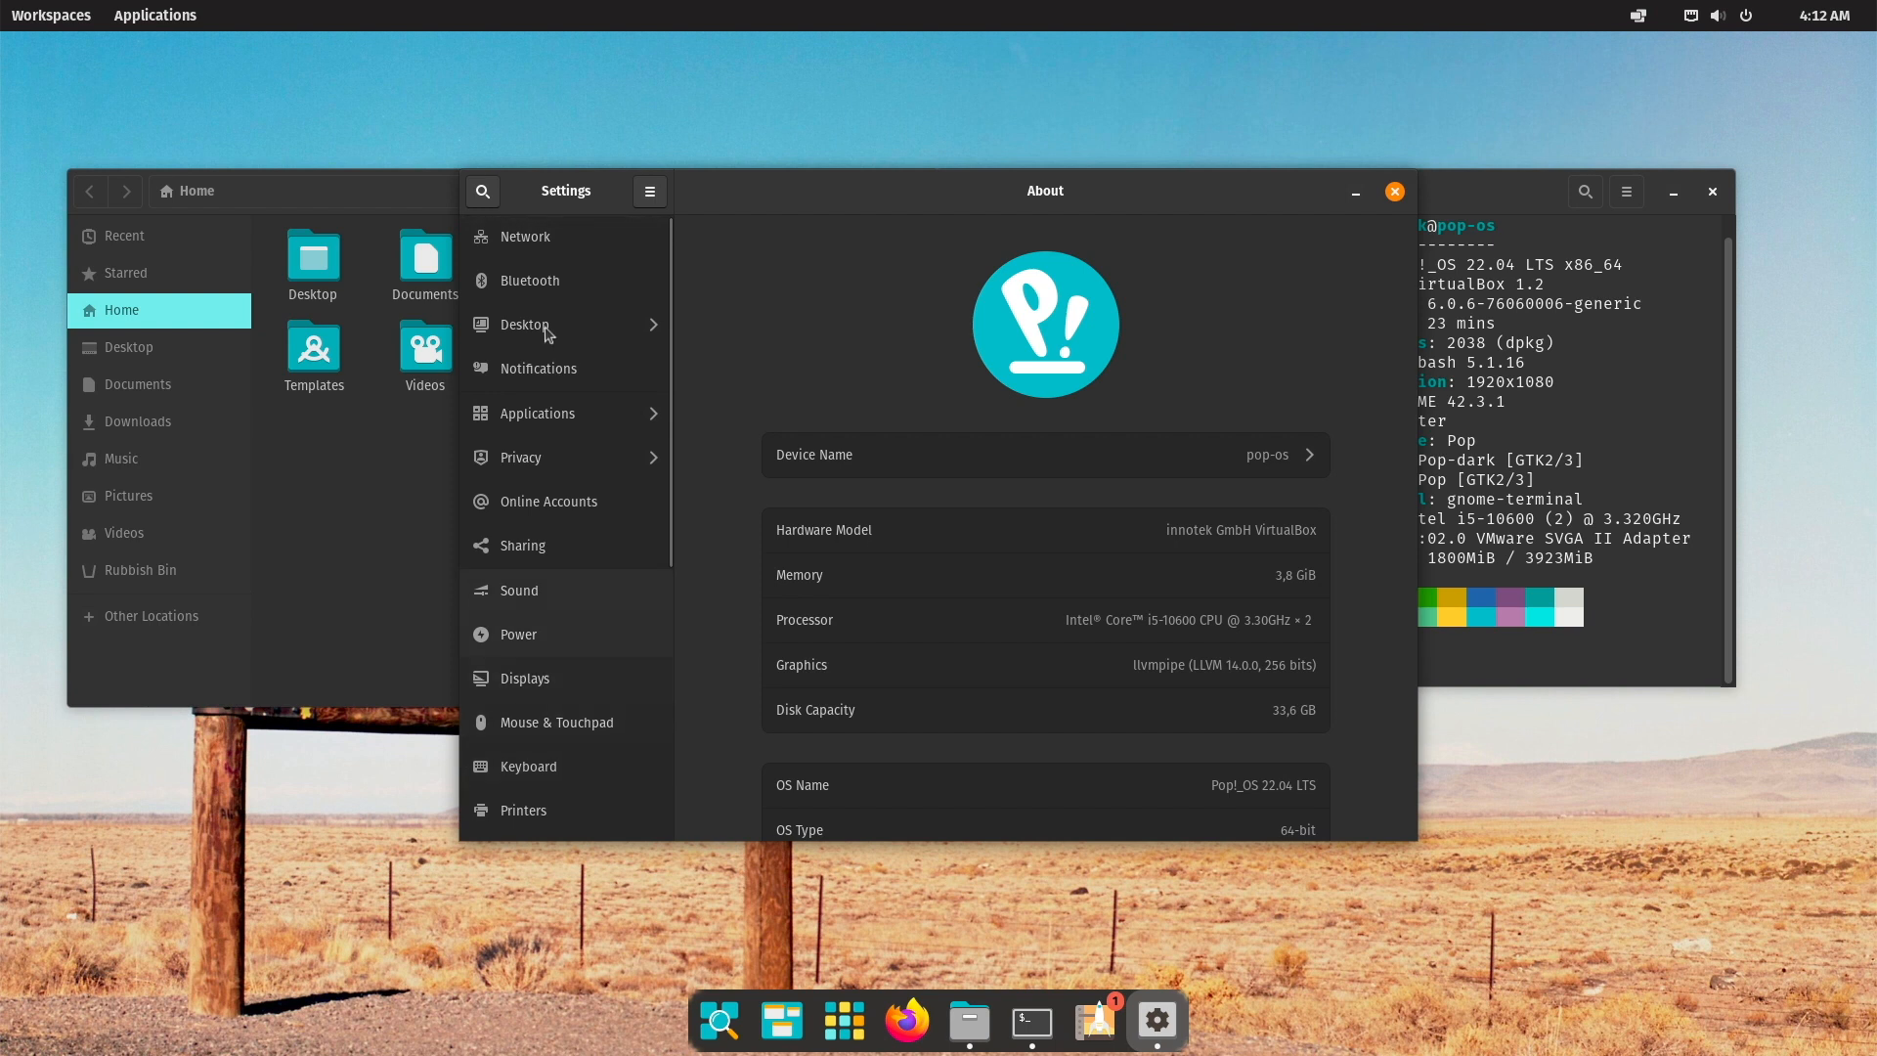
click(524, 324)
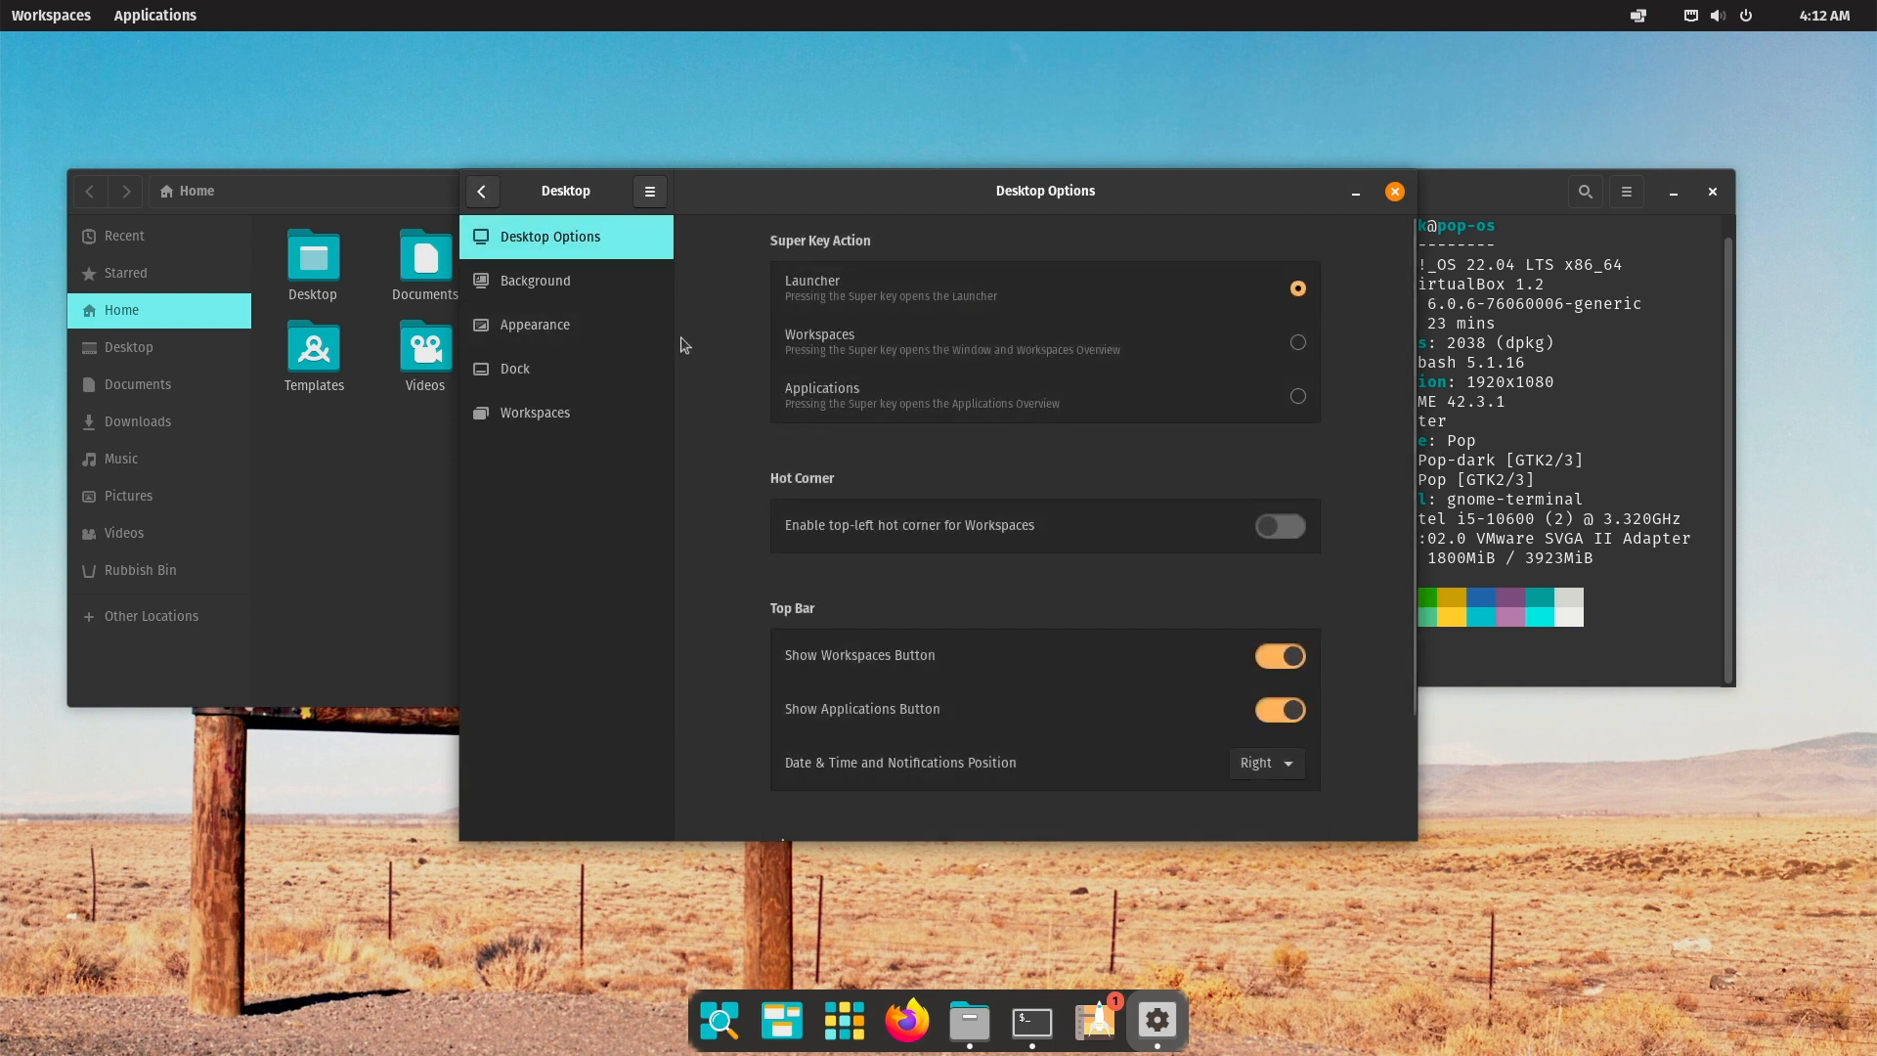
click(534, 324)
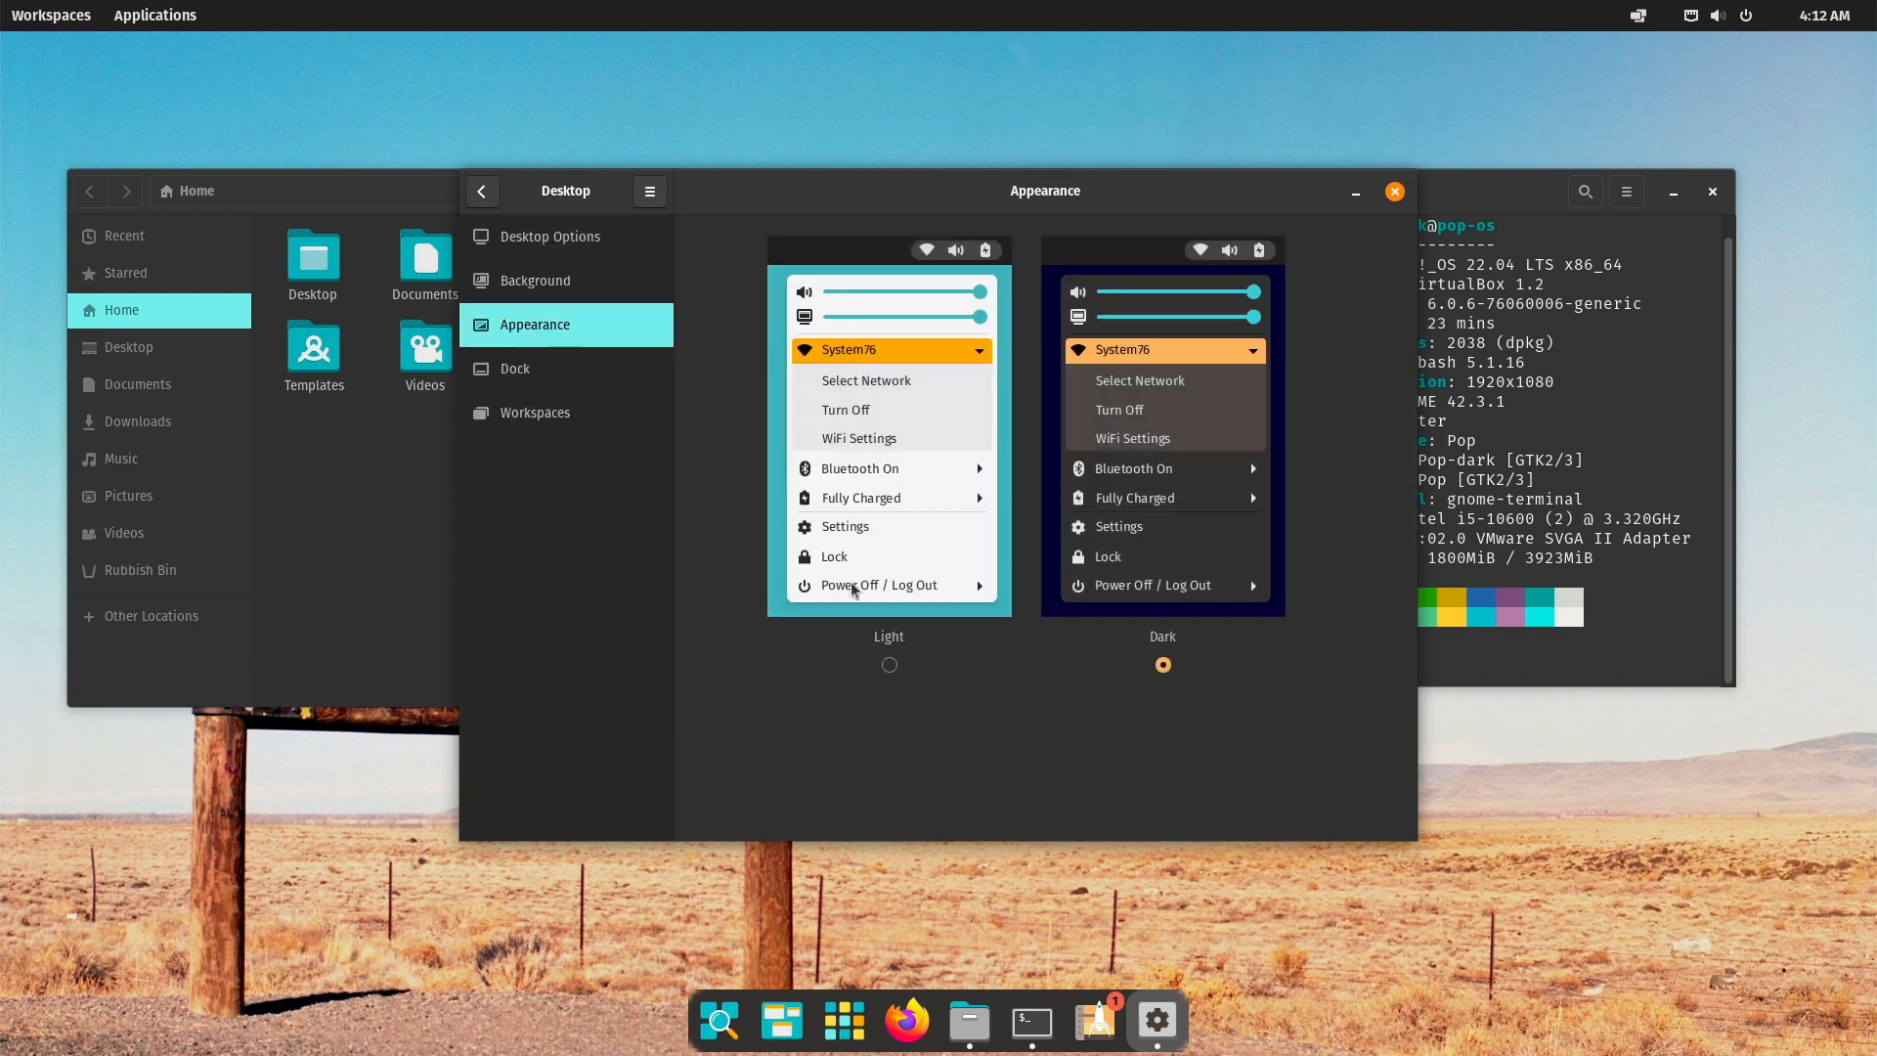
click(888, 665)
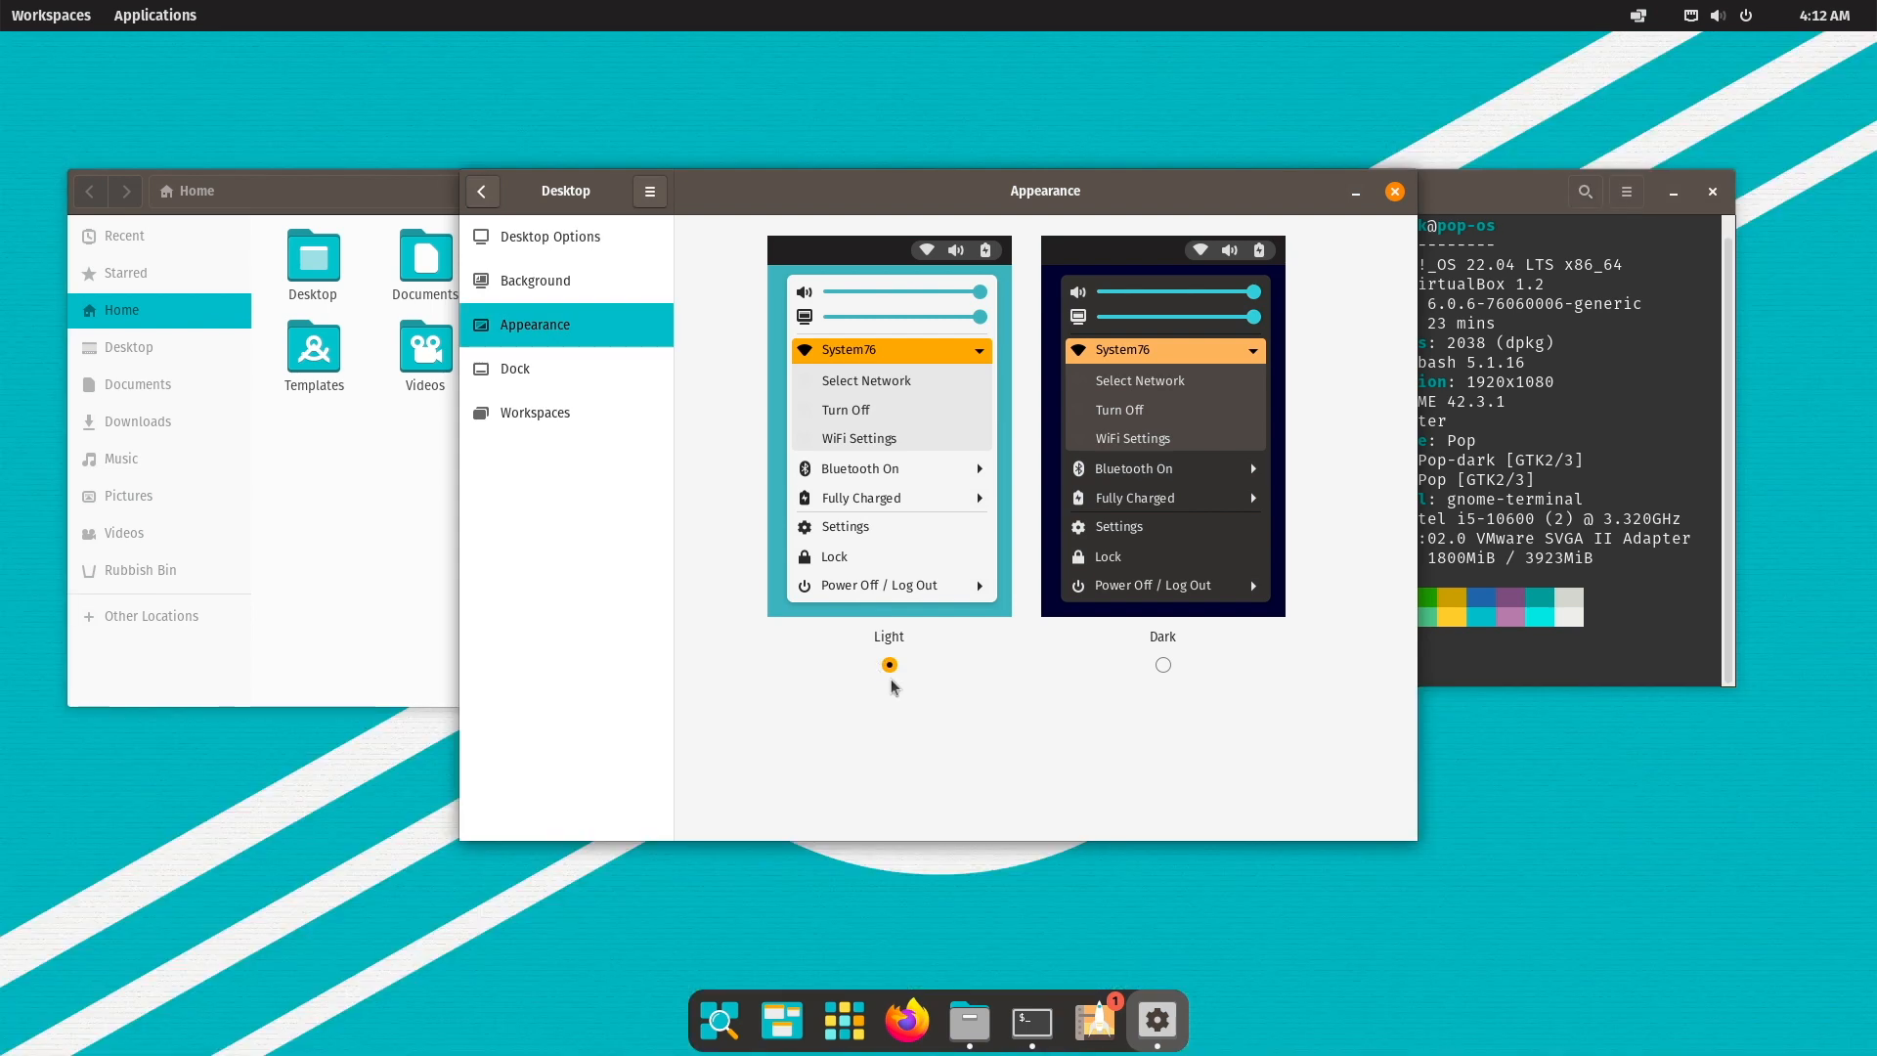
mouse_move(1125, 535)
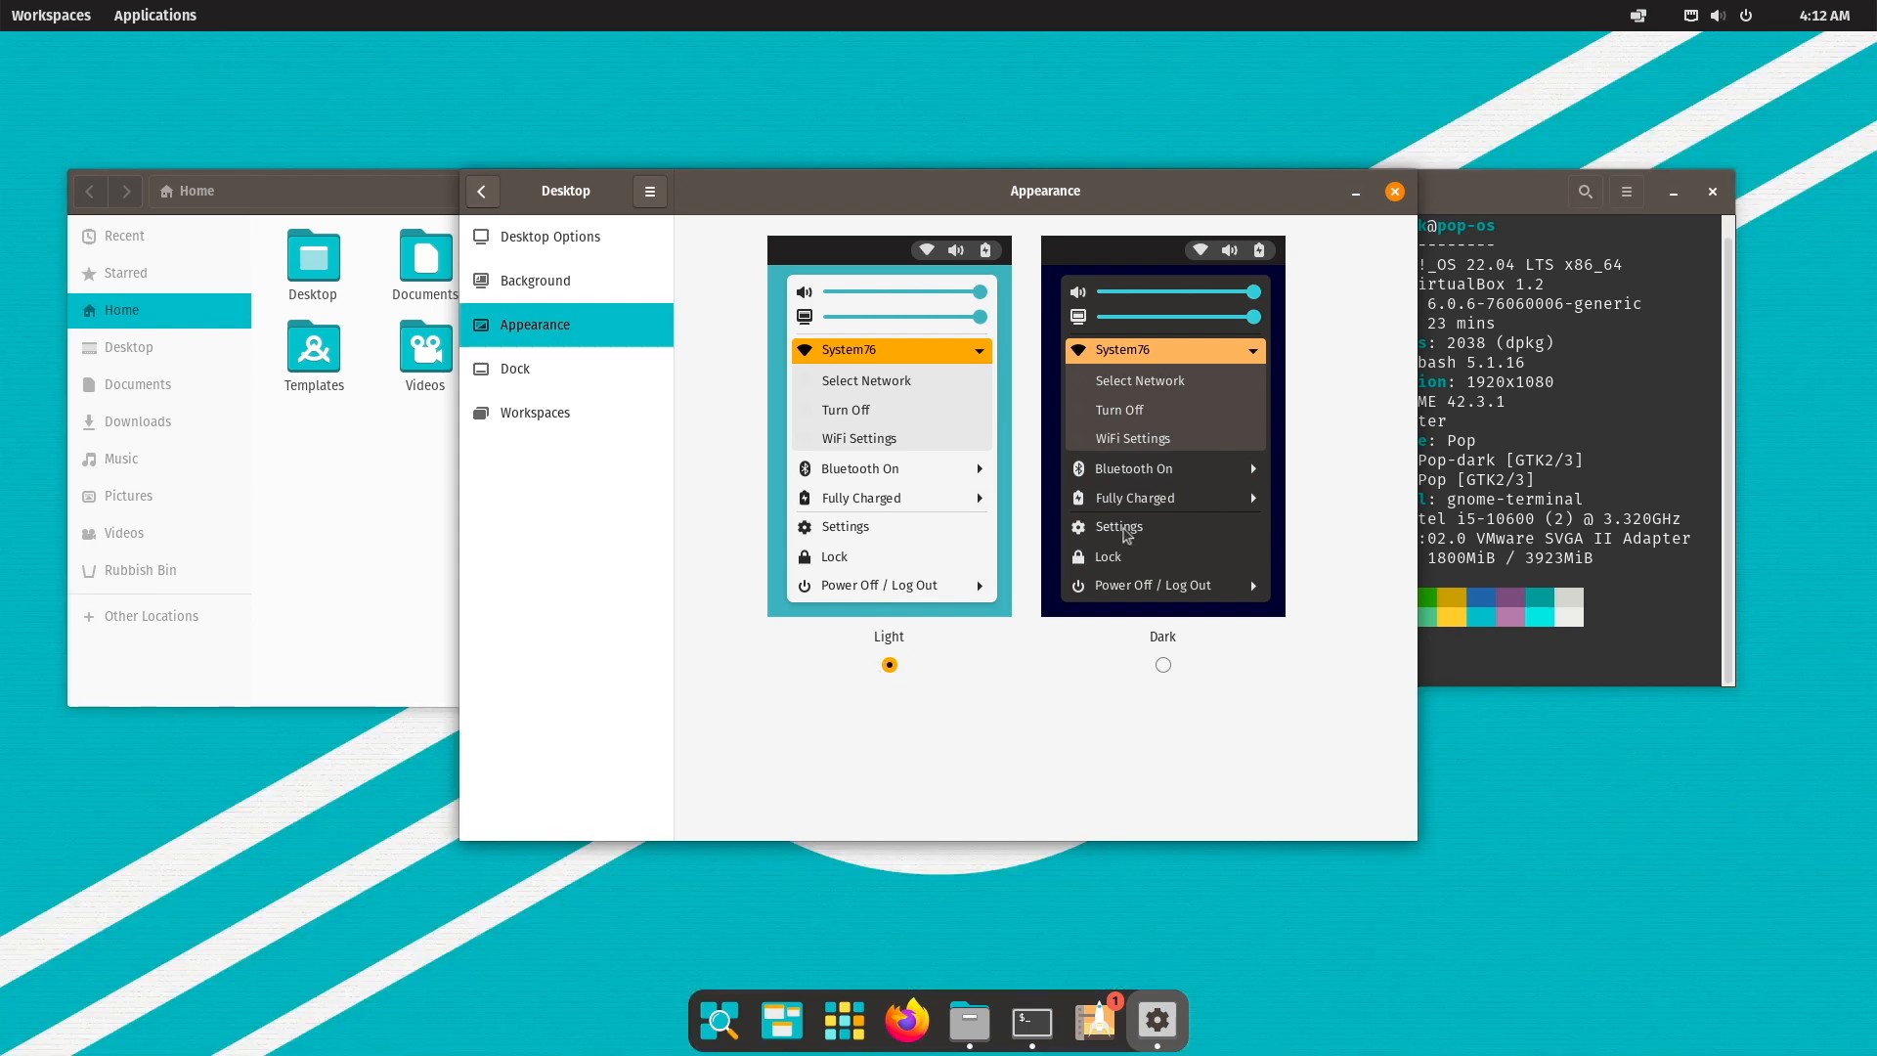
click(1160, 665)
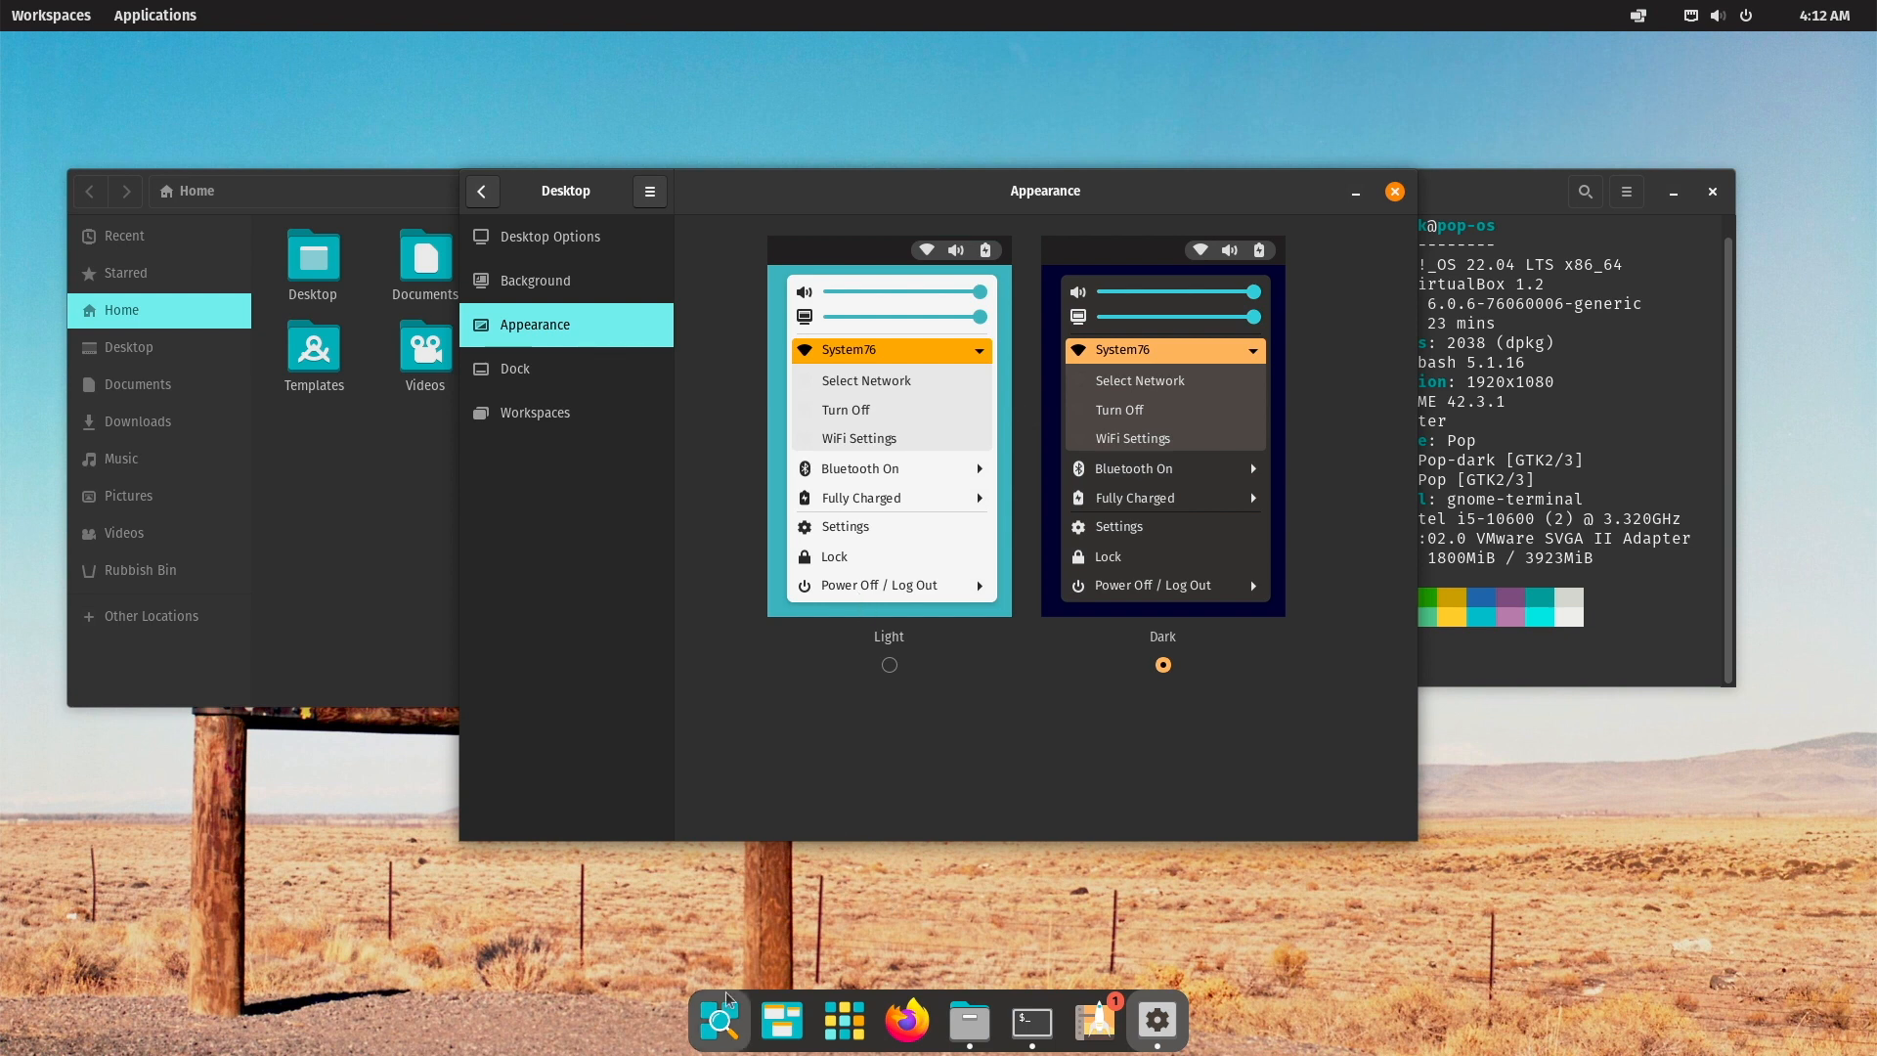
click(50, 14)
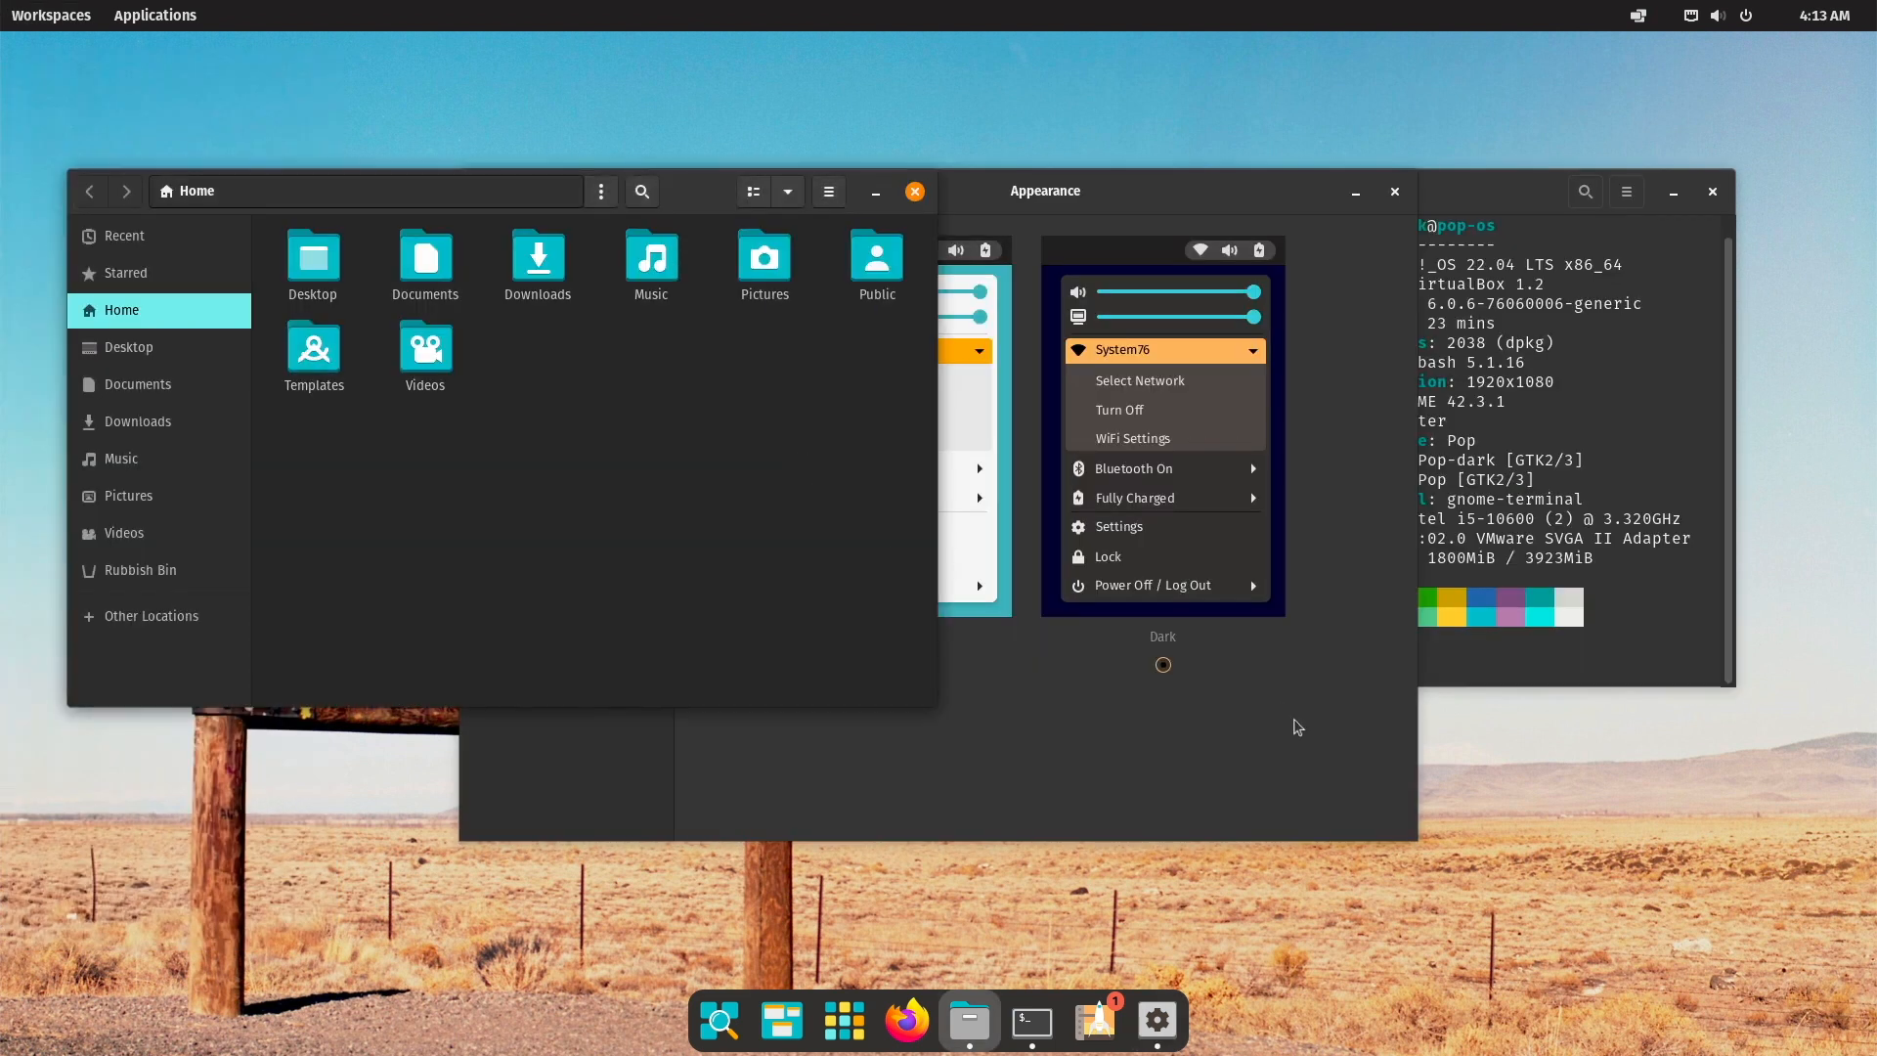
Launch LibreOffice Writer from the top-bar Applications launcher.
click(153, 15)
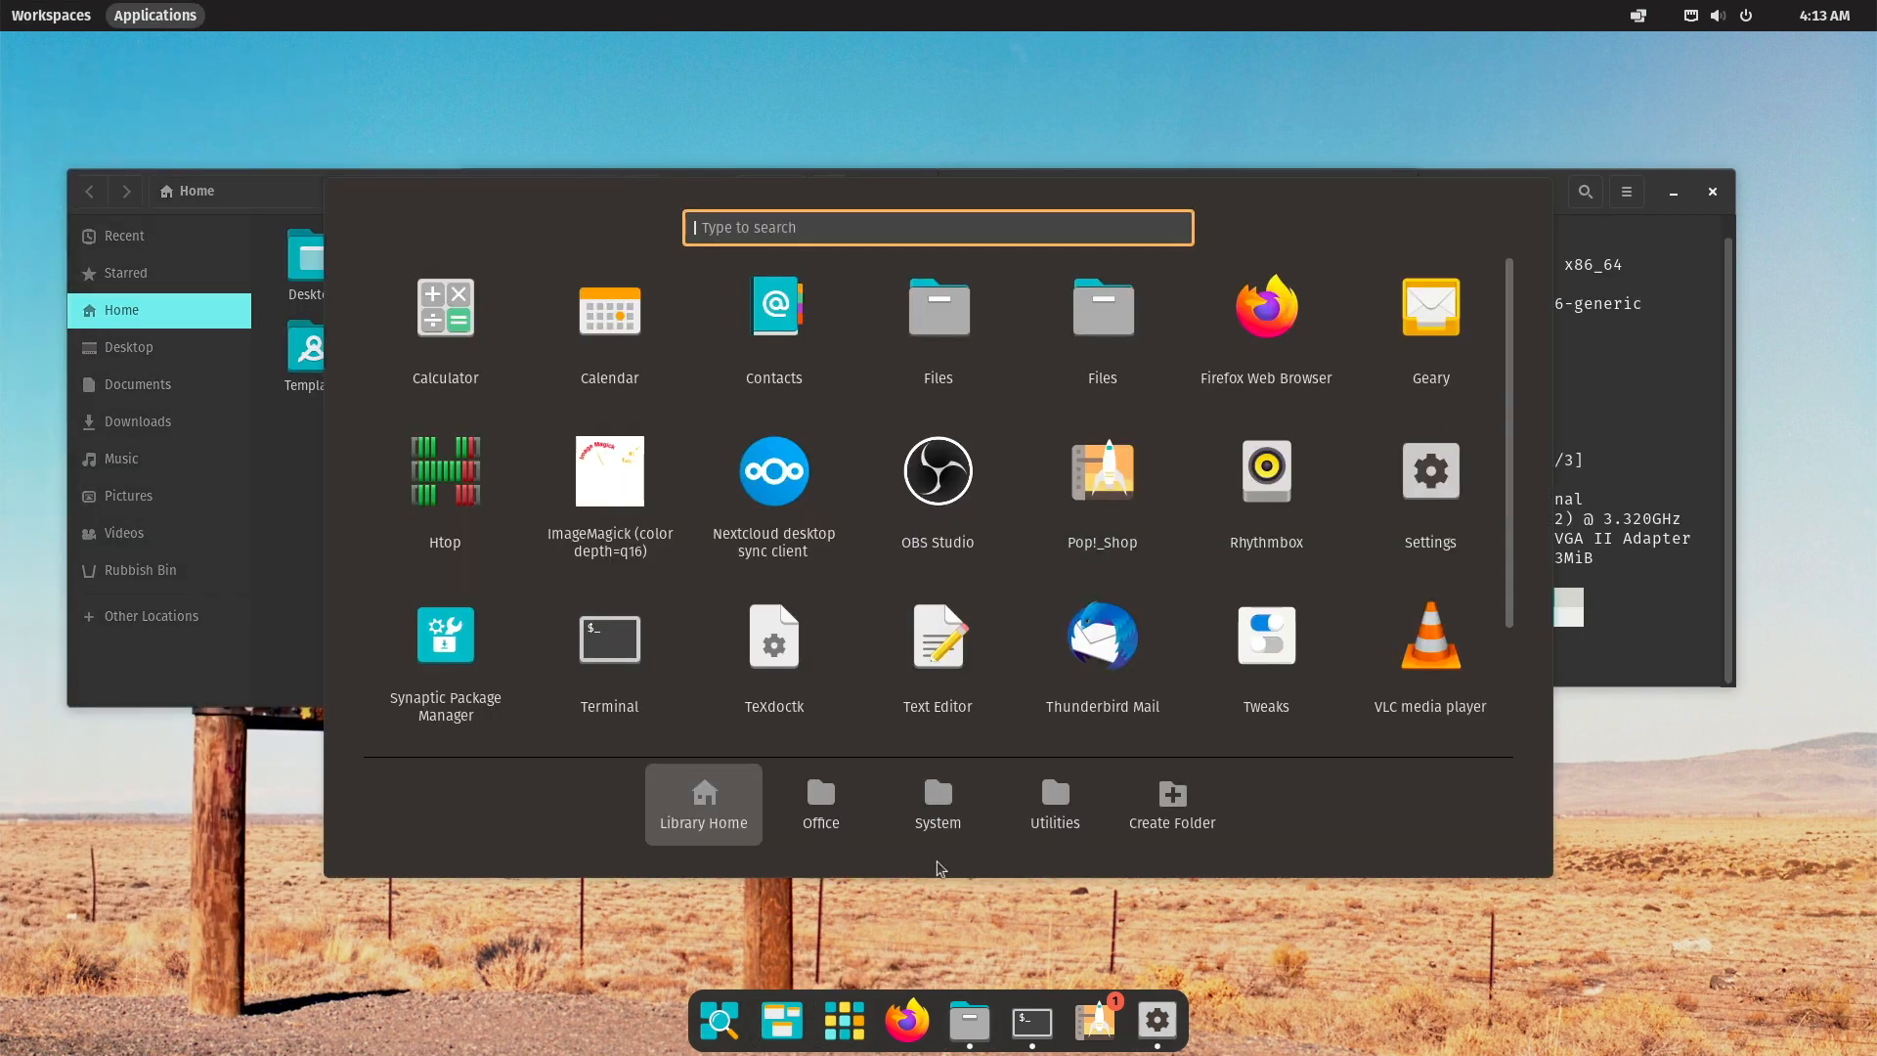
click(820, 804)
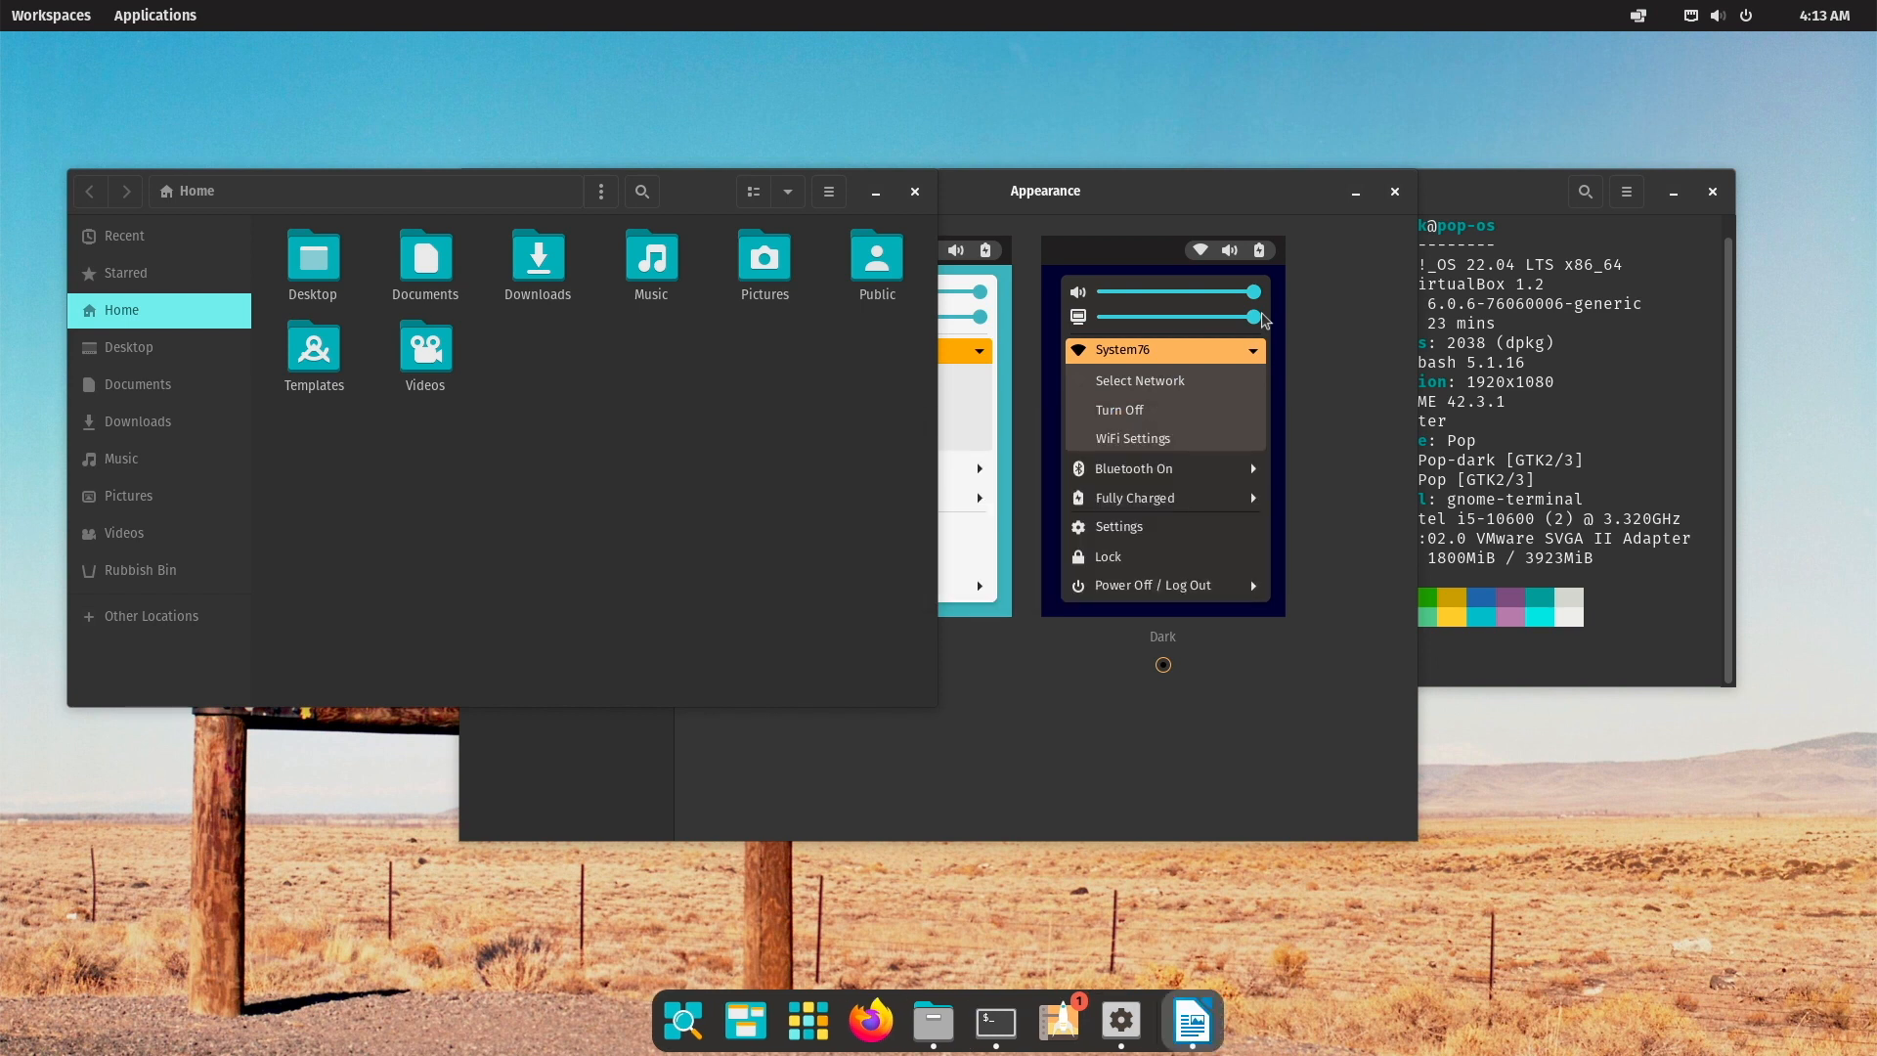
Turn off Writer's startup tips, keep the Tabbed interface, and close the blank document.
click(1189, 1020)
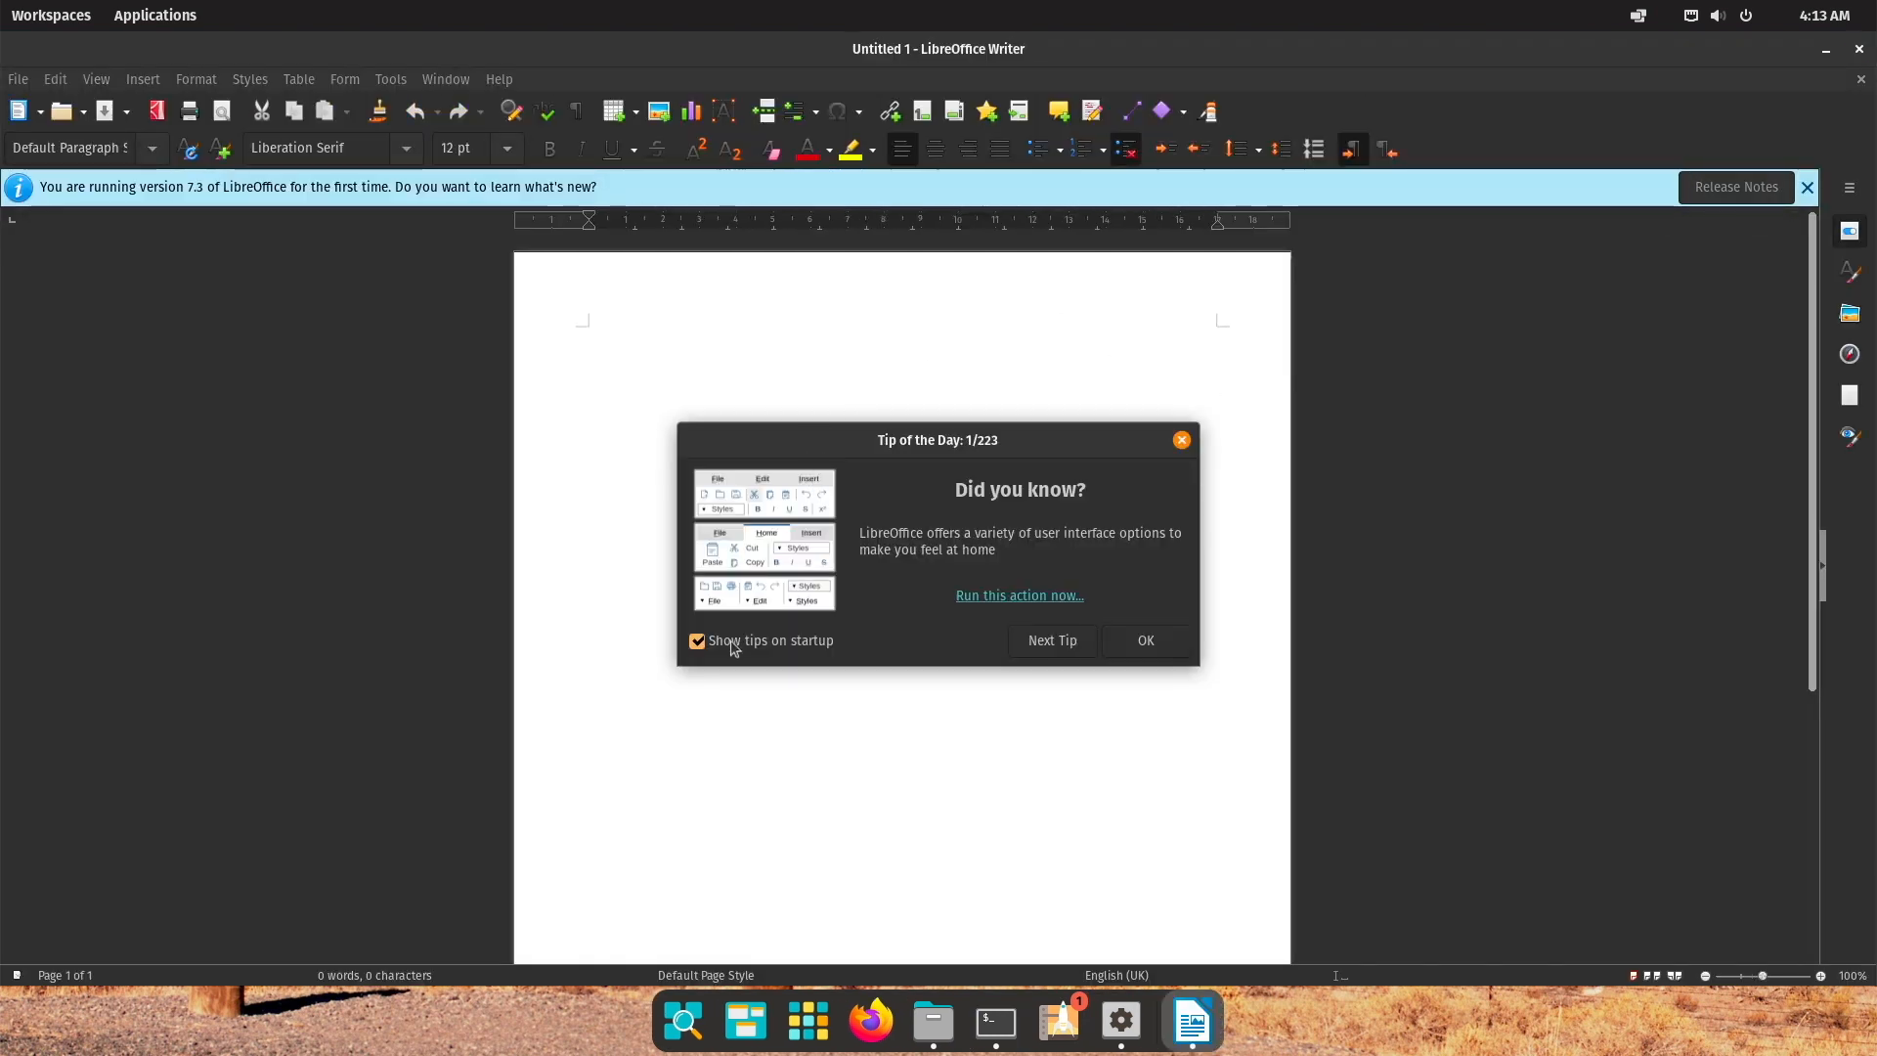
click(697, 641)
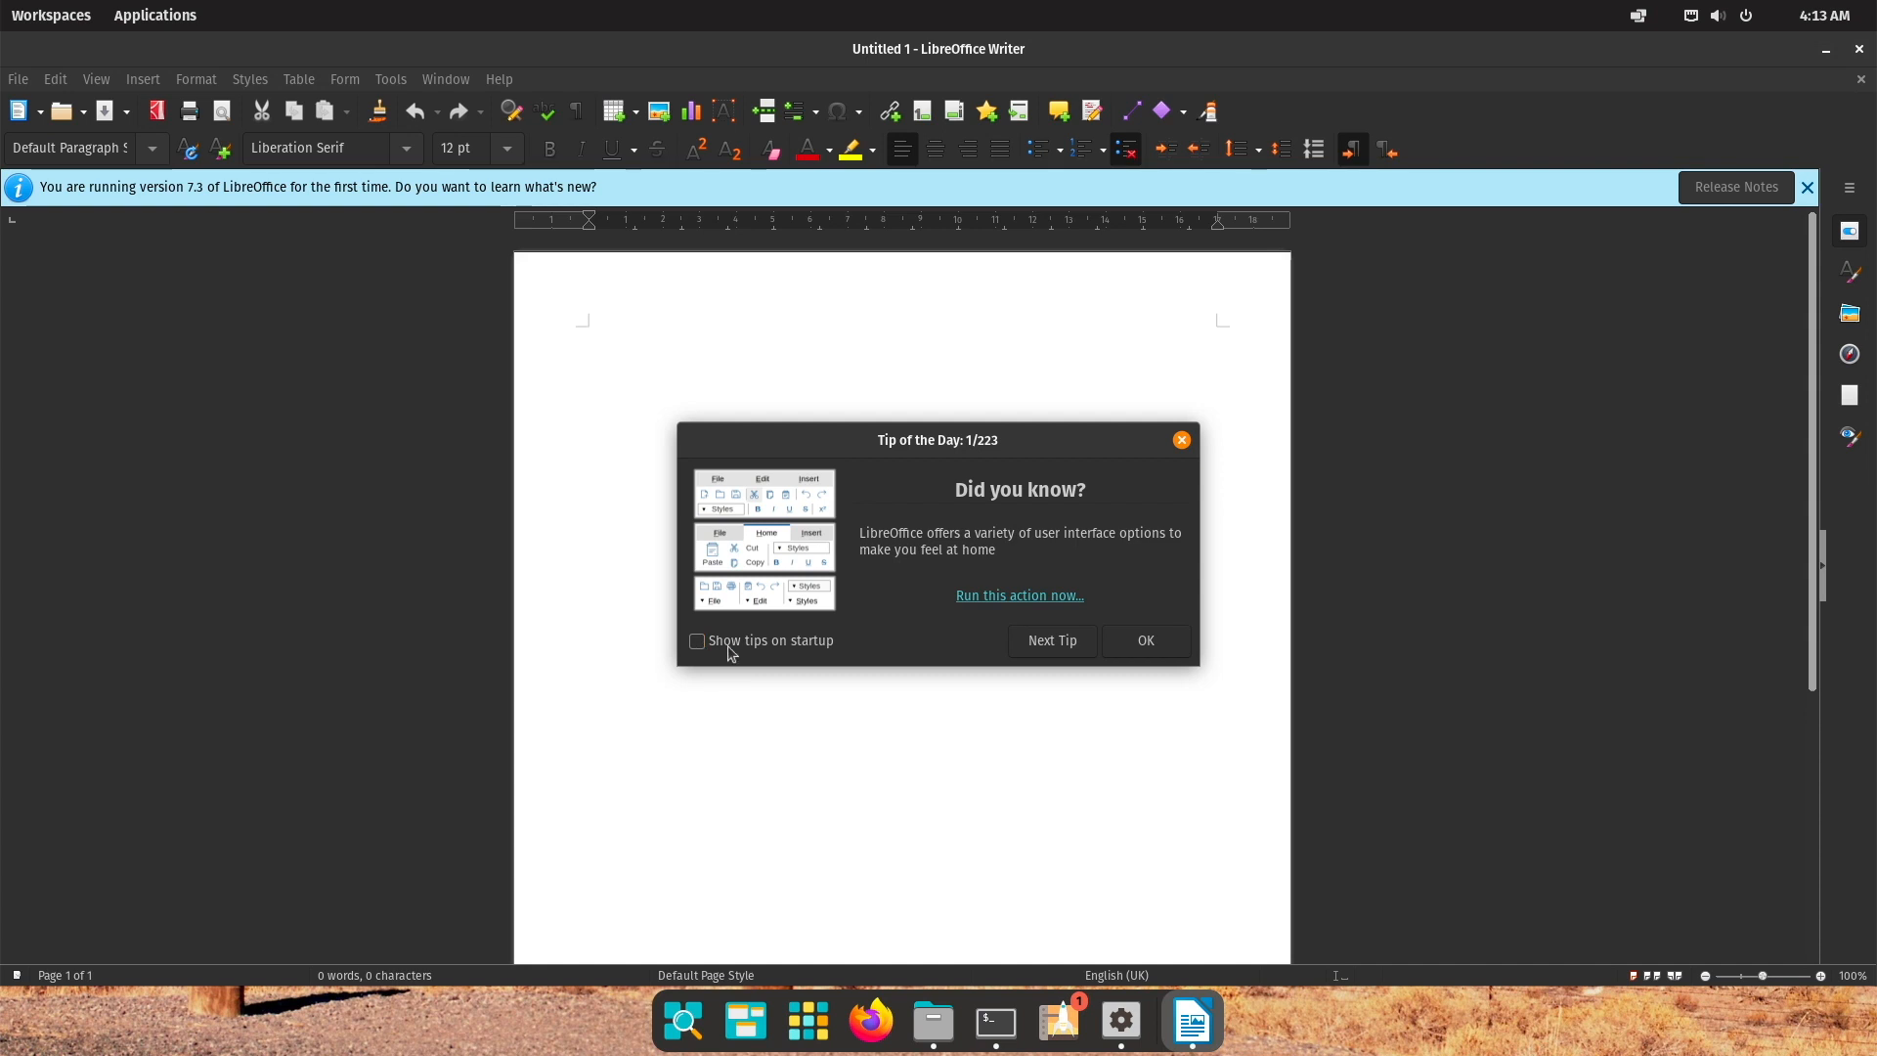
click(1019, 595)
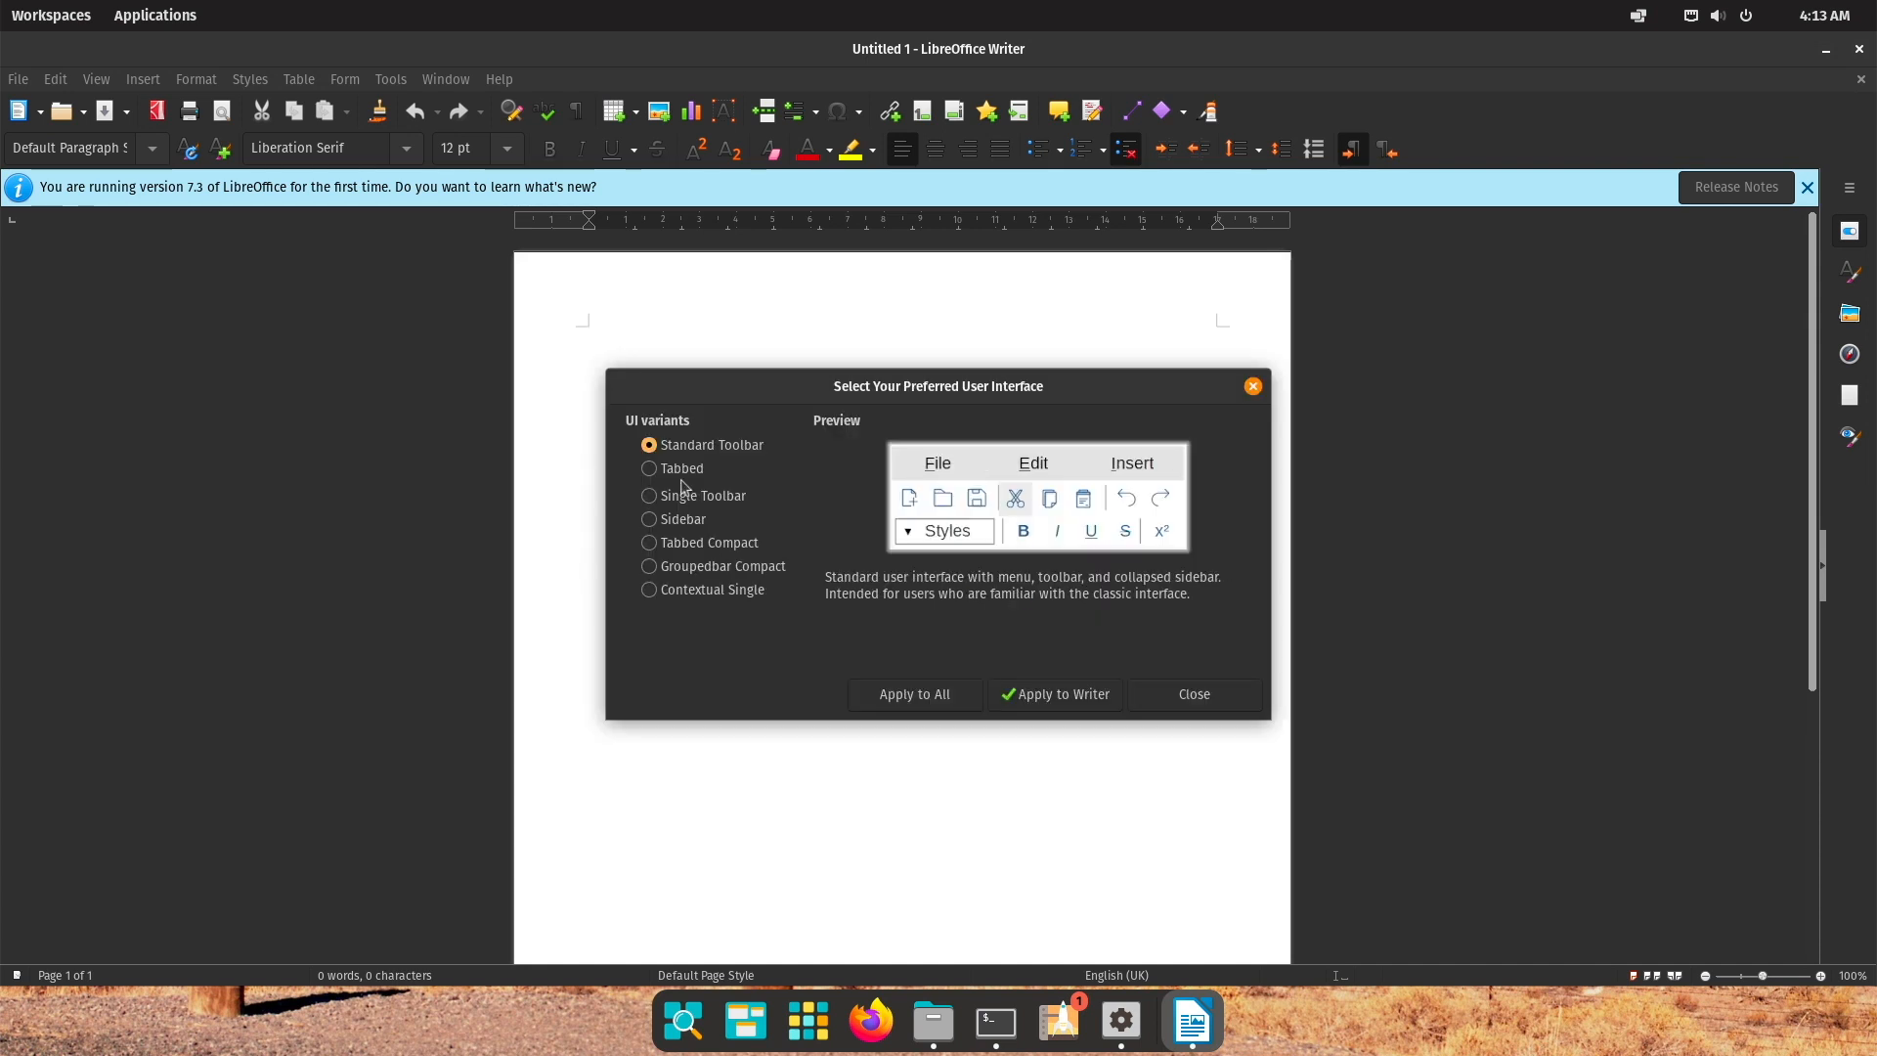
click(649, 469)
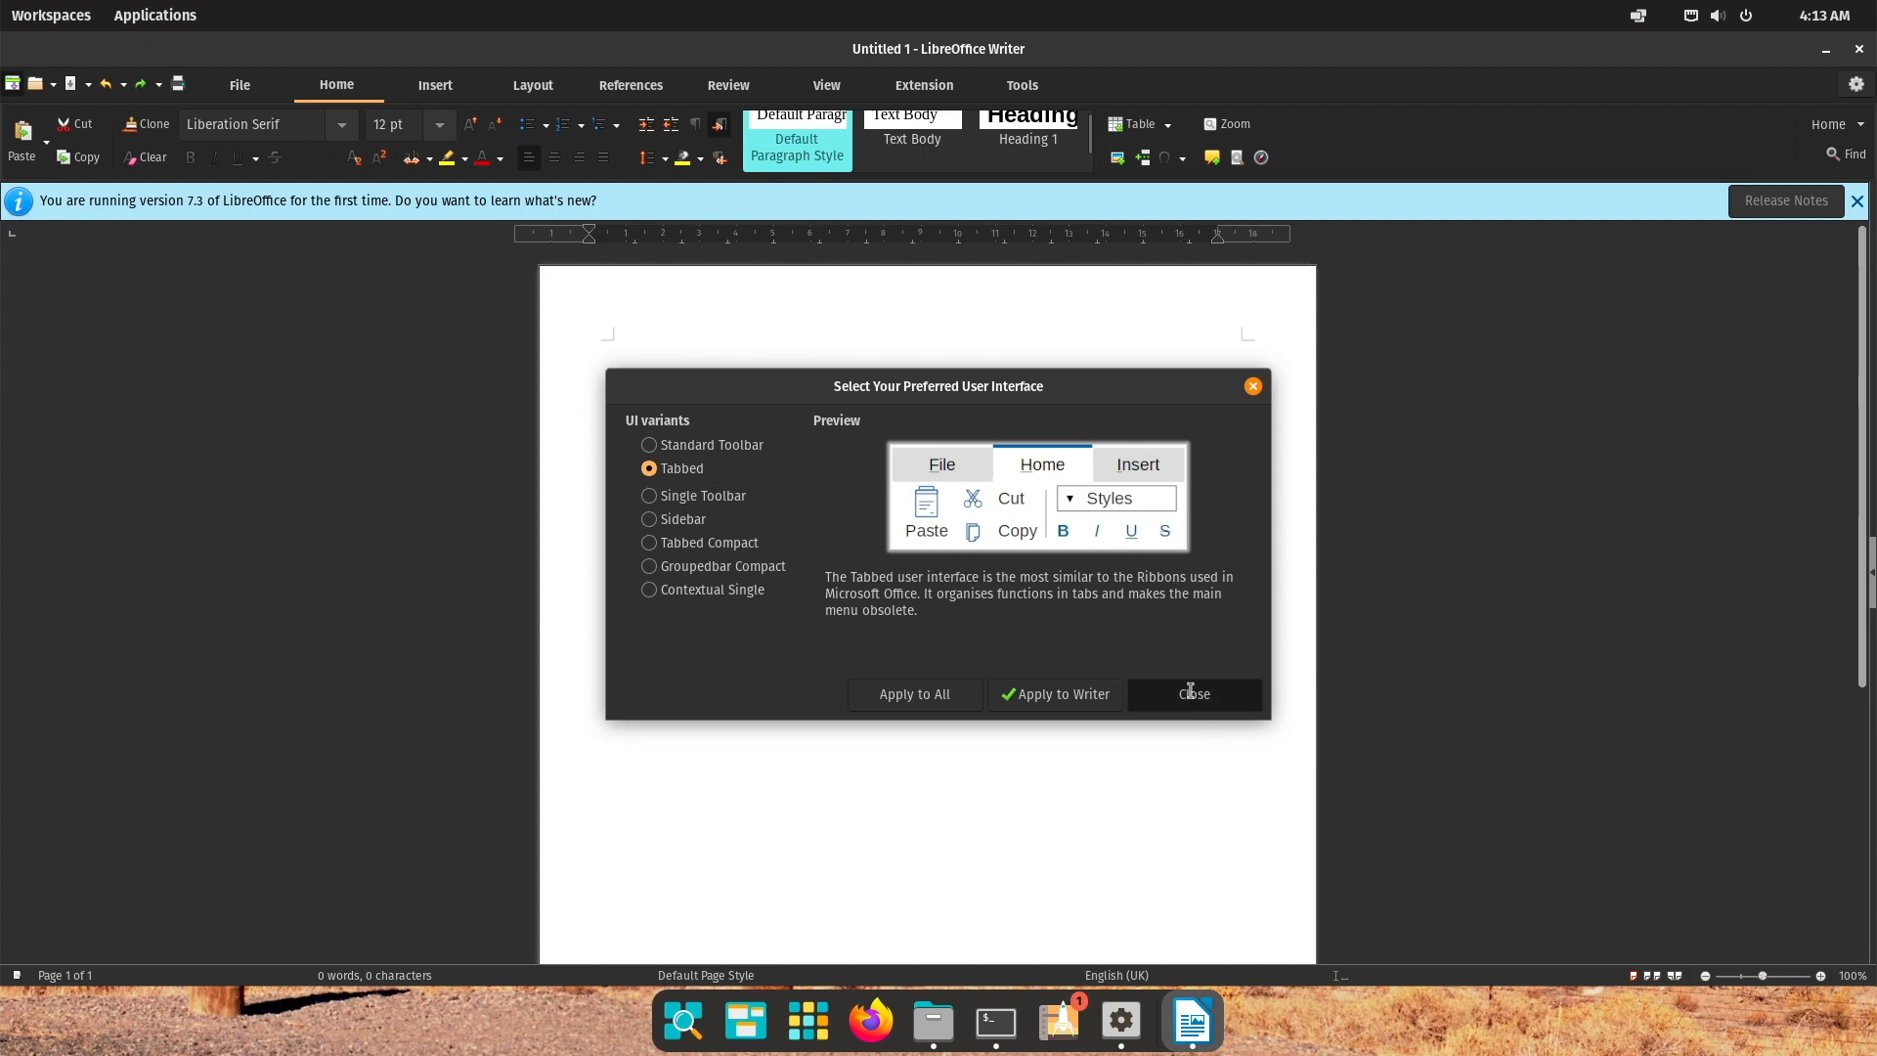
click(1193, 694)
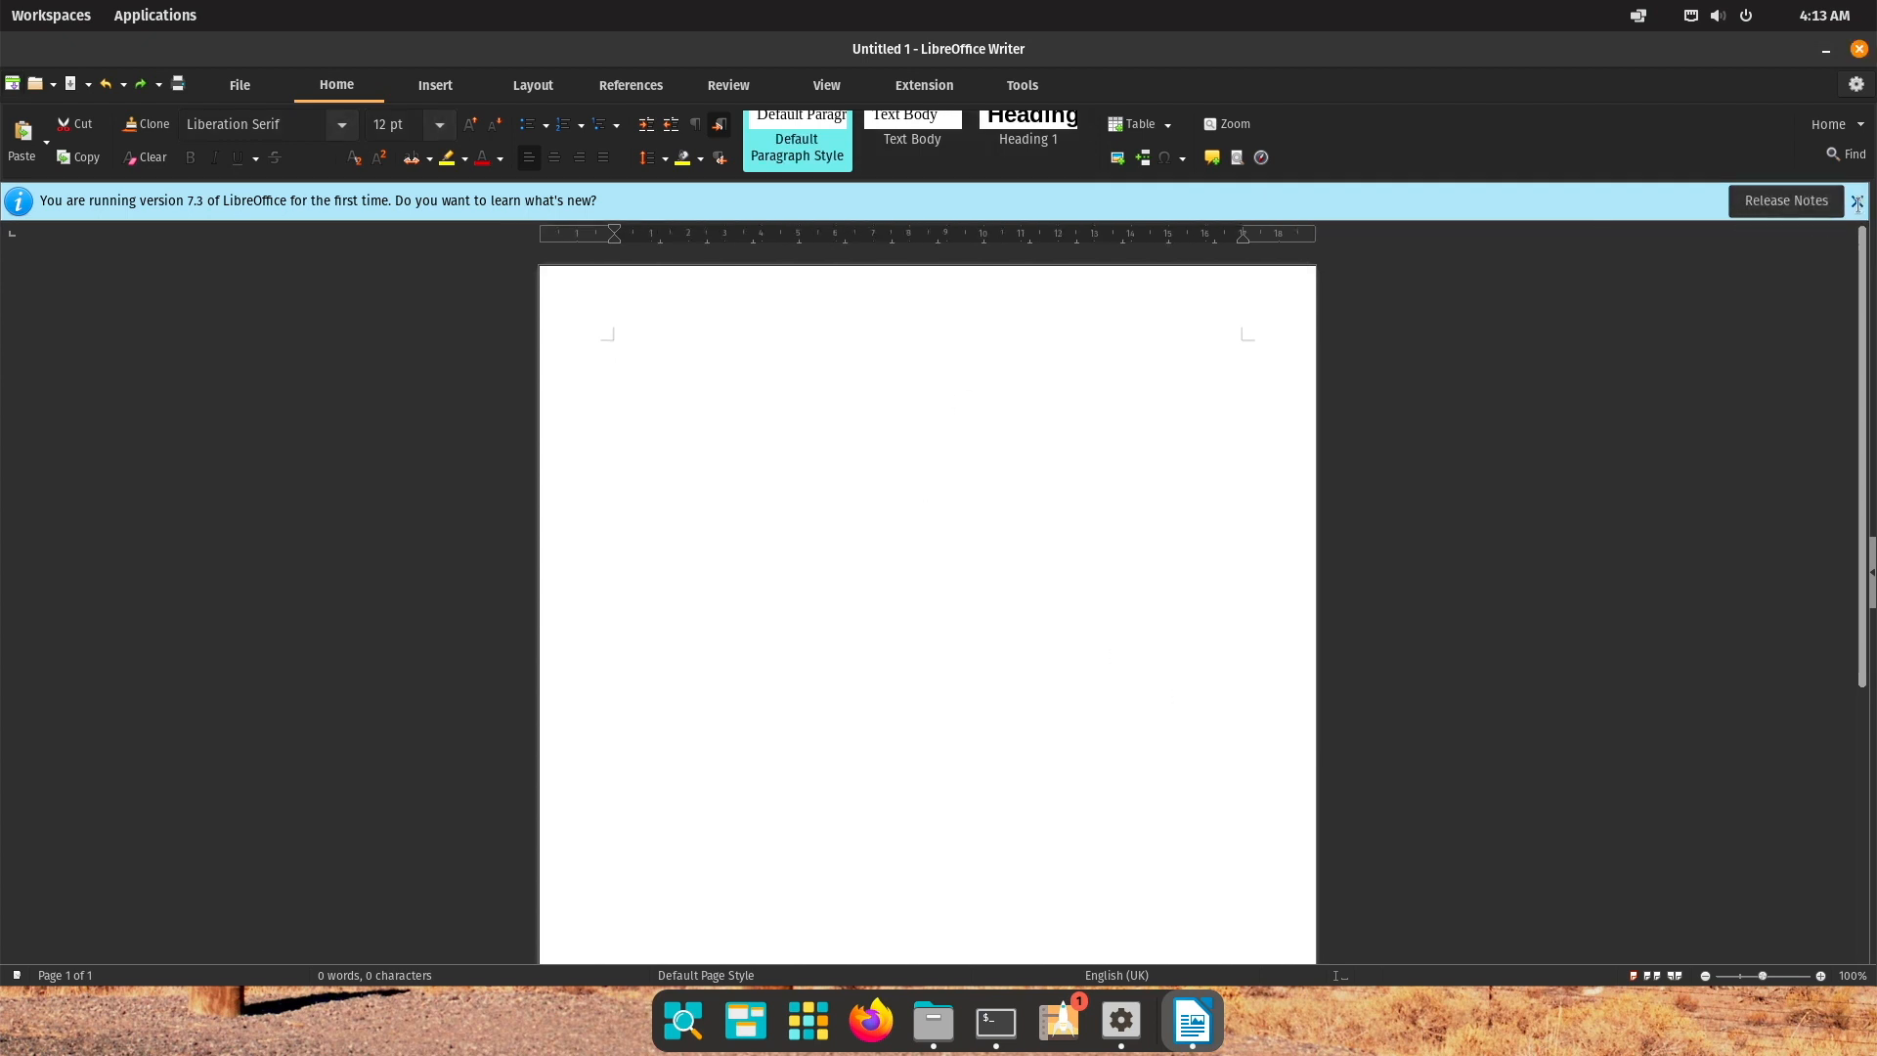
click(1863, 200)
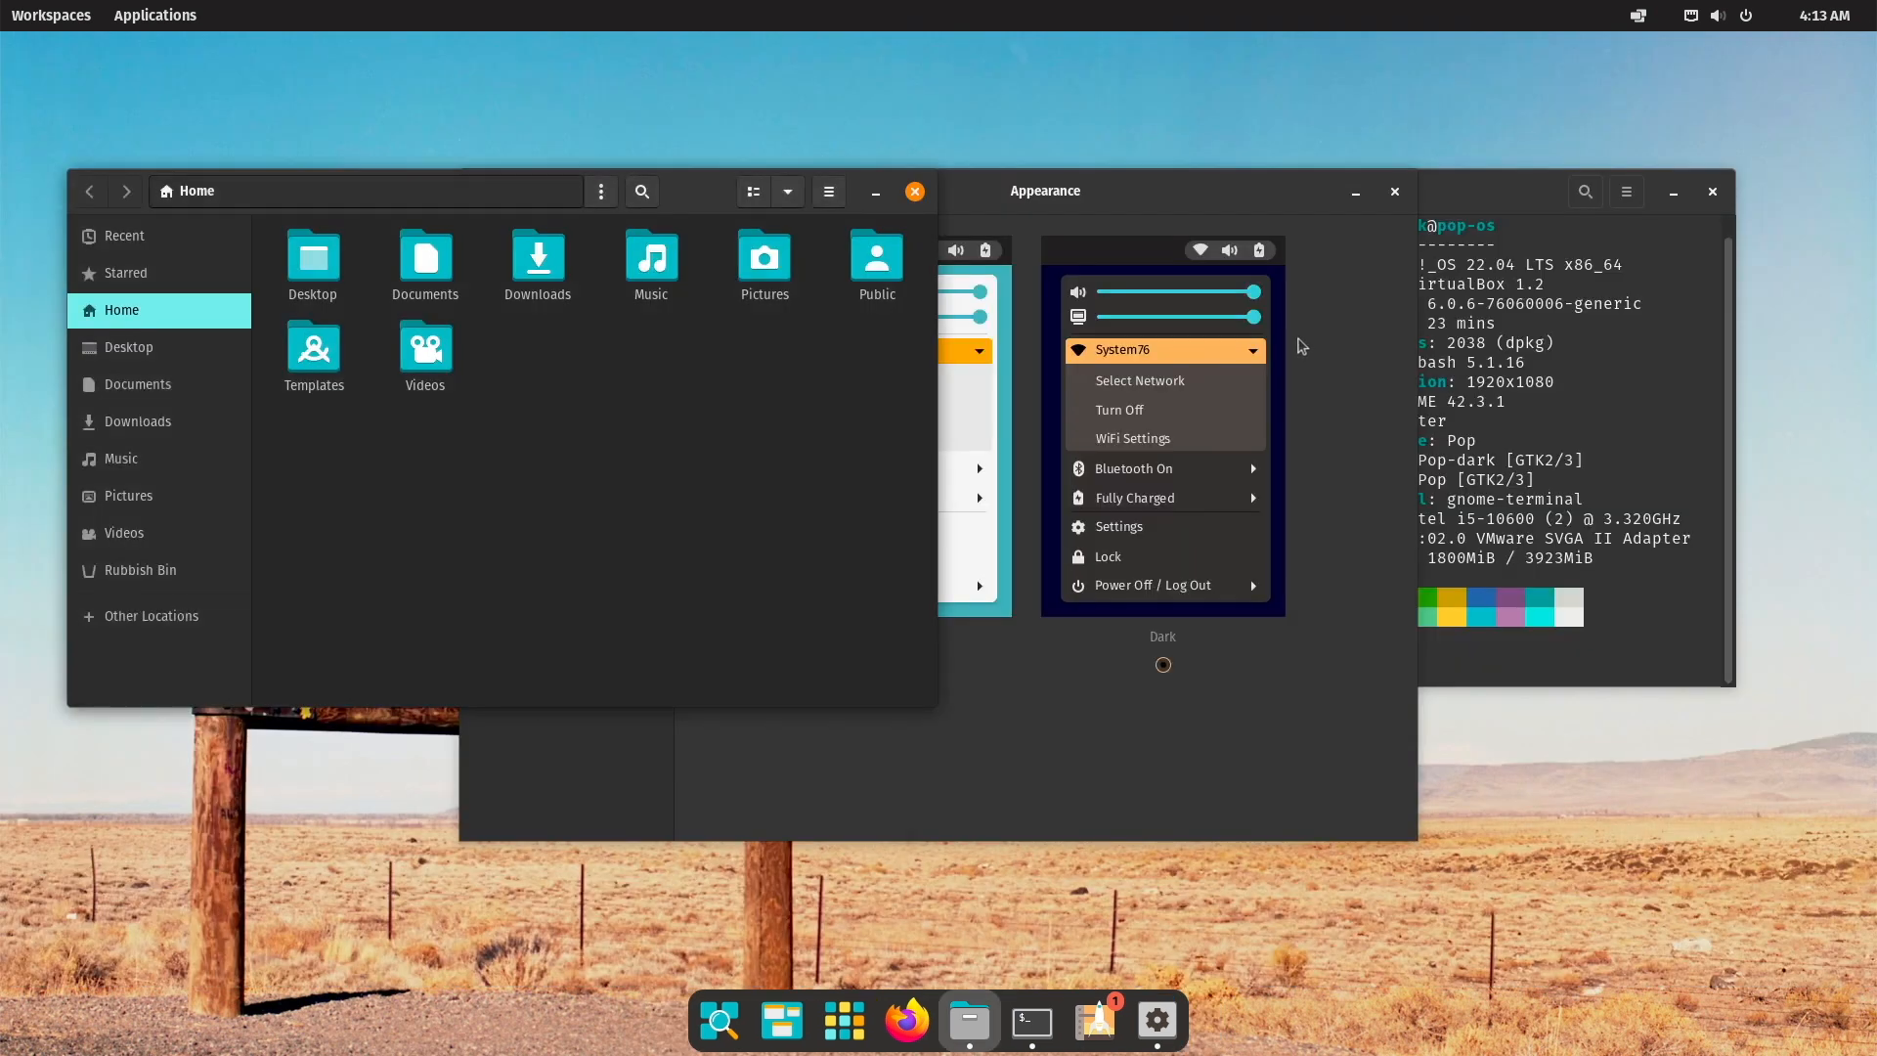
mouse_move(1141, 847)
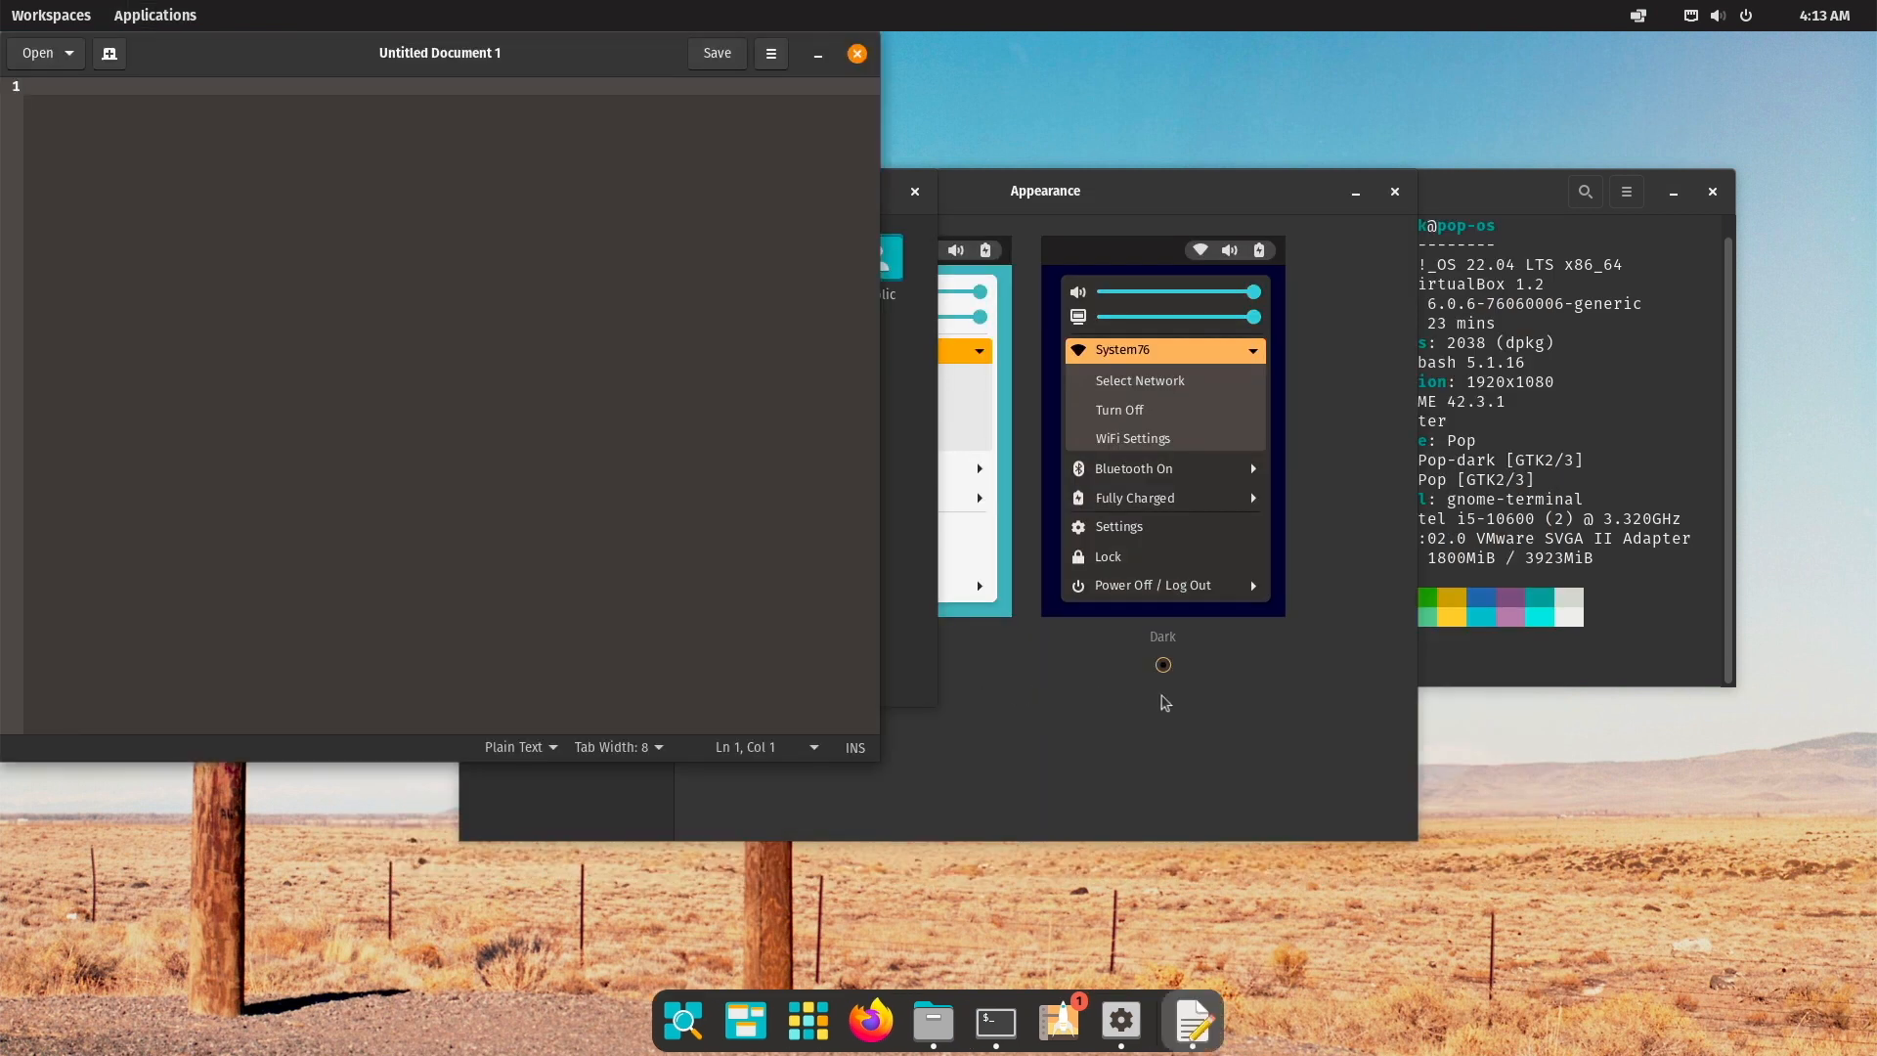
Toggle auto-tiling from the top-bar menu to tile Files, Terminal and Text Editor, closing Appearance.
click(1638, 14)
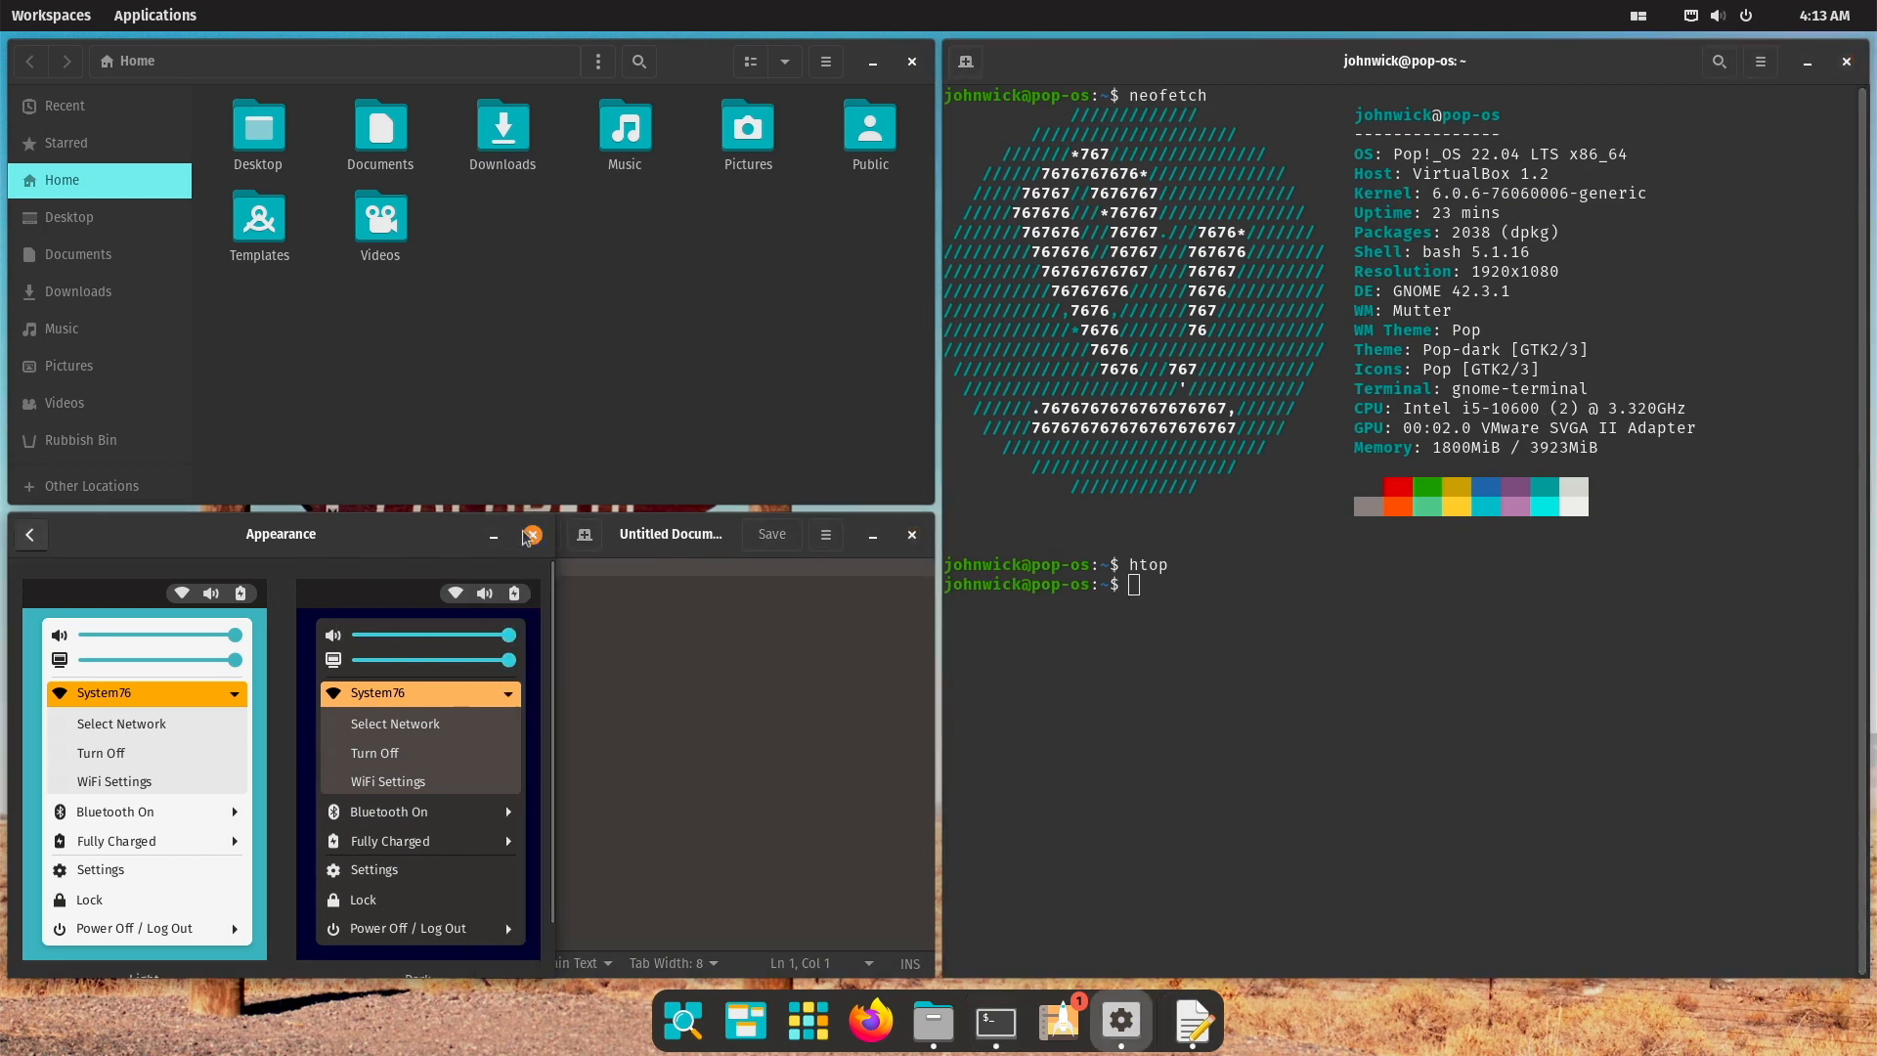
click(530, 534)
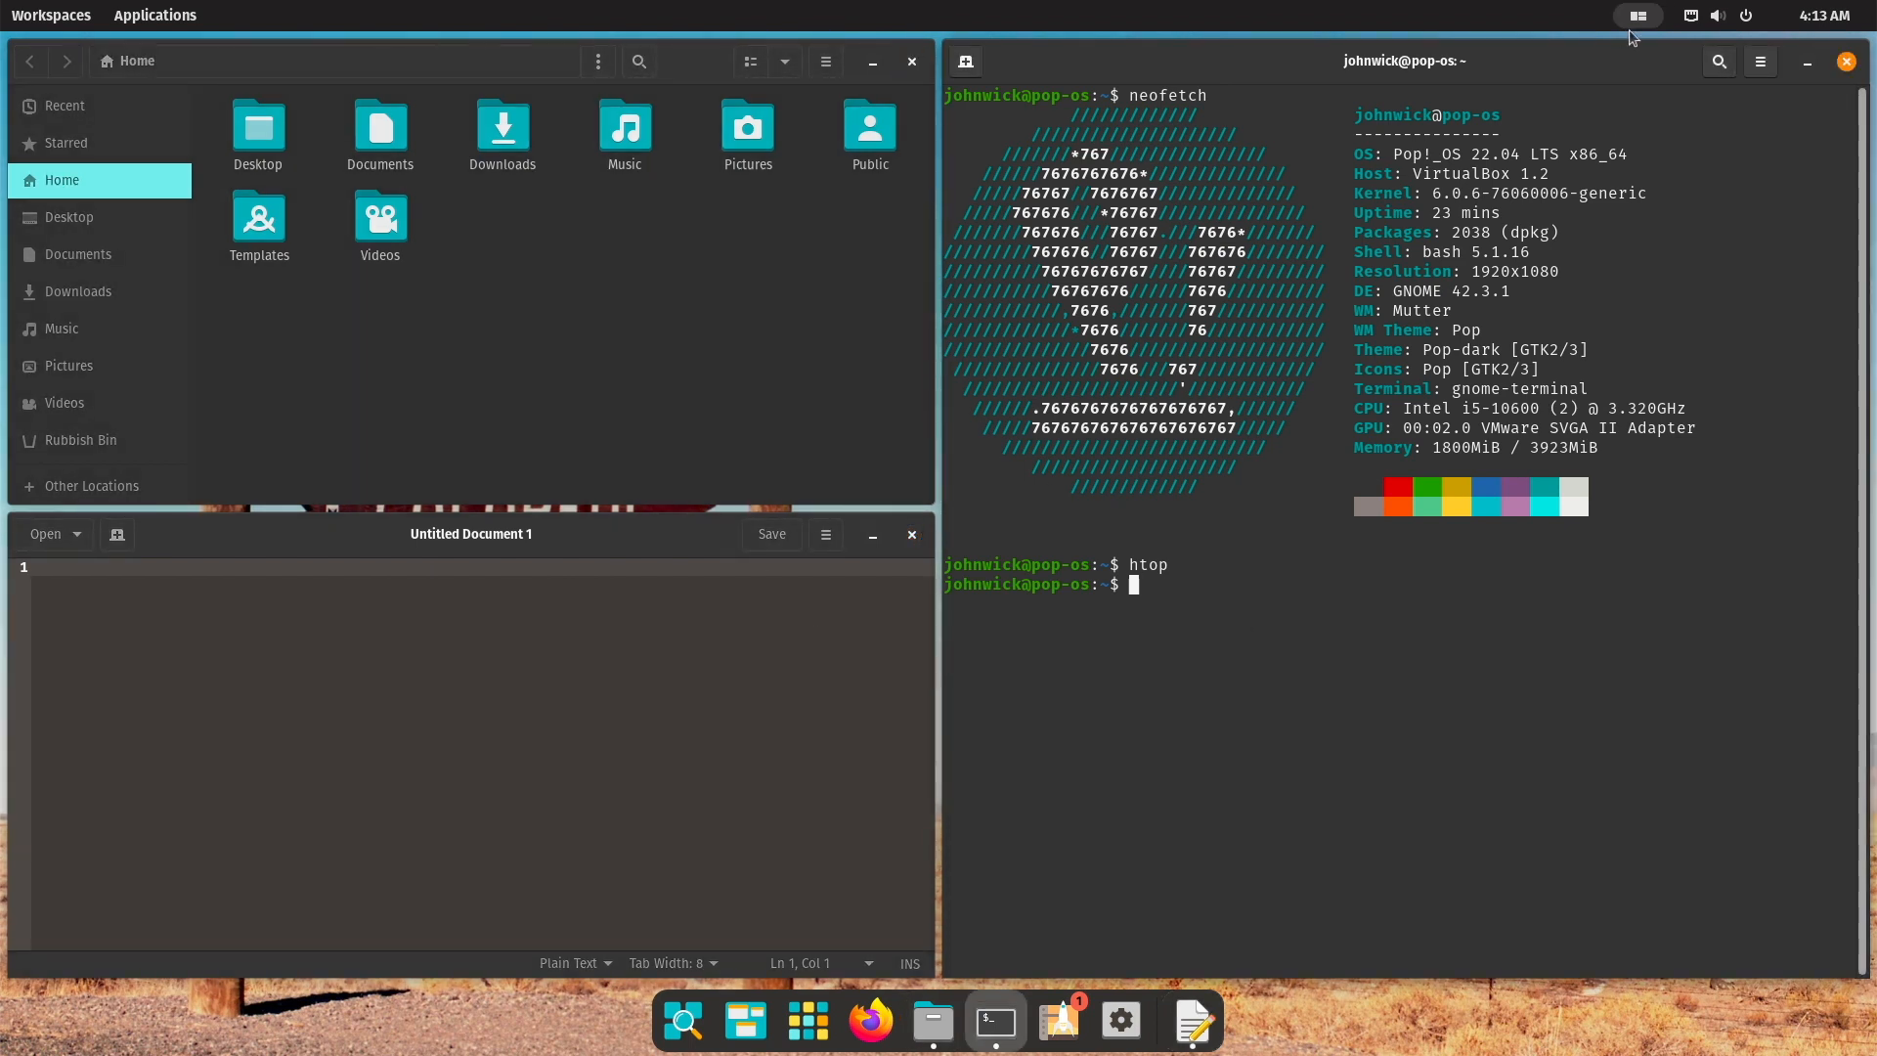
click(1636, 16)
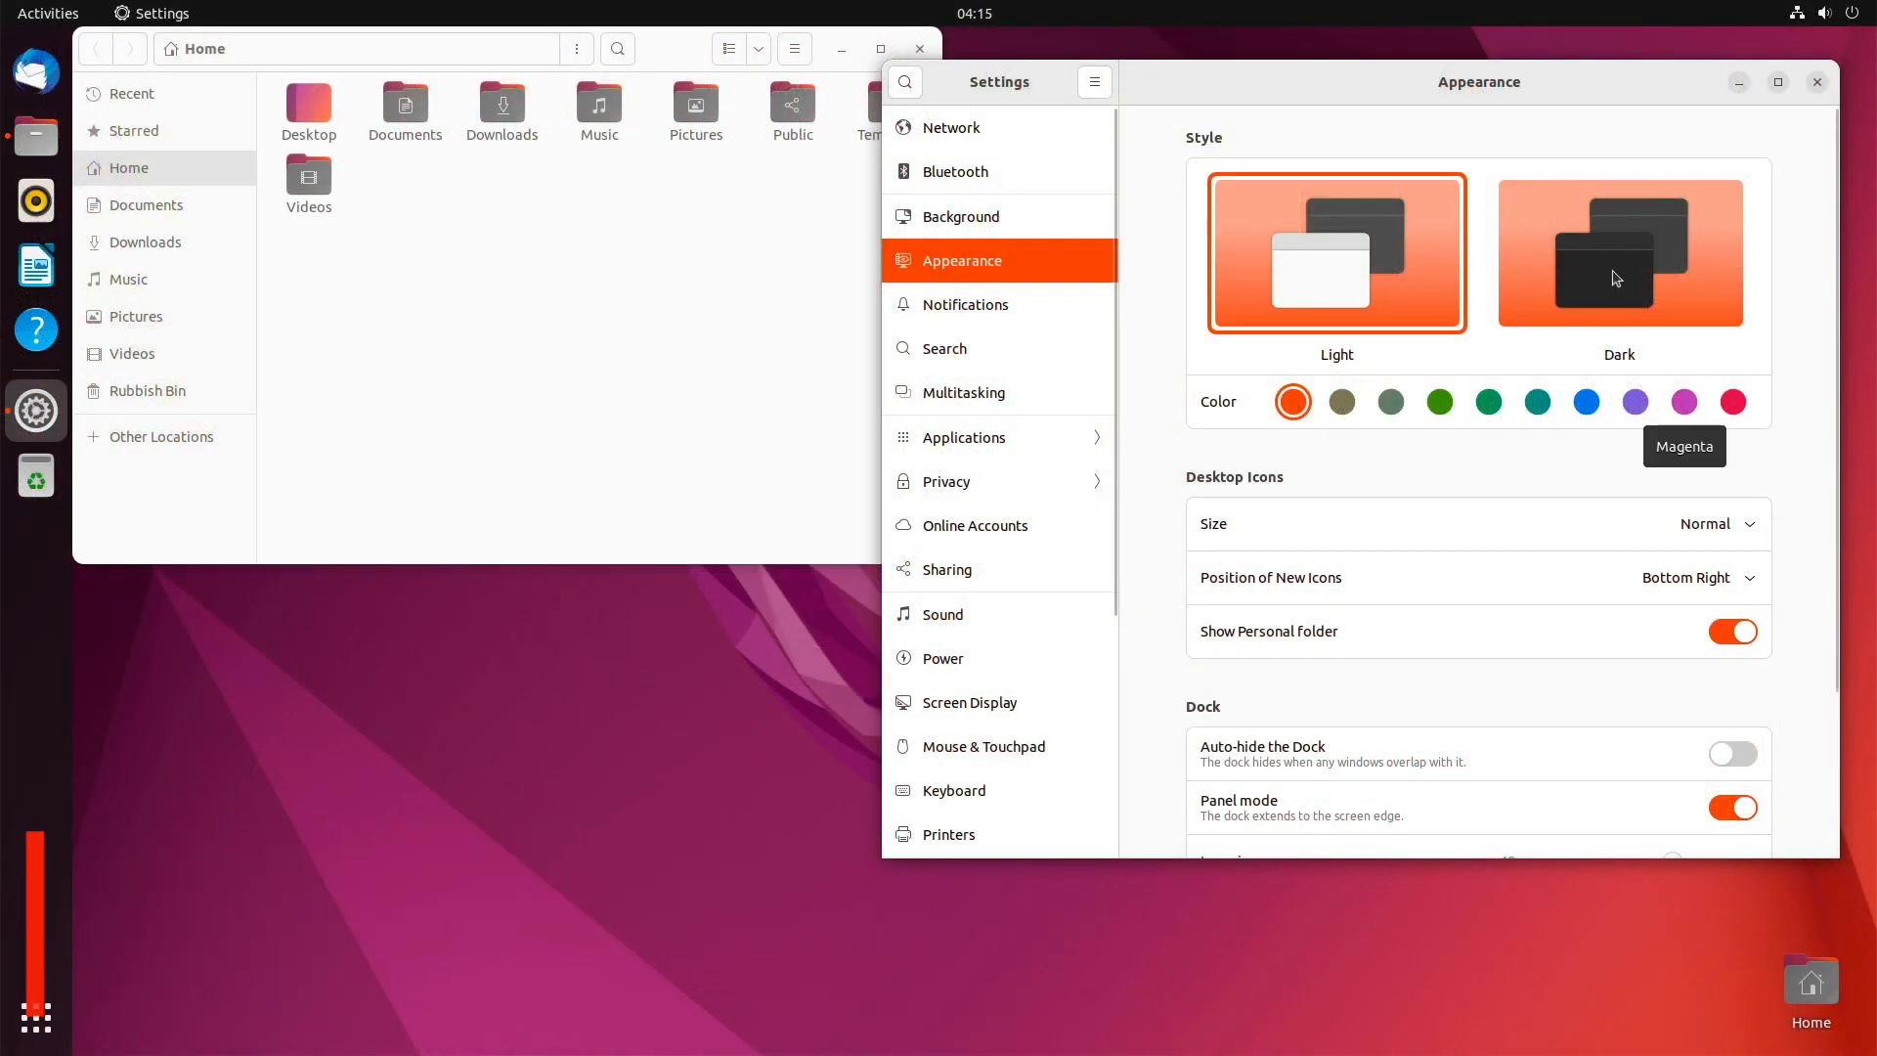
Set Dark style, try red, magenta, blue, grey-green and olive accents, ending on Prussian Green.
click(1619, 251)
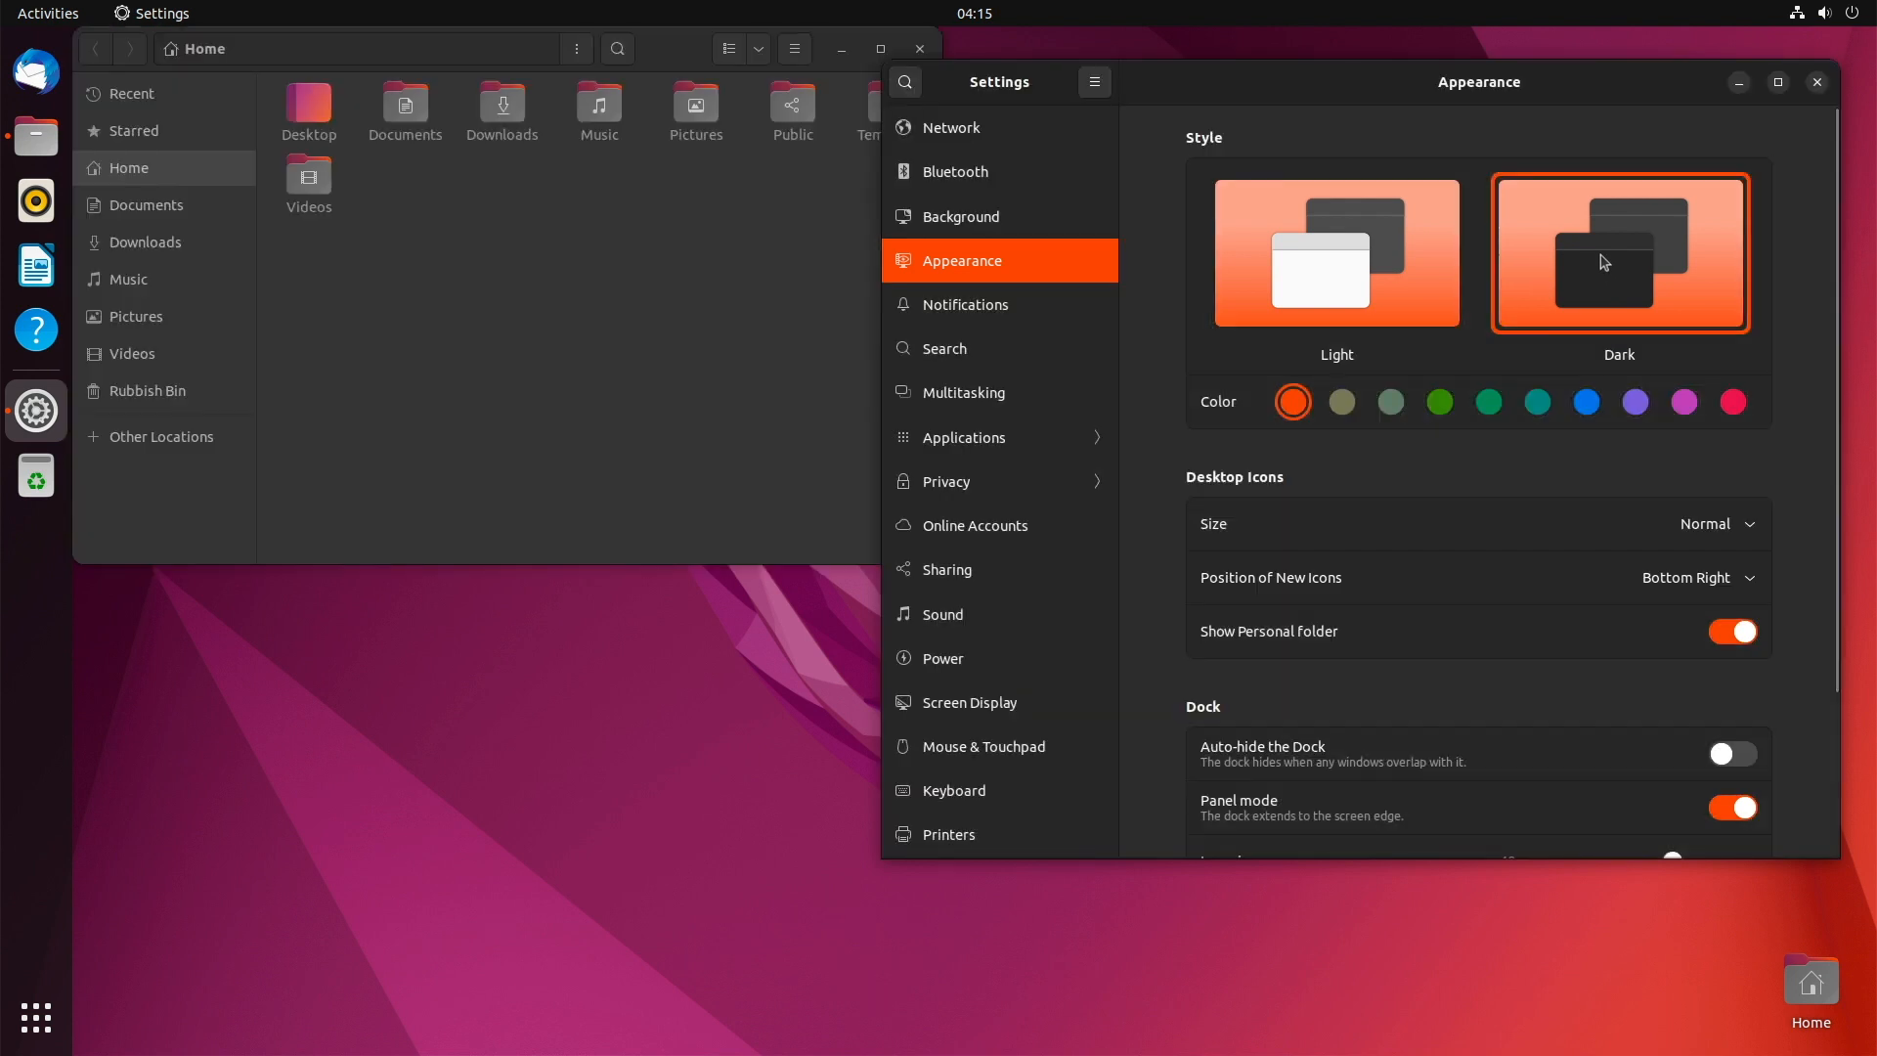
click(1732, 401)
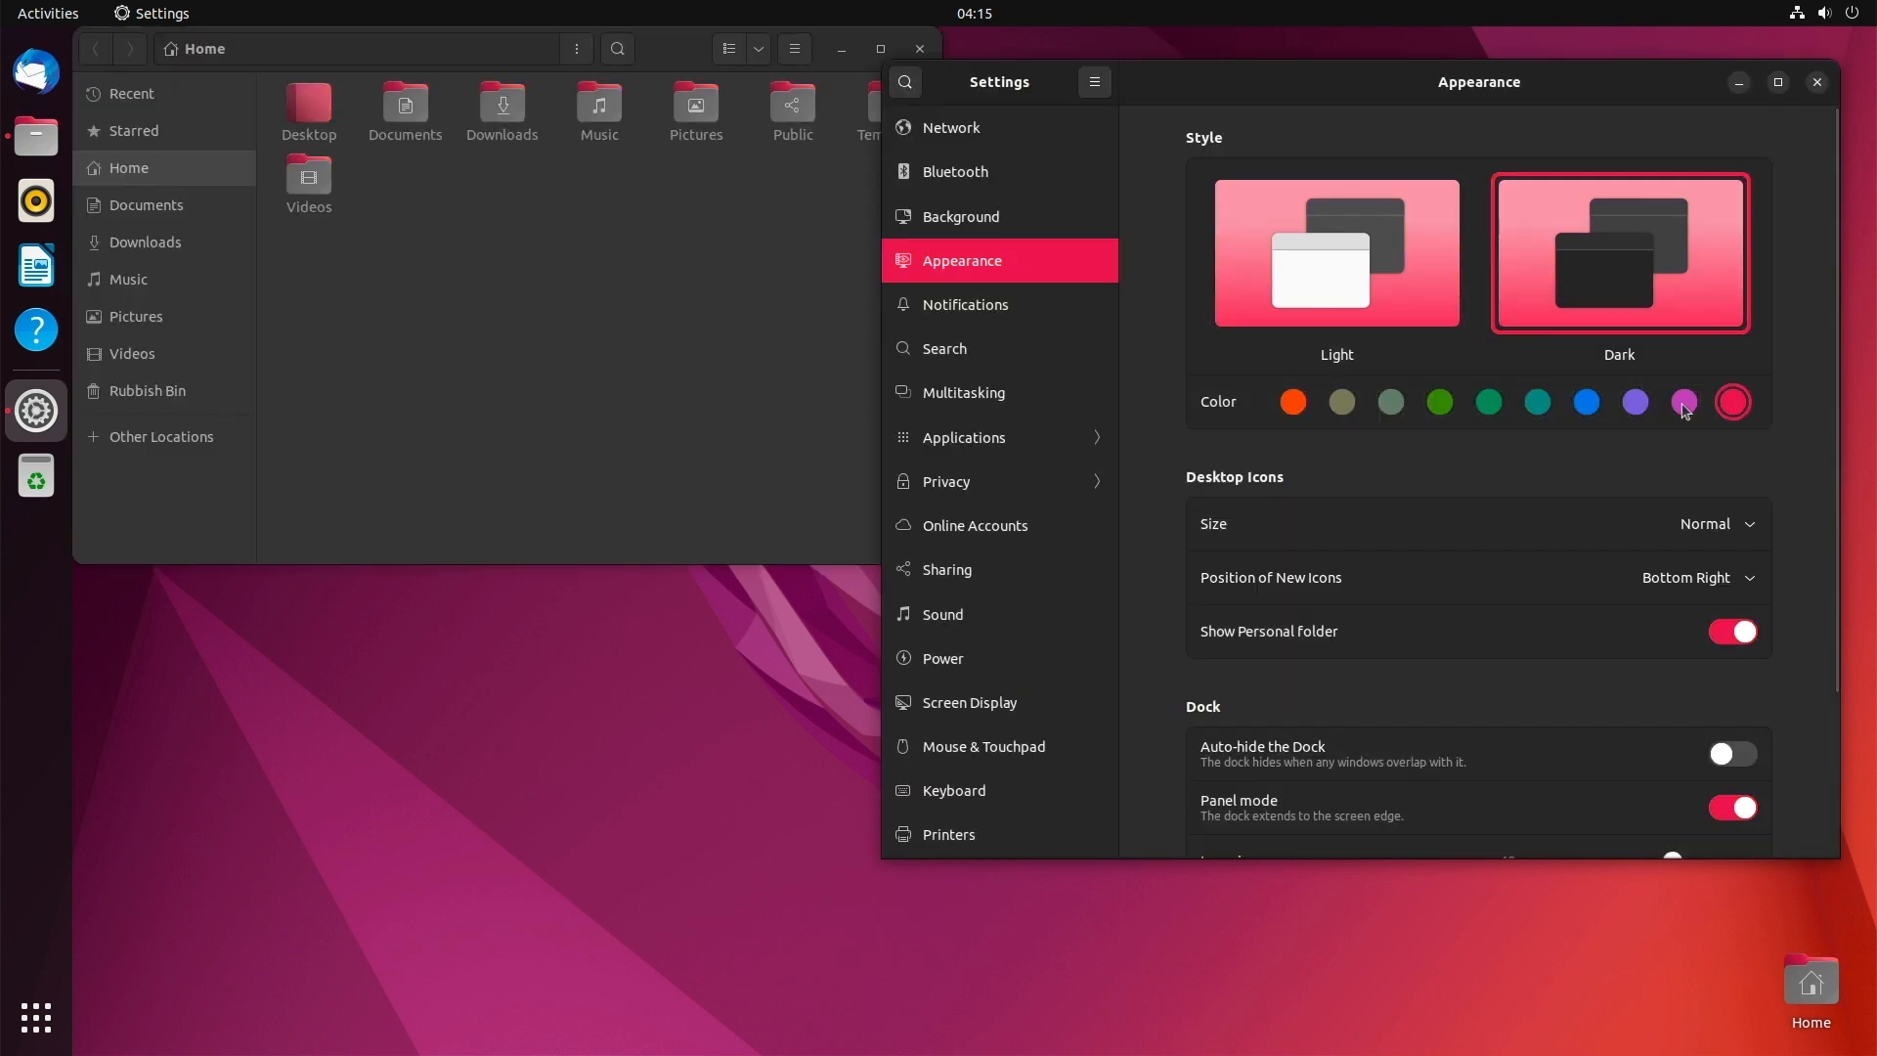
click(1684, 401)
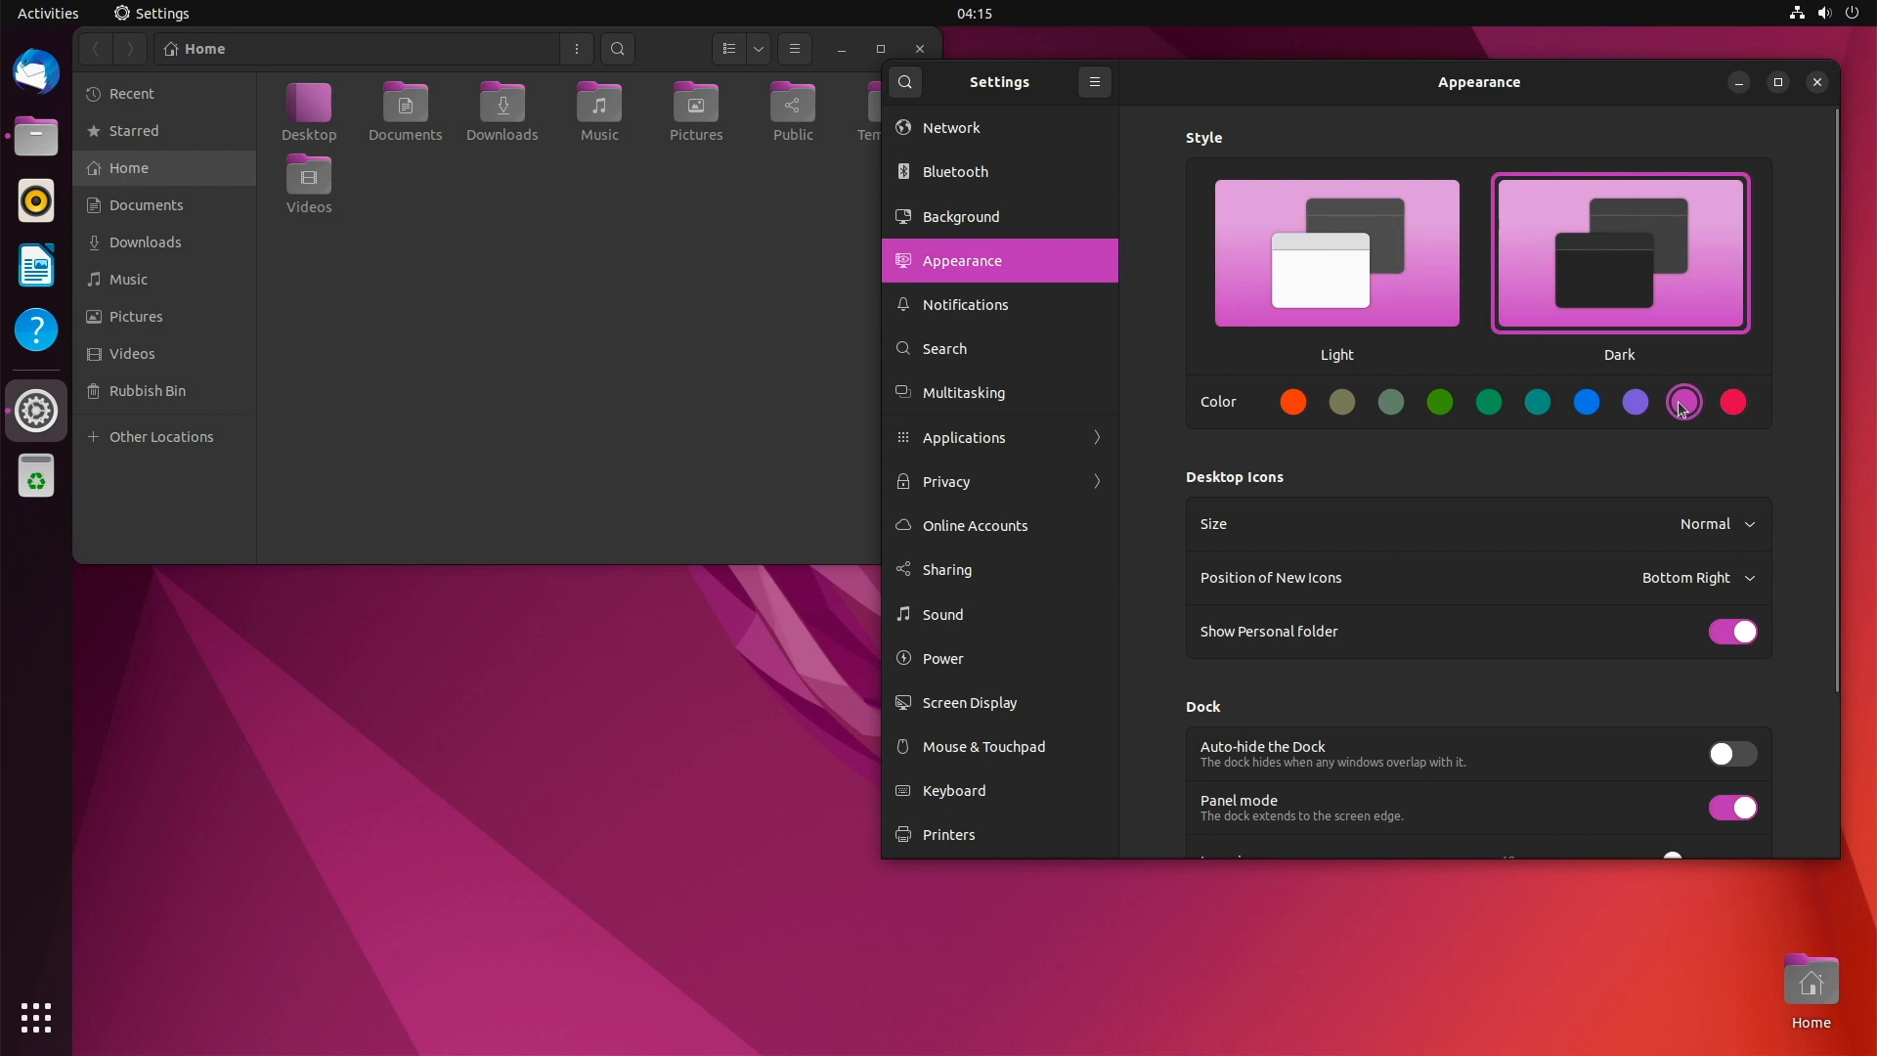
mouse_move(1643, 410)
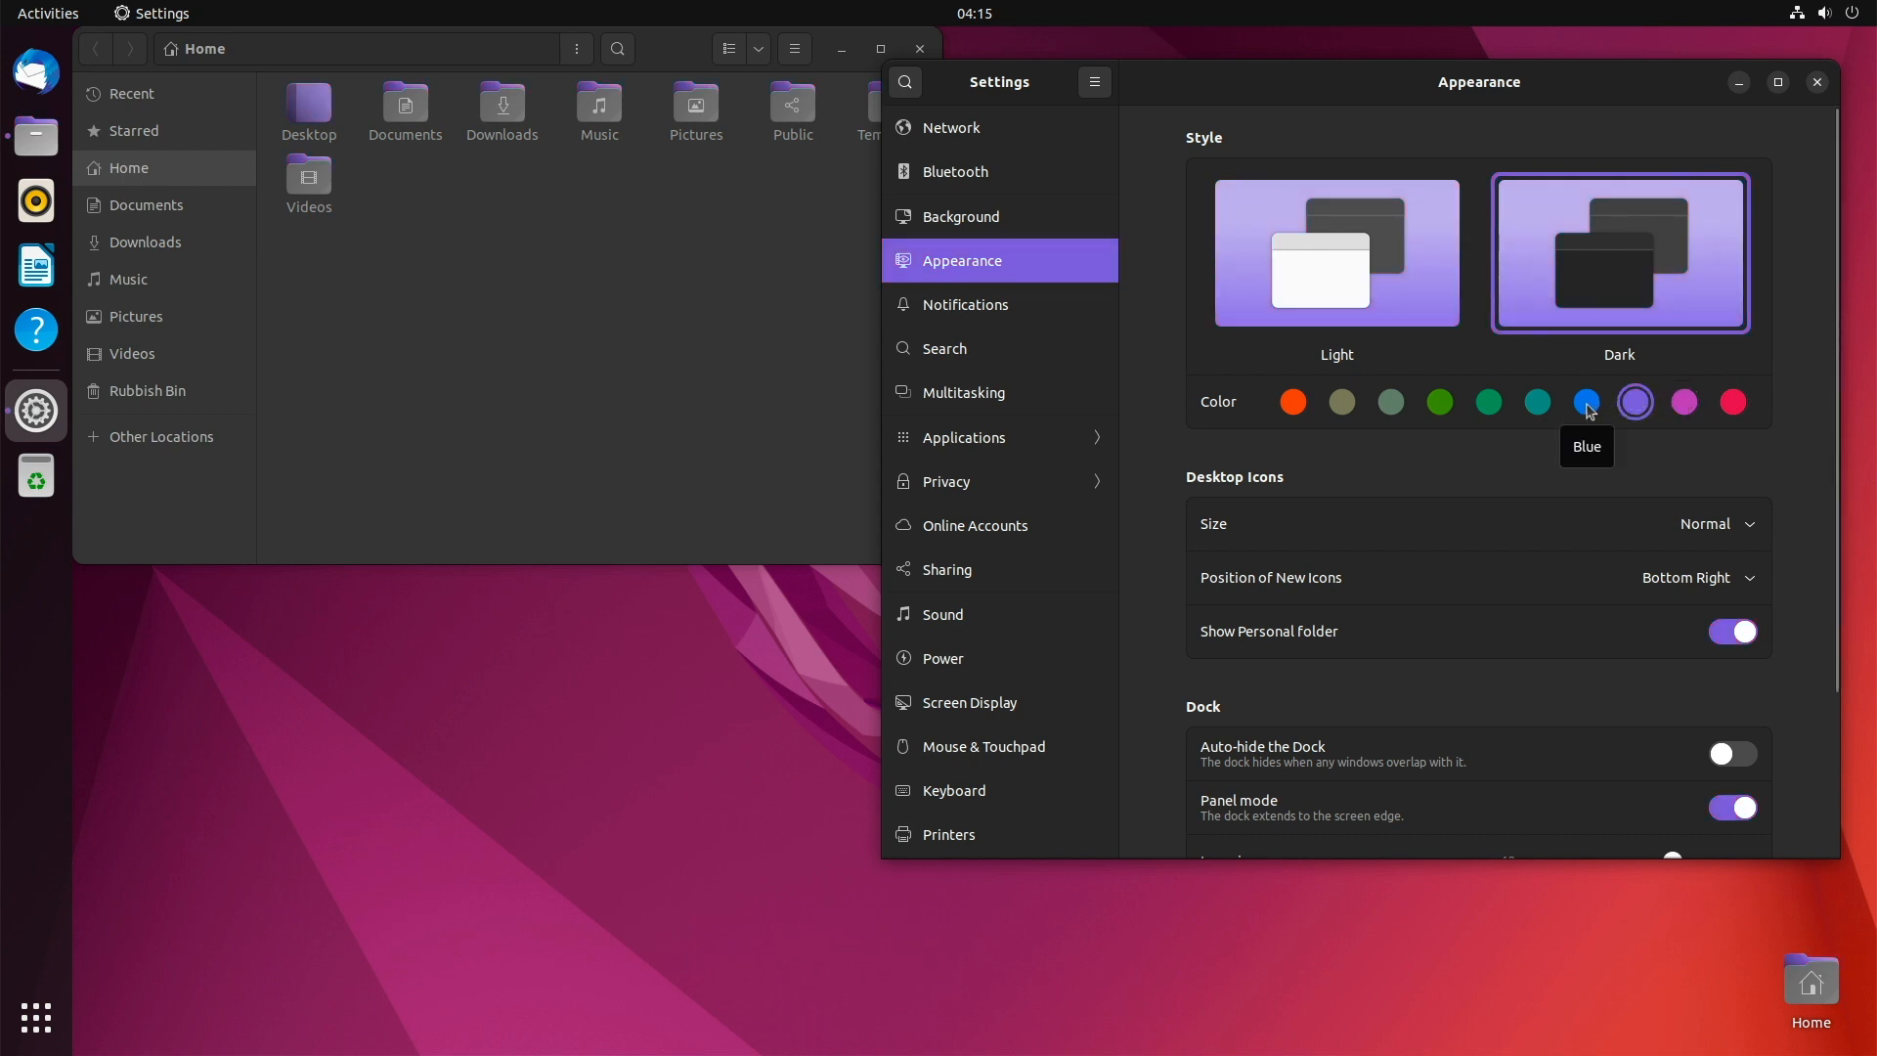
click(1586, 402)
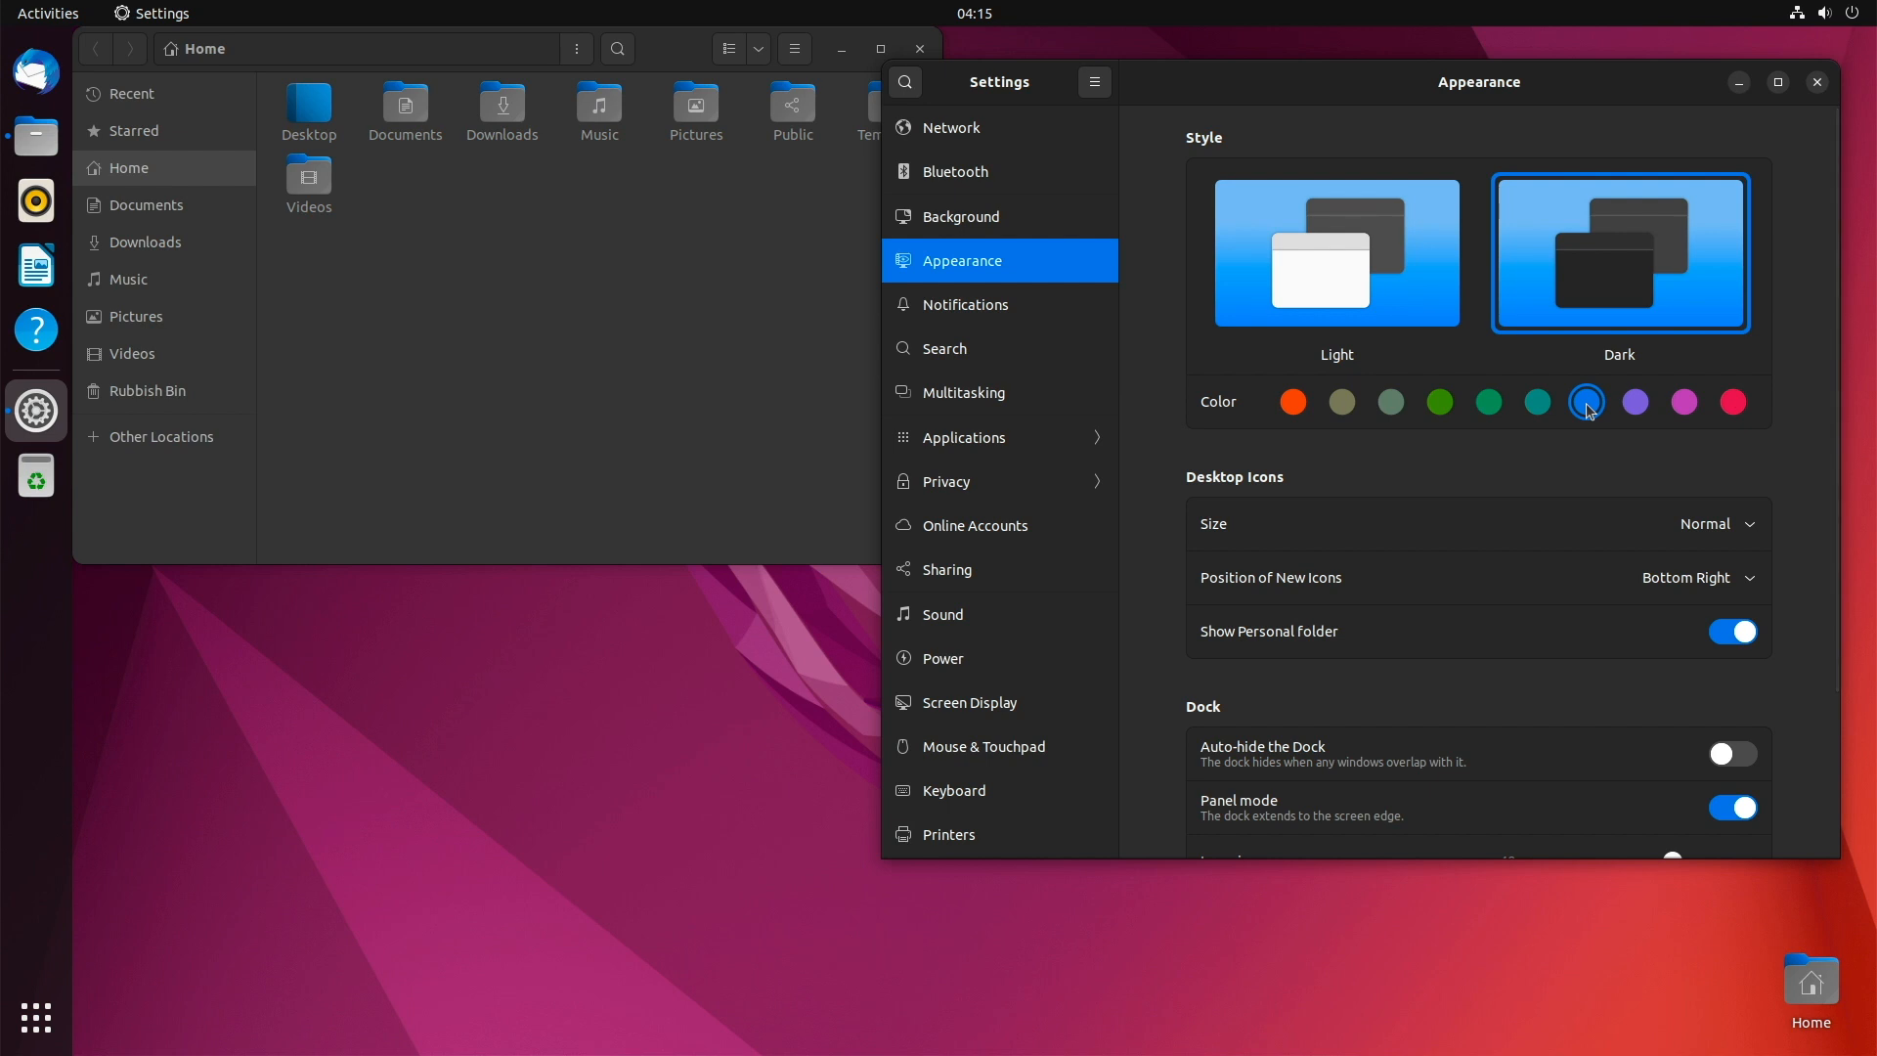
mouse_move(1545, 383)
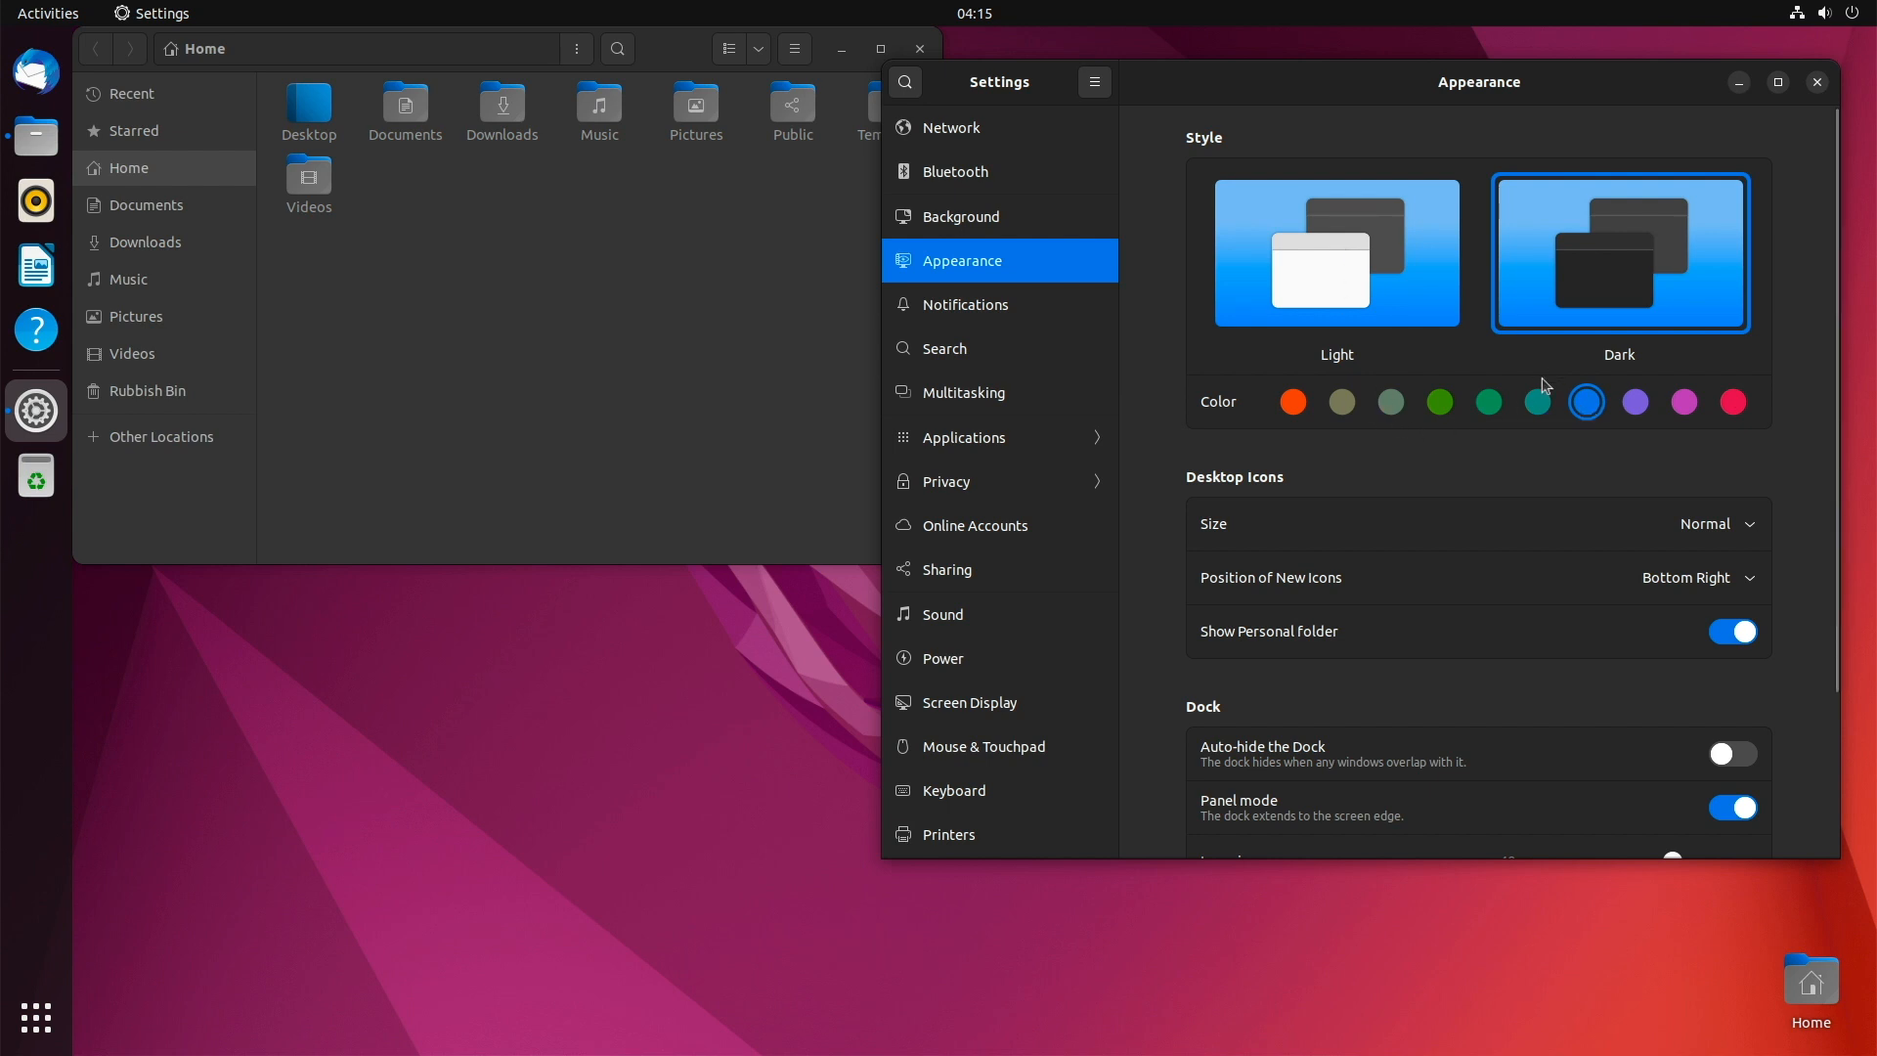
click(1537, 401)
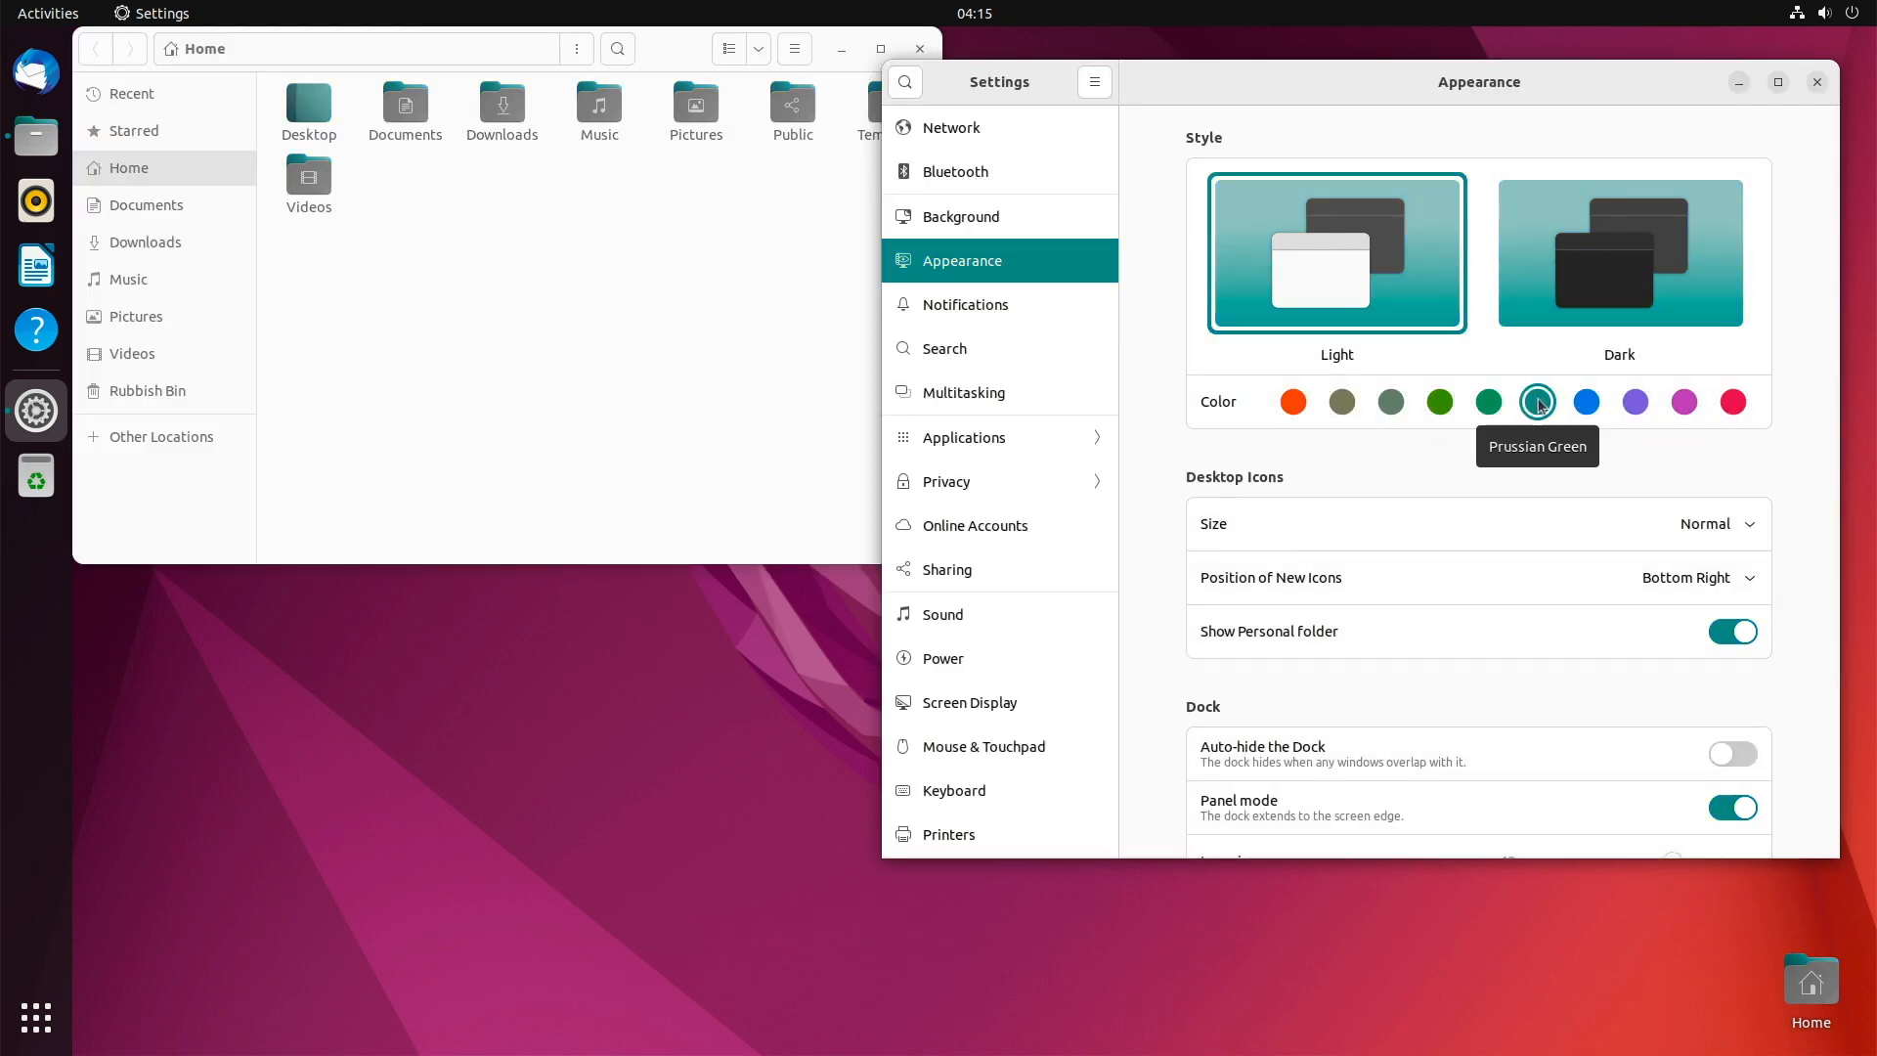
mouse_move(1361, 406)
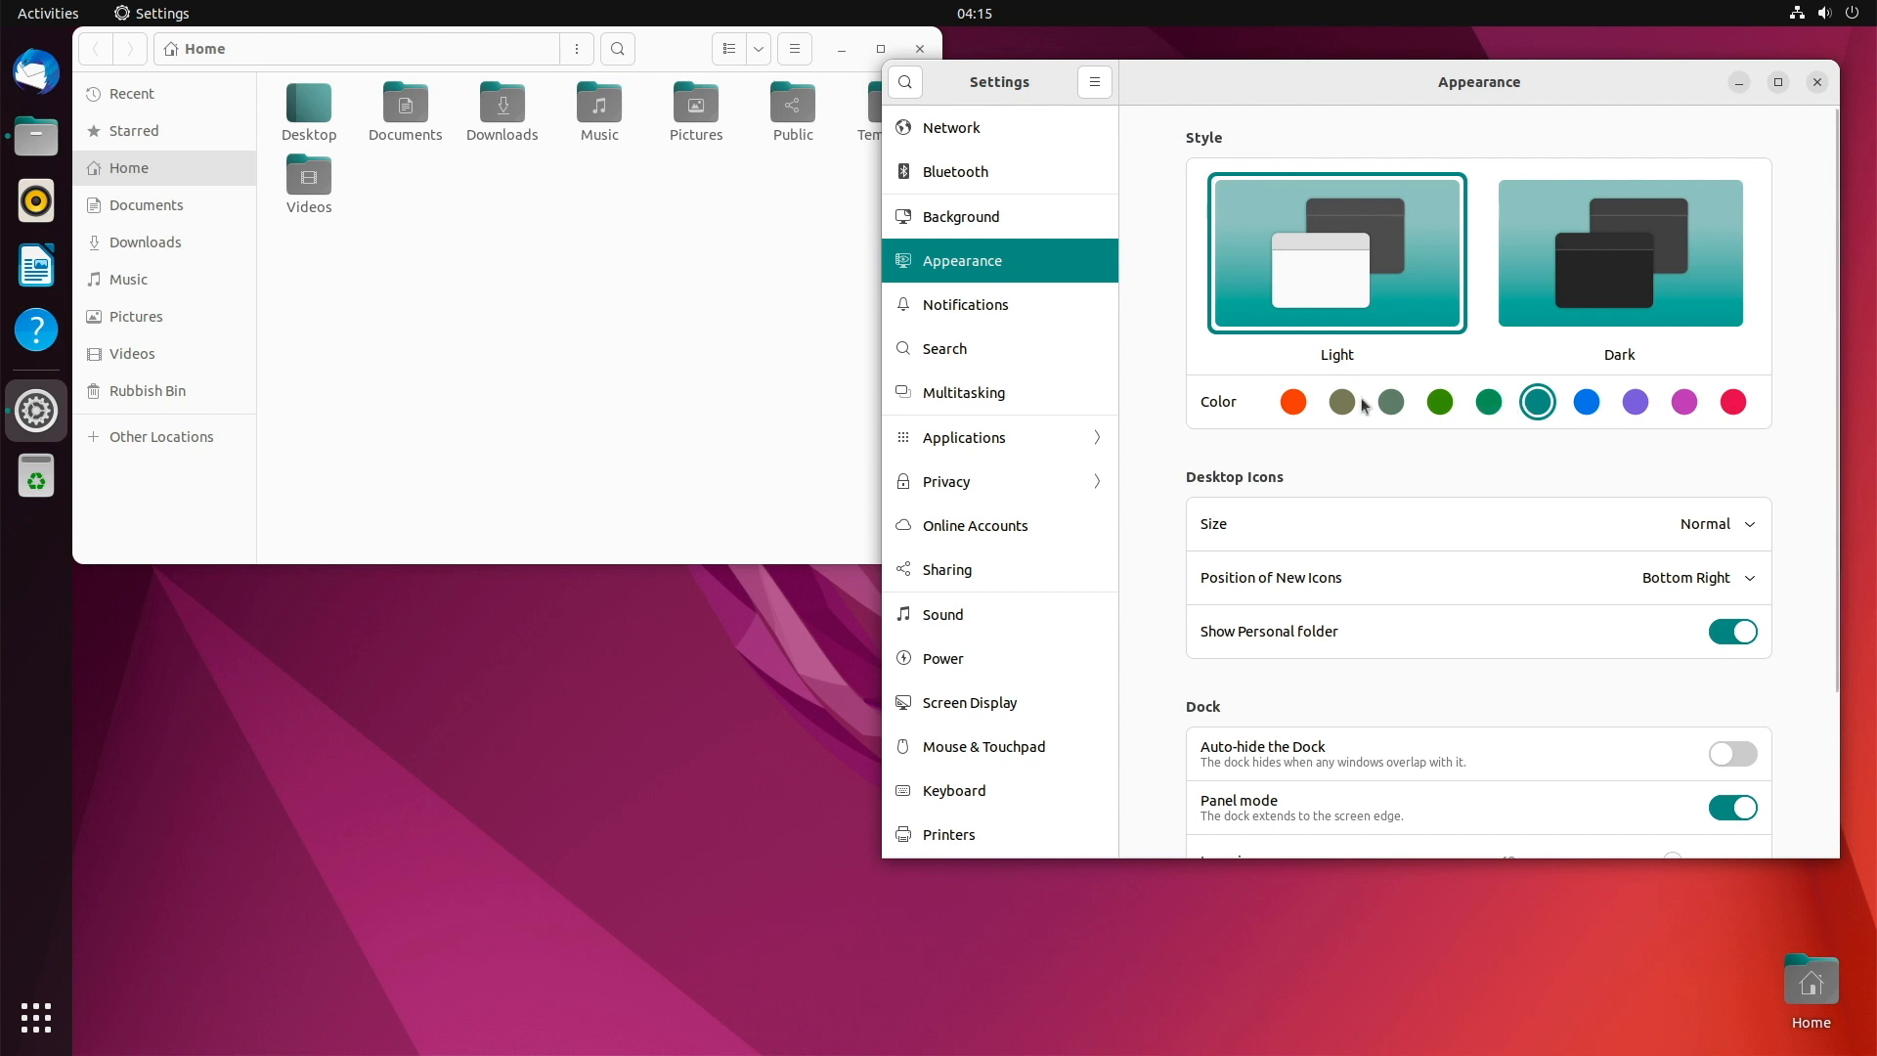
click(1390, 401)
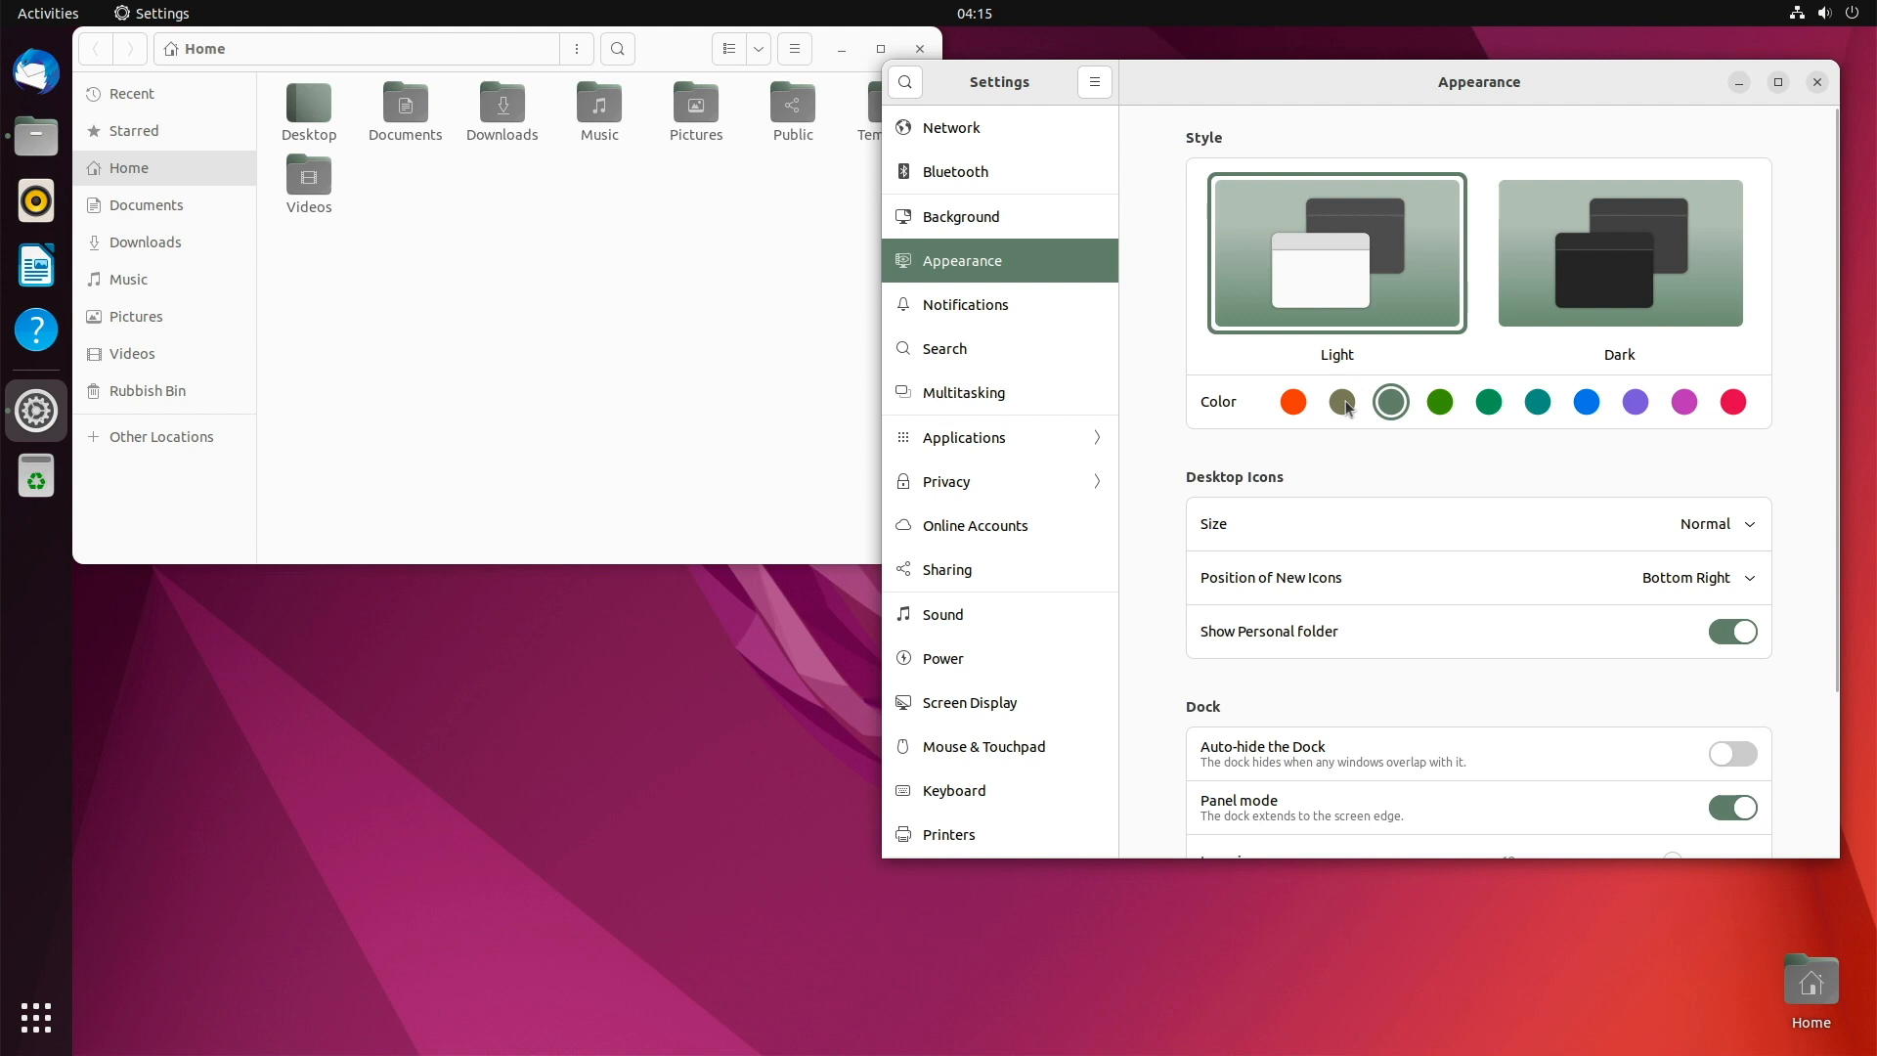
click(1340, 401)
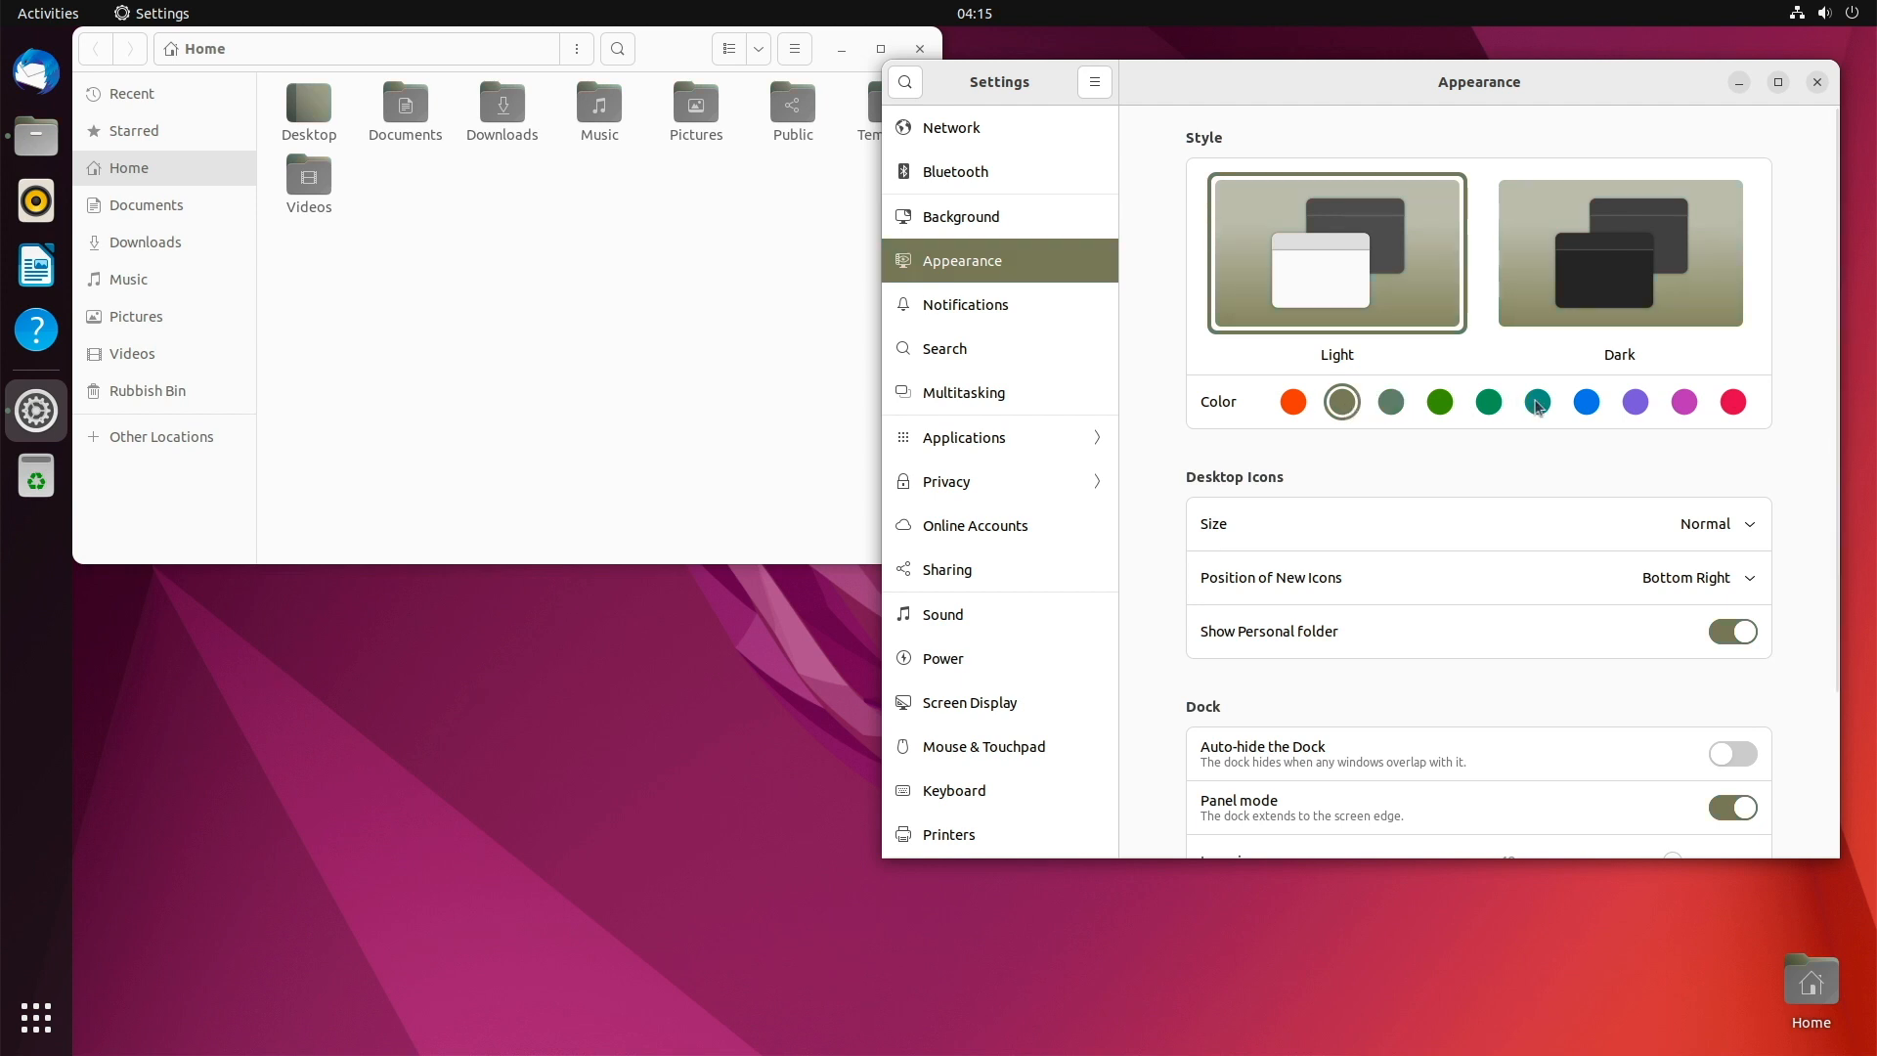
click(1537, 401)
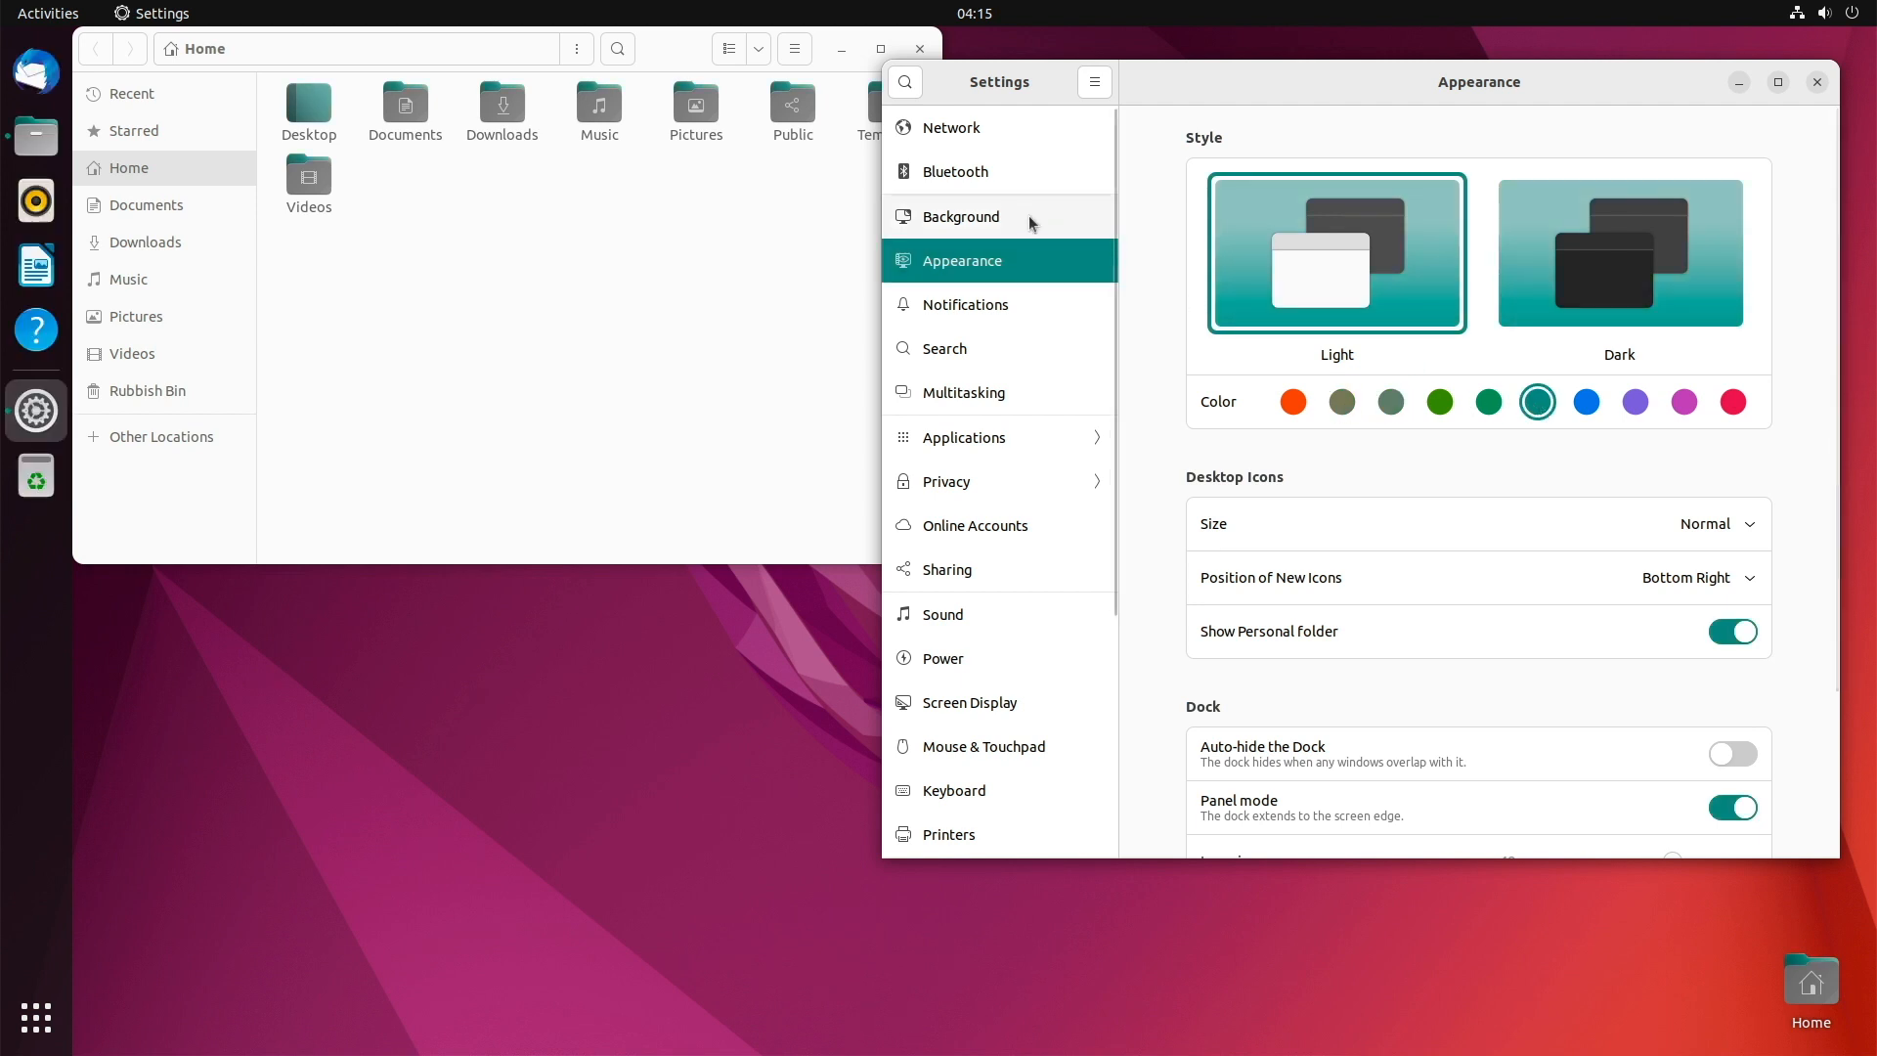
Preview the grey jellyfish wallpaper on a cleared desktop, then switch back to purple jellyfish.
click(960, 217)
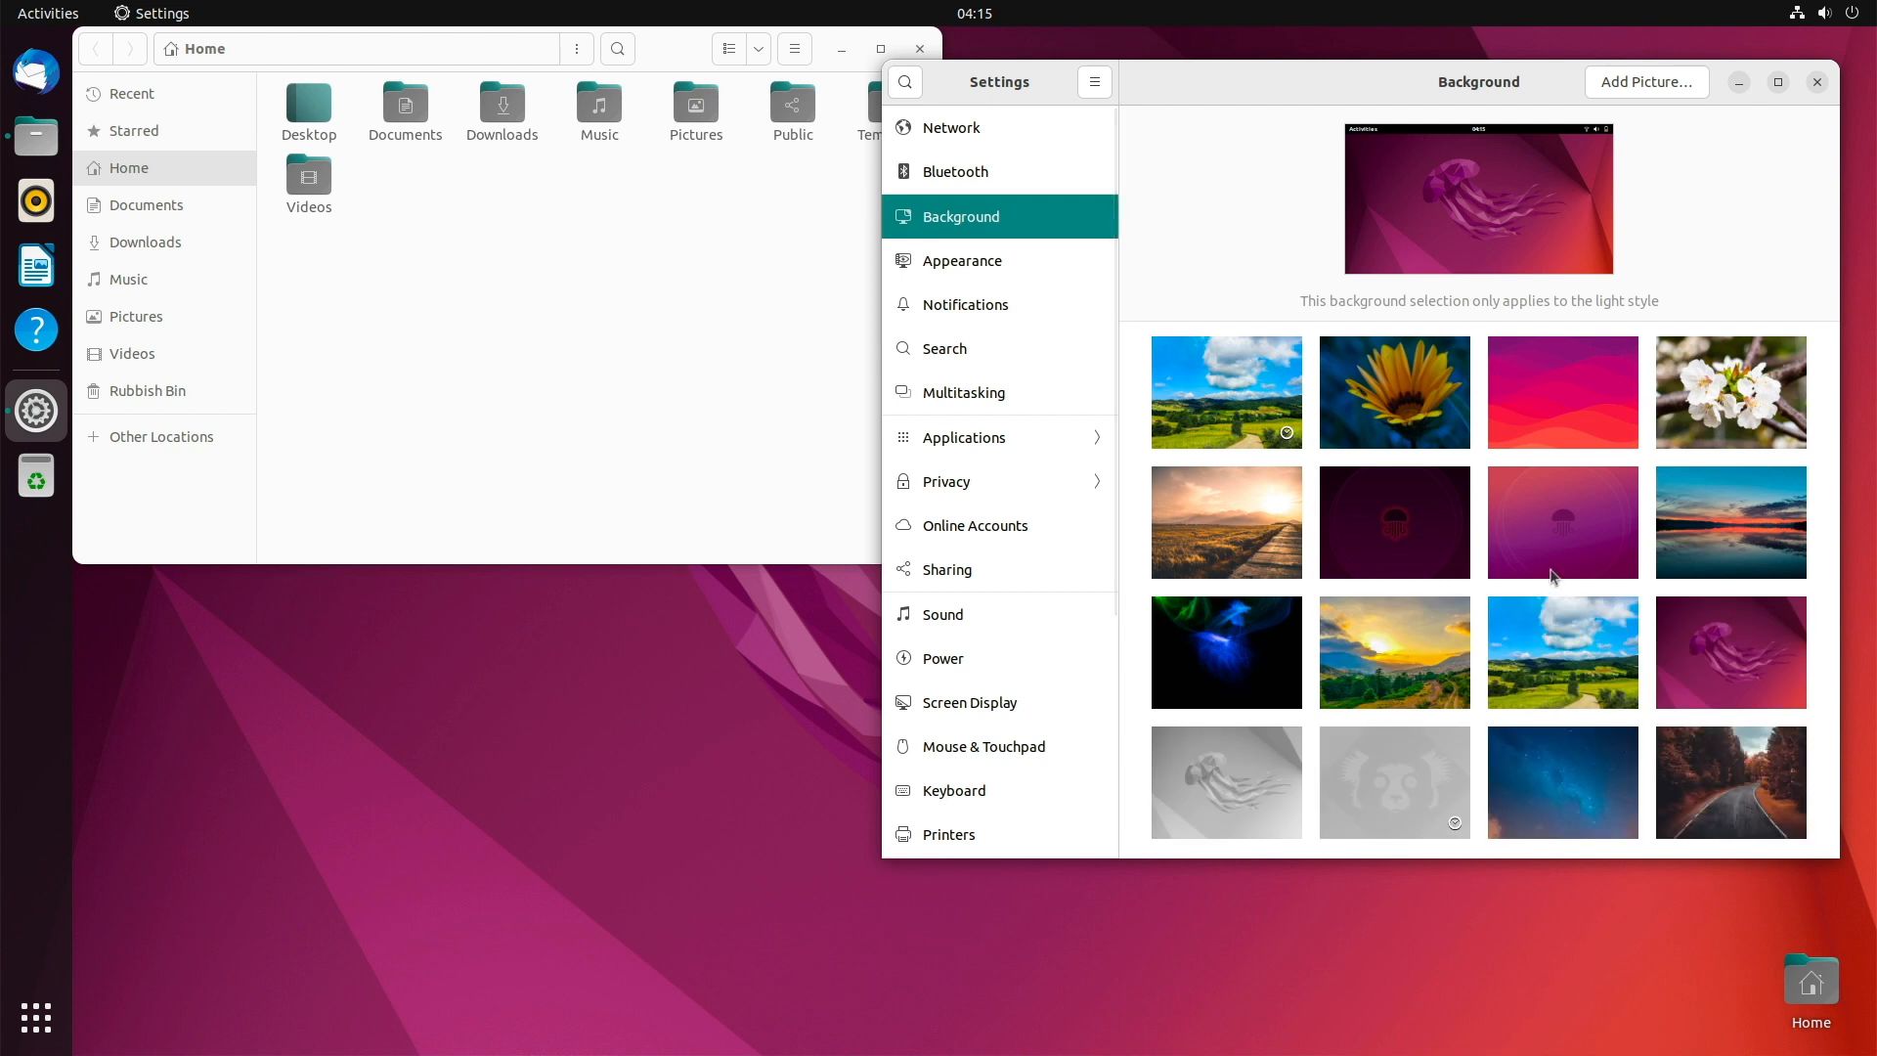
click(1226, 782)
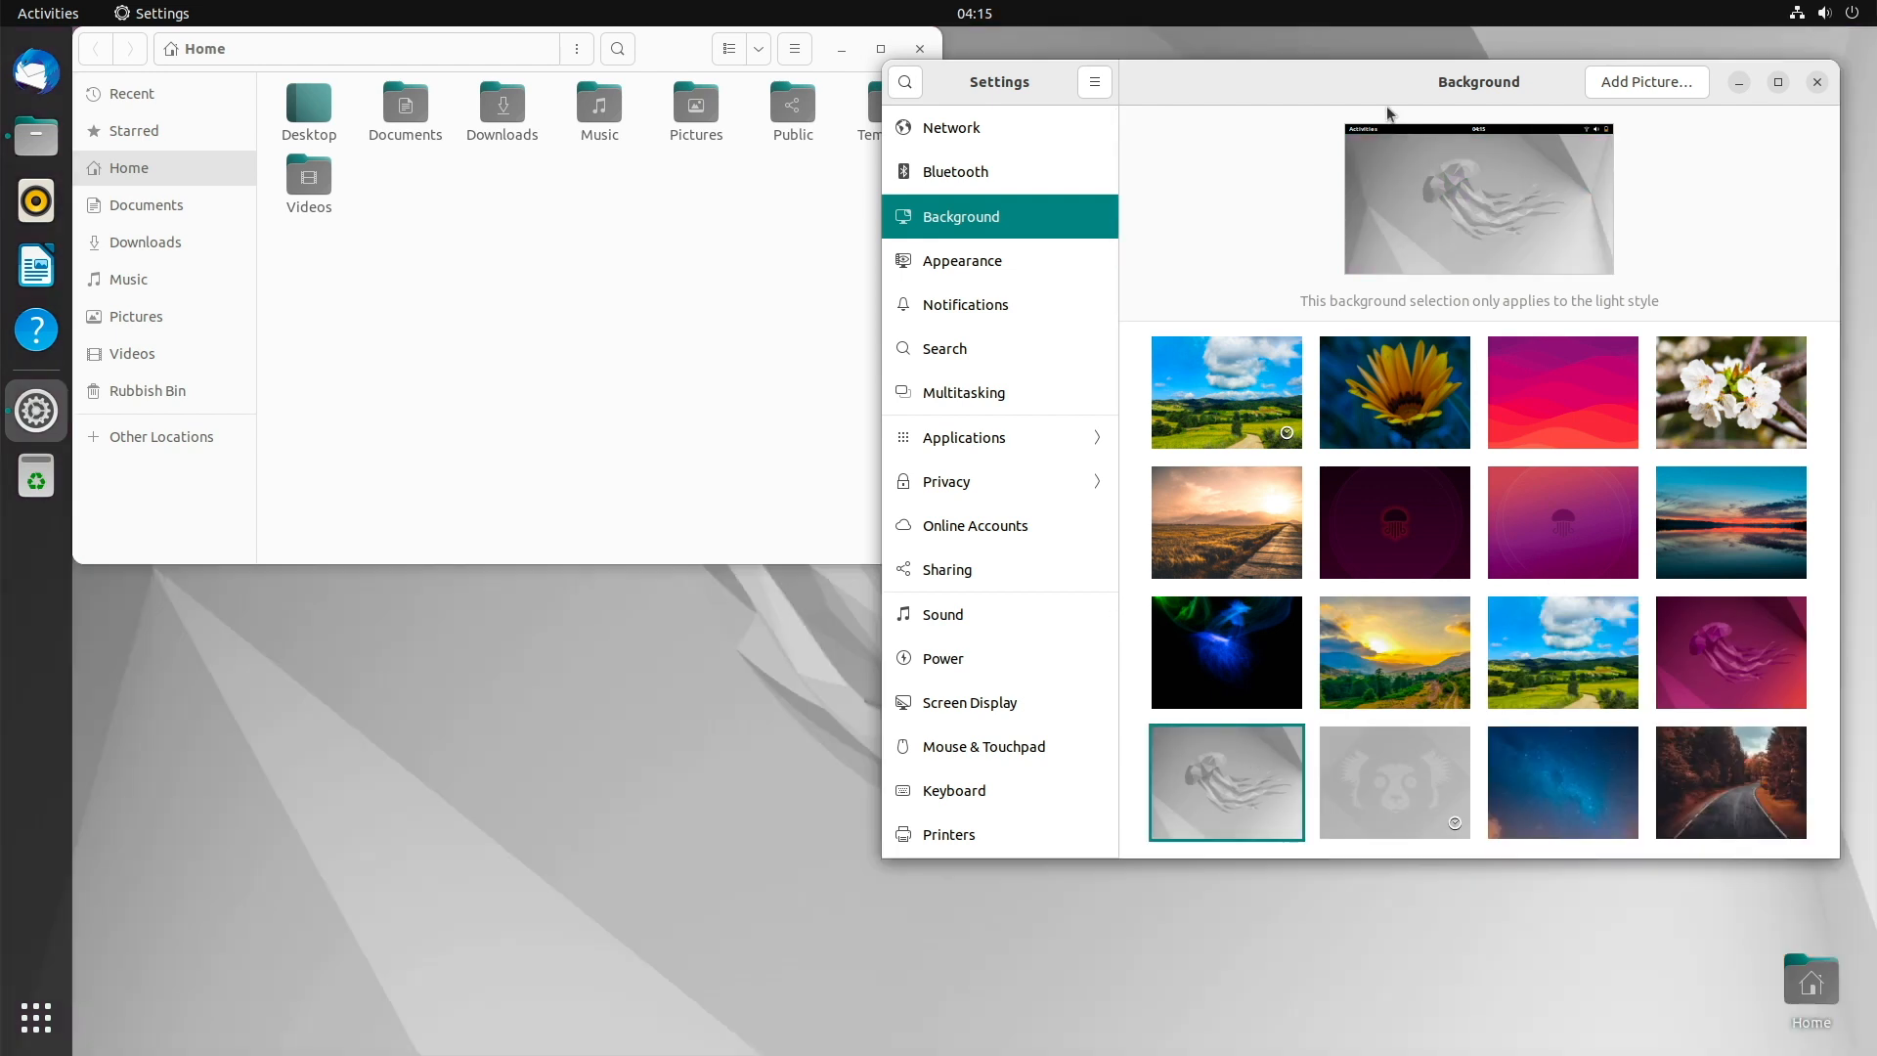
click(1818, 81)
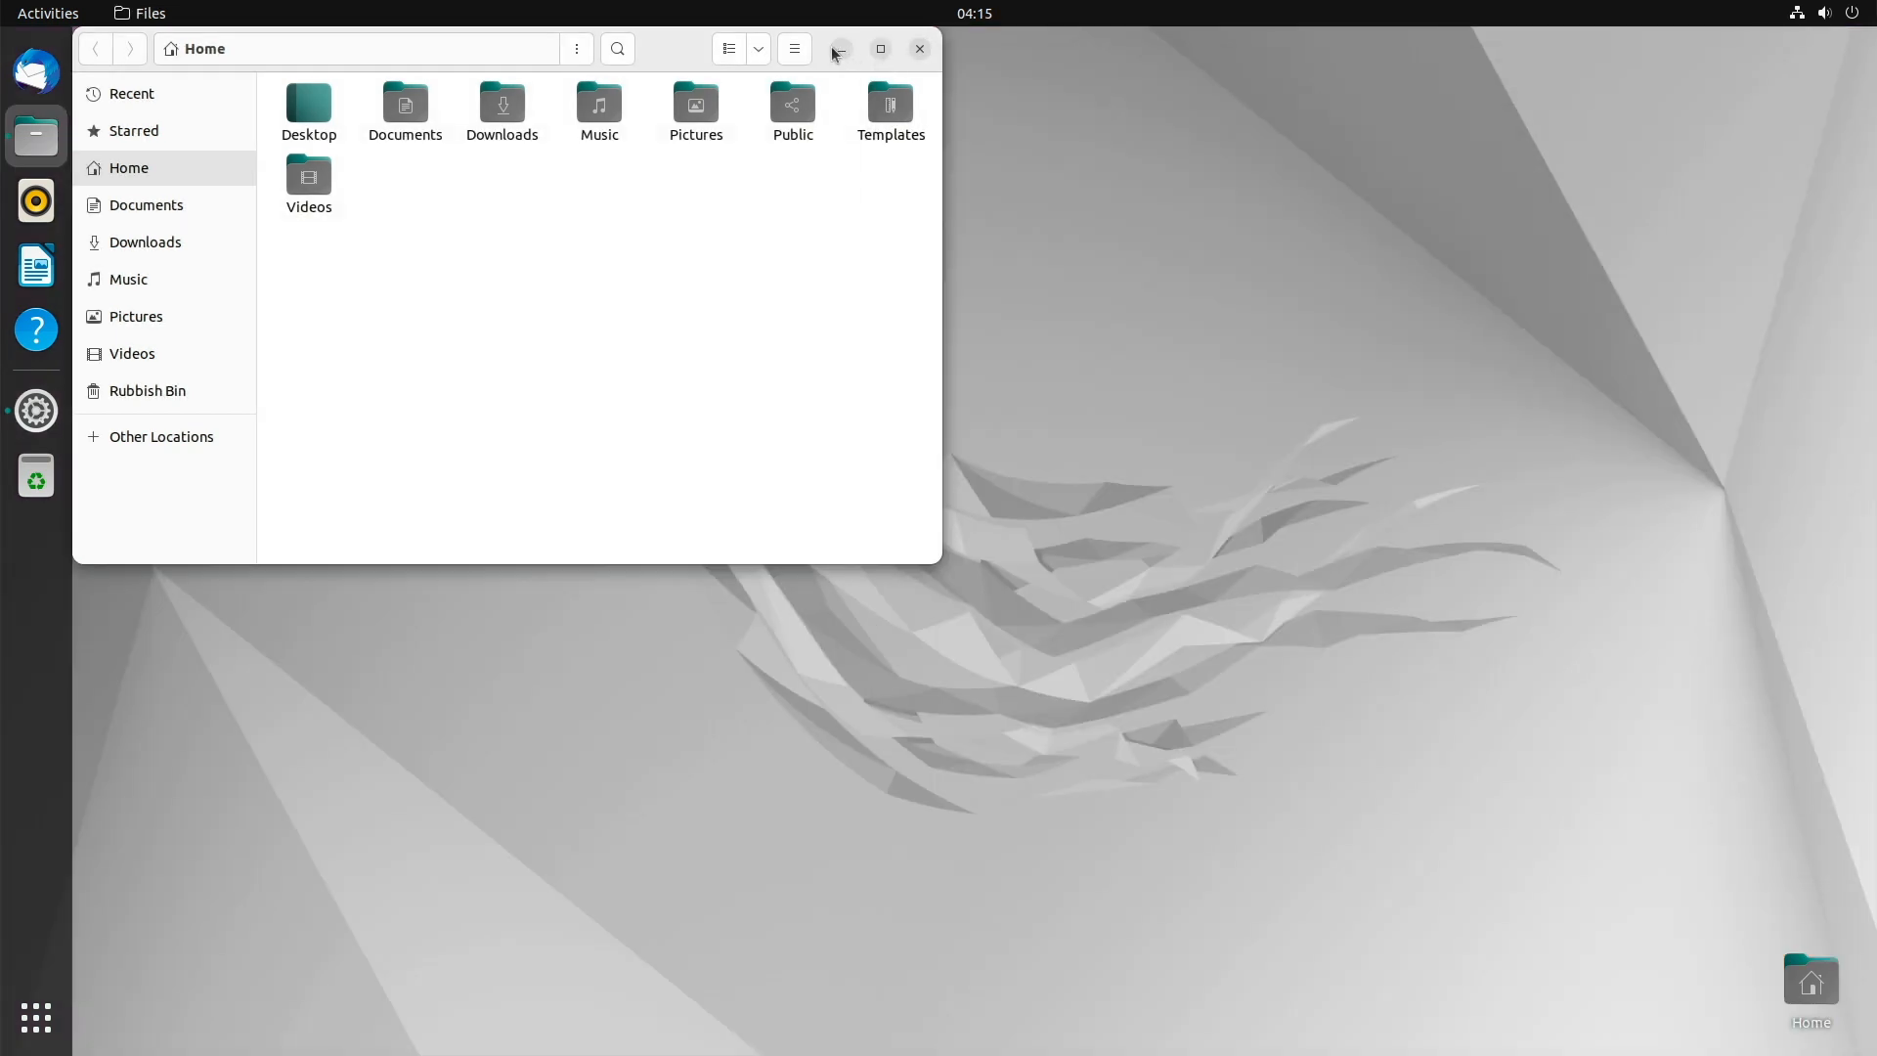
click(919, 49)
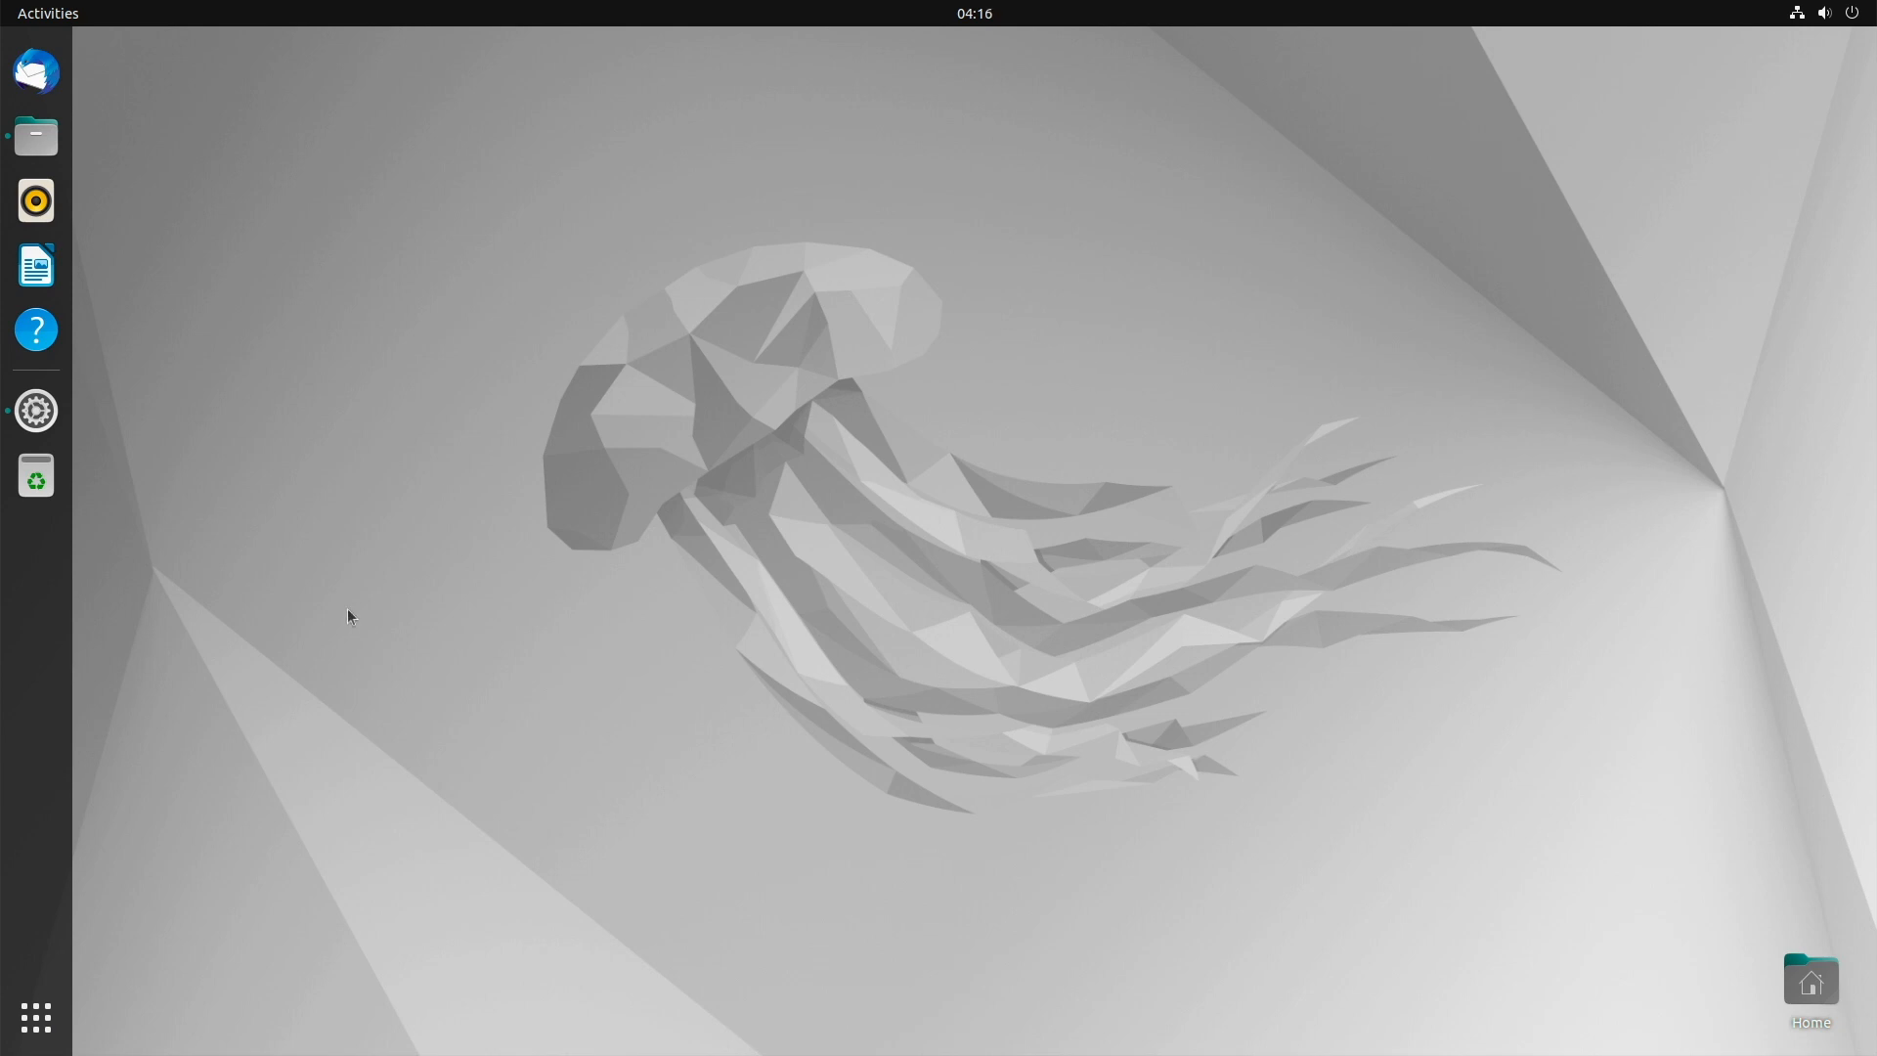
click(35, 409)
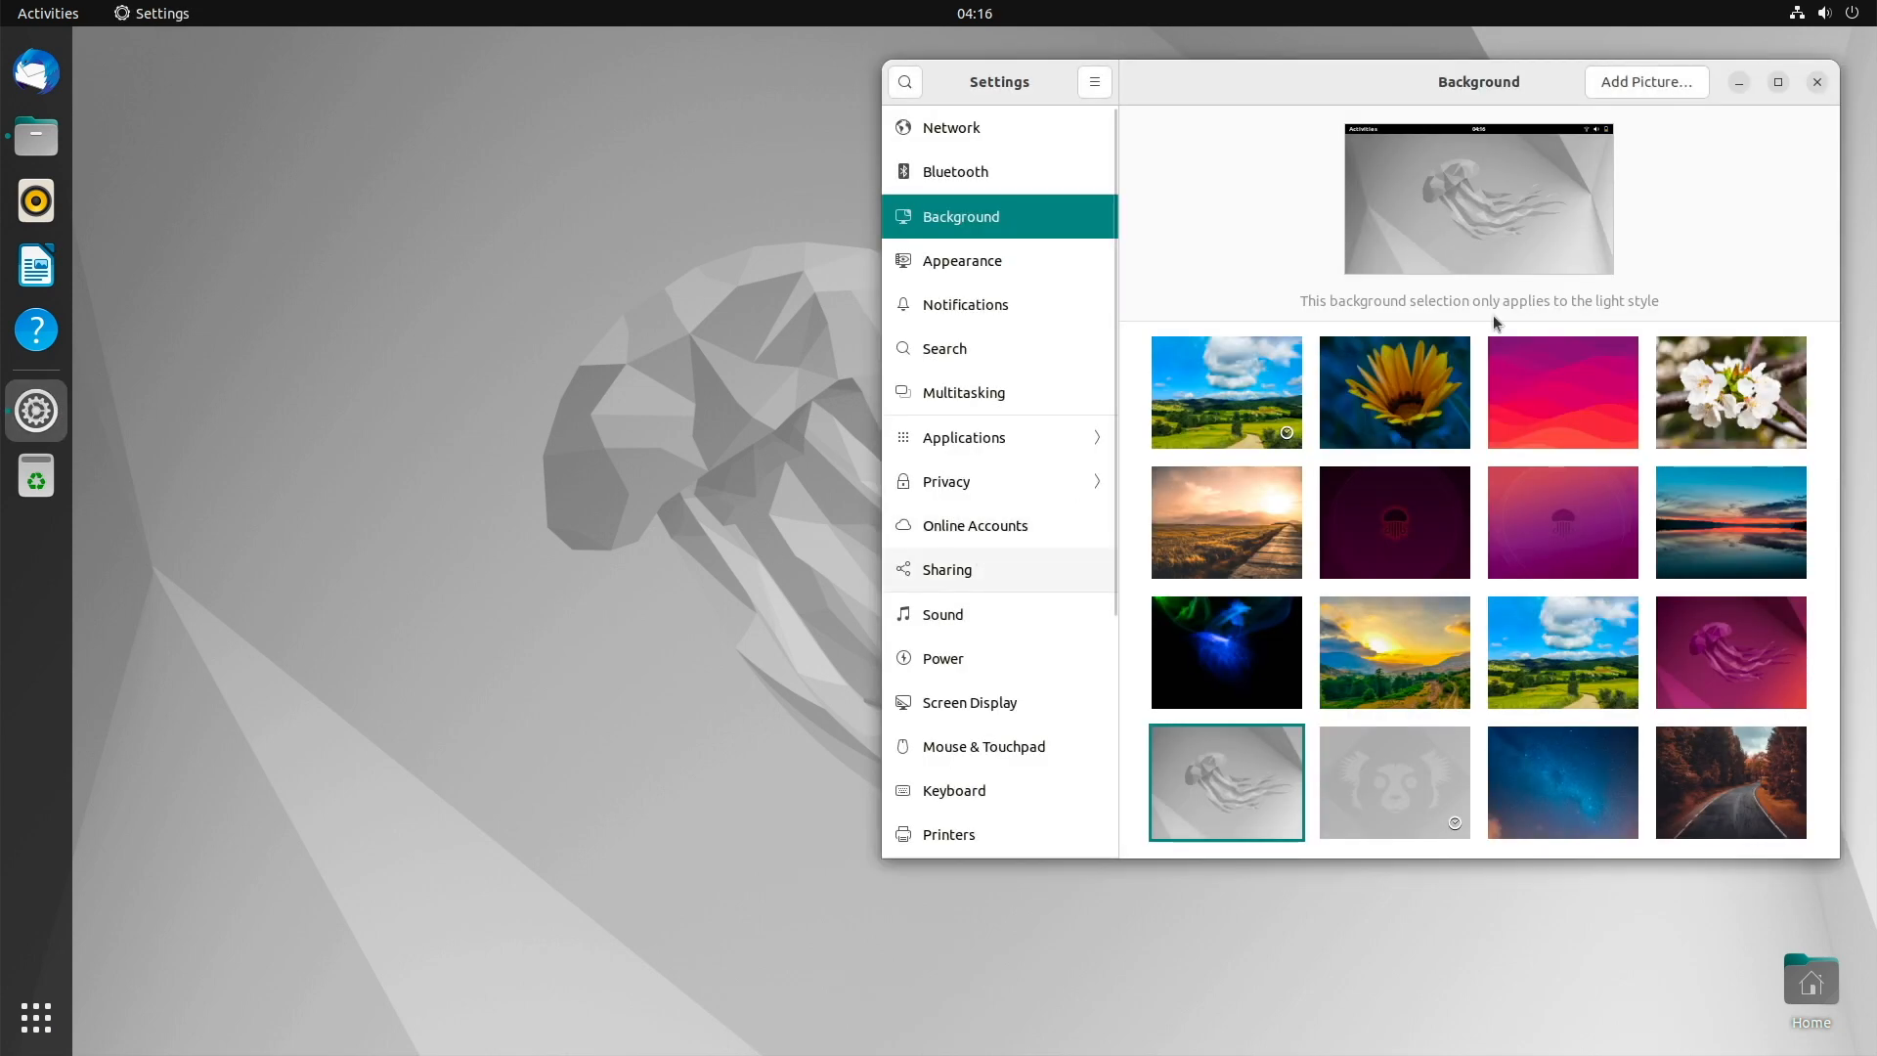
mouse_move(1668, 619)
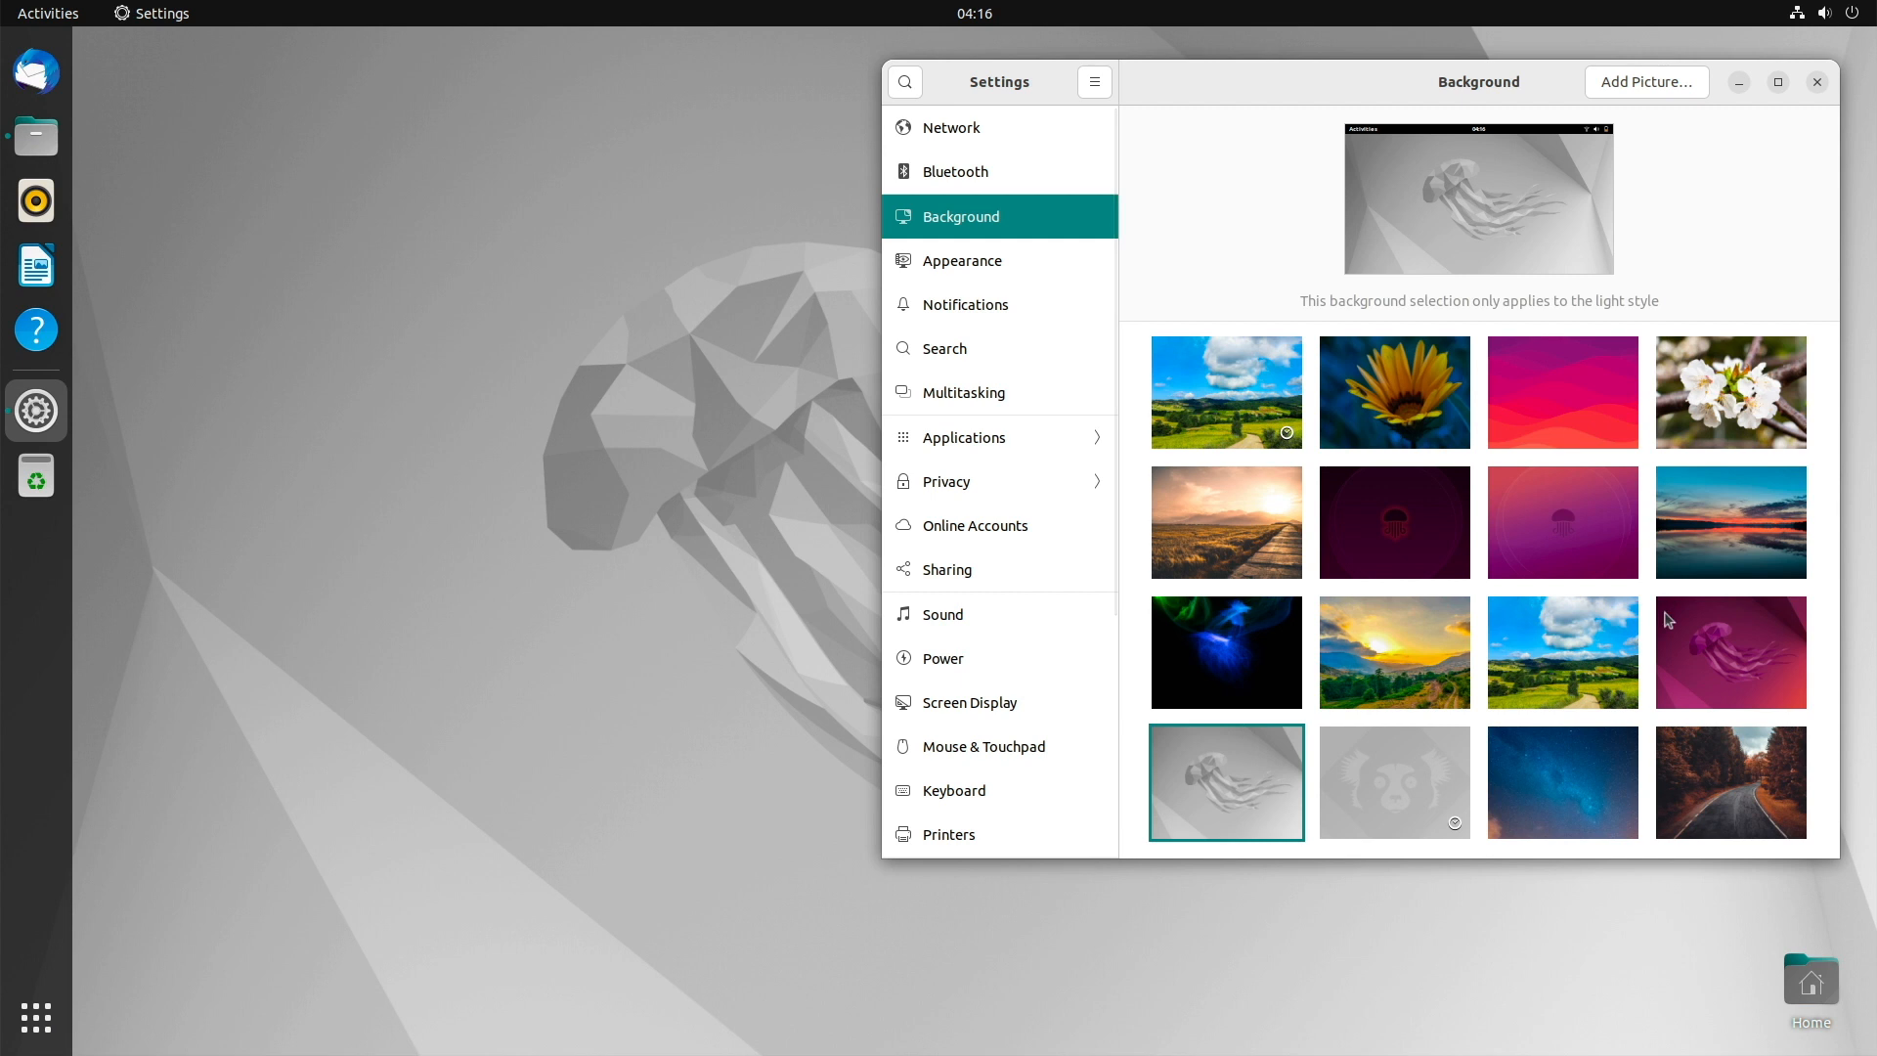
mouse_move(1298, 380)
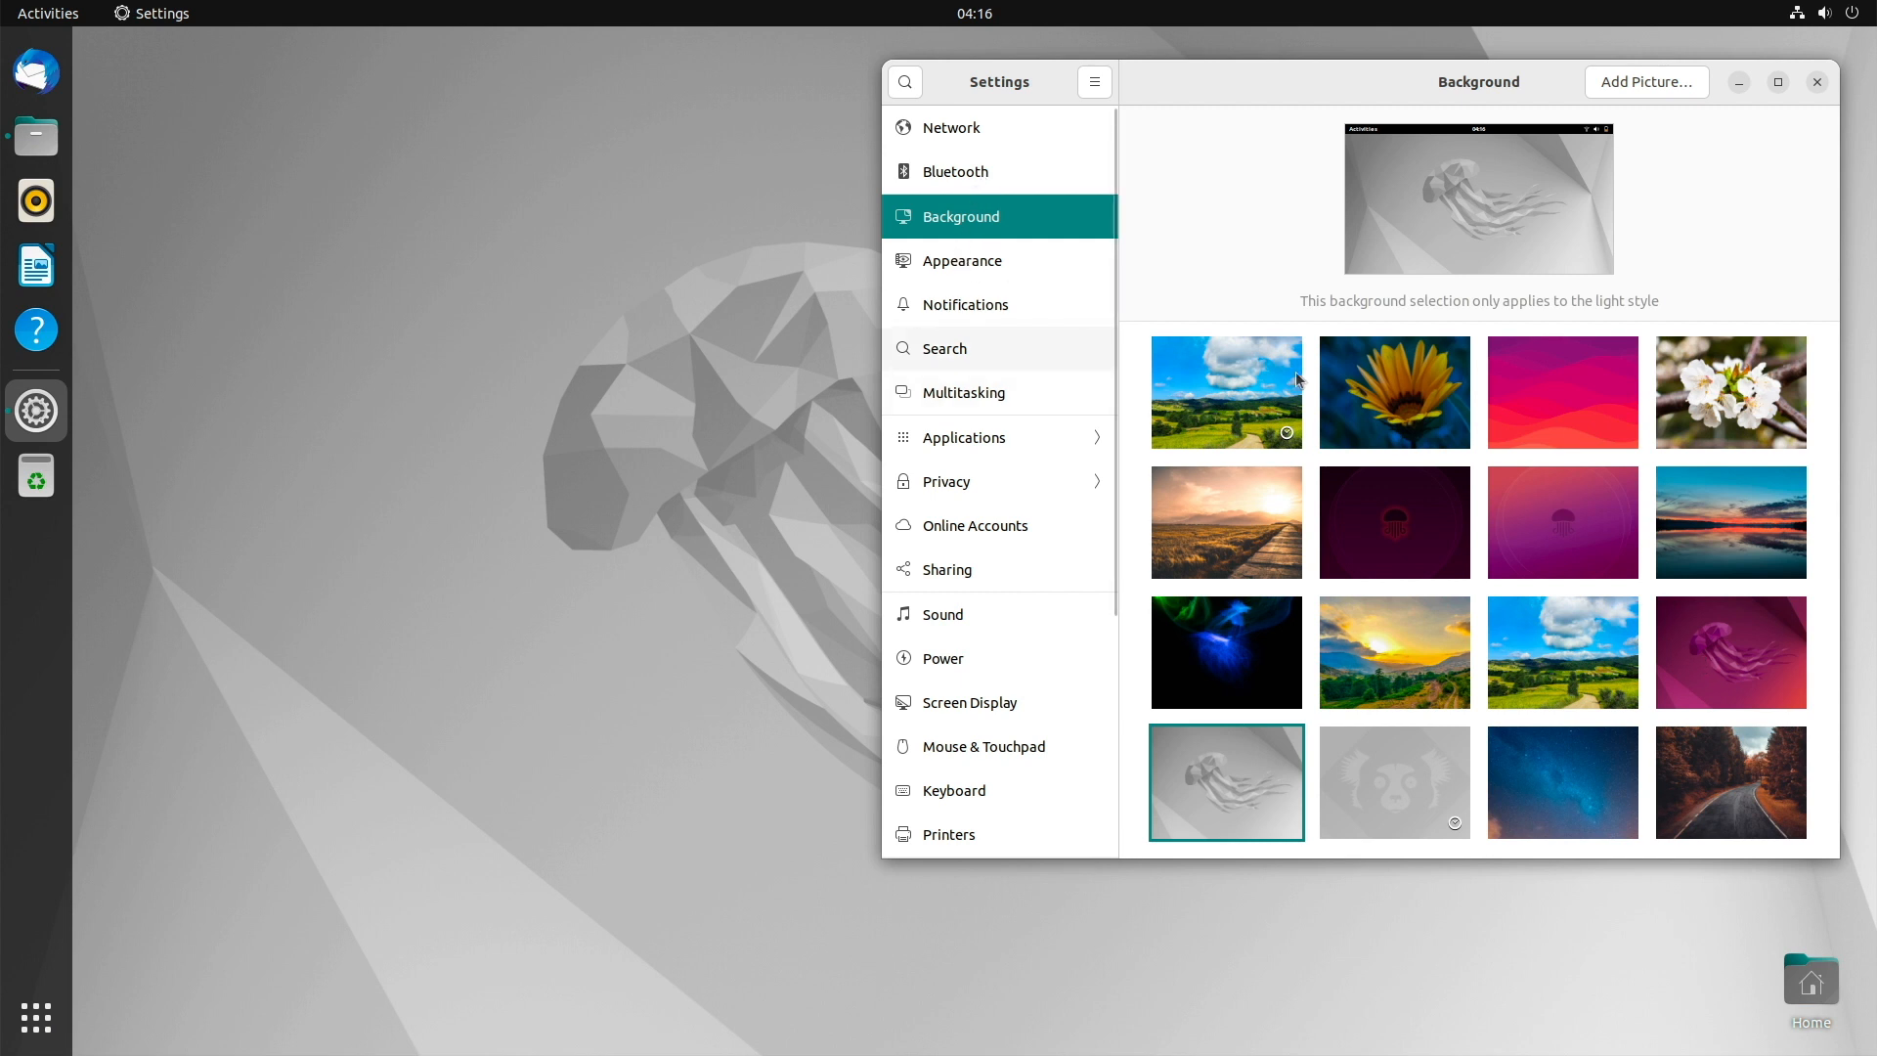
click(1729, 651)
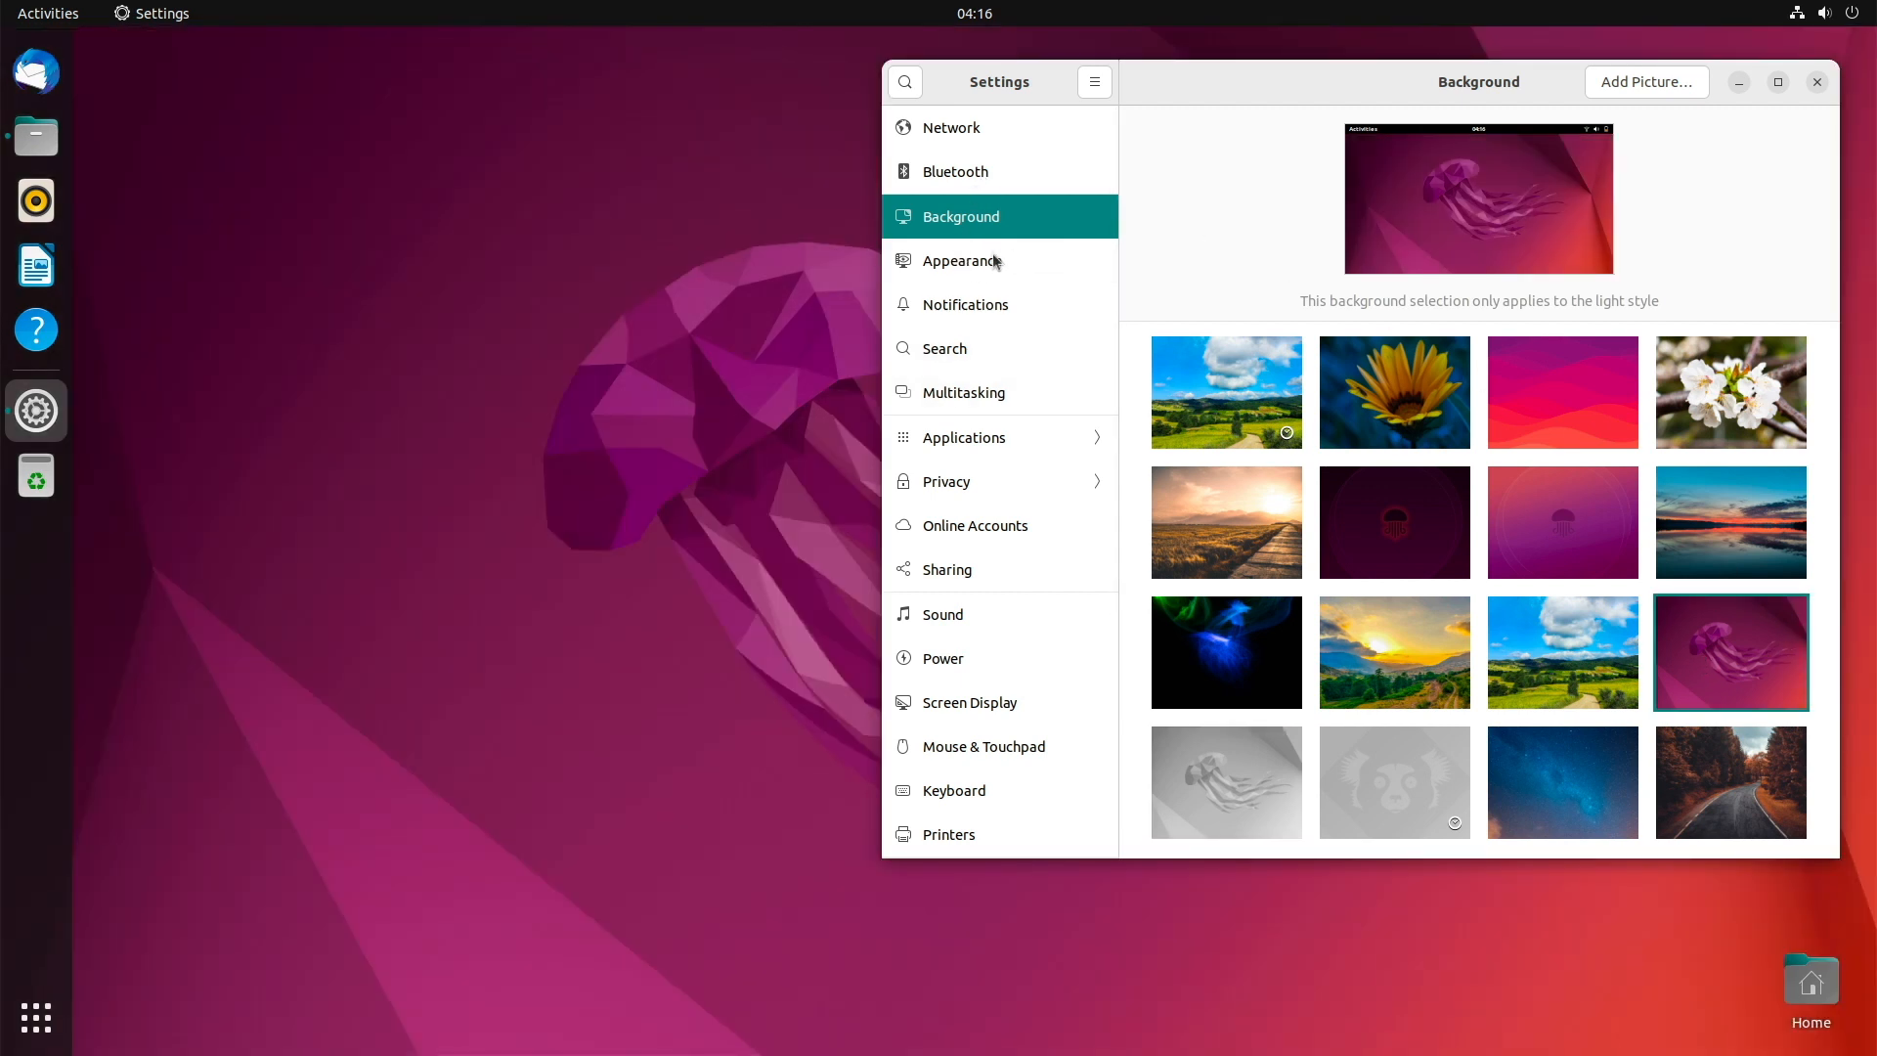
In Appearance settings, turn off the dock's panel mode so it floats.
click(961, 260)
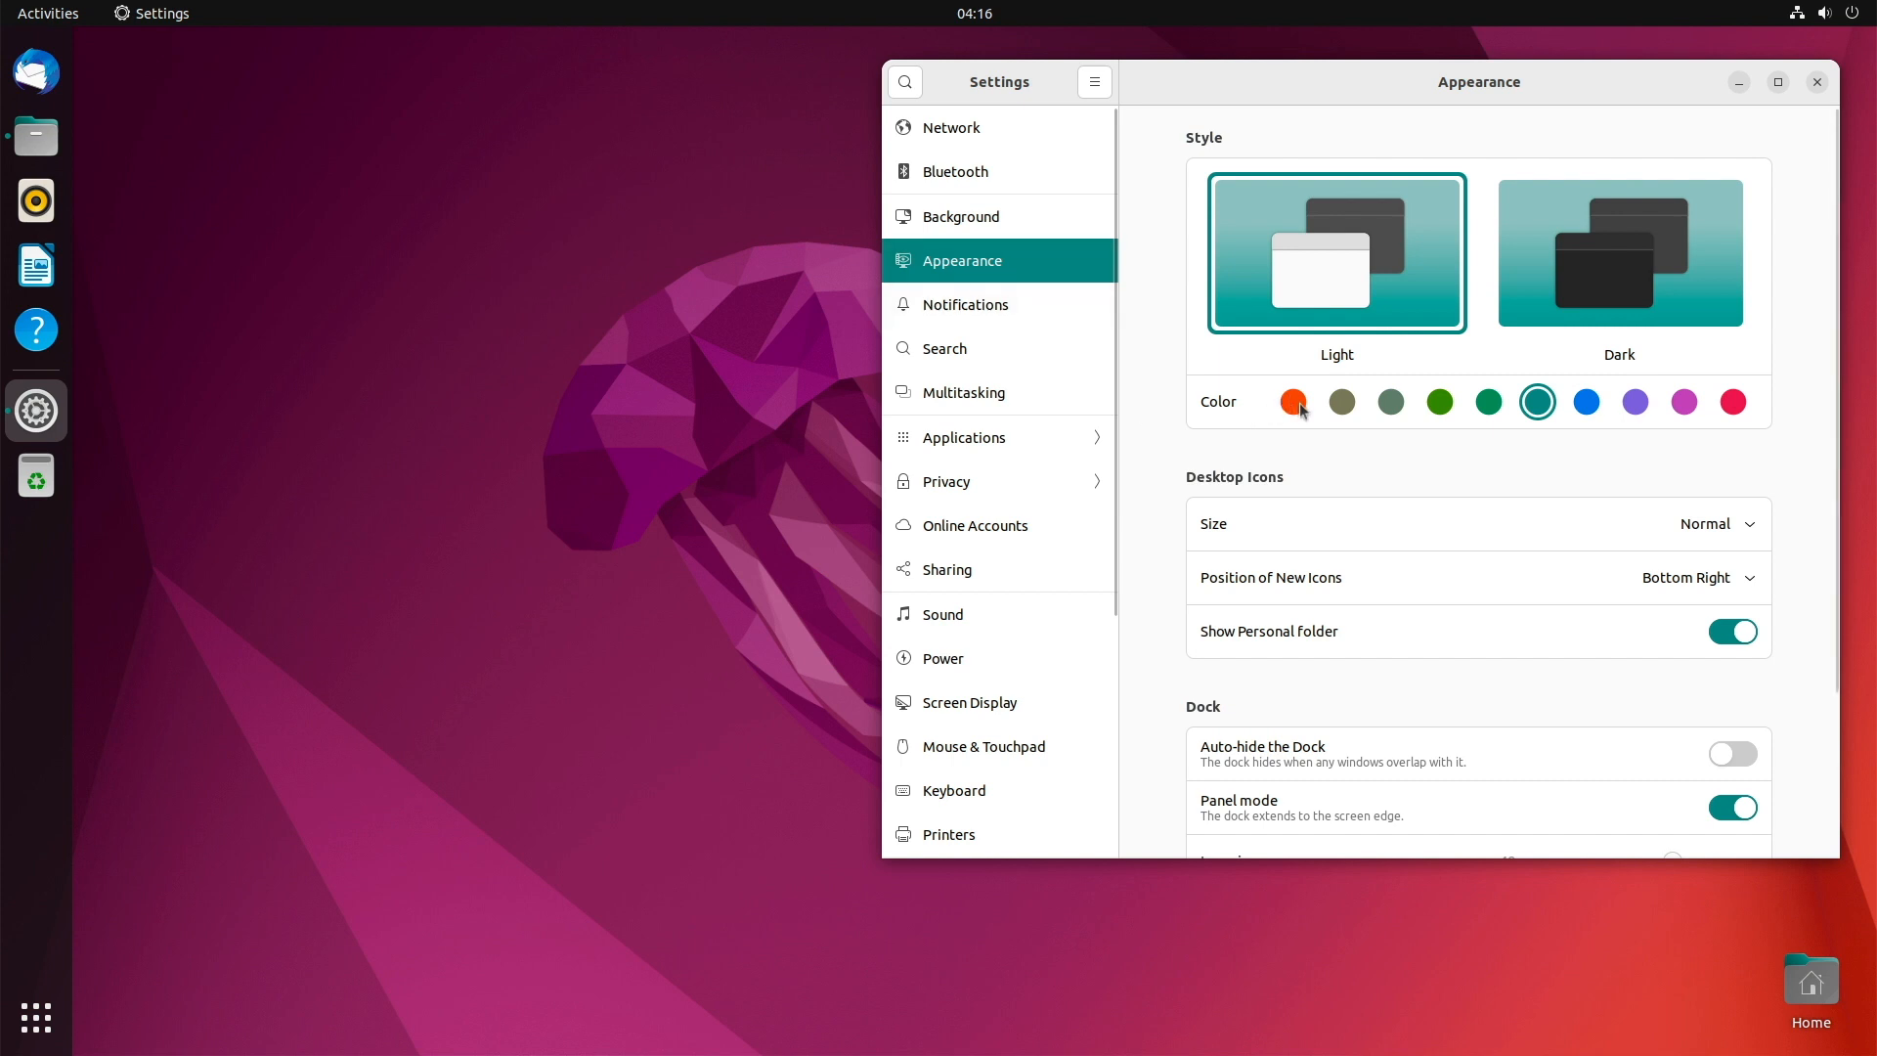
click(1292, 401)
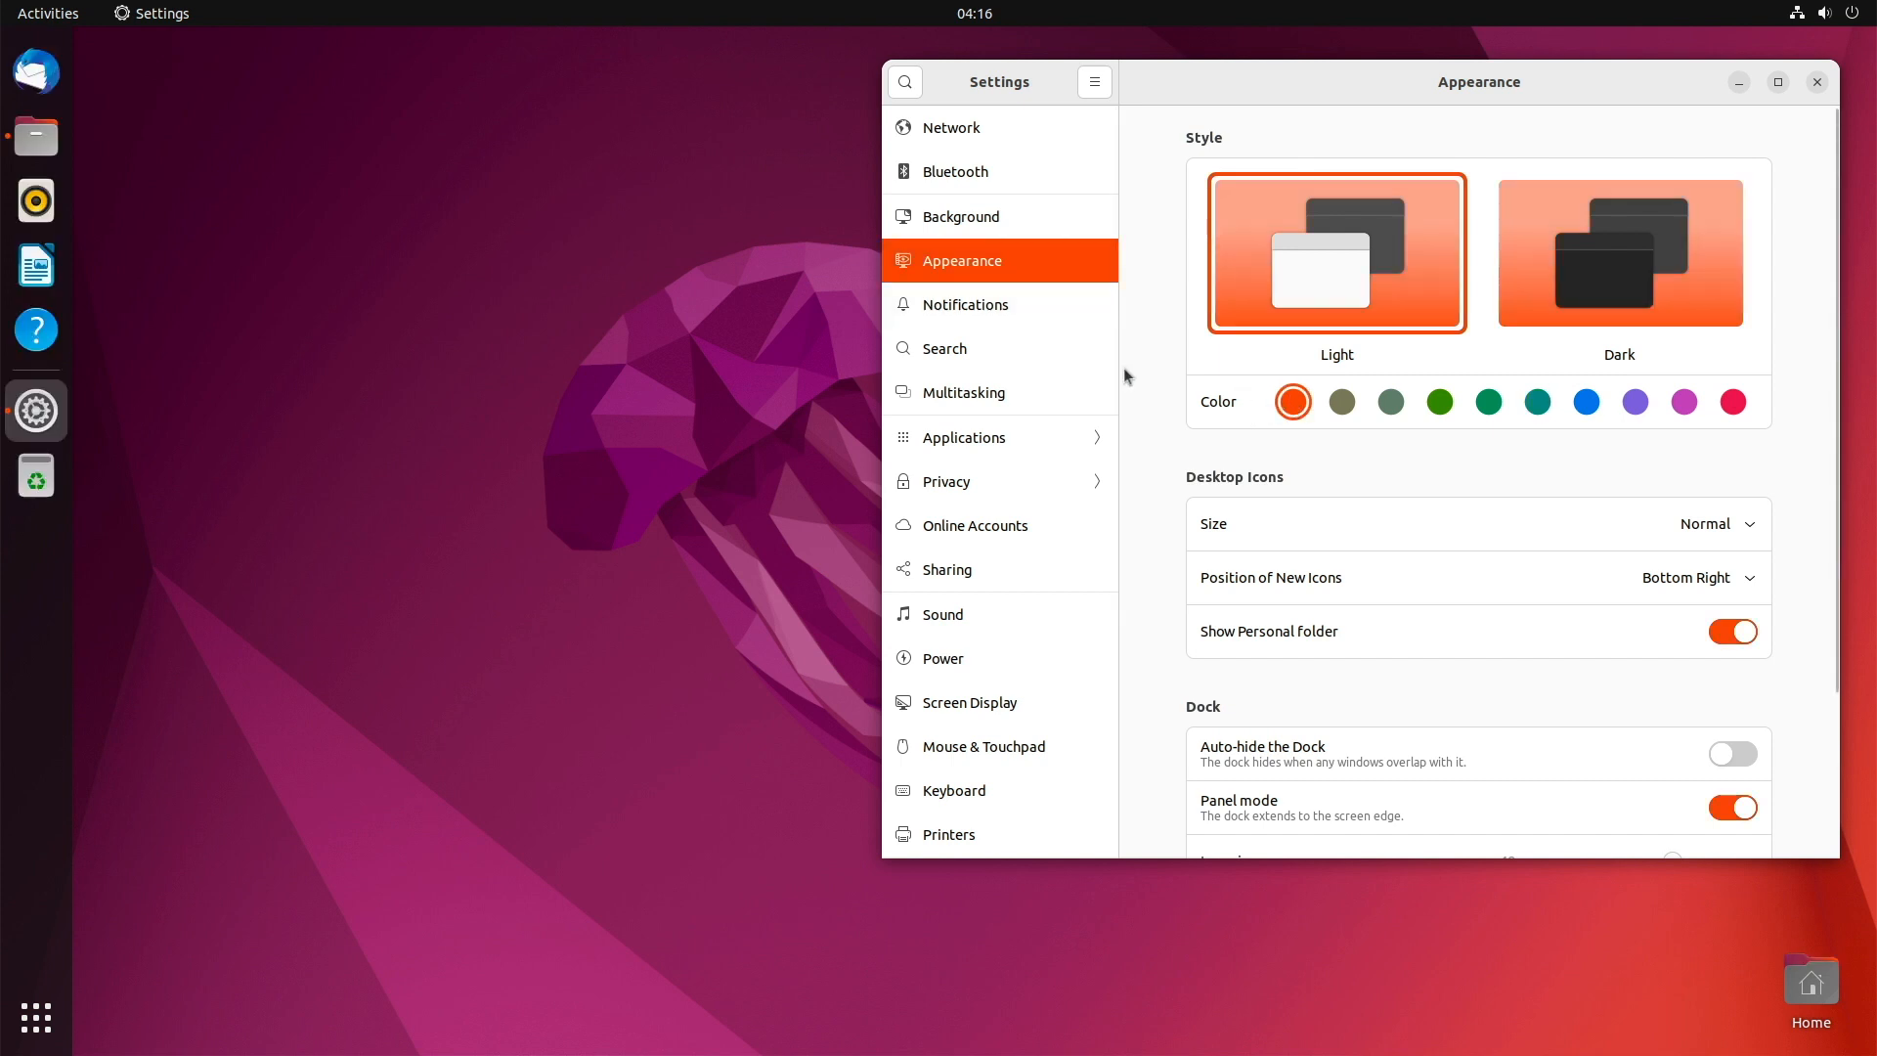
mouse_move(1218, 89)
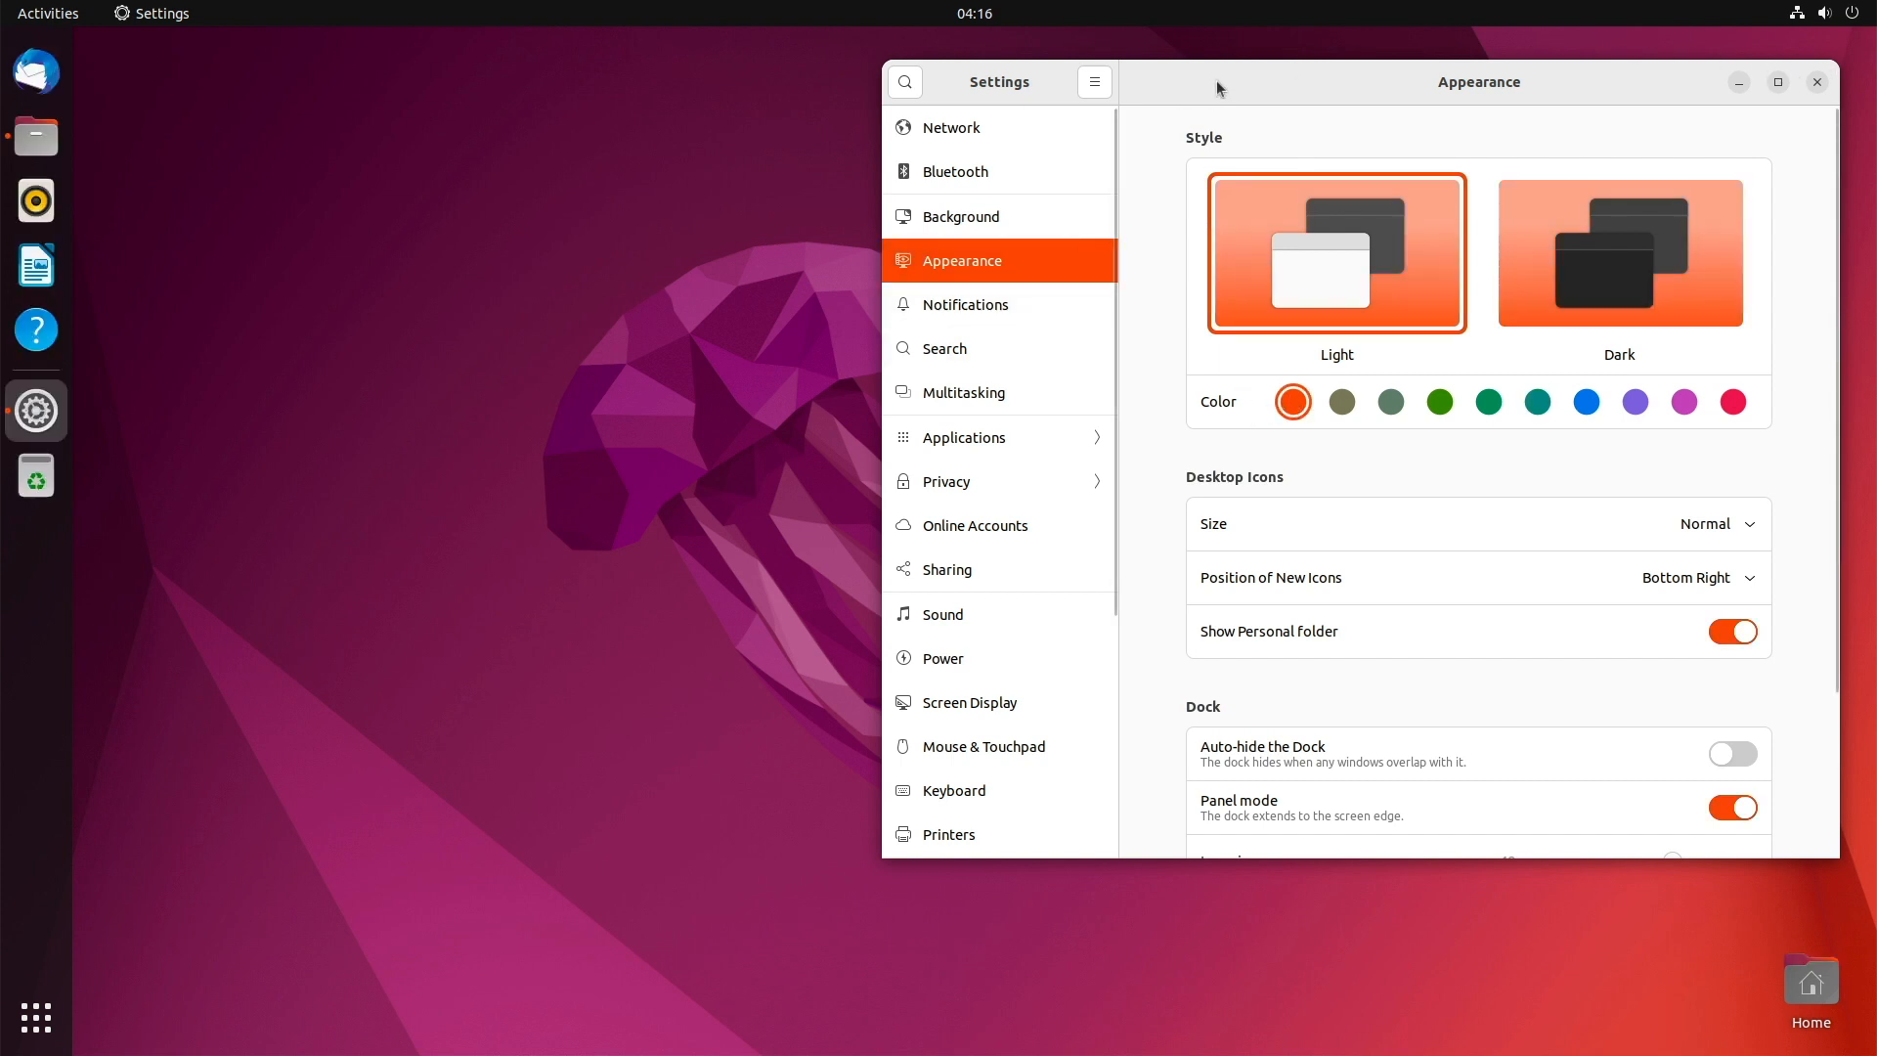
mouse_move(1354, 89)
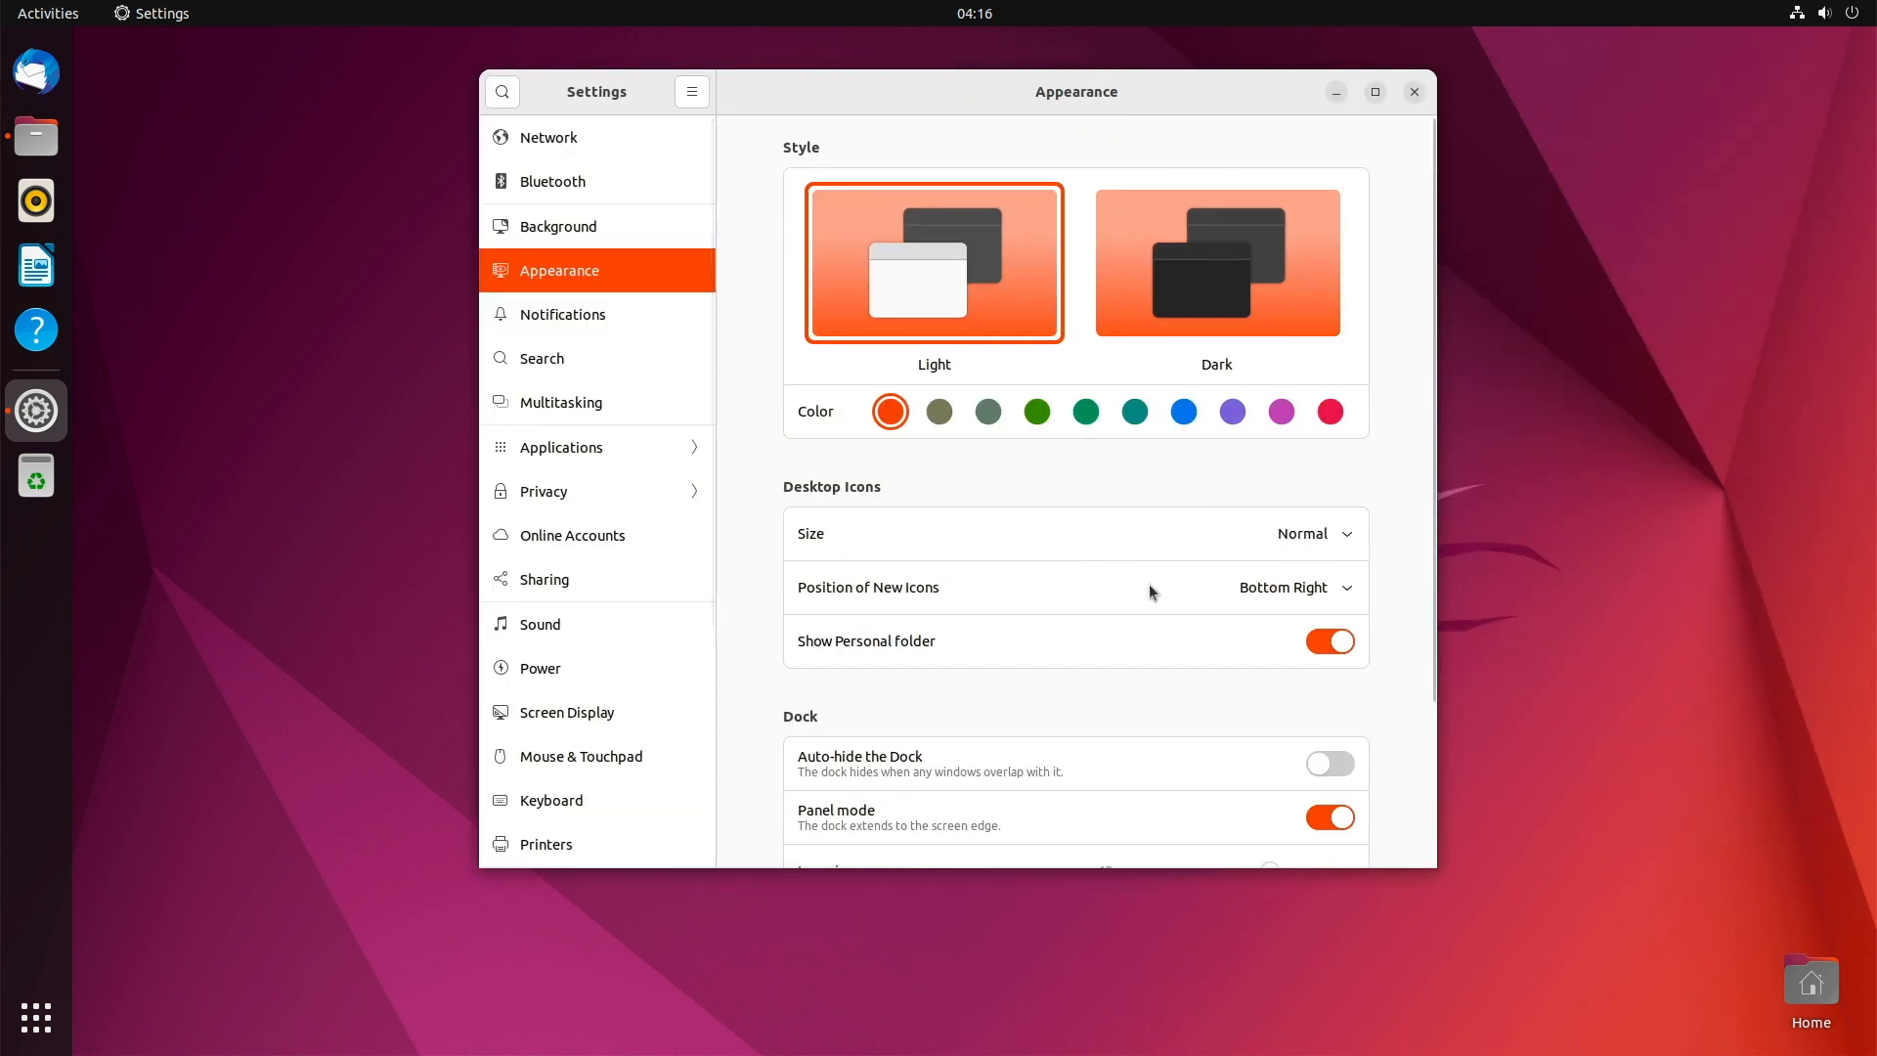
scroll(down, 3)
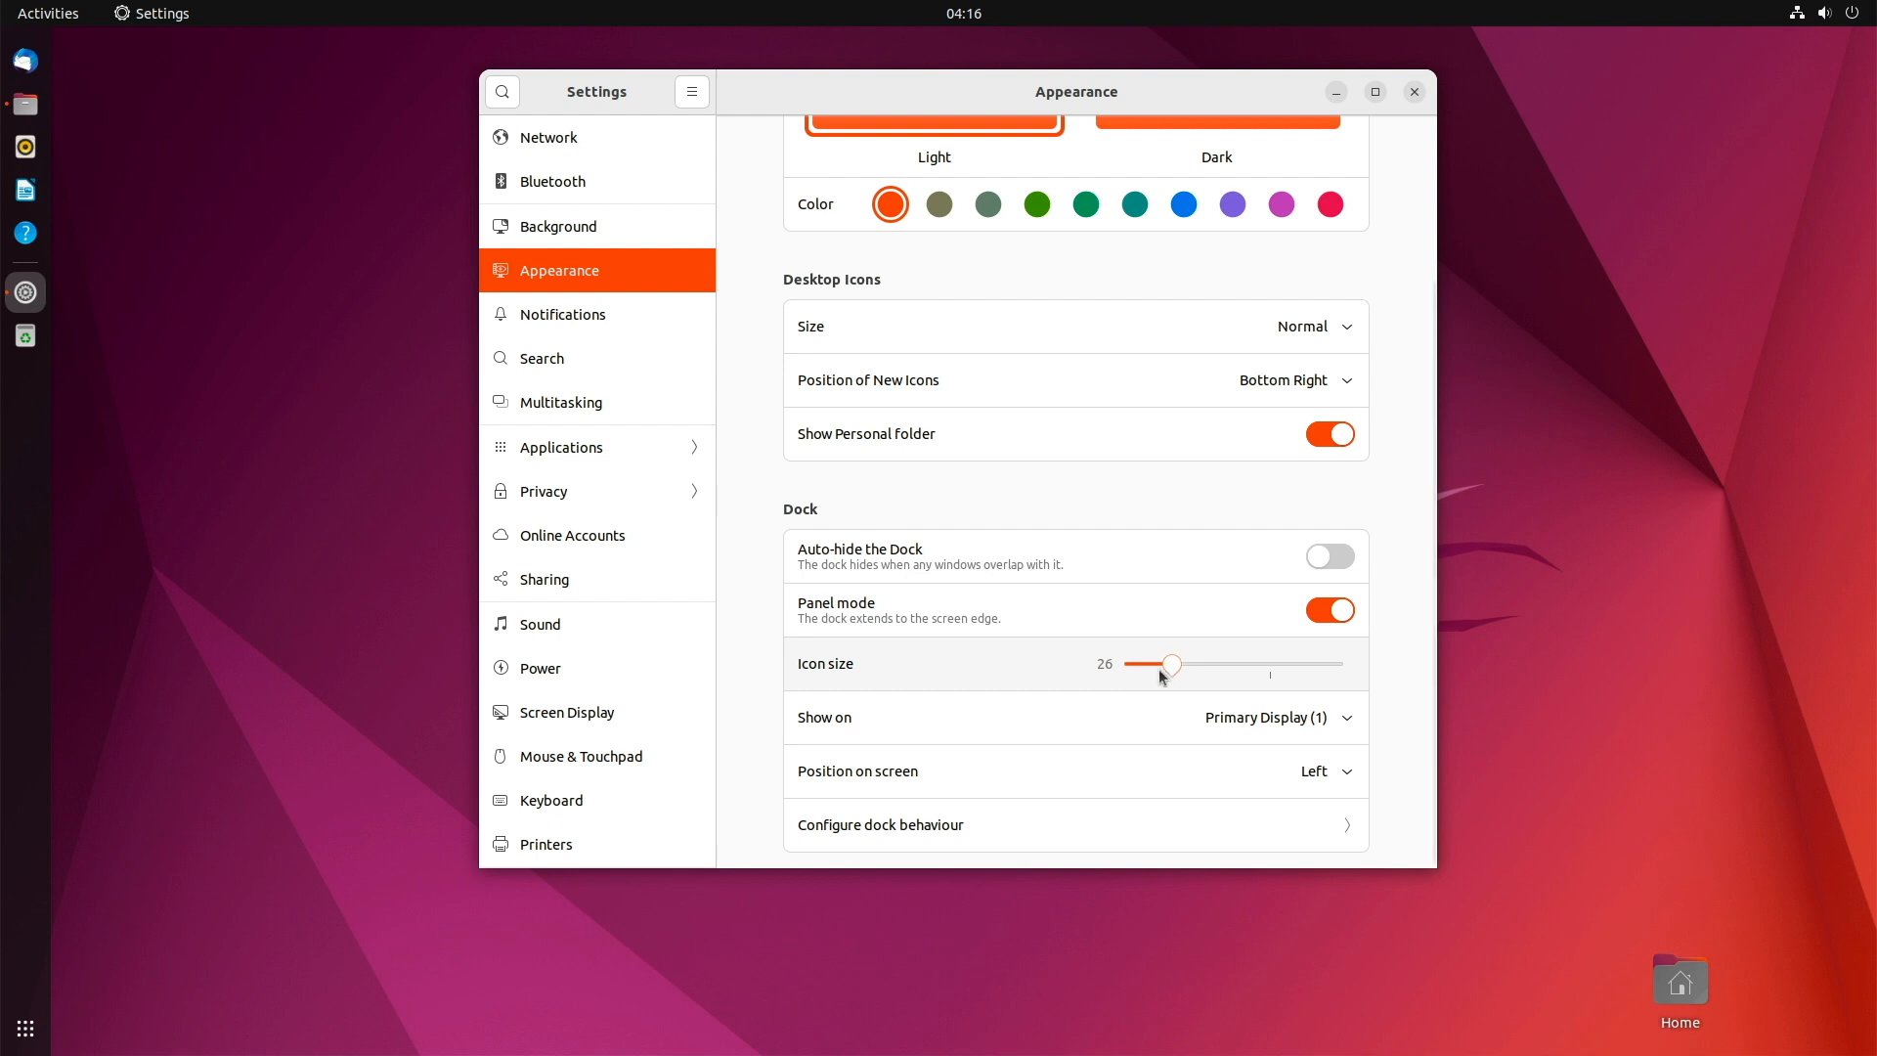
click(1329, 609)
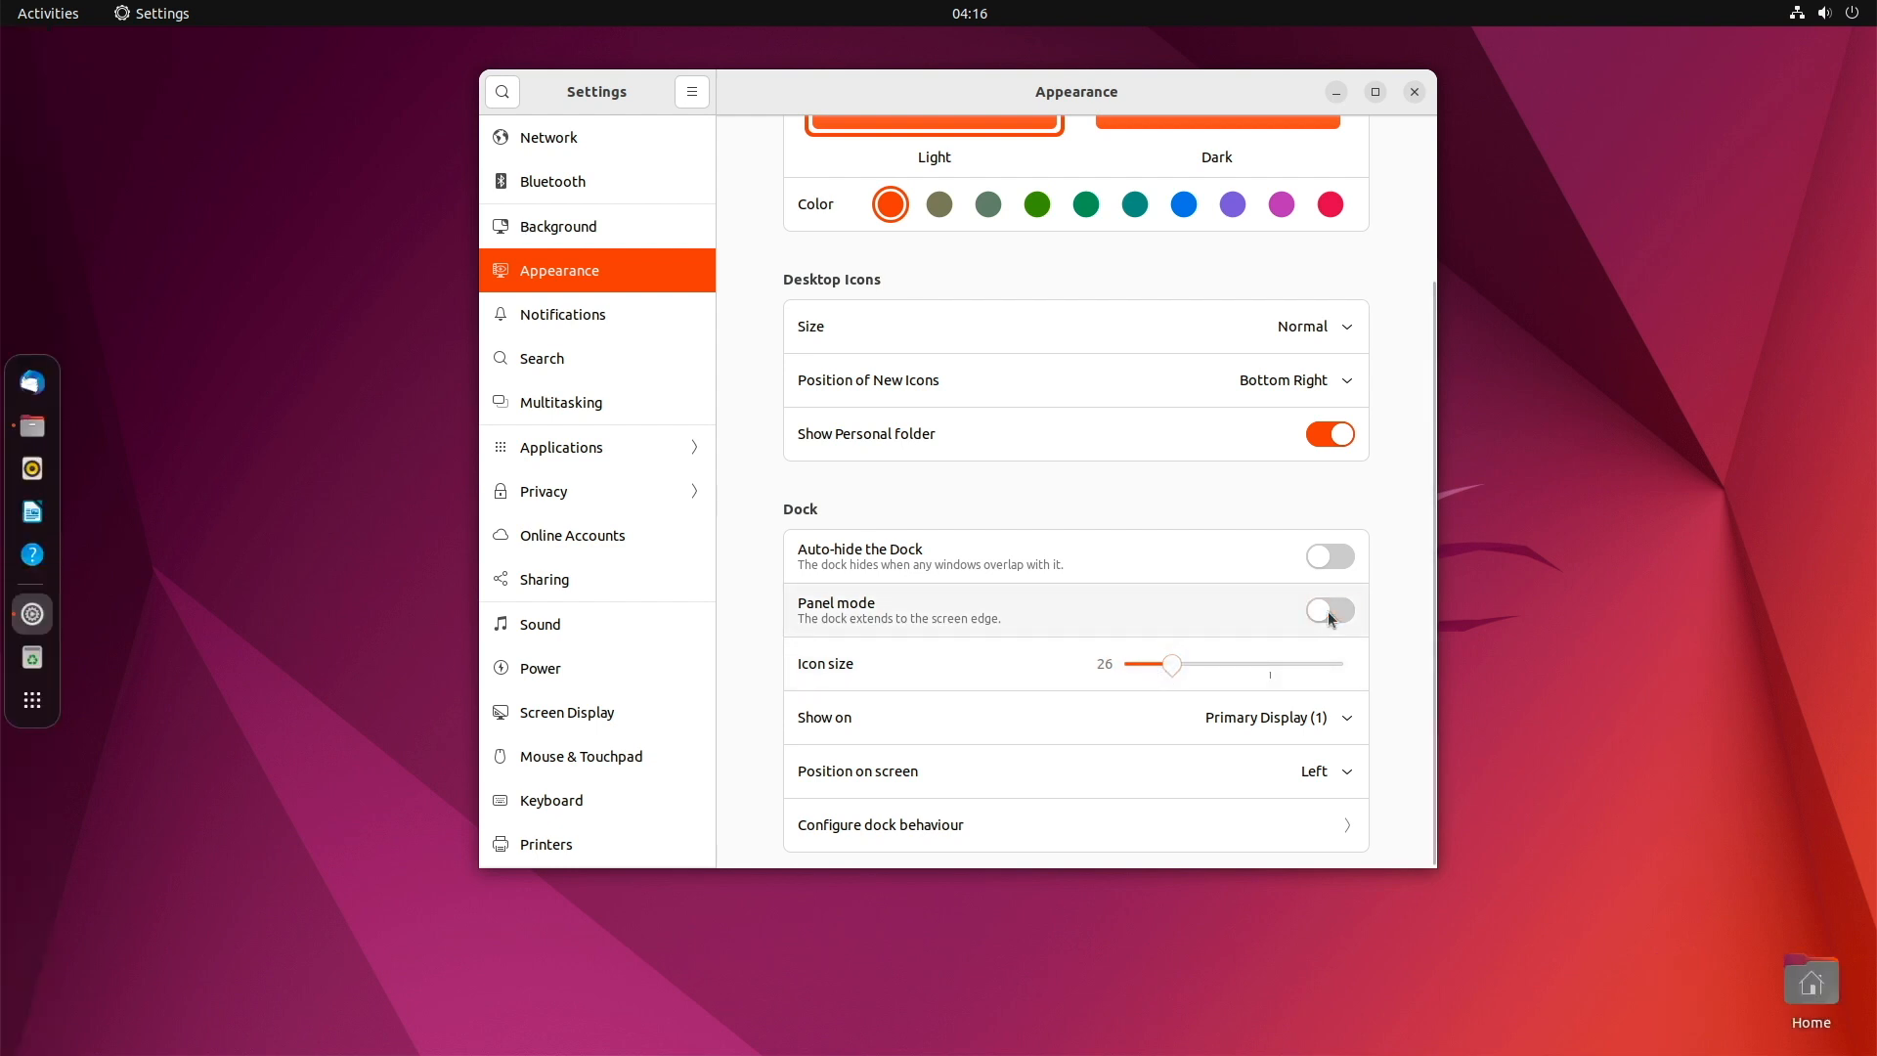
mouse_move(1319, 772)
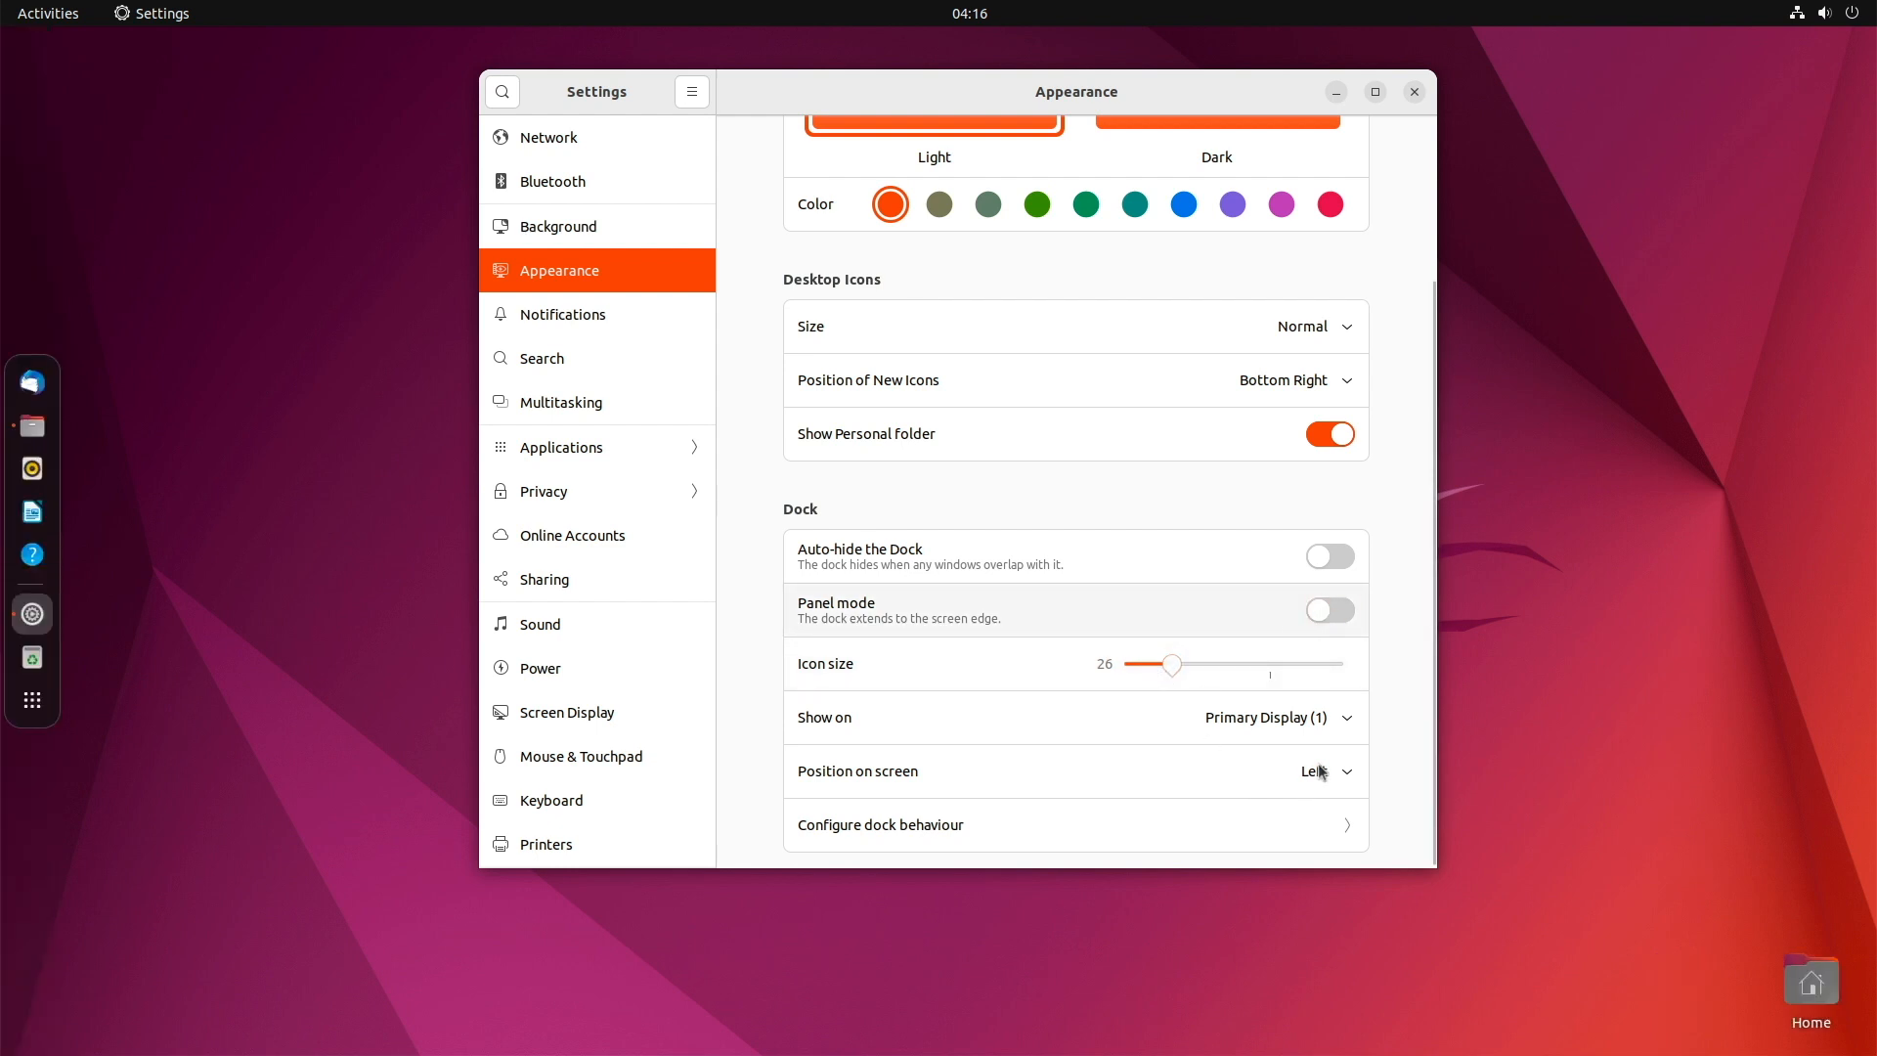
Move the dock to the bottom of the screen and review dock behaviour options.
click(1317, 772)
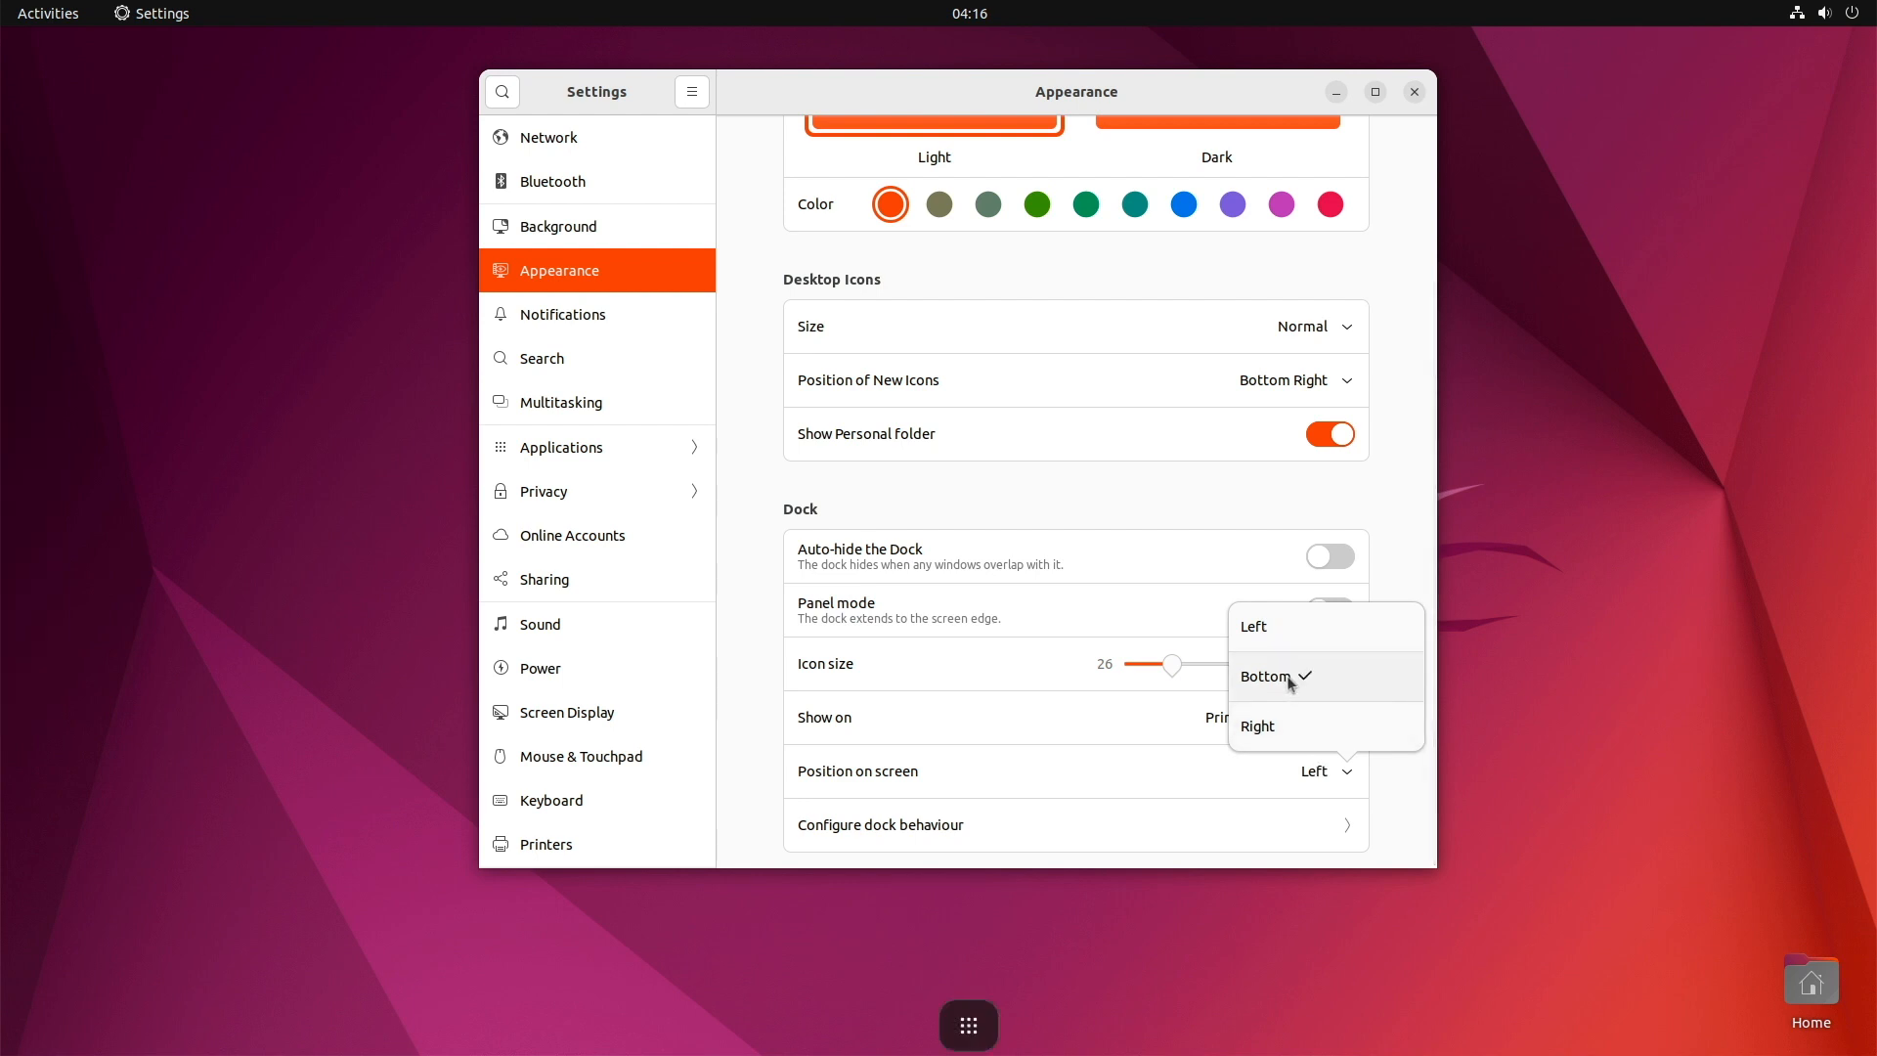
click(1265, 677)
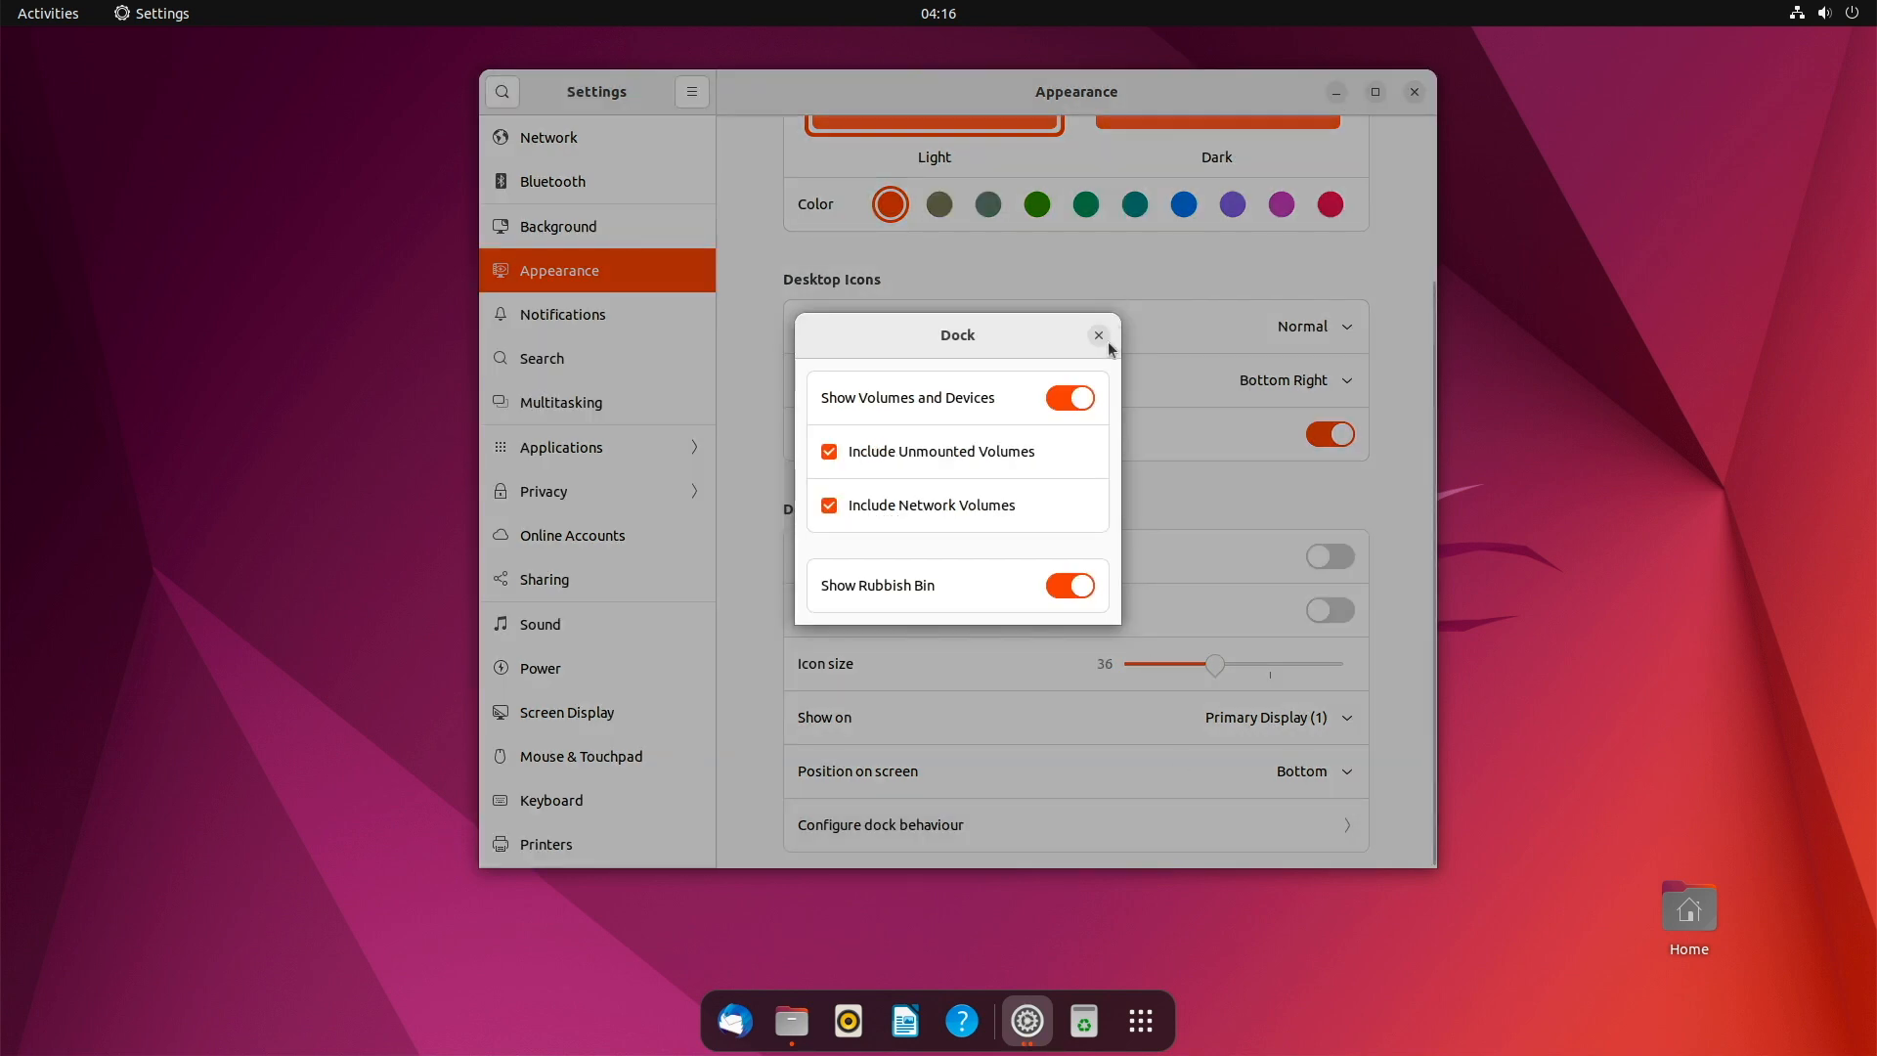
click(1097, 336)
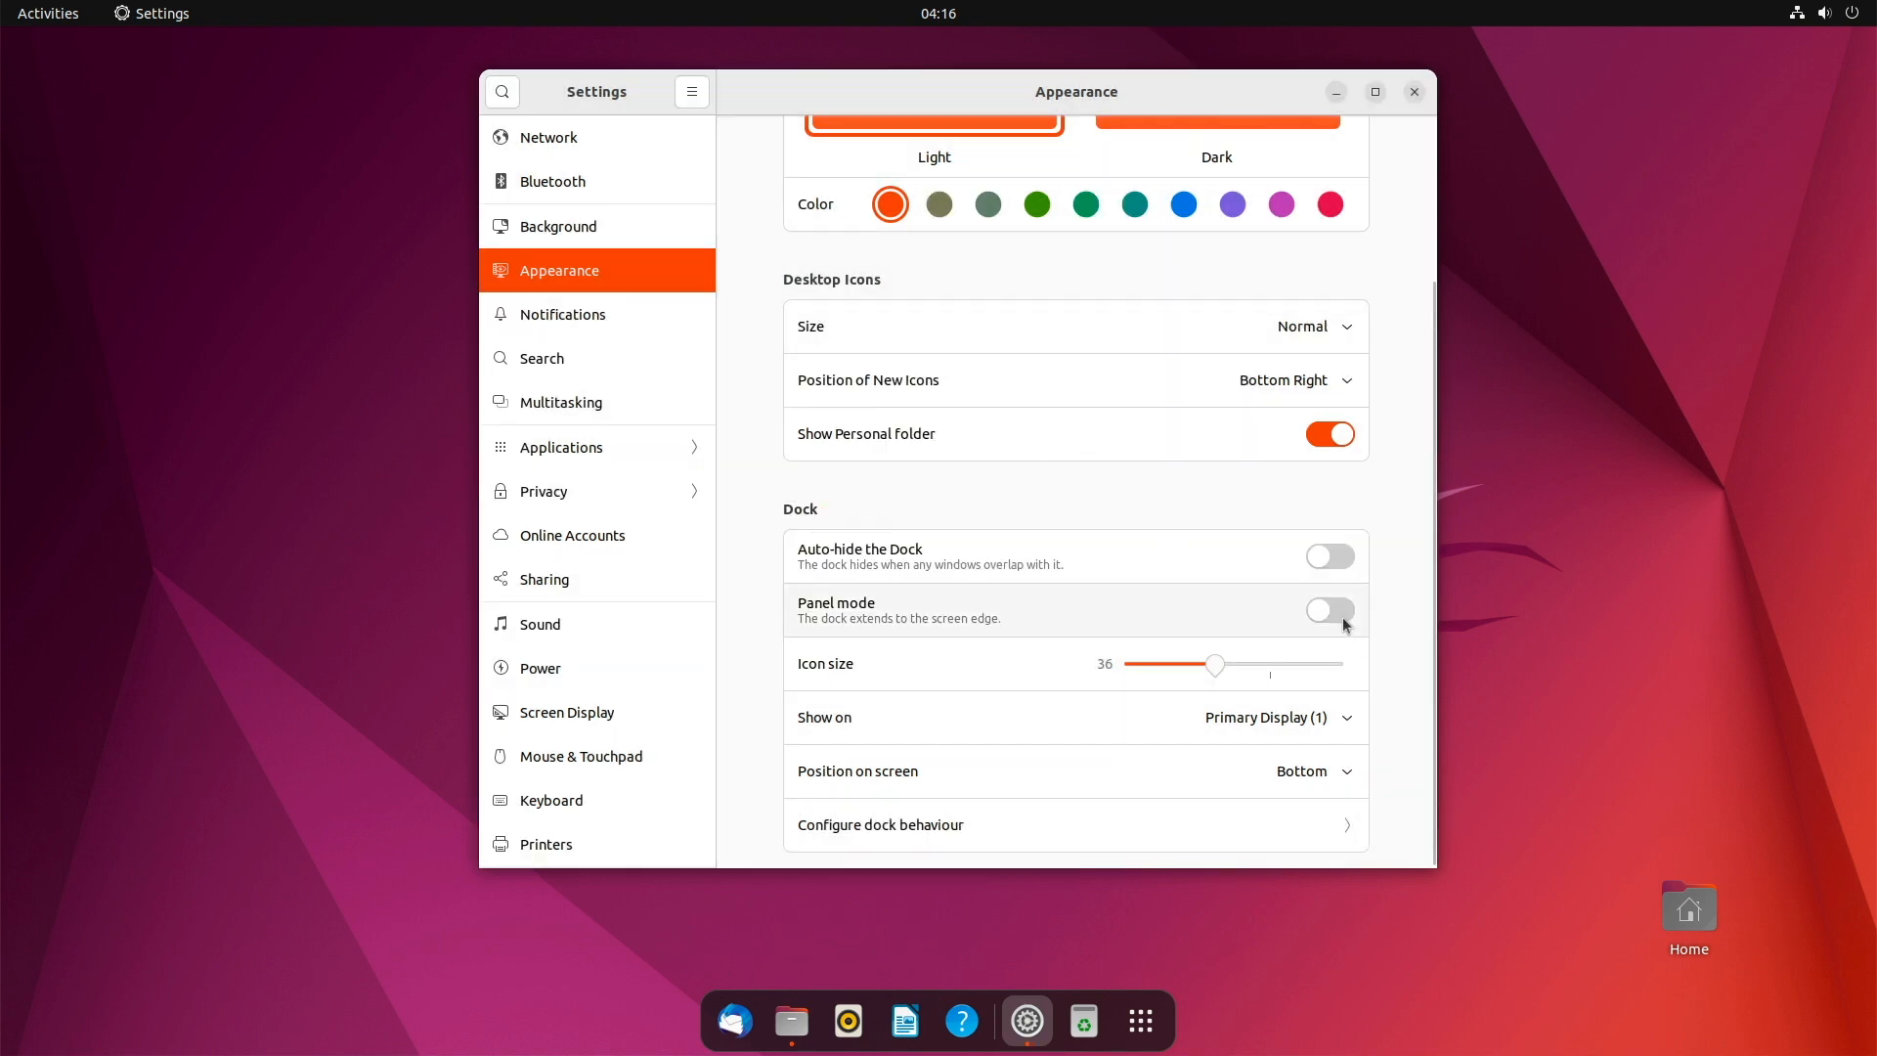
click(1328, 610)
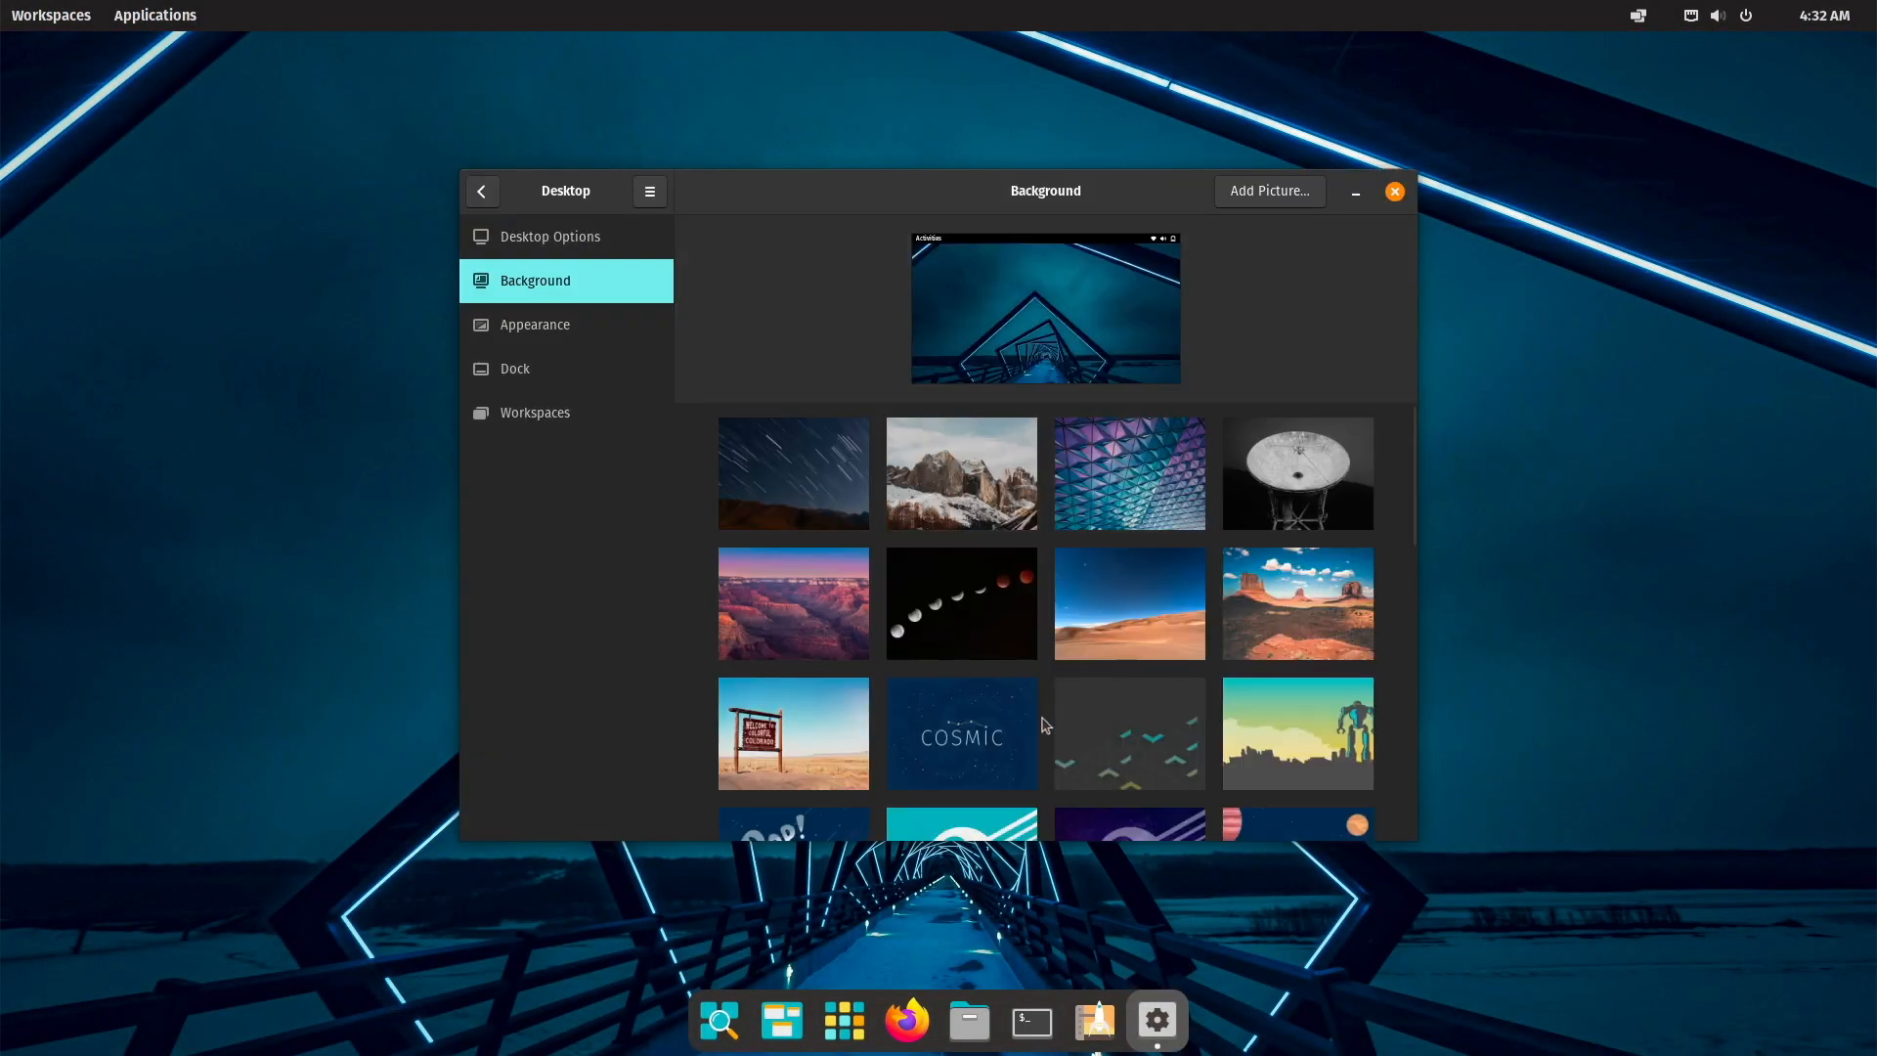
Return to the Pop!_OS settings list and view OS Upgrade & Recovery, then Support.
click(481, 191)
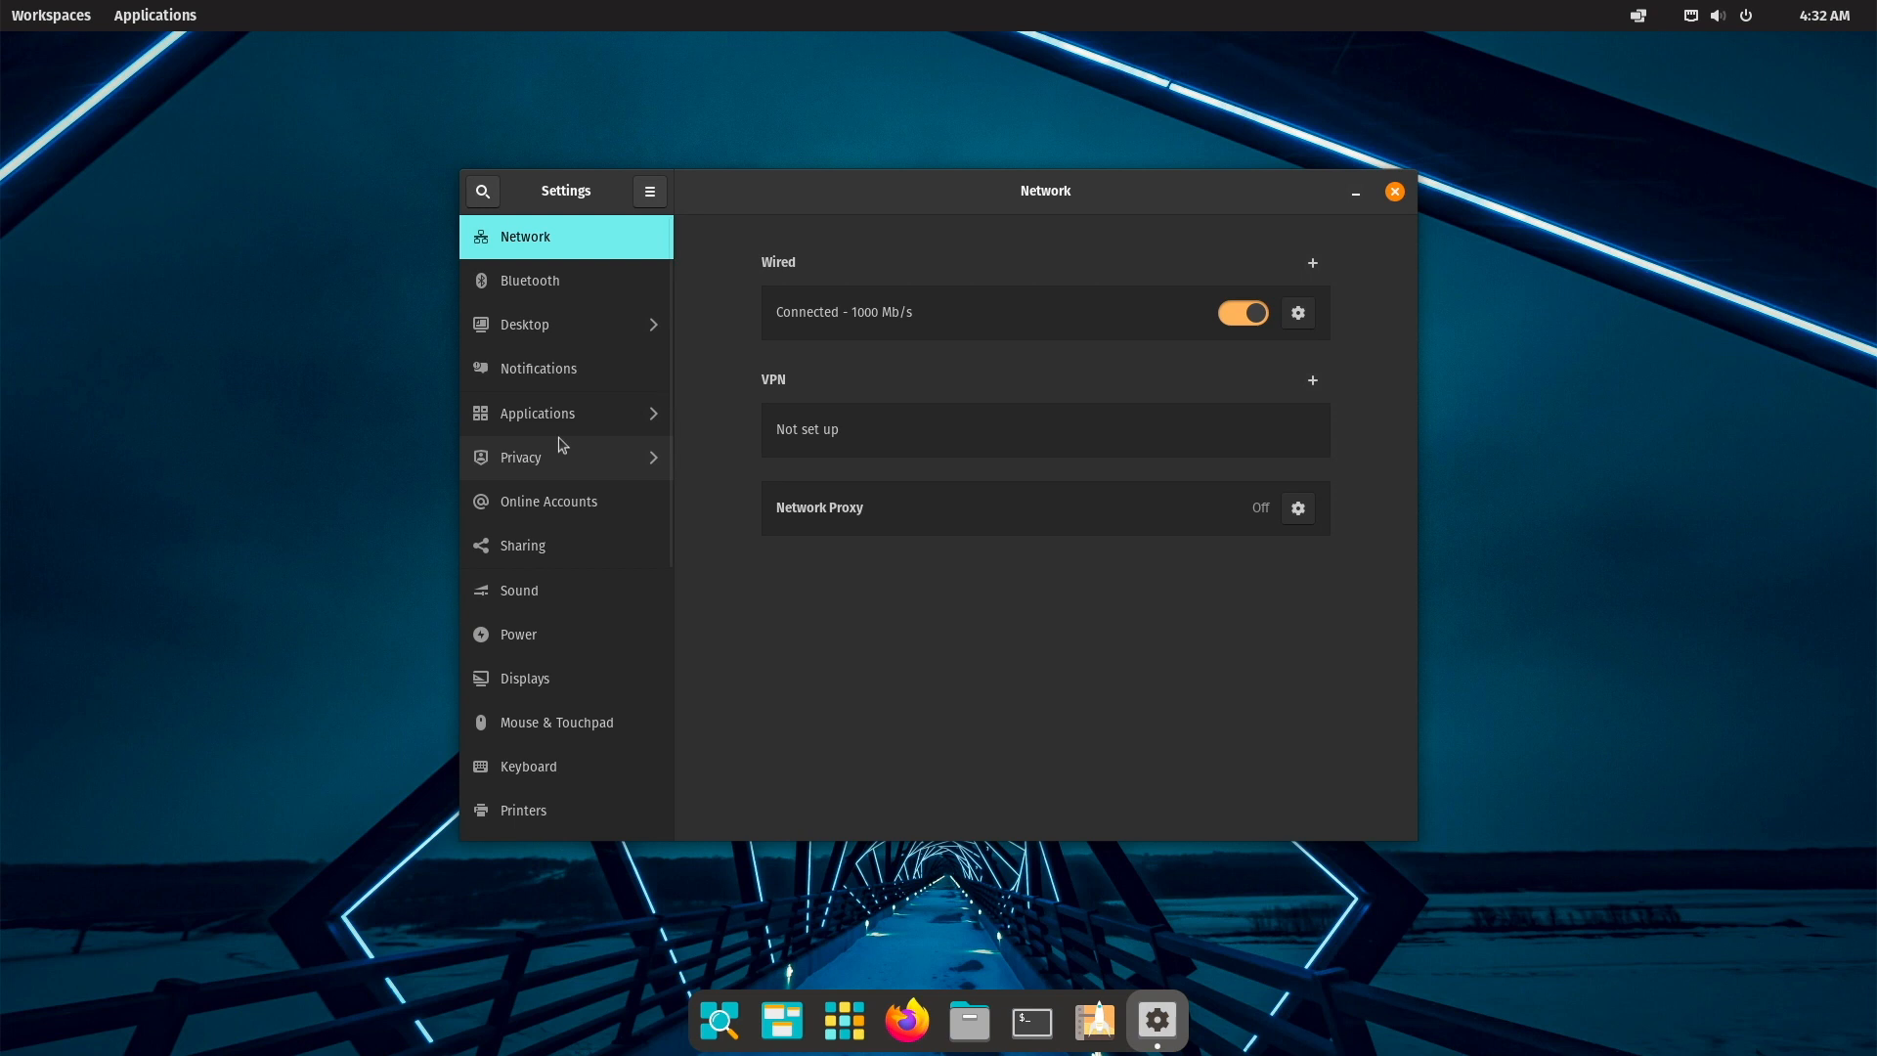
scroll(down, 3)
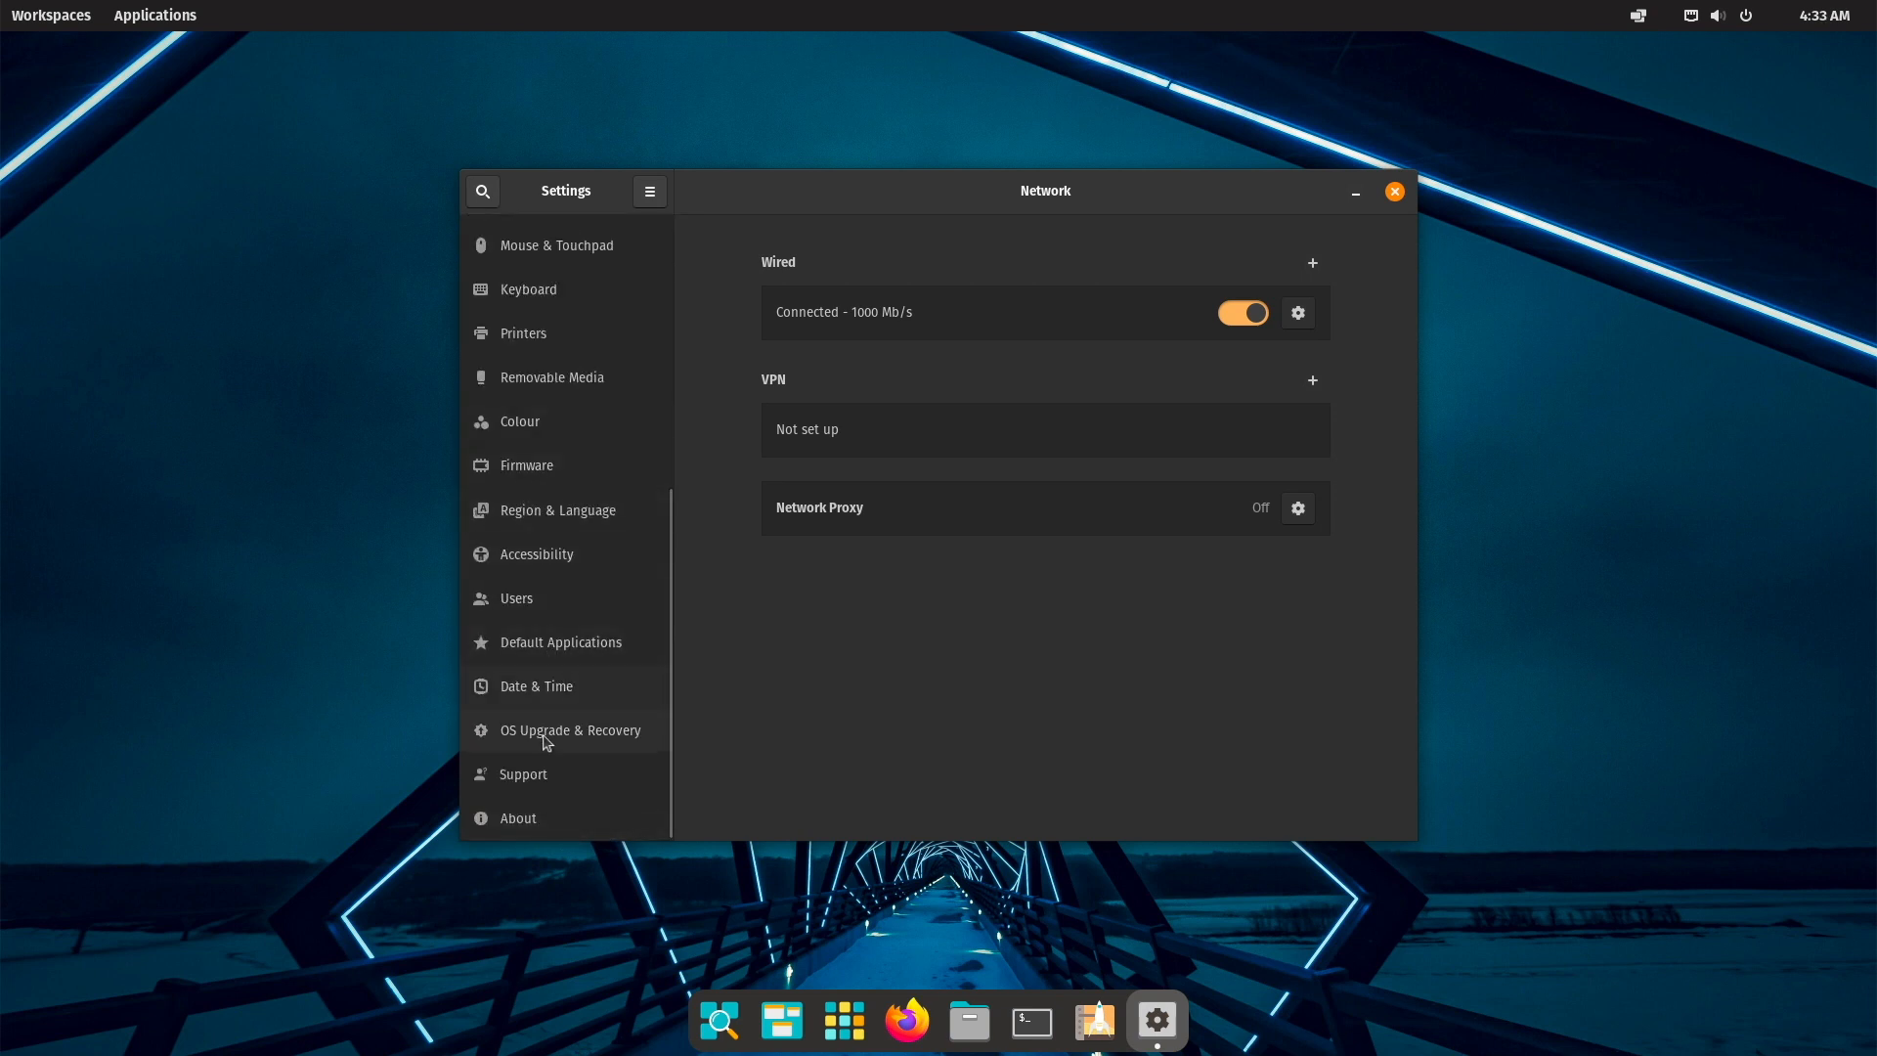
click(570, 731)
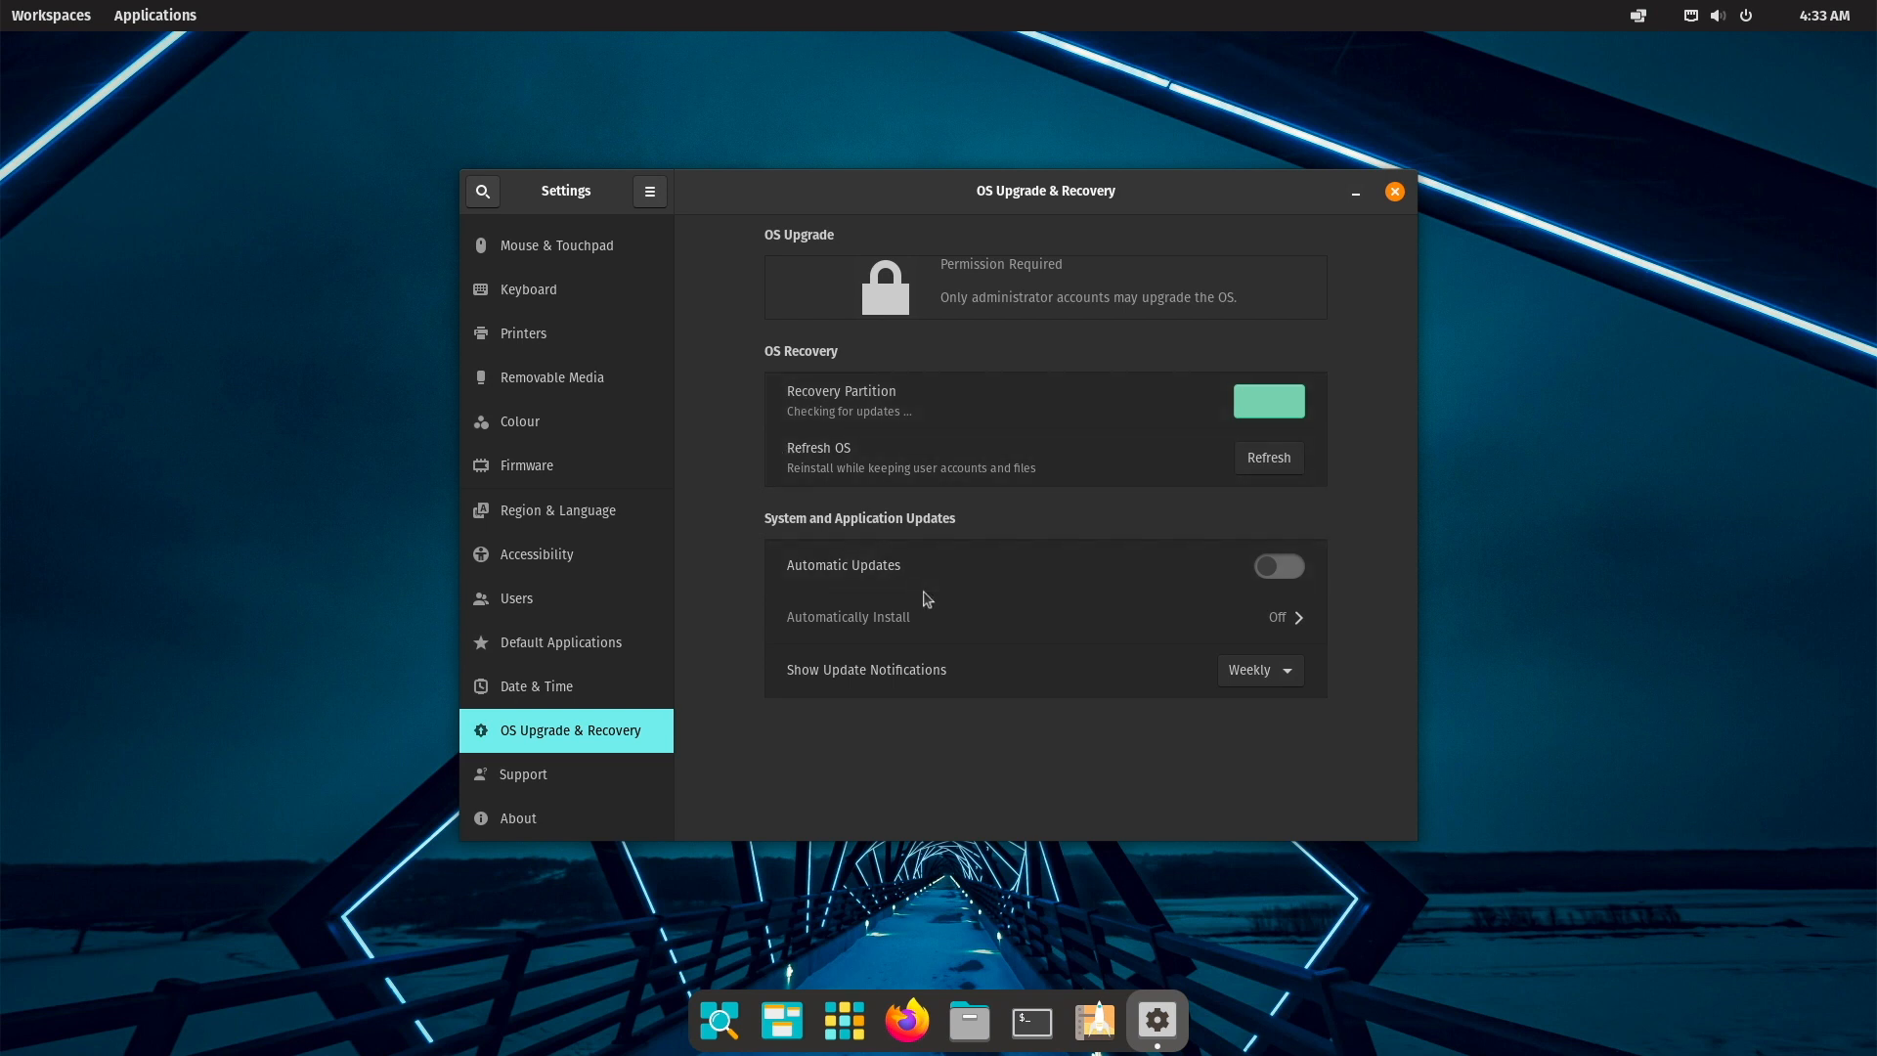
mouse_move(872, 515)
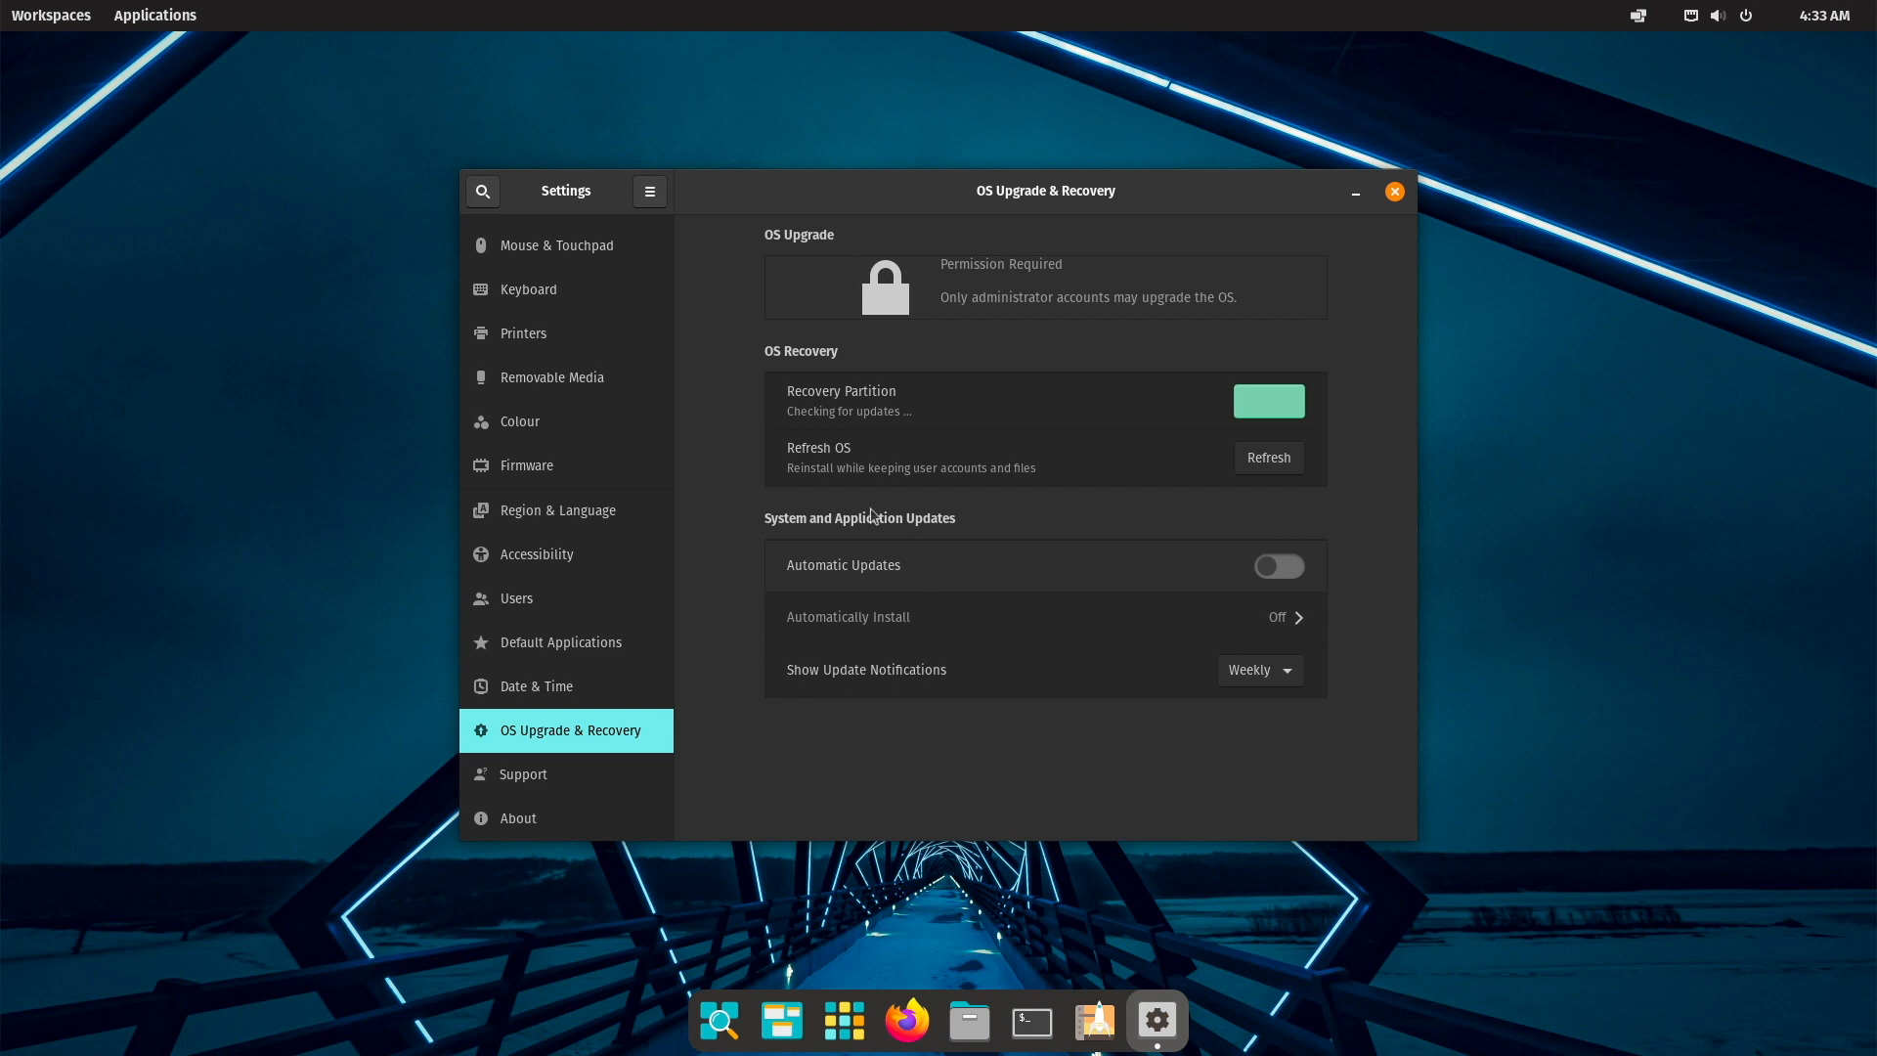
mouse_move(871, 496)
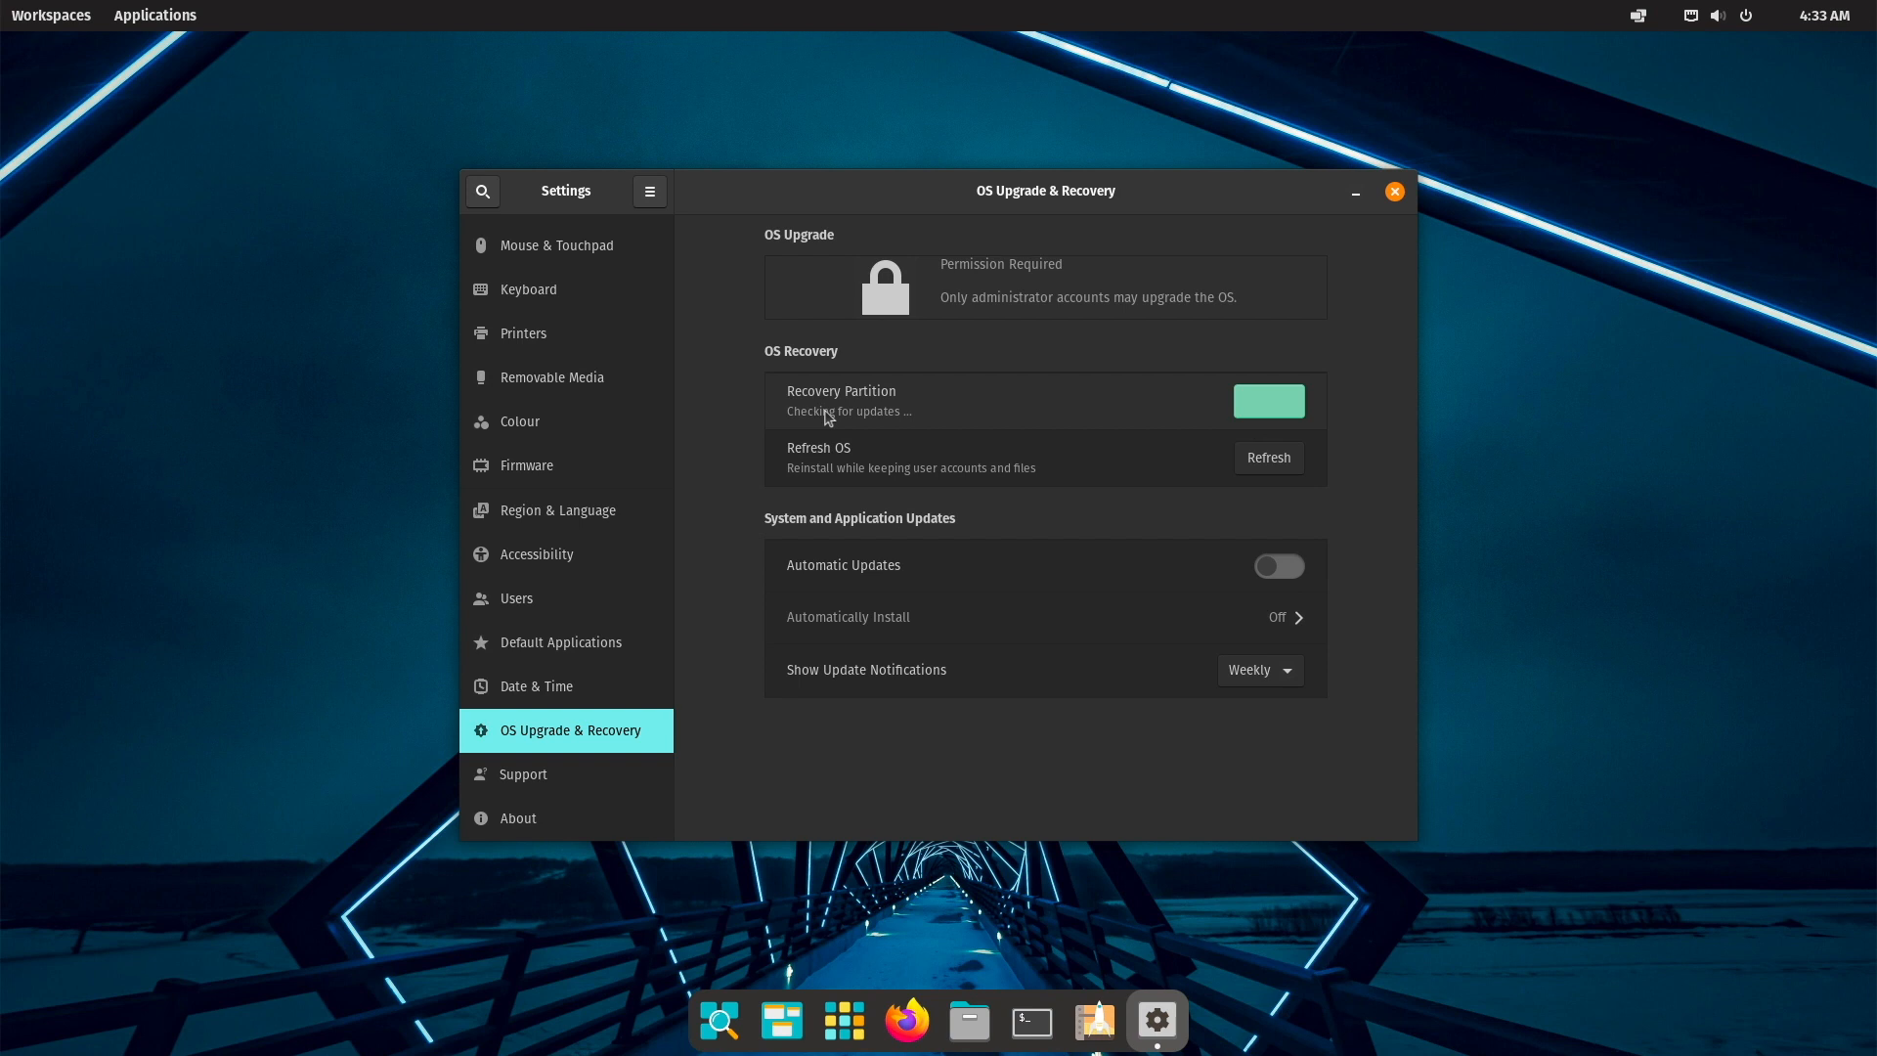
mouse_move(578, 698)
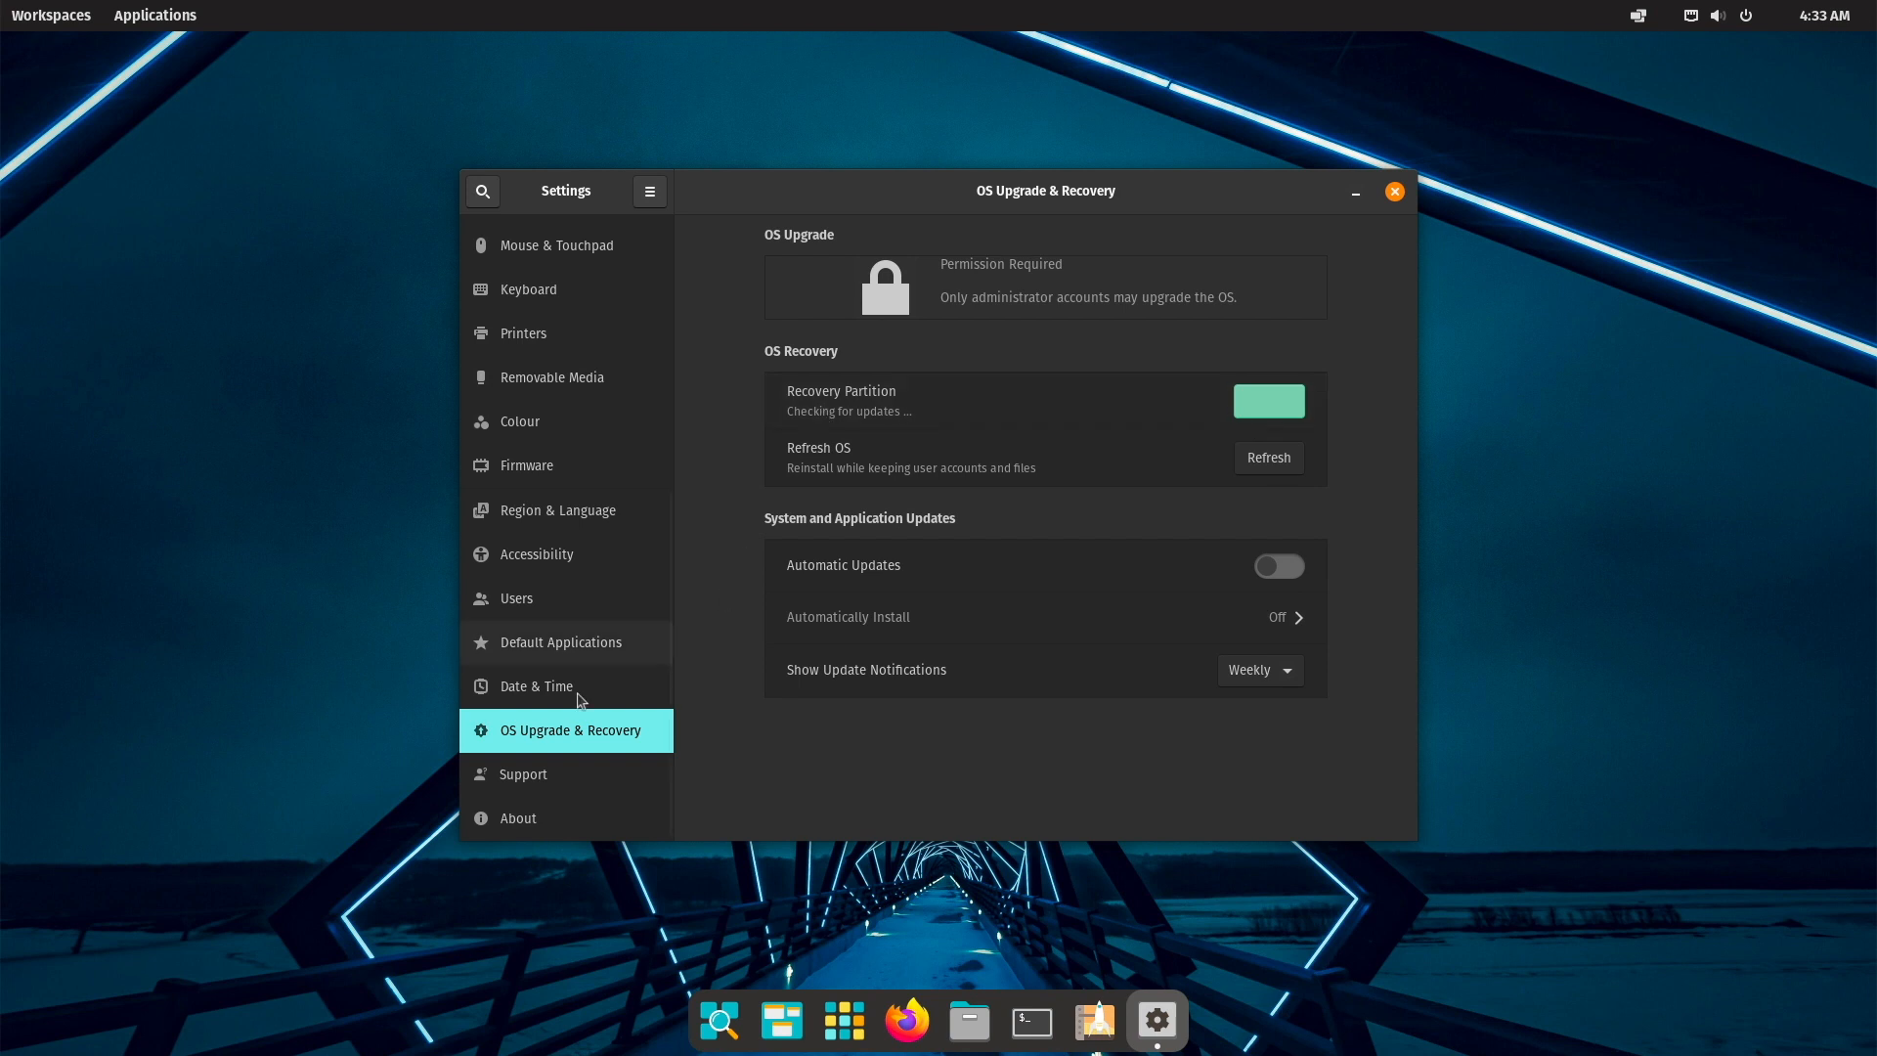
click(522, 774)
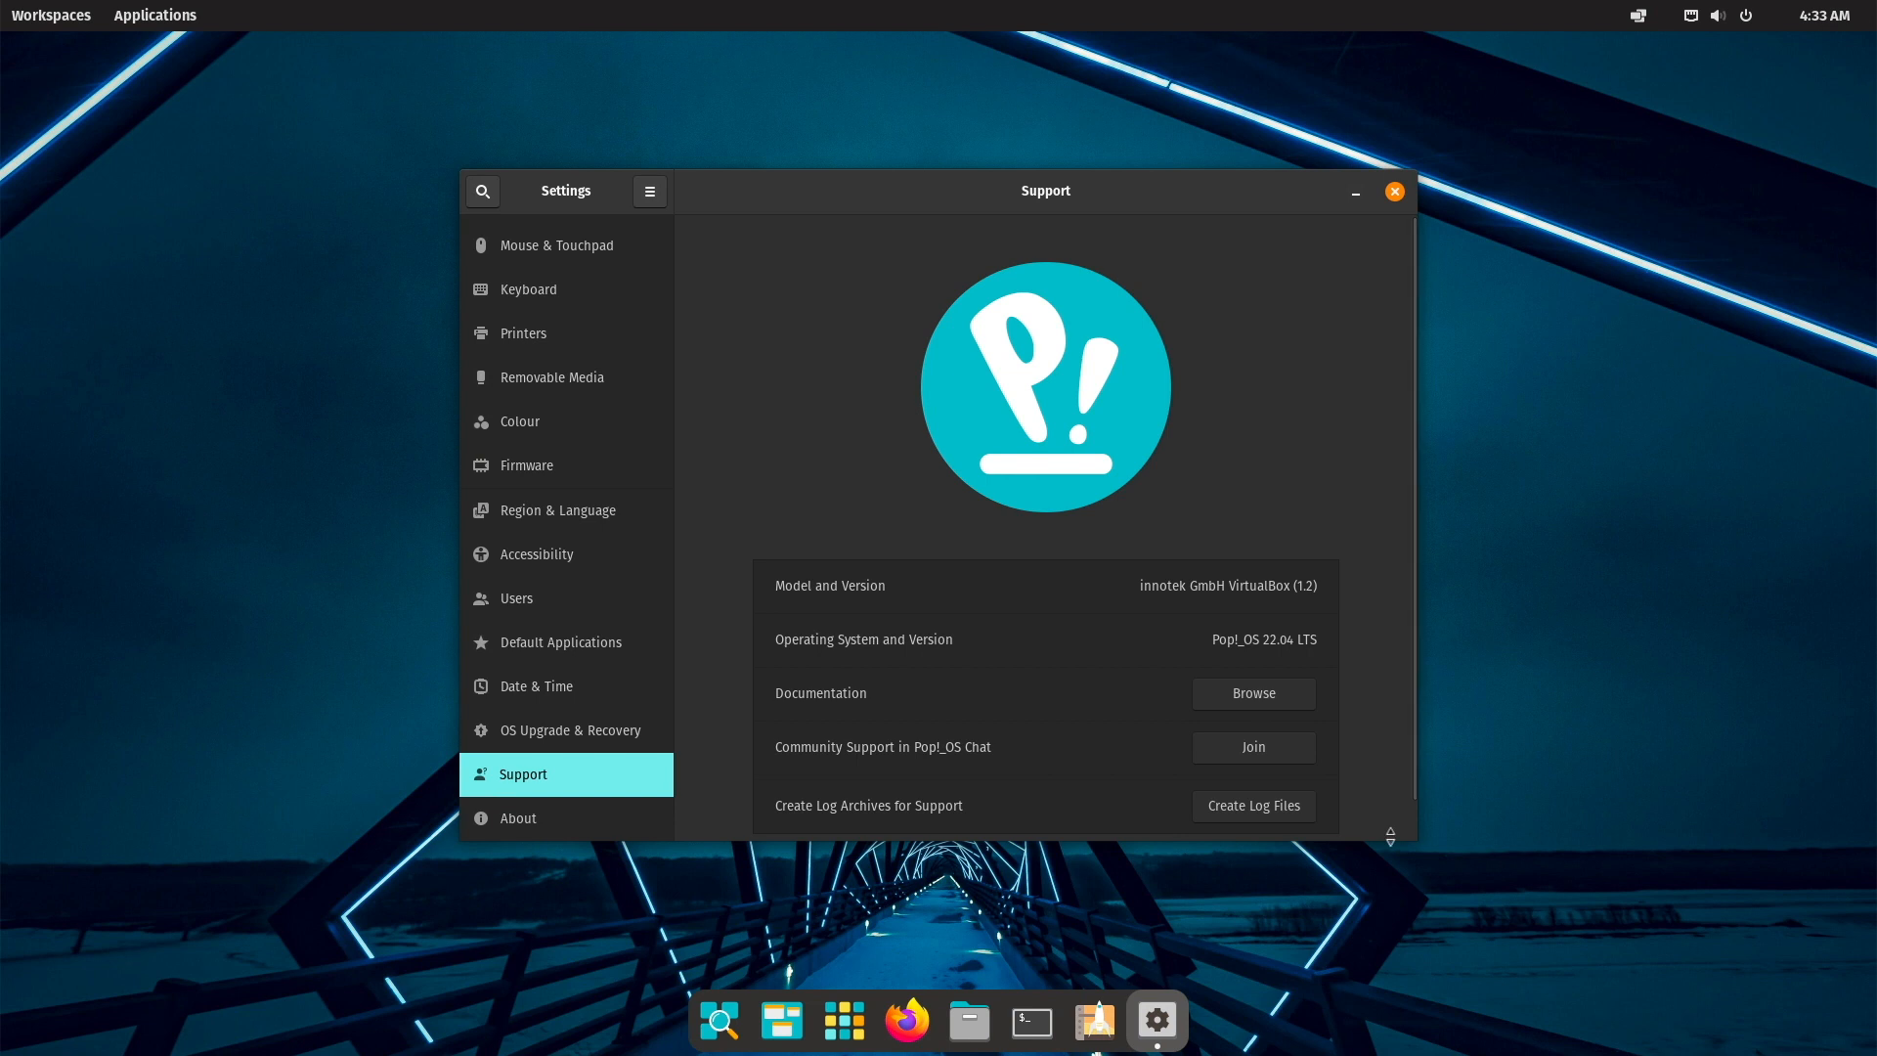
Browse the Firmware and About pages, return to OS Upgrade & Recovery, then close Settings.
scroll(up, 3)
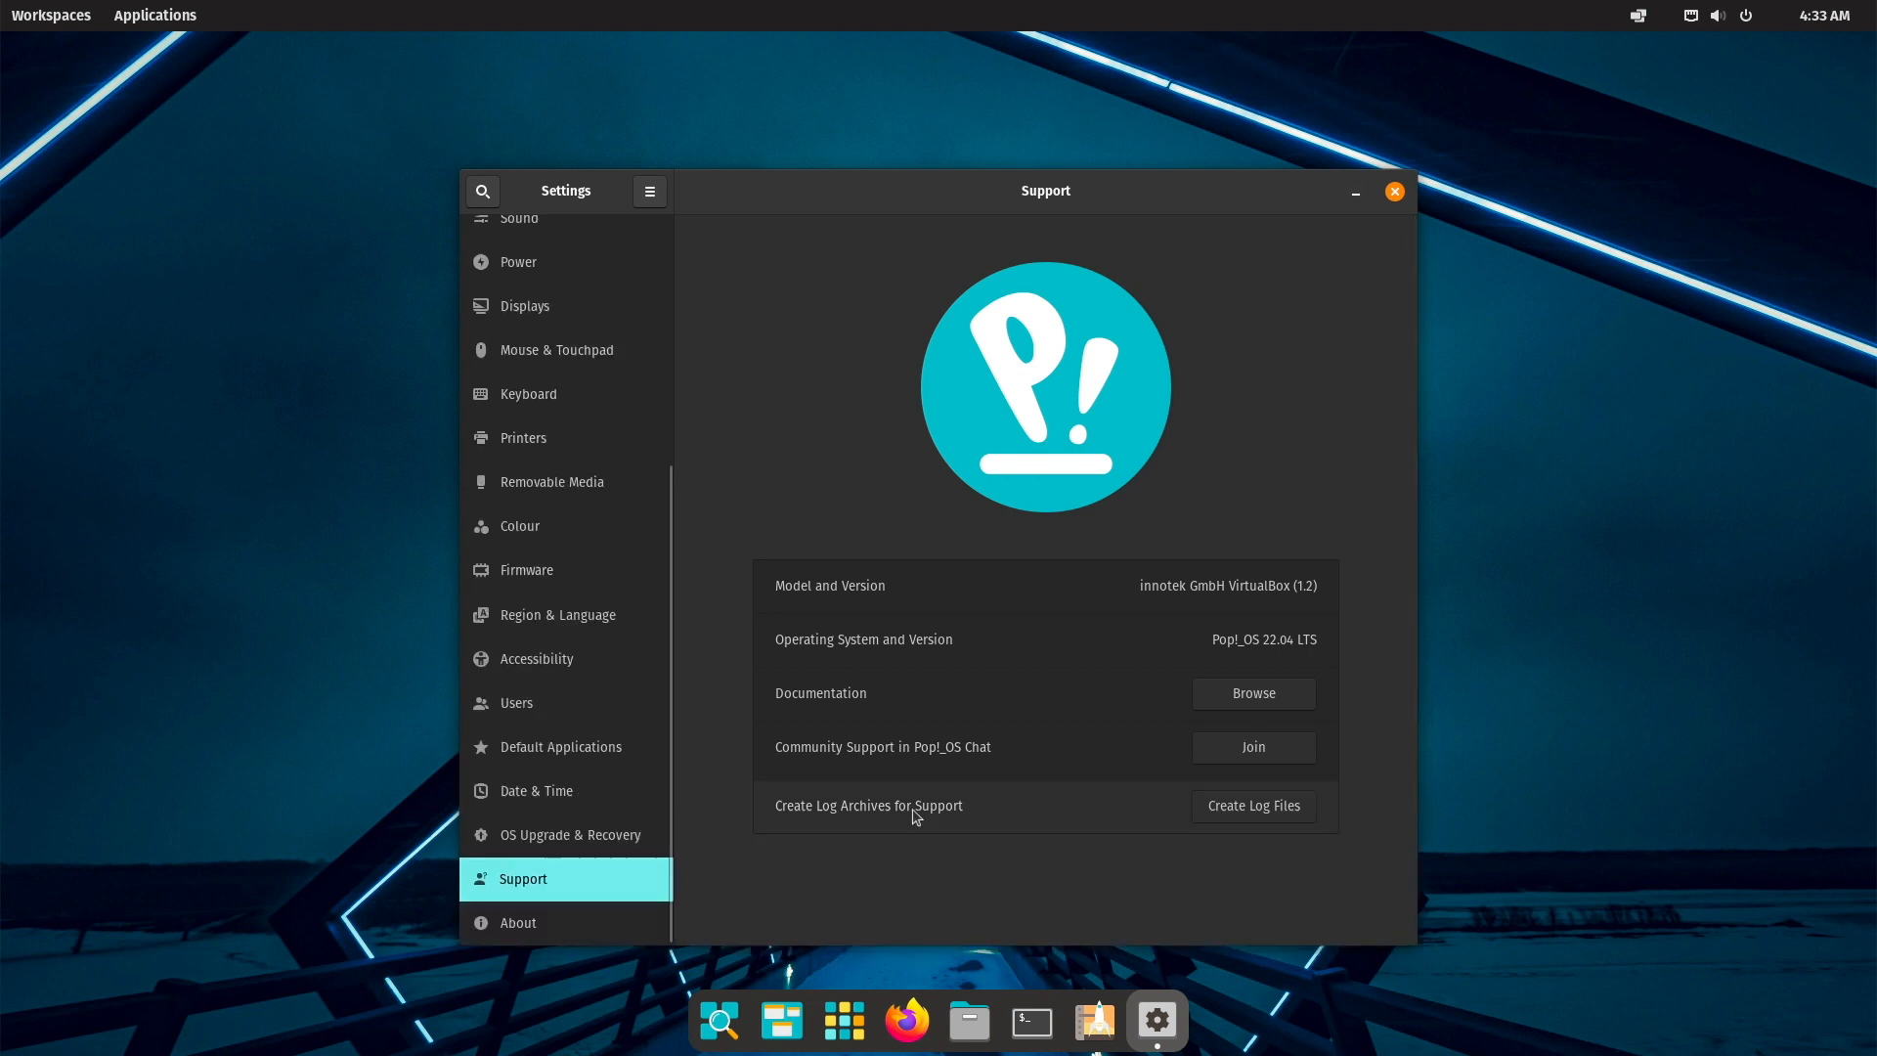
mouse_move(689, 745)
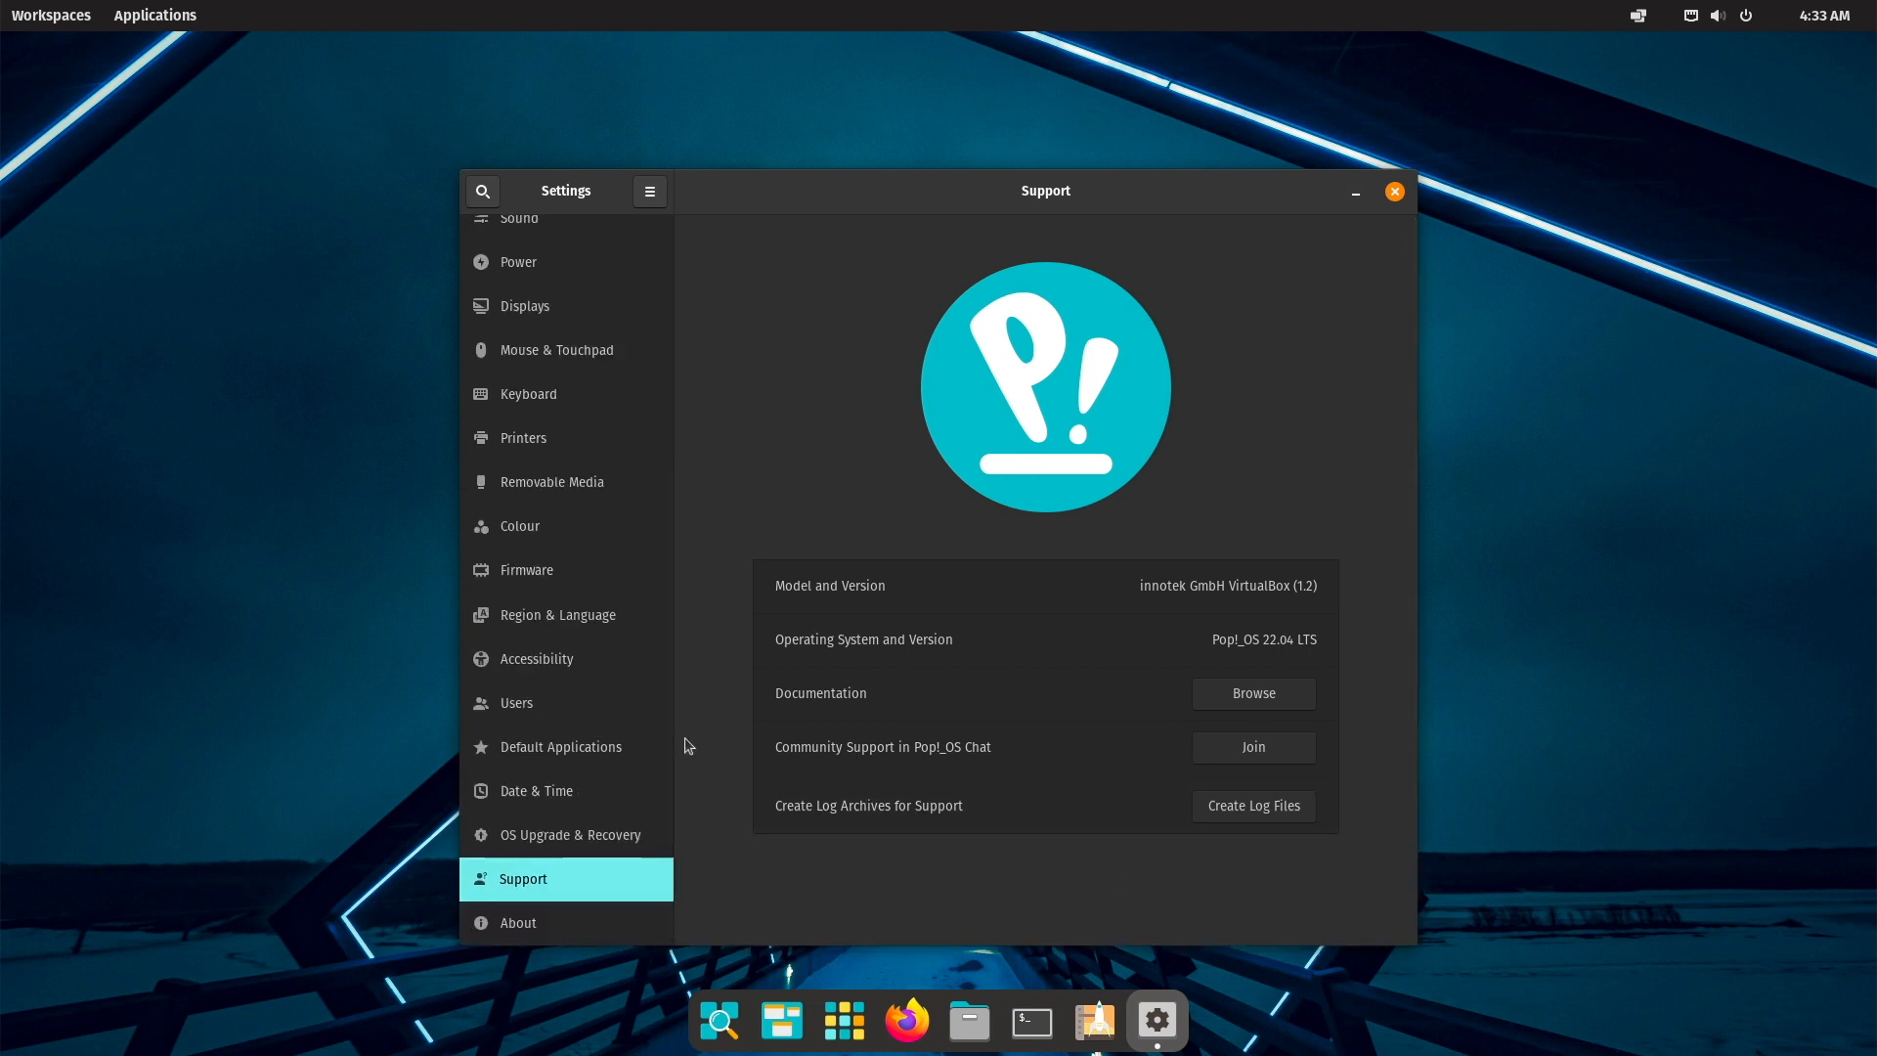
mouse_move(541, 585)
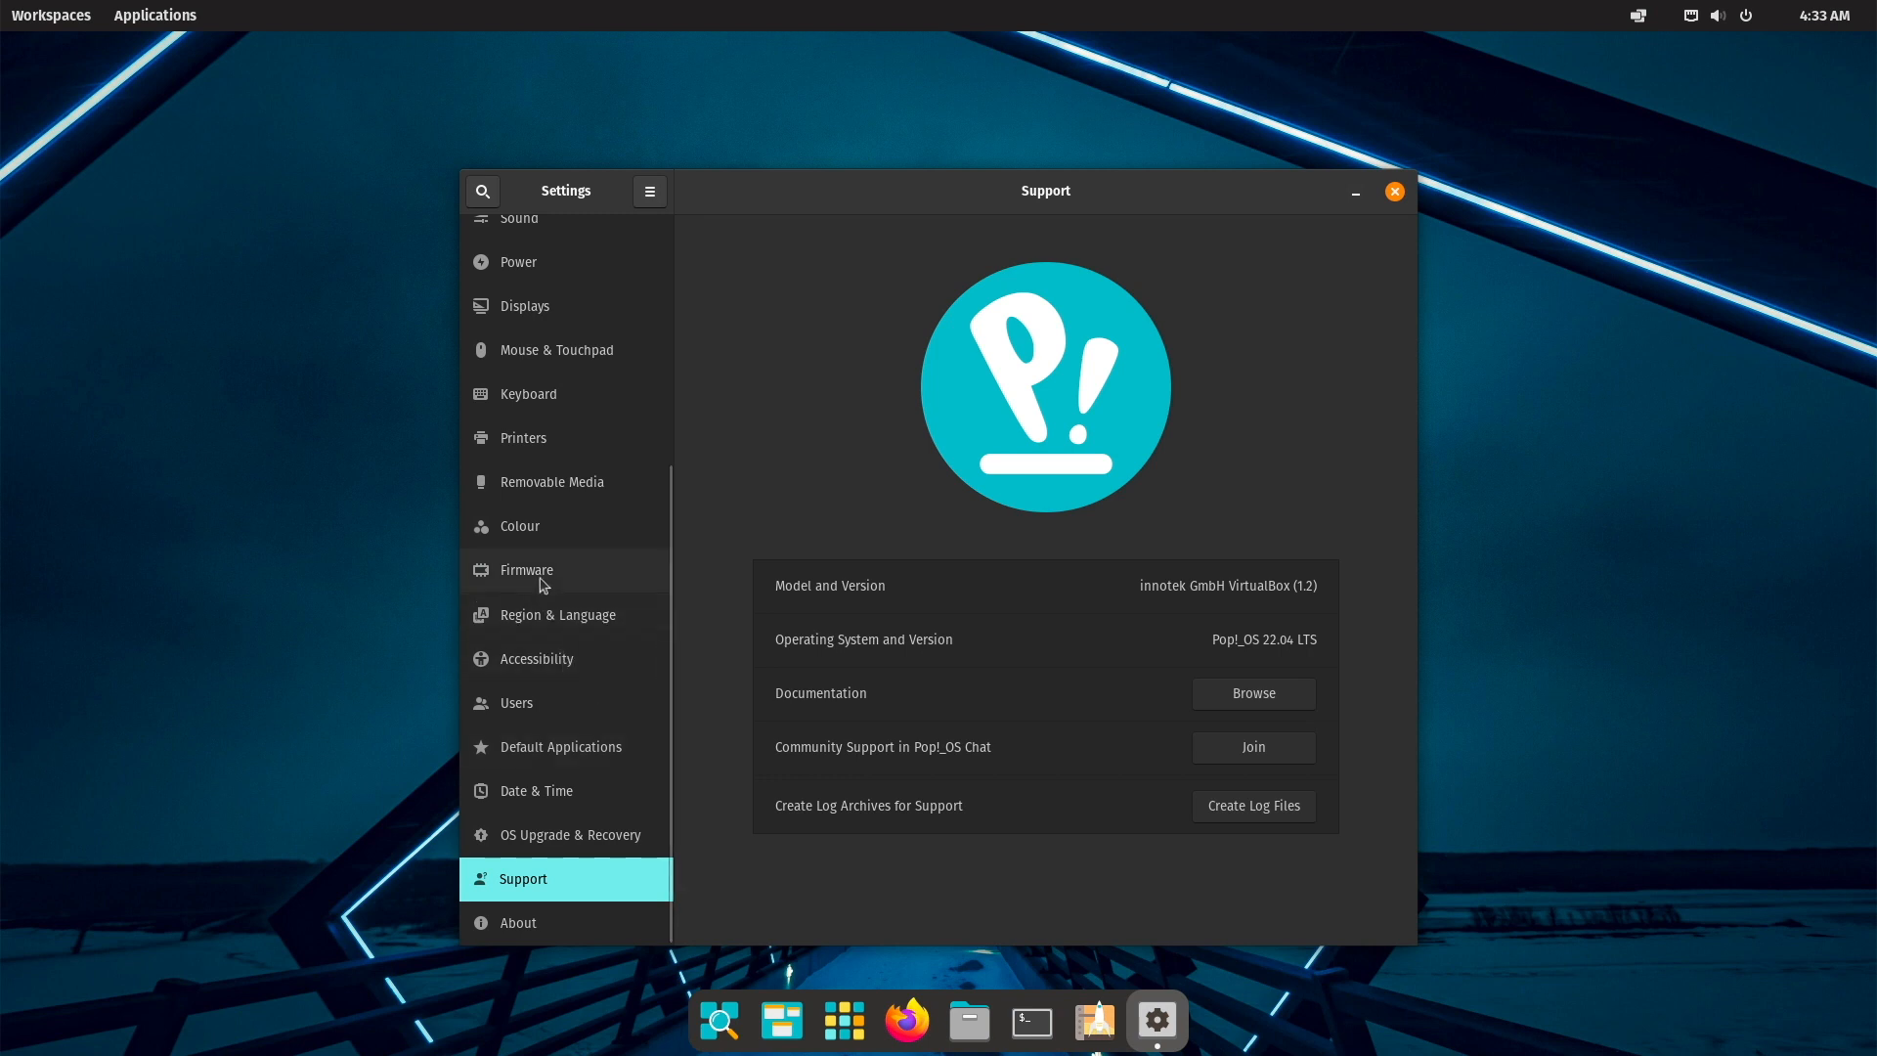
click(527, 569)
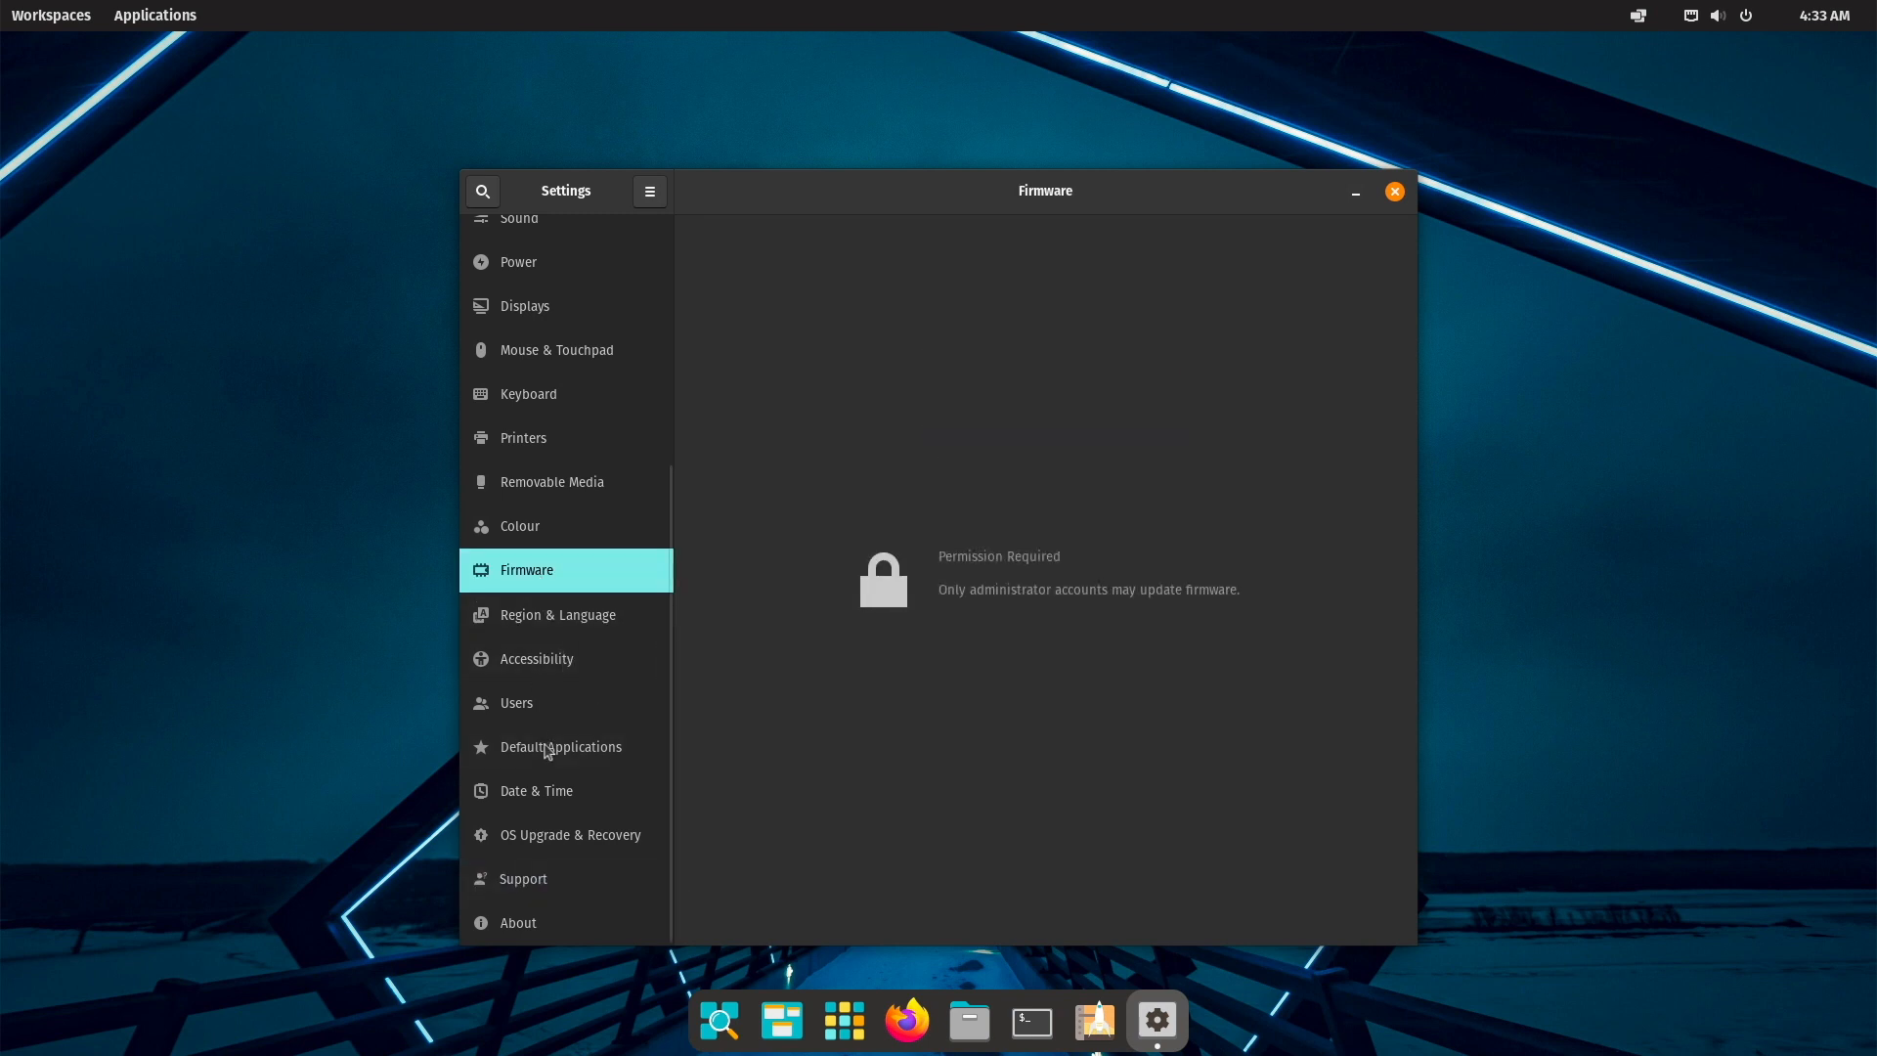
click(519, 922)
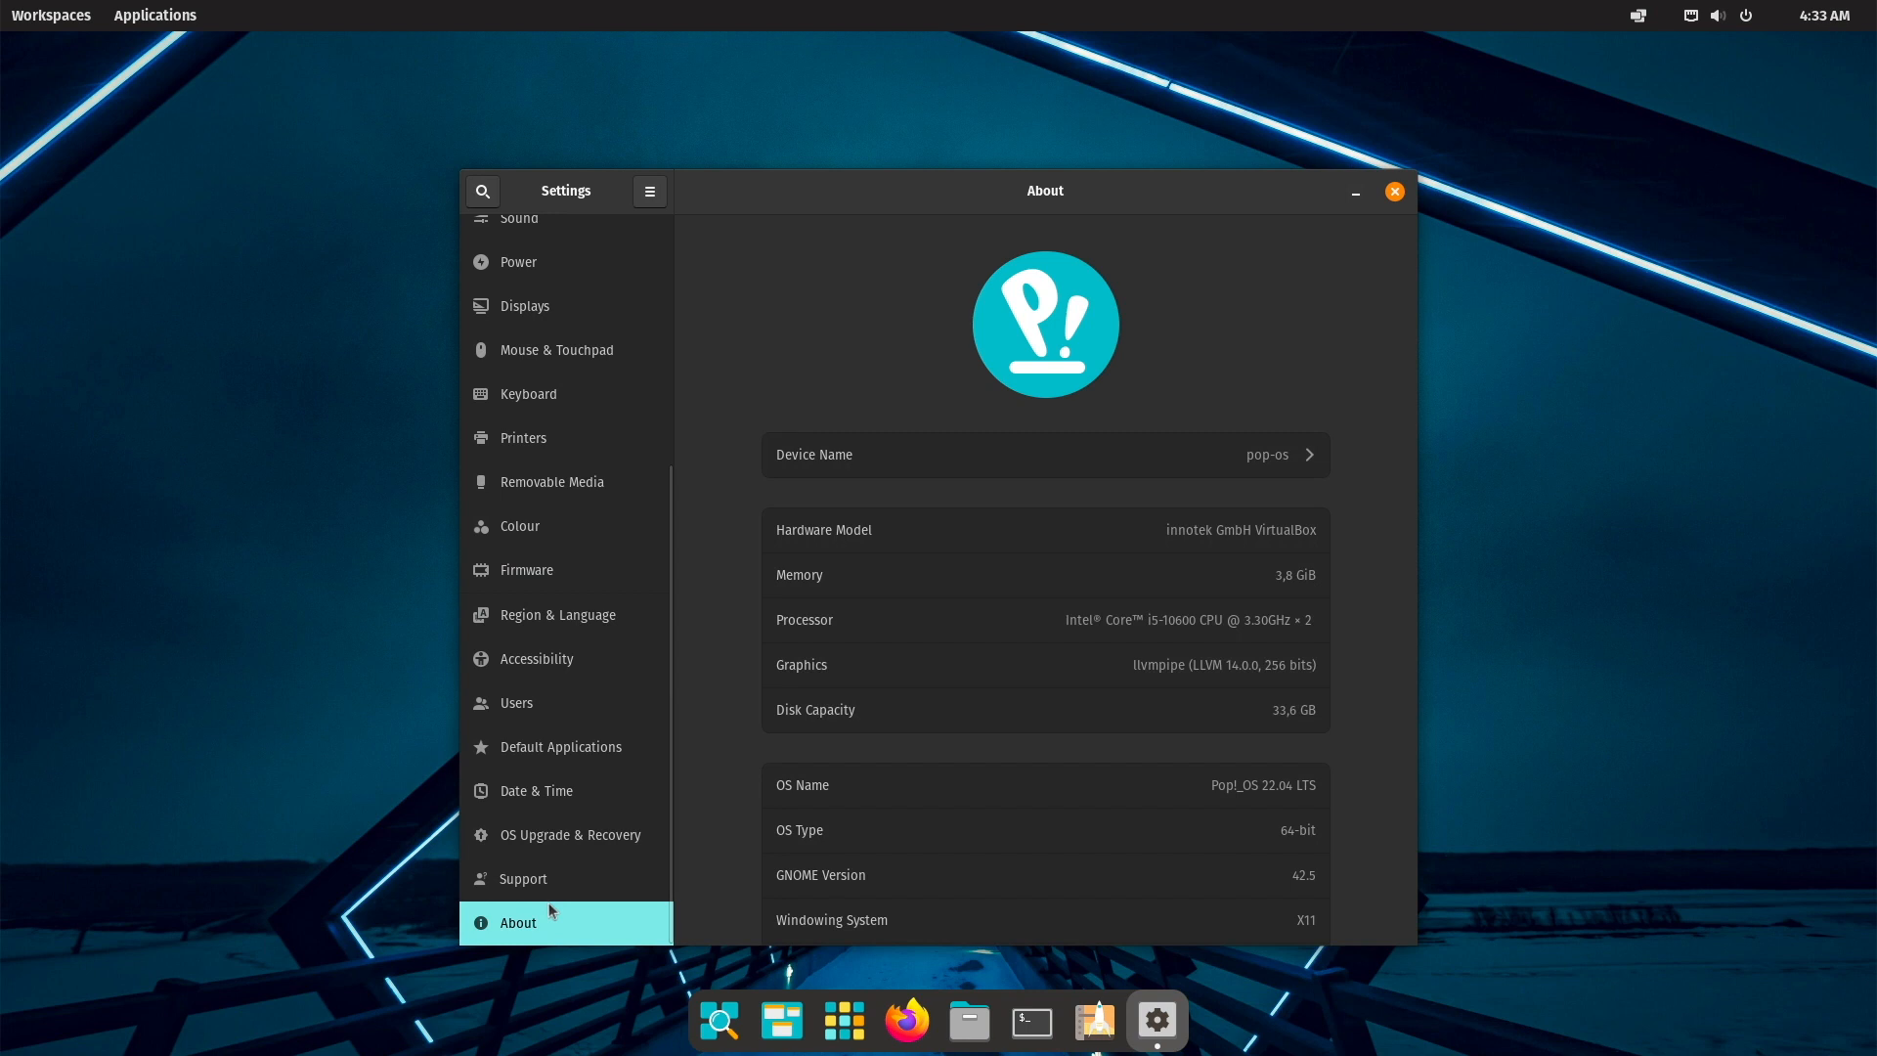
click(571, 834)
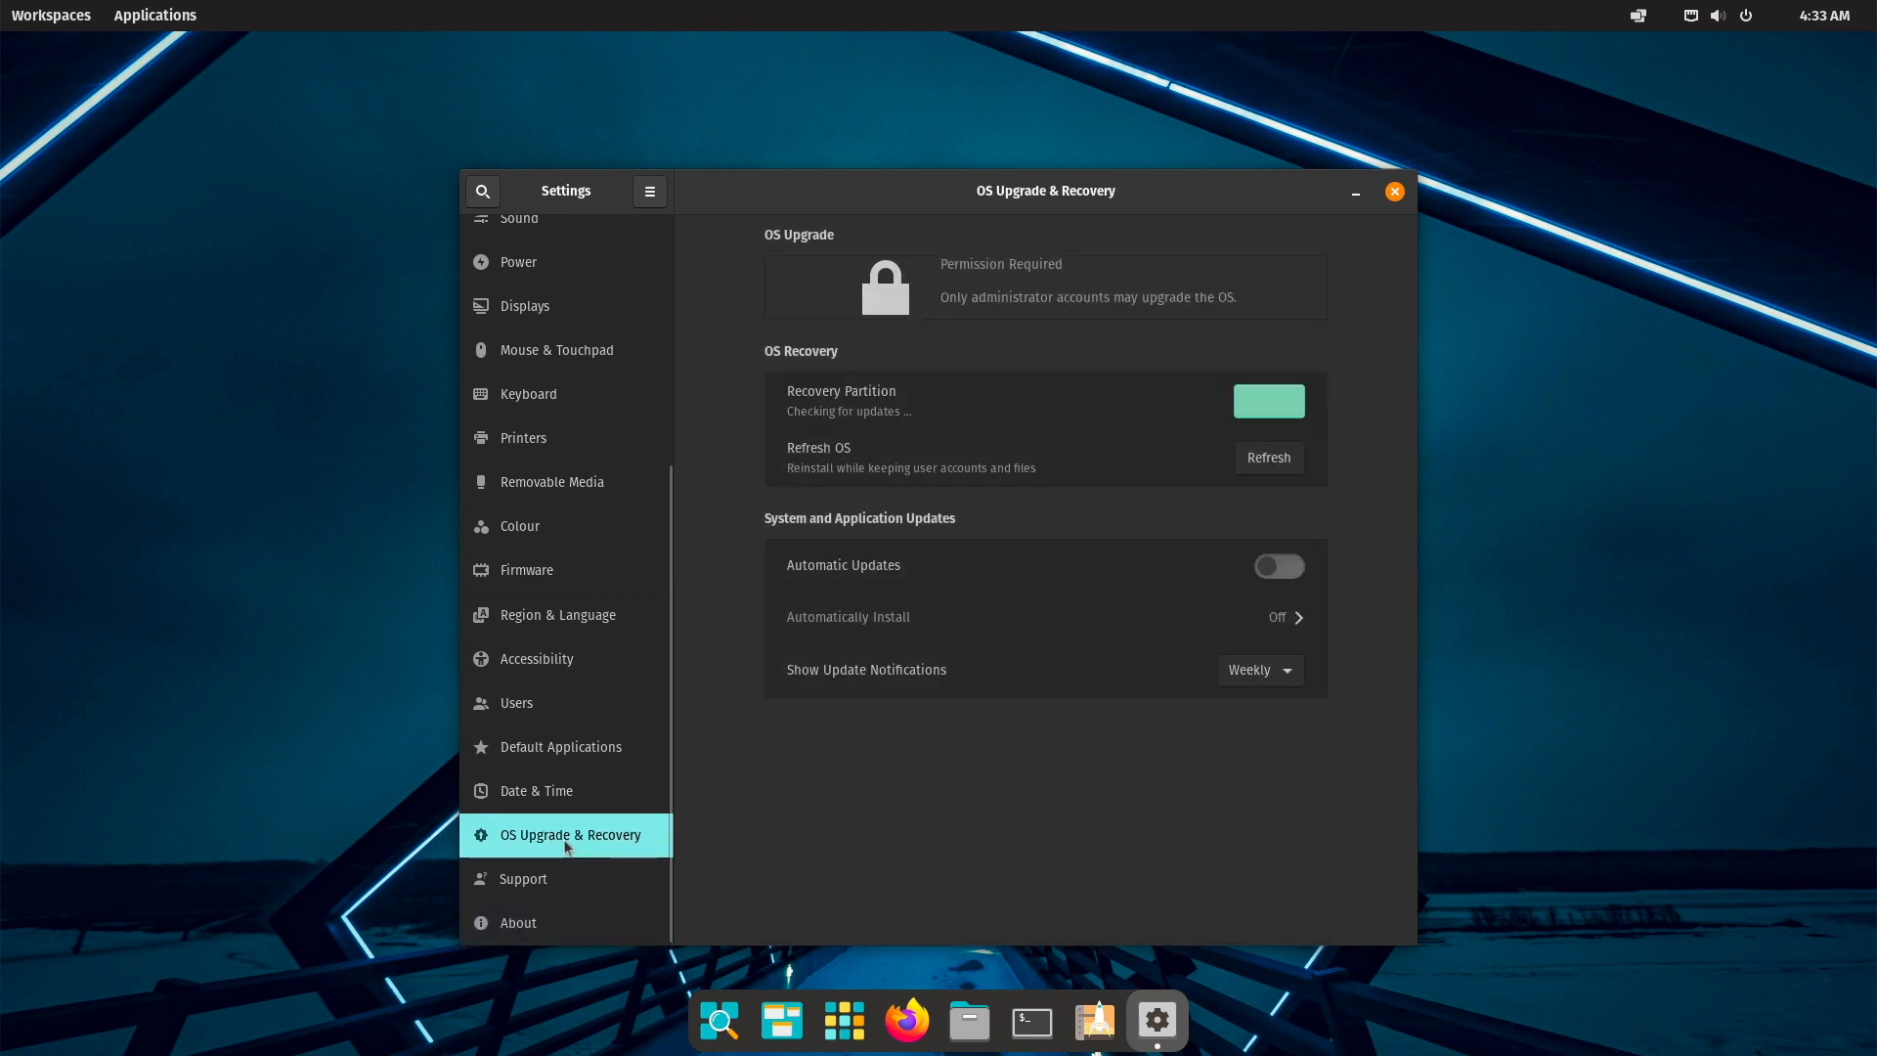
scroll(up, 3)
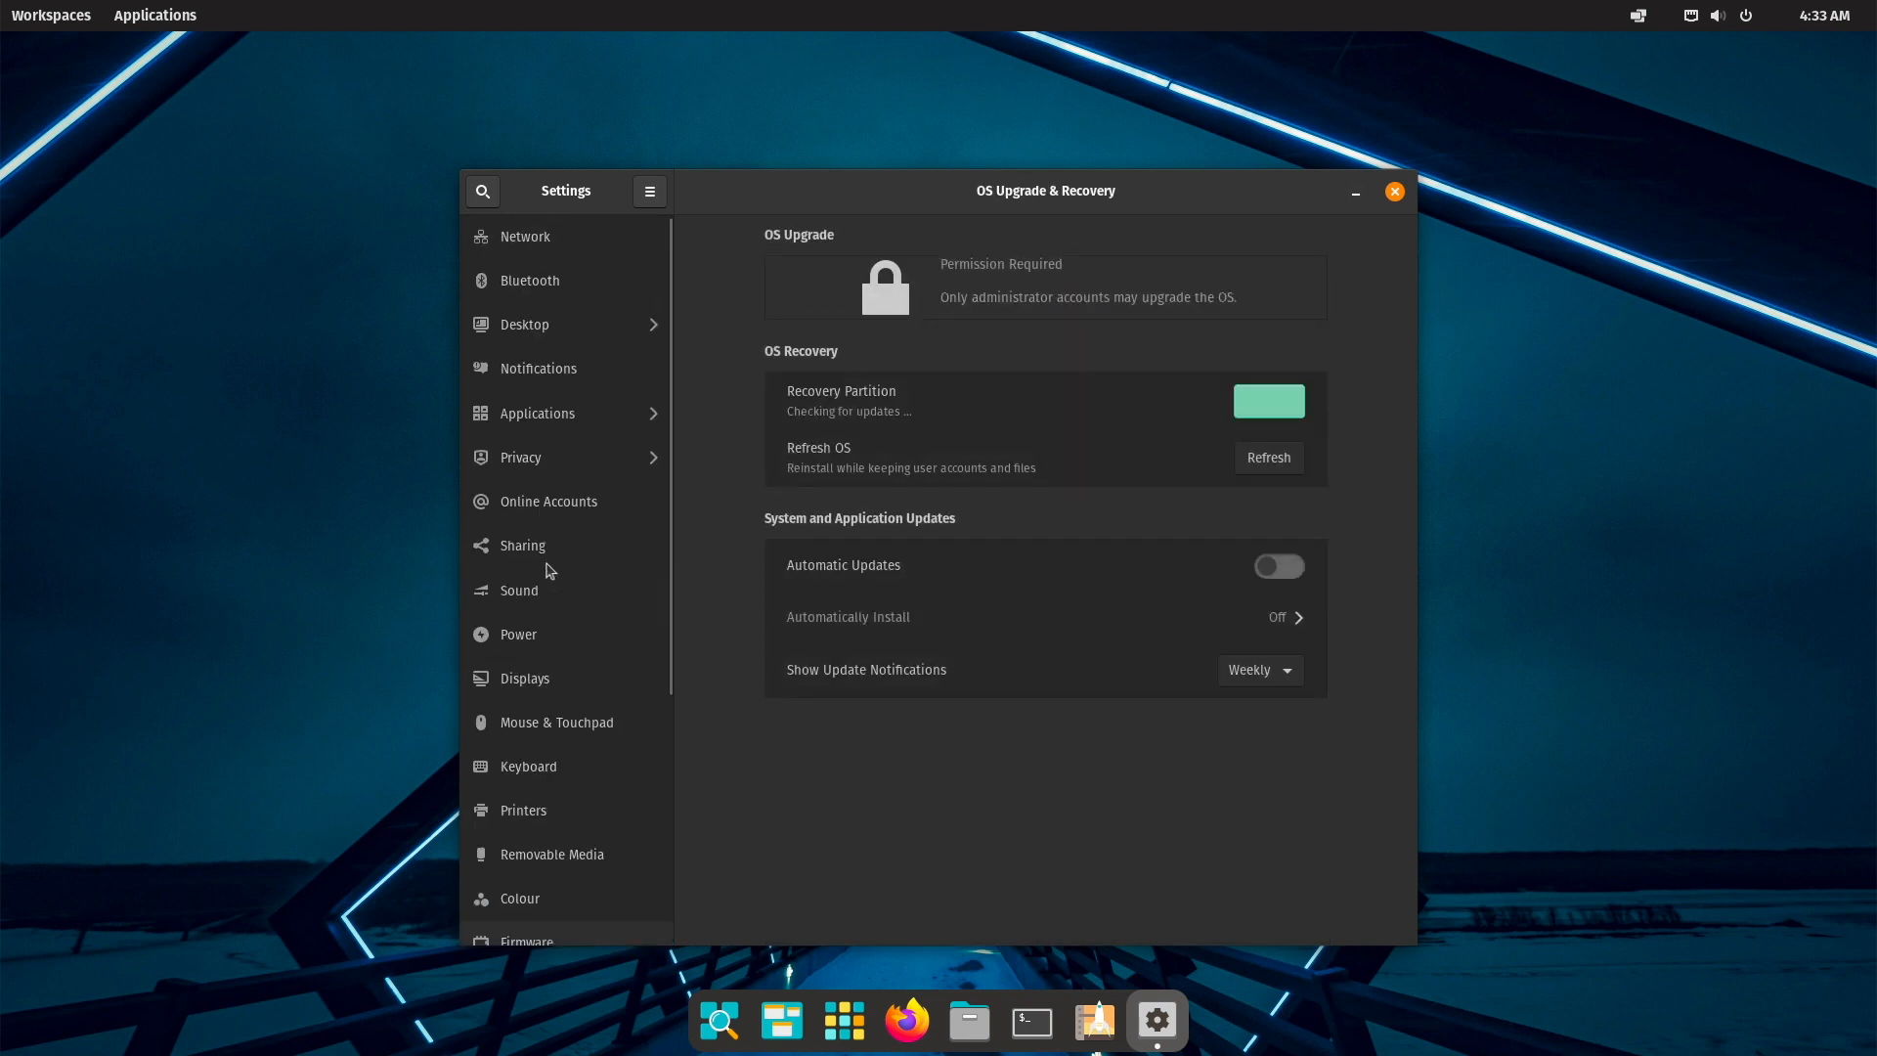
scroll(down, 3)
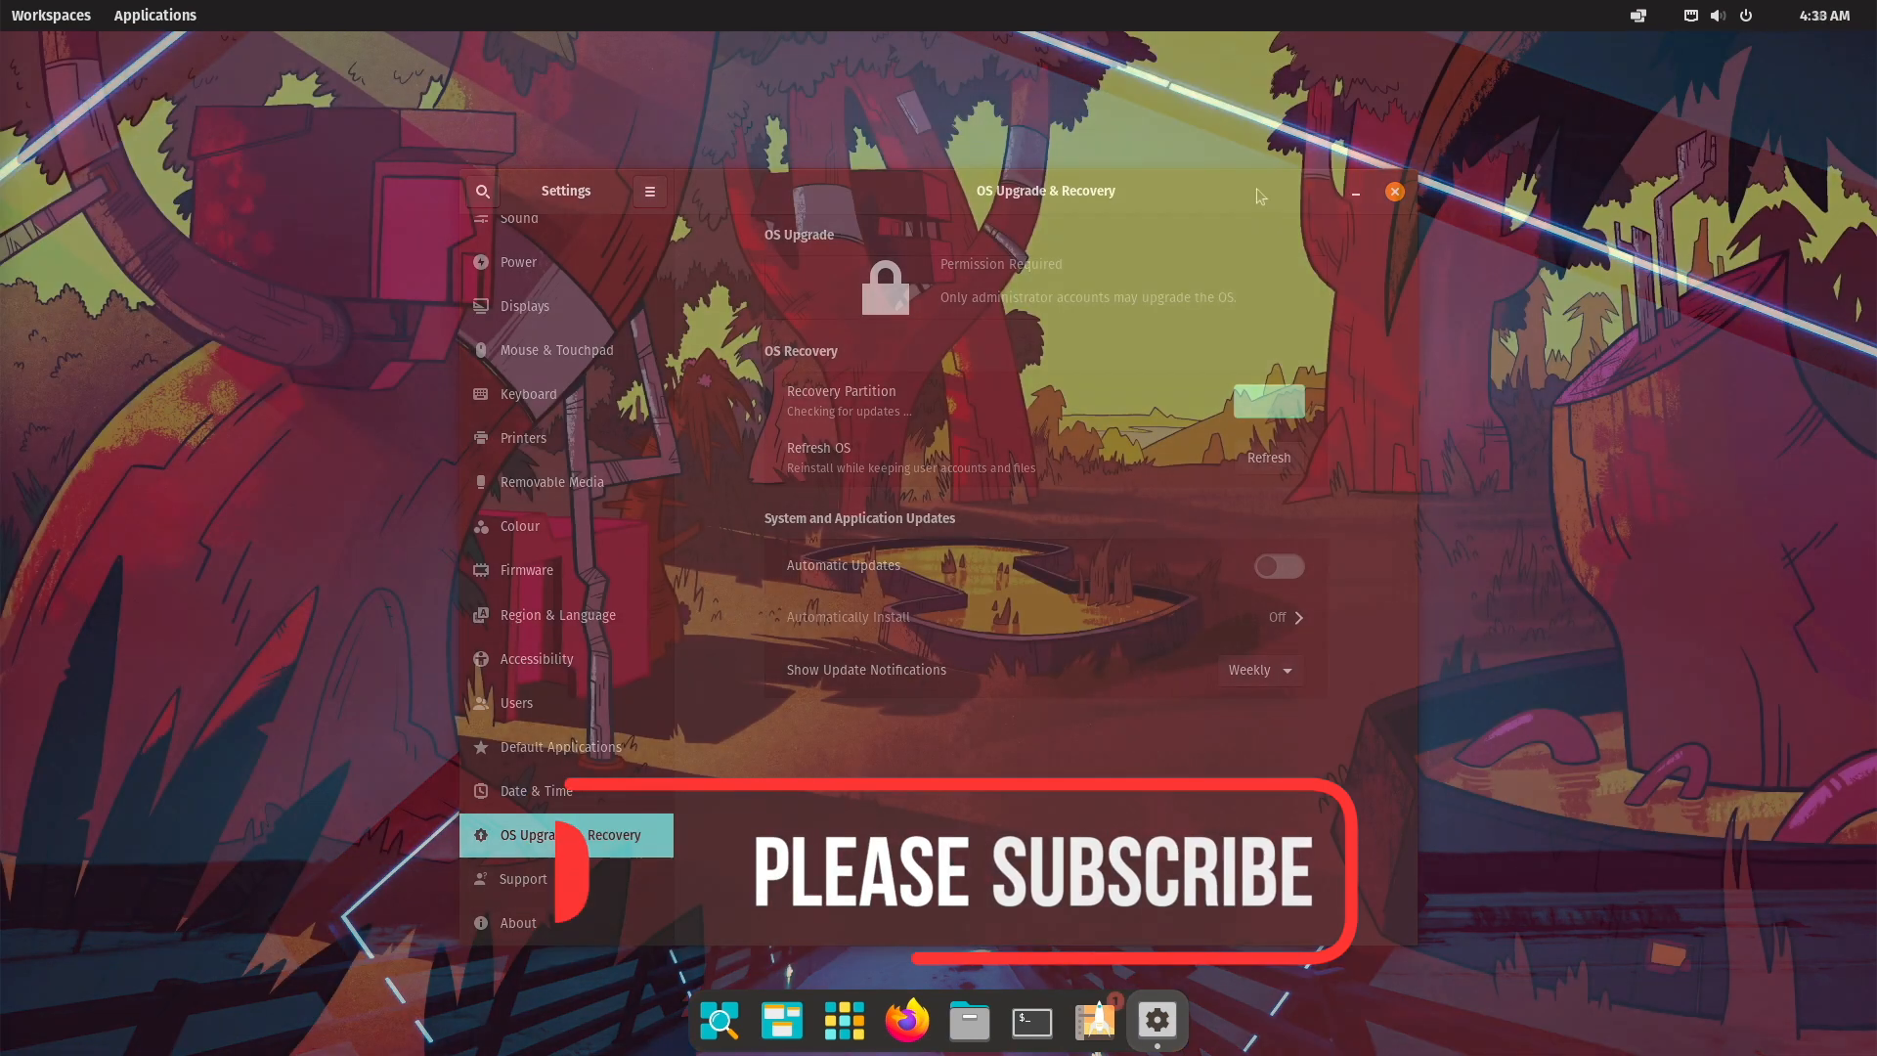
click(1393, 191)
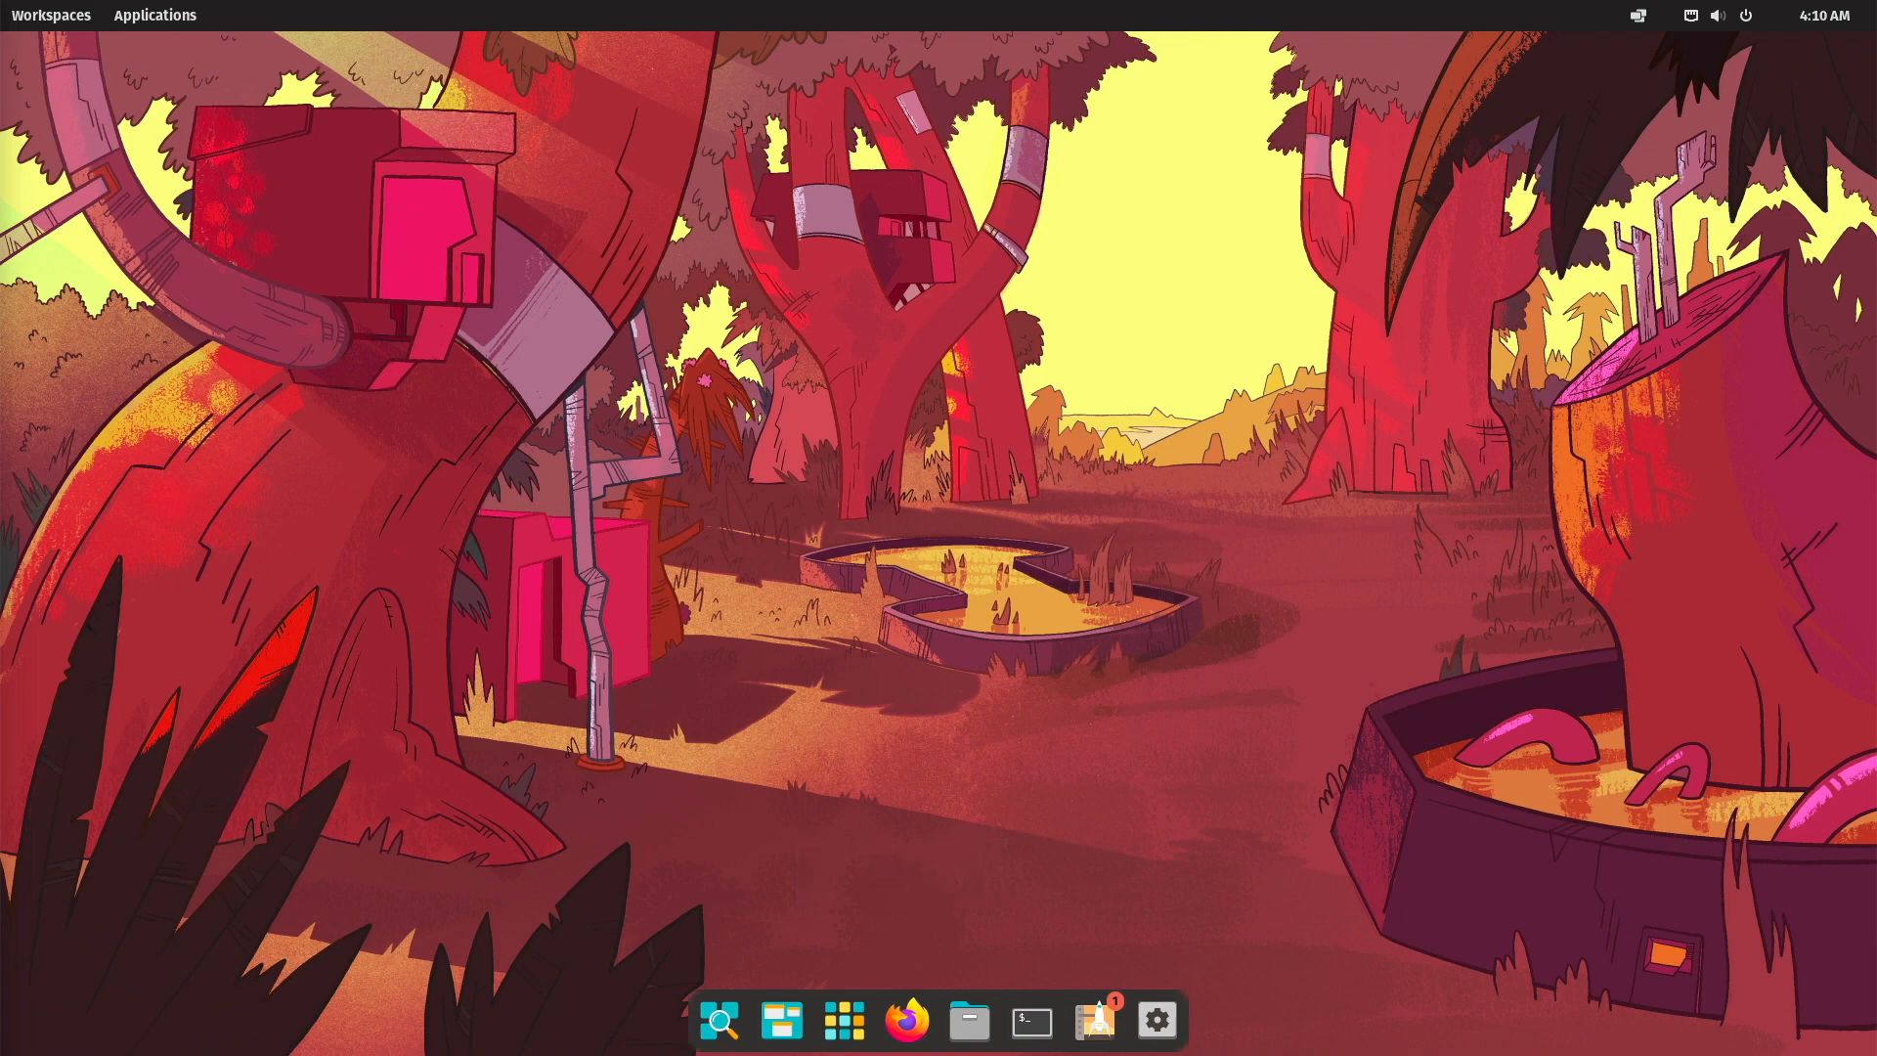